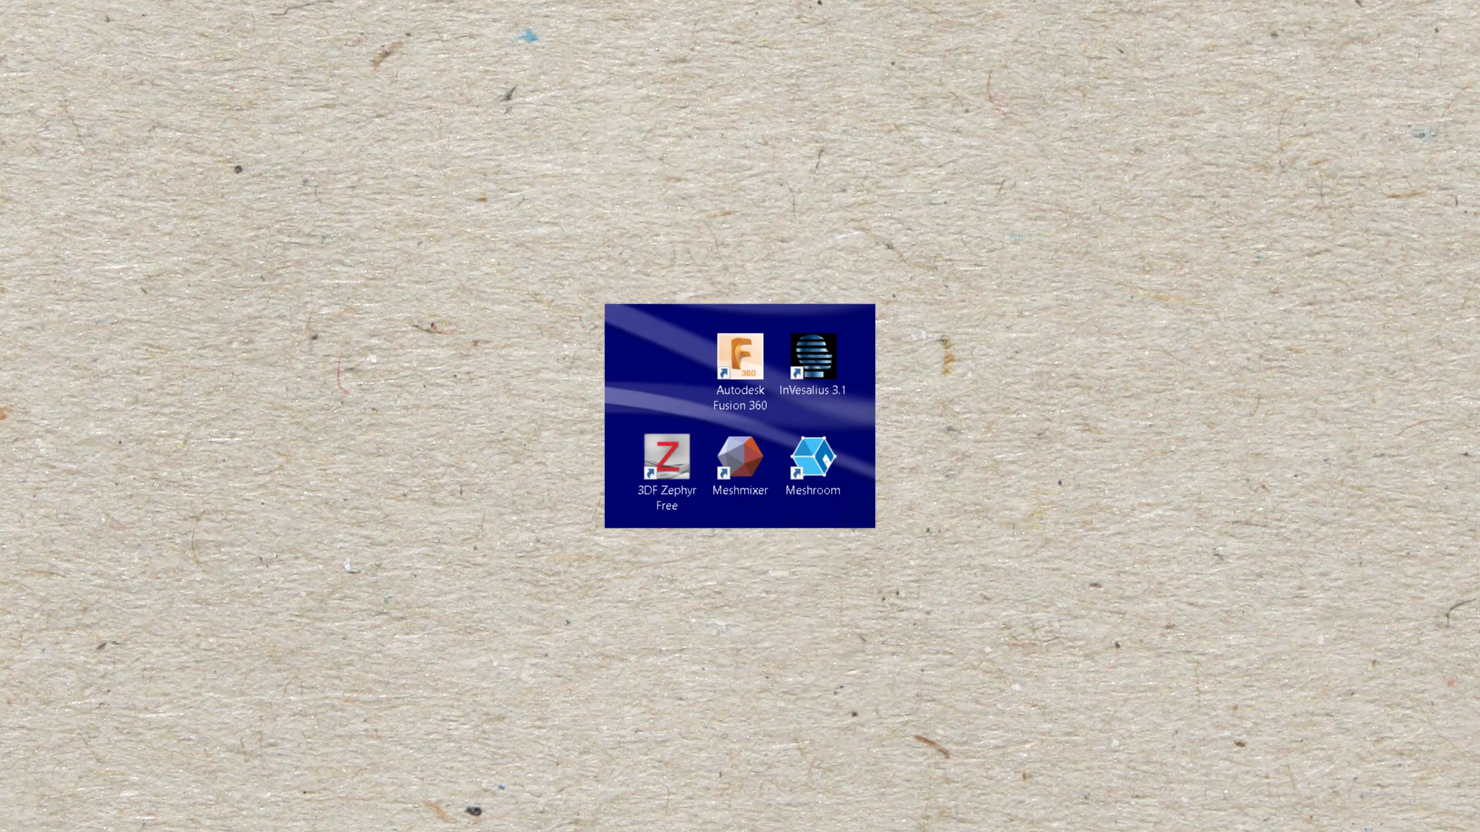
Launch Meshmixer and start a new scene from the Import Plane tile
double_click(740, 459)
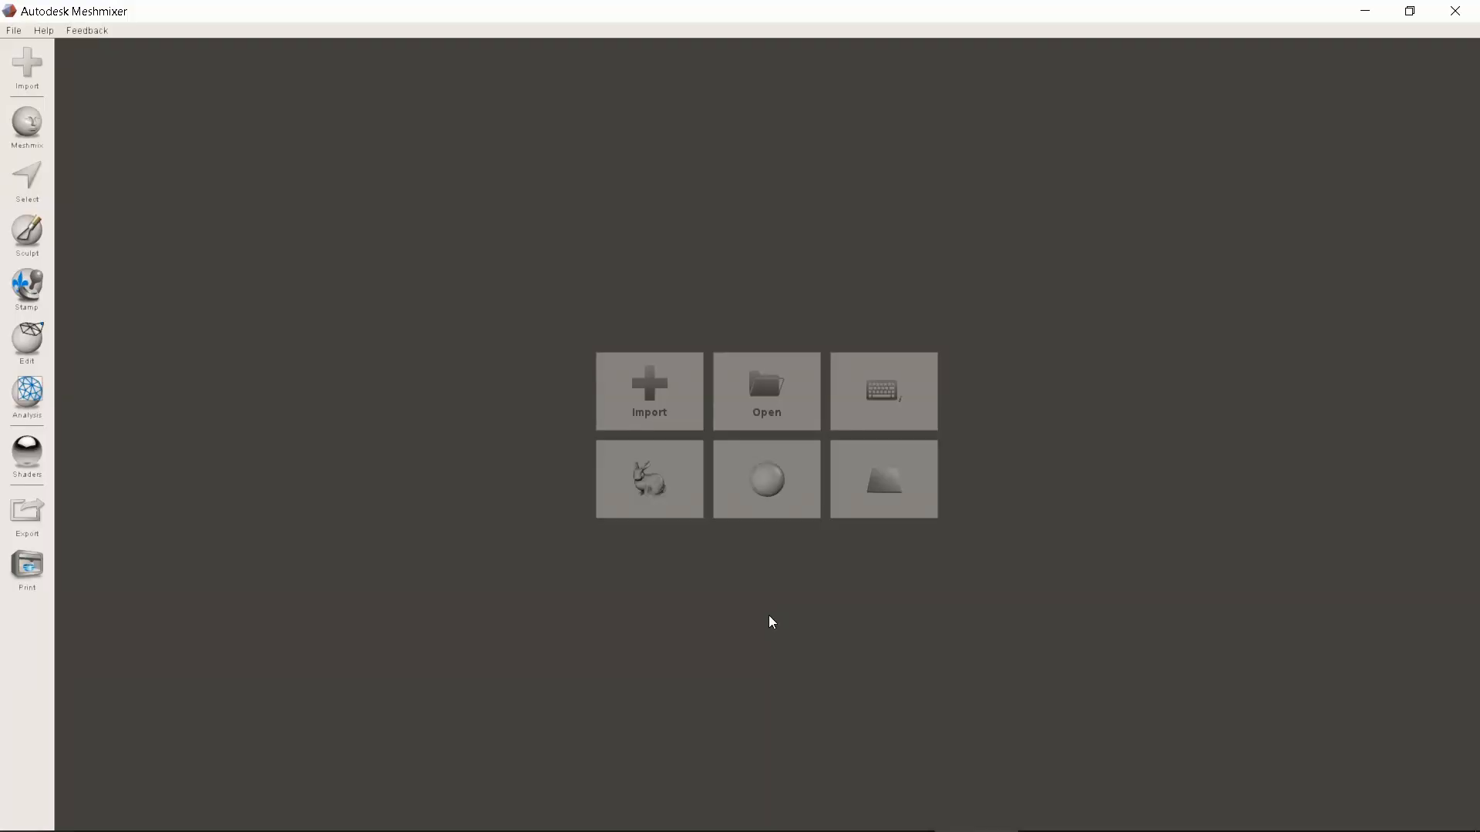
mouse_move(883, 491)
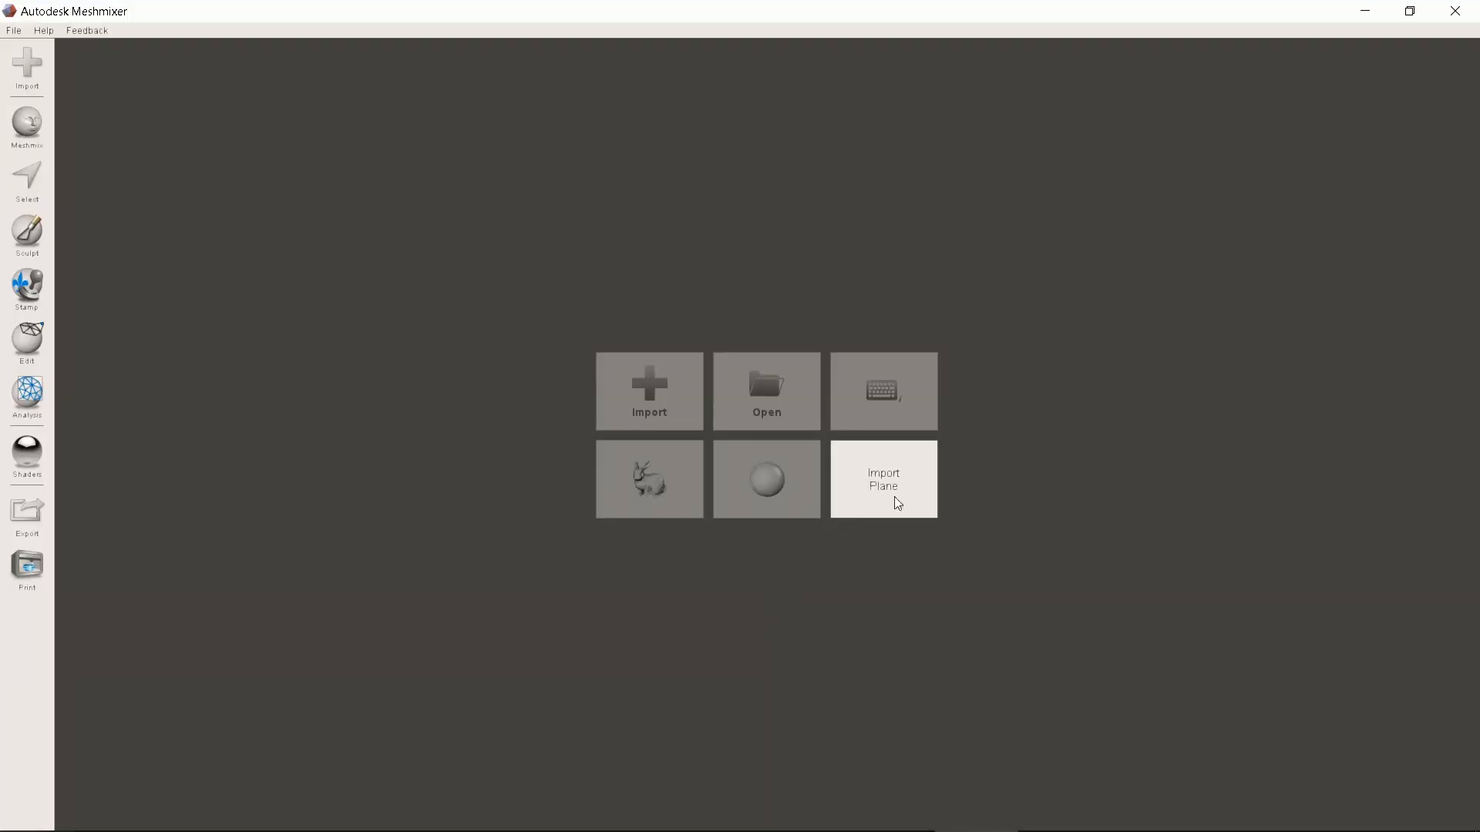
left_click(883, 479)
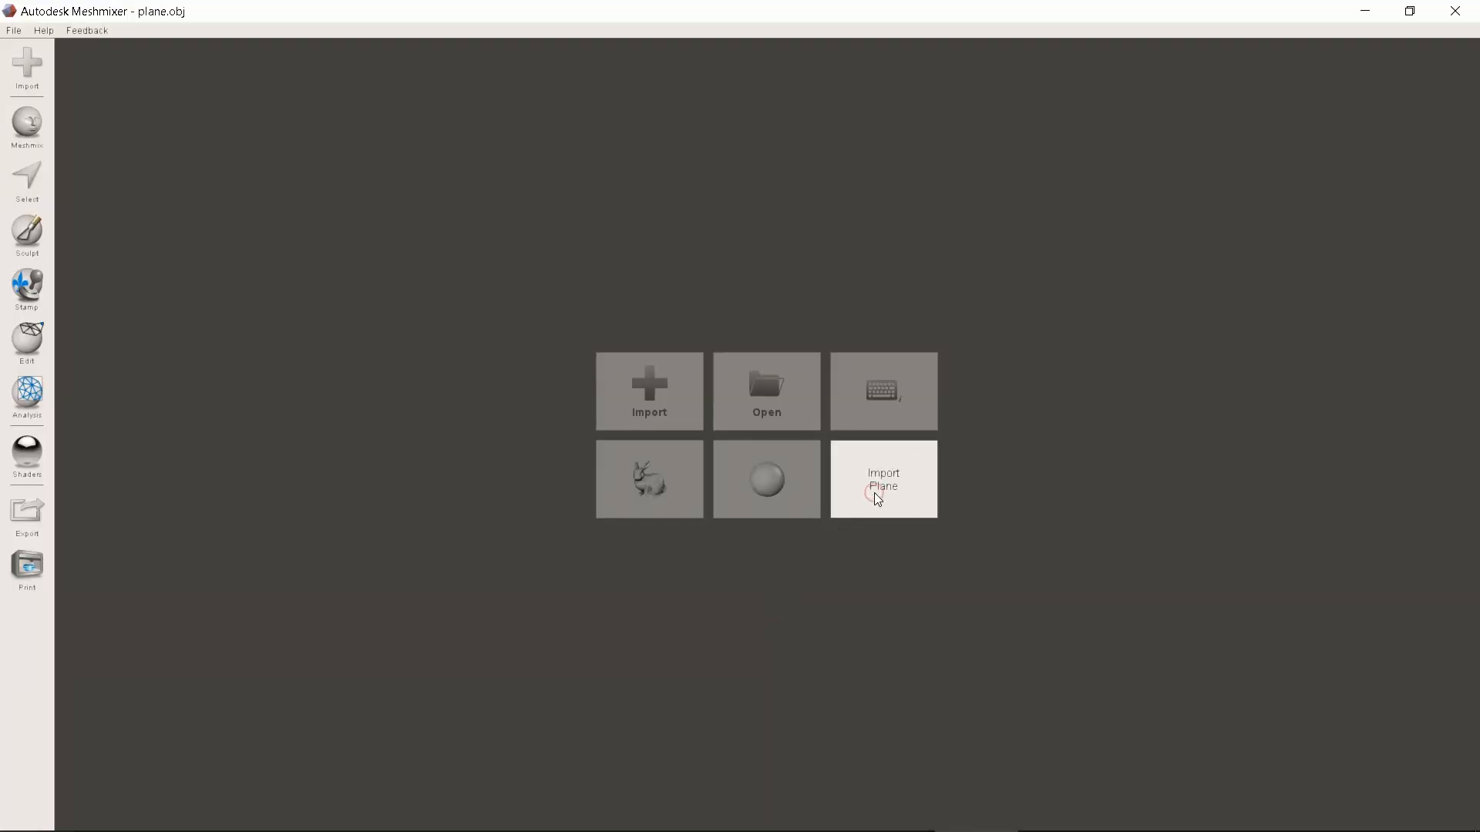
left_click(883, 479)
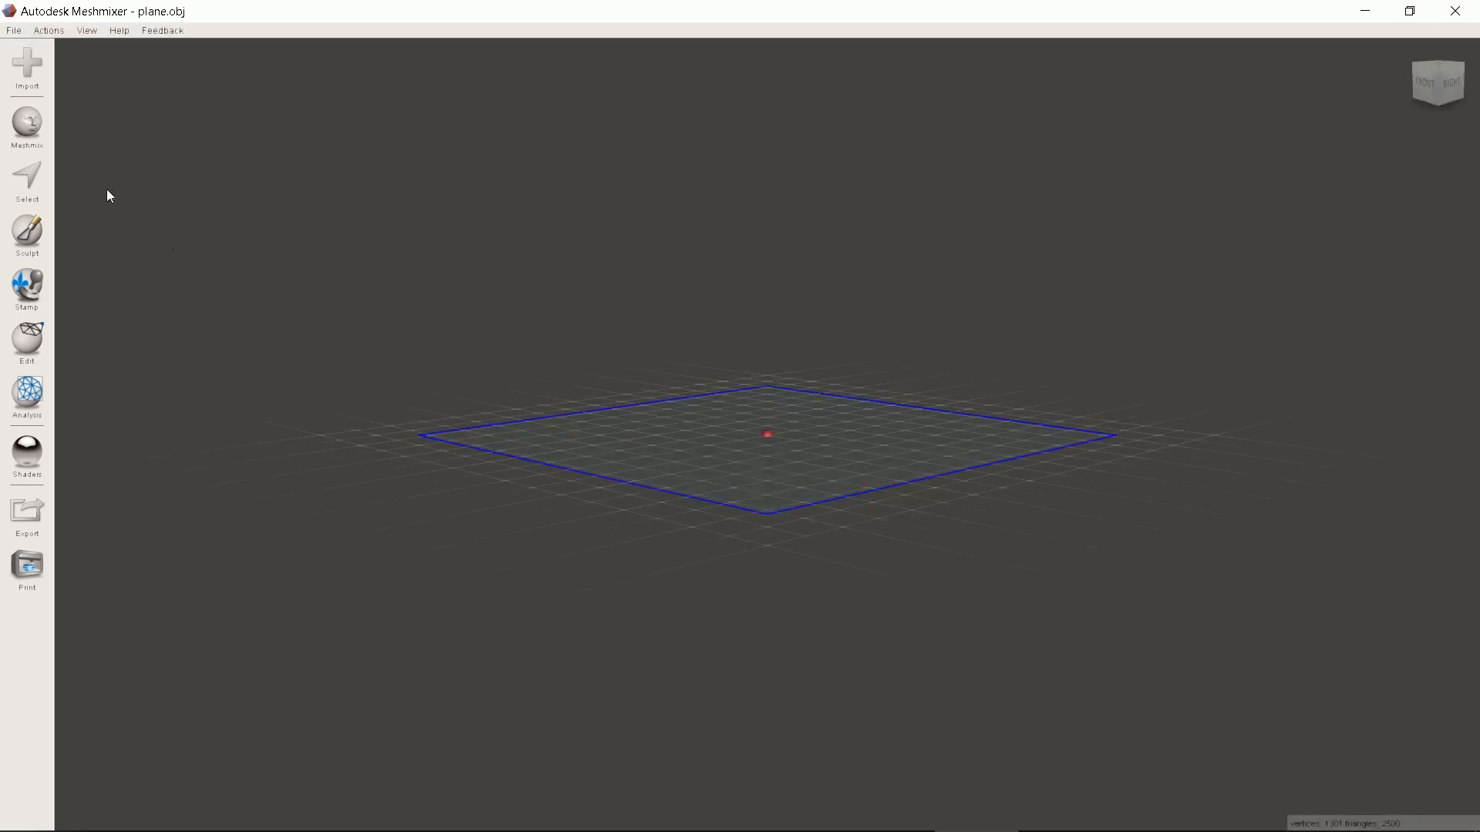
Place a head from the Meshmix Heads library onto the plane and accept it
left_click(27, 127)
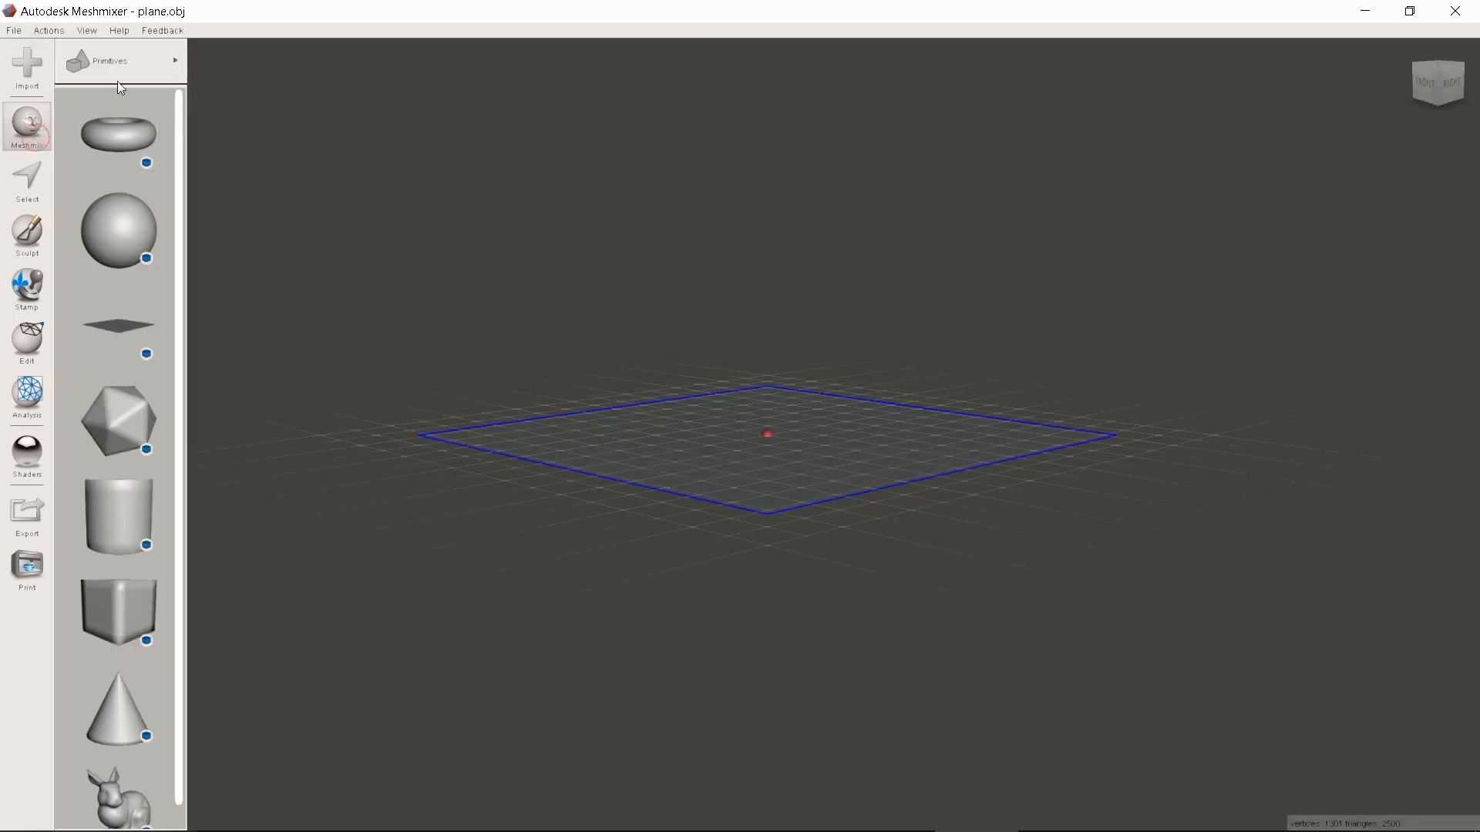
left_click(122, 60)
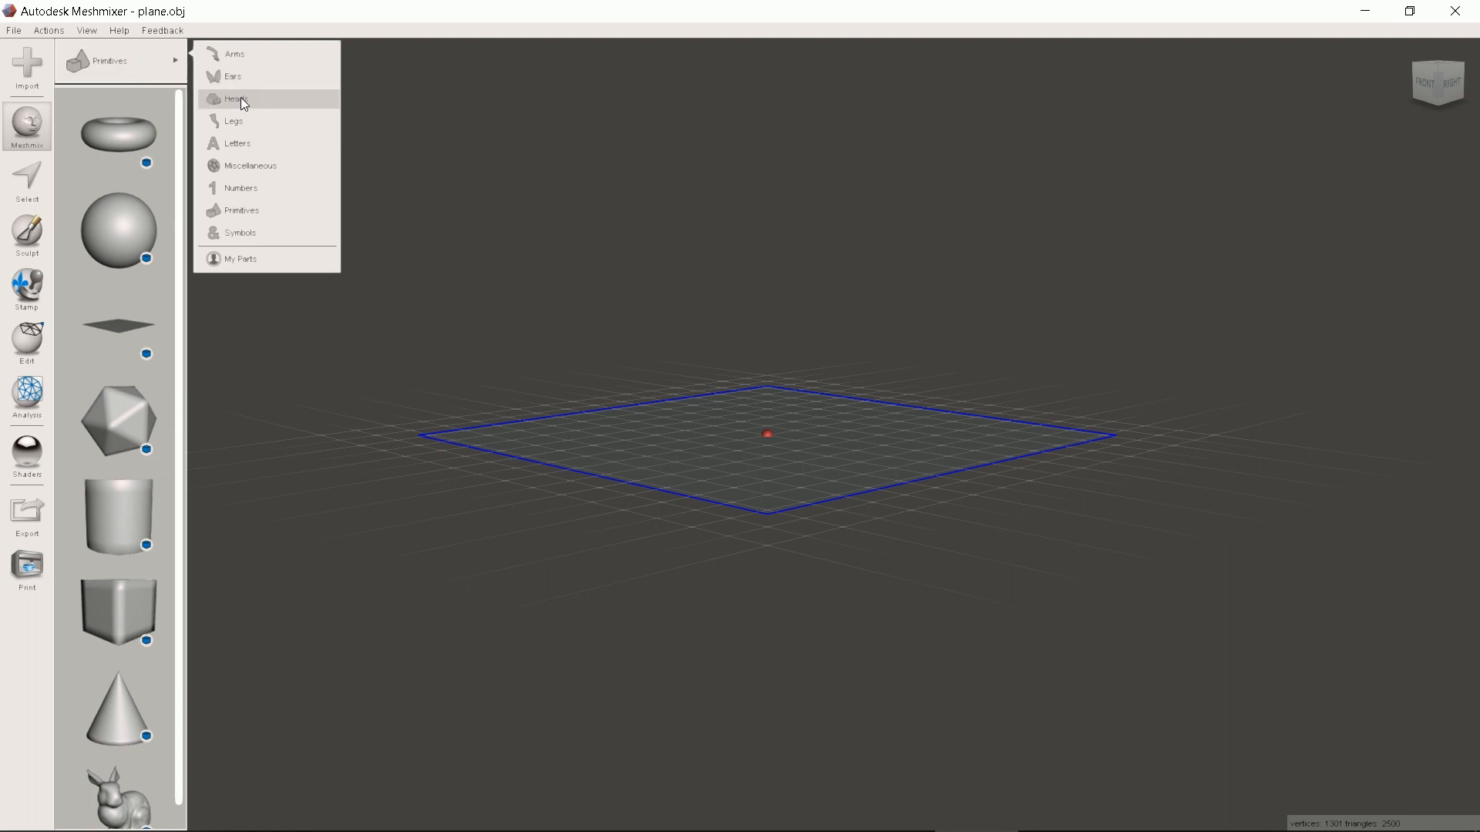
left_click(235, 98)
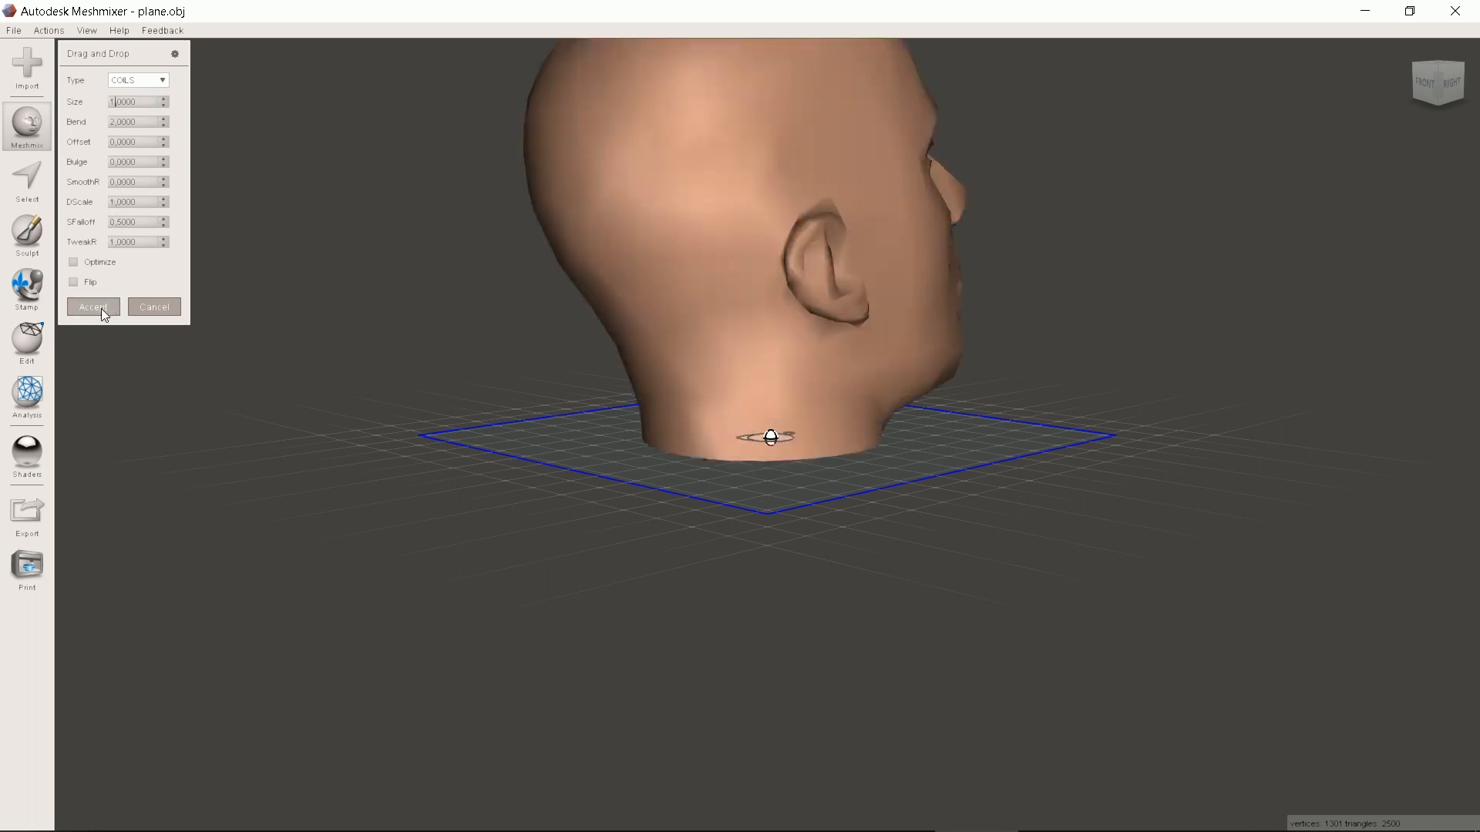
left_click(93, 307)
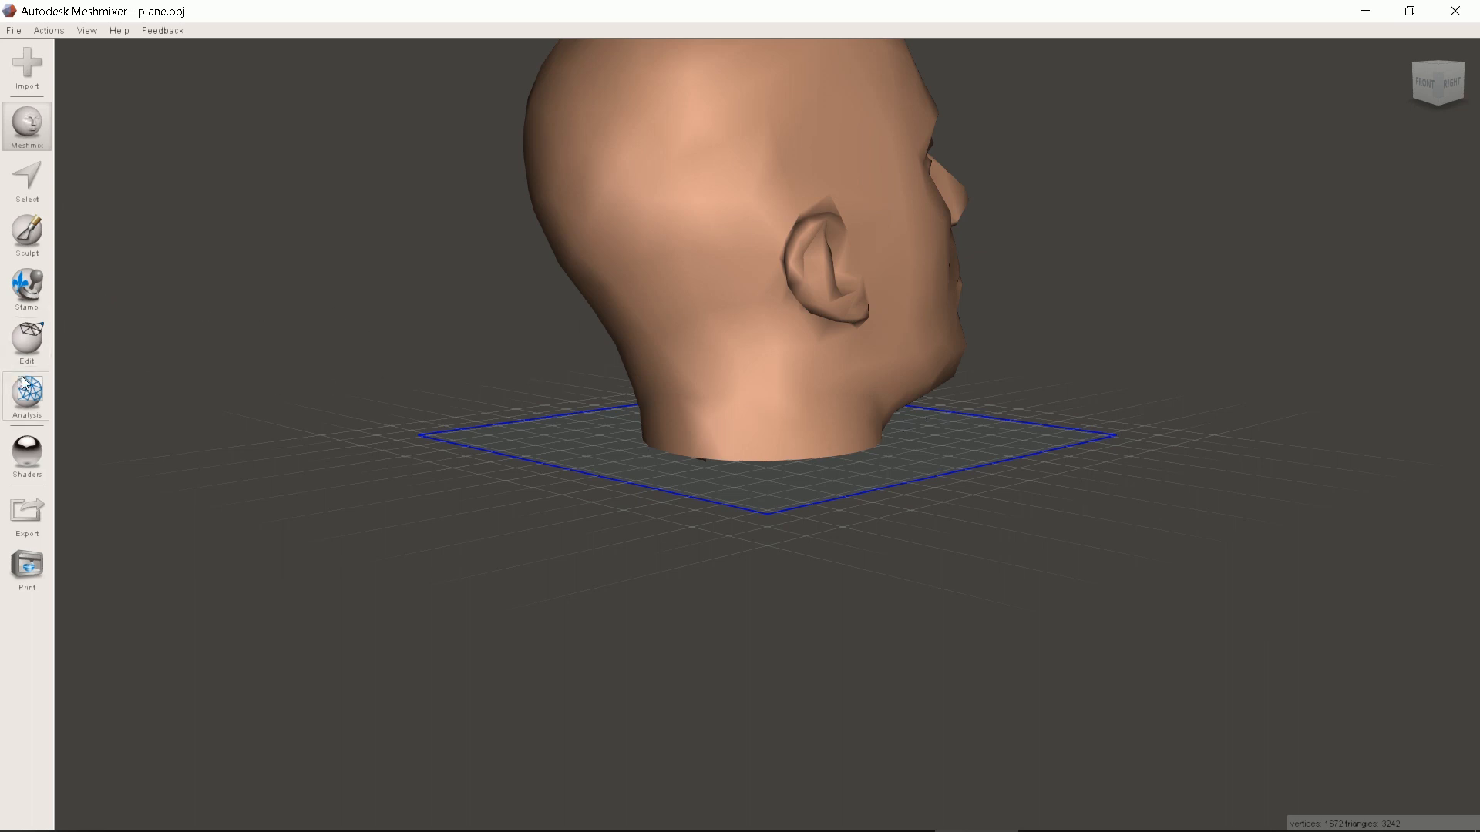
Transform the head: rotate about -75° in Top view and scale it by 10
left_click(26, 342)
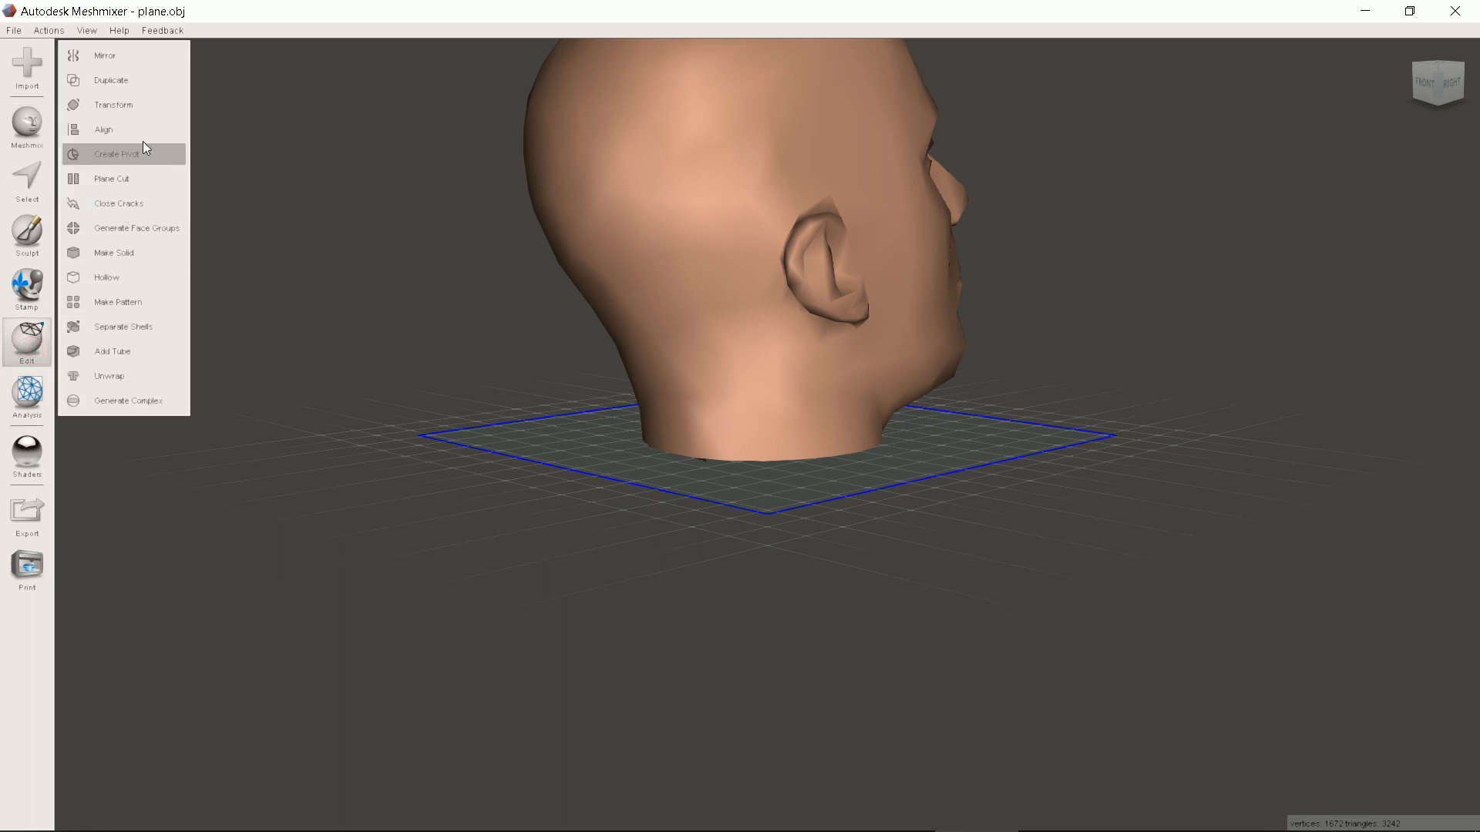
left_click(113, 105)
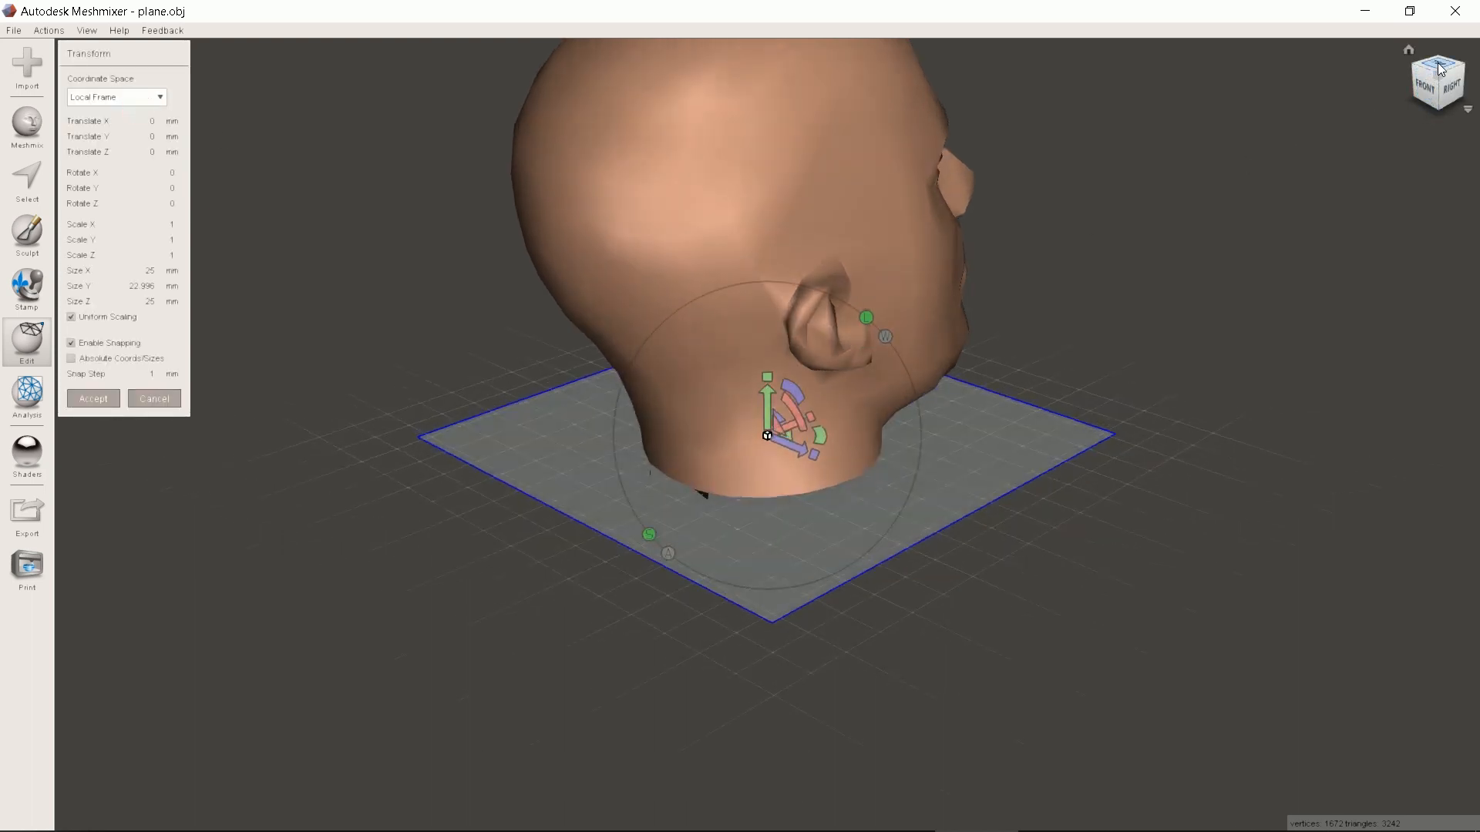
left_click(1438, 56)
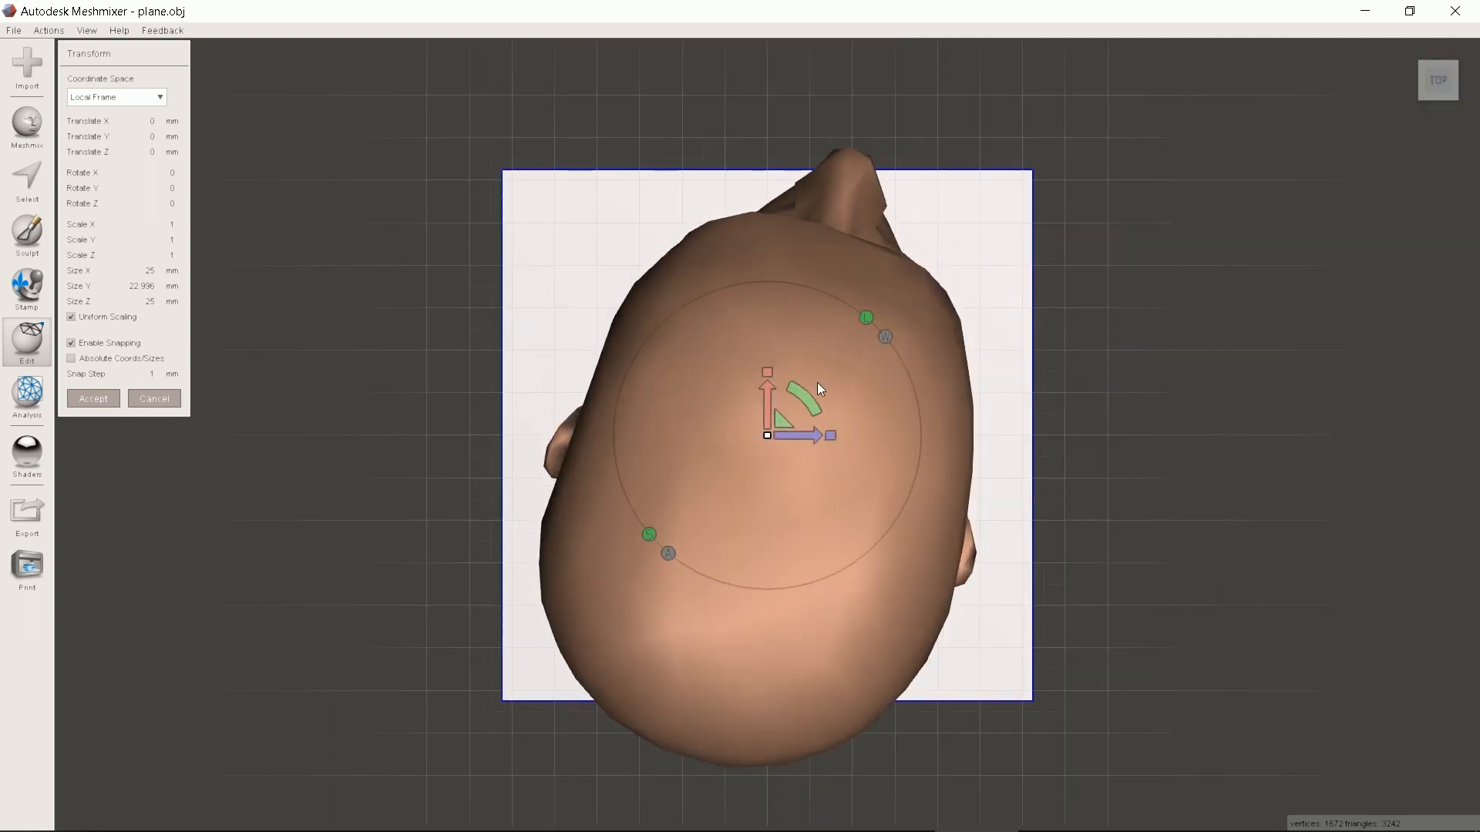
mouse_move(803, 400)
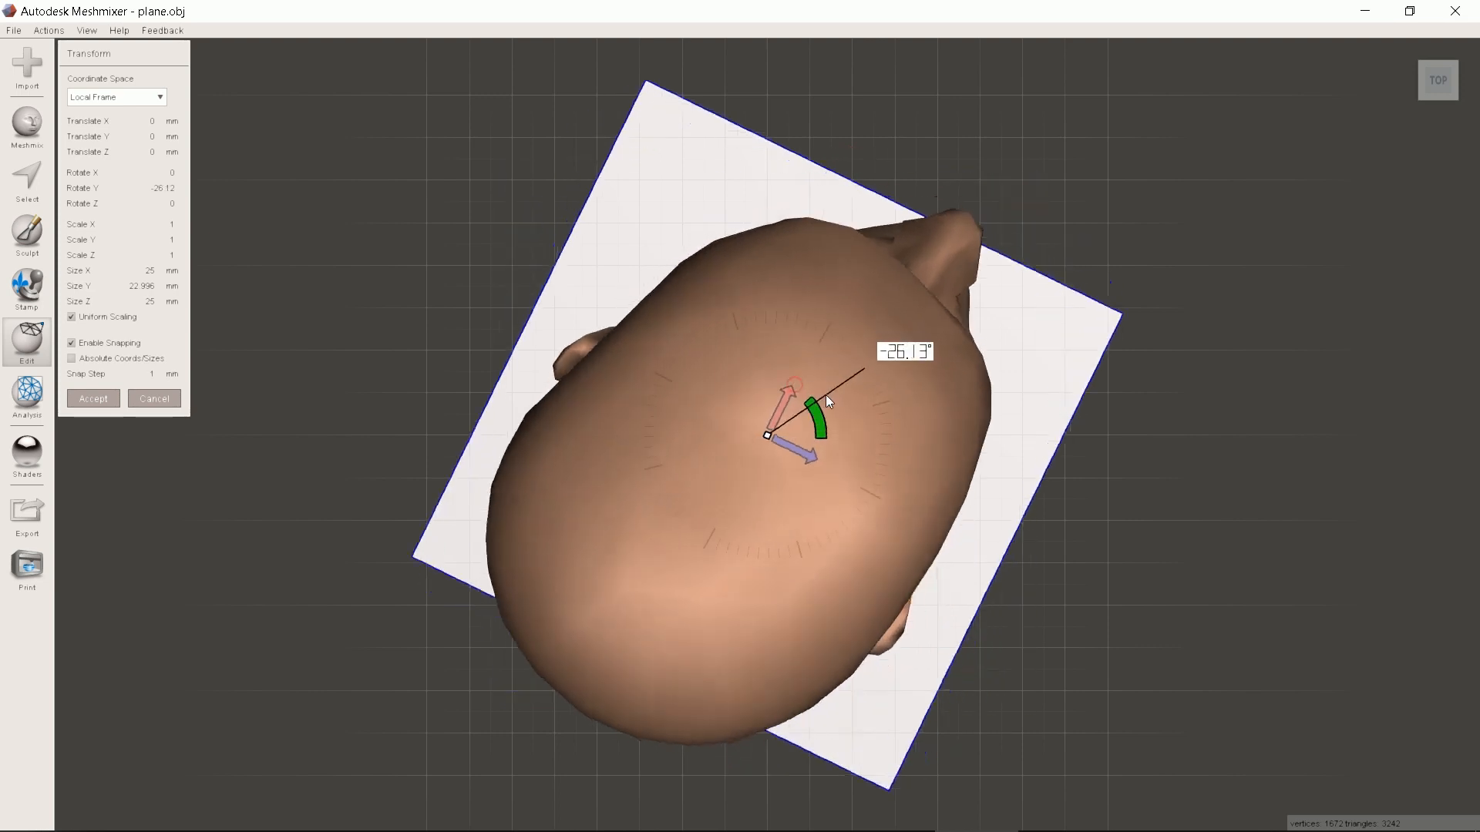
left_click_drag(820, 396, 866, 462)
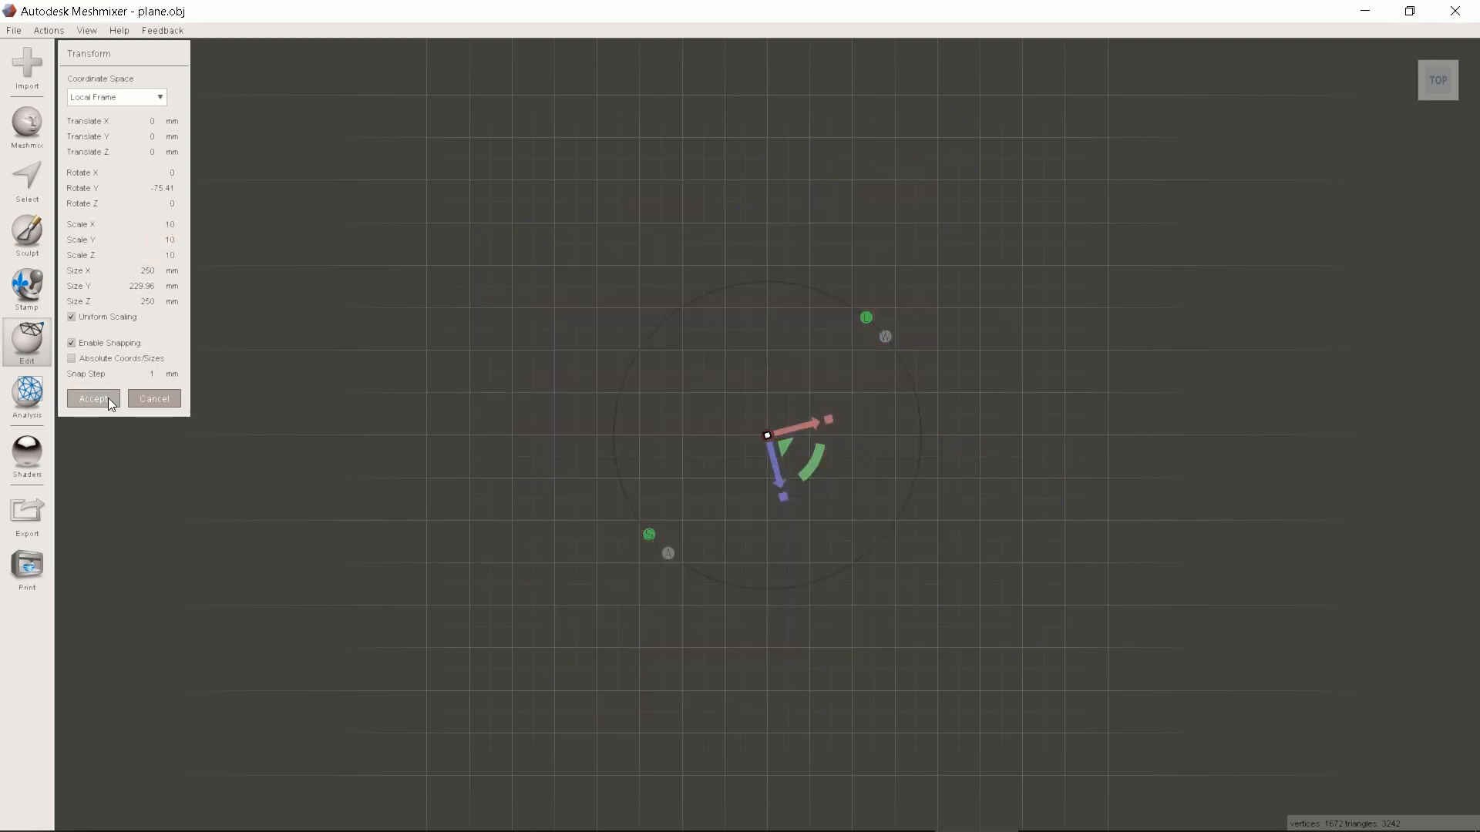
left_click(94, 398)
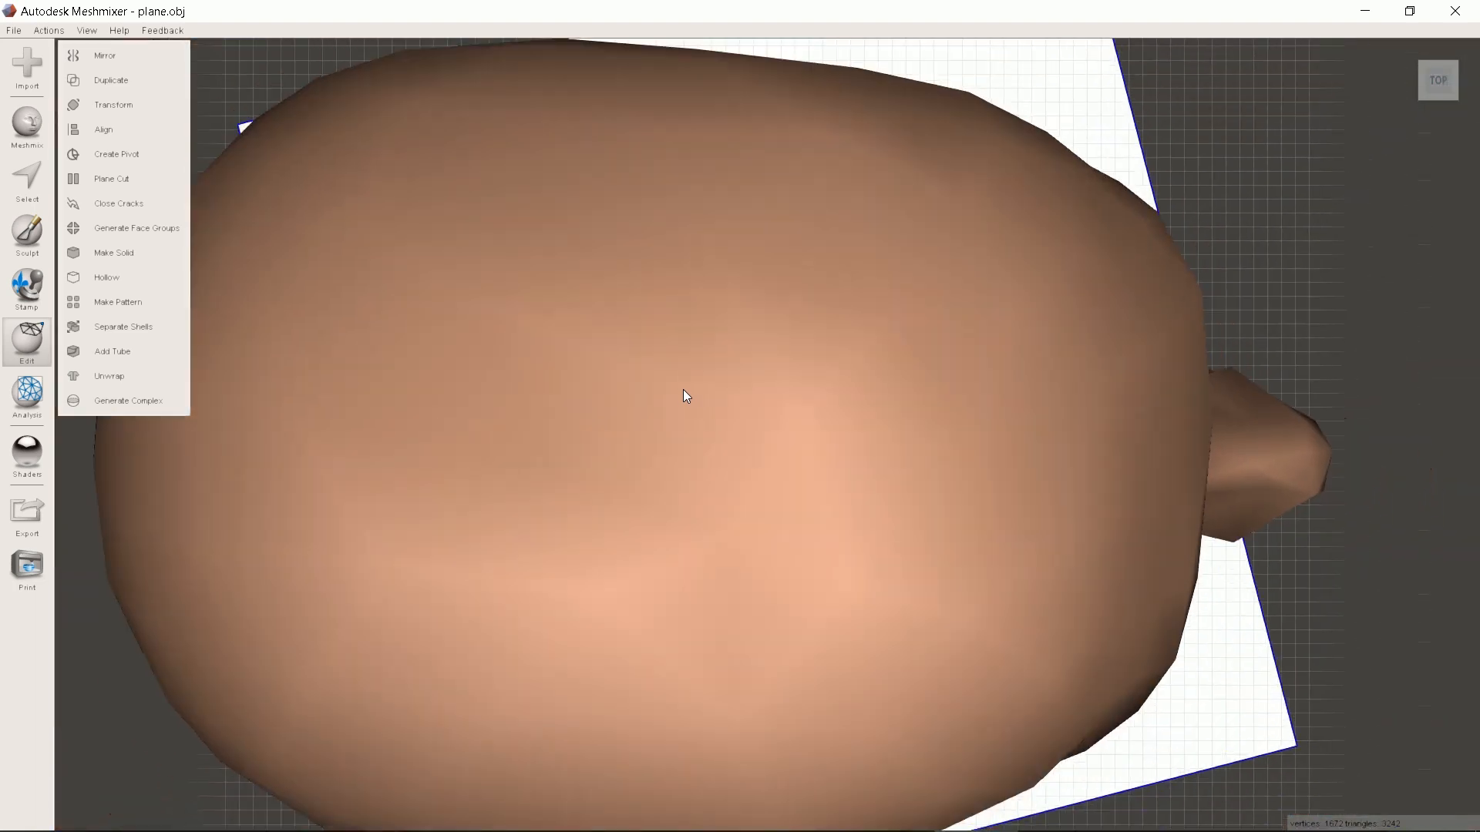
left_click_drag(684, 395, 731, 408)
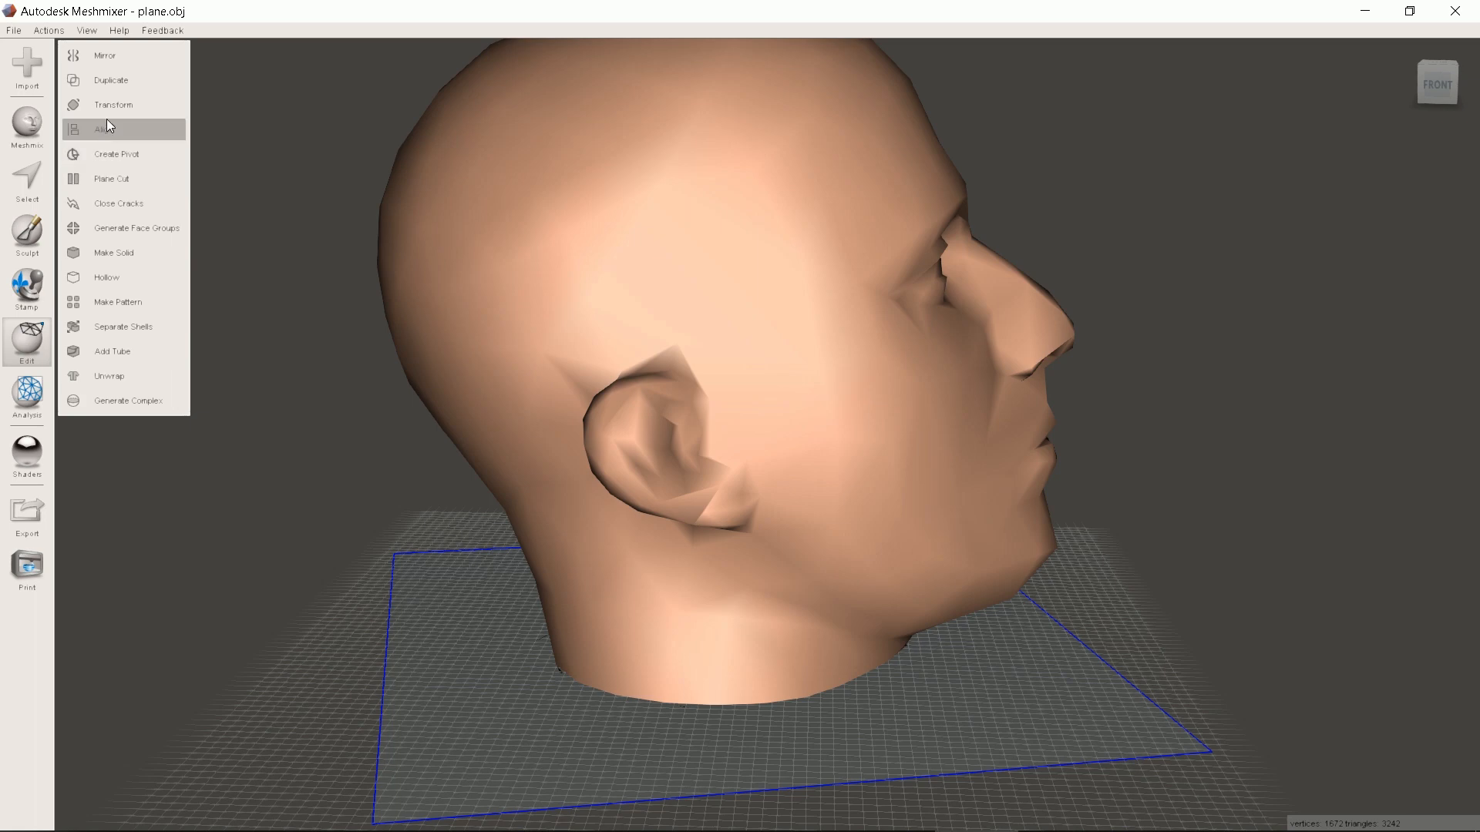
Tilt the head and base plane about 16 degrees with a second accepted Transform
left_click(114, 105)
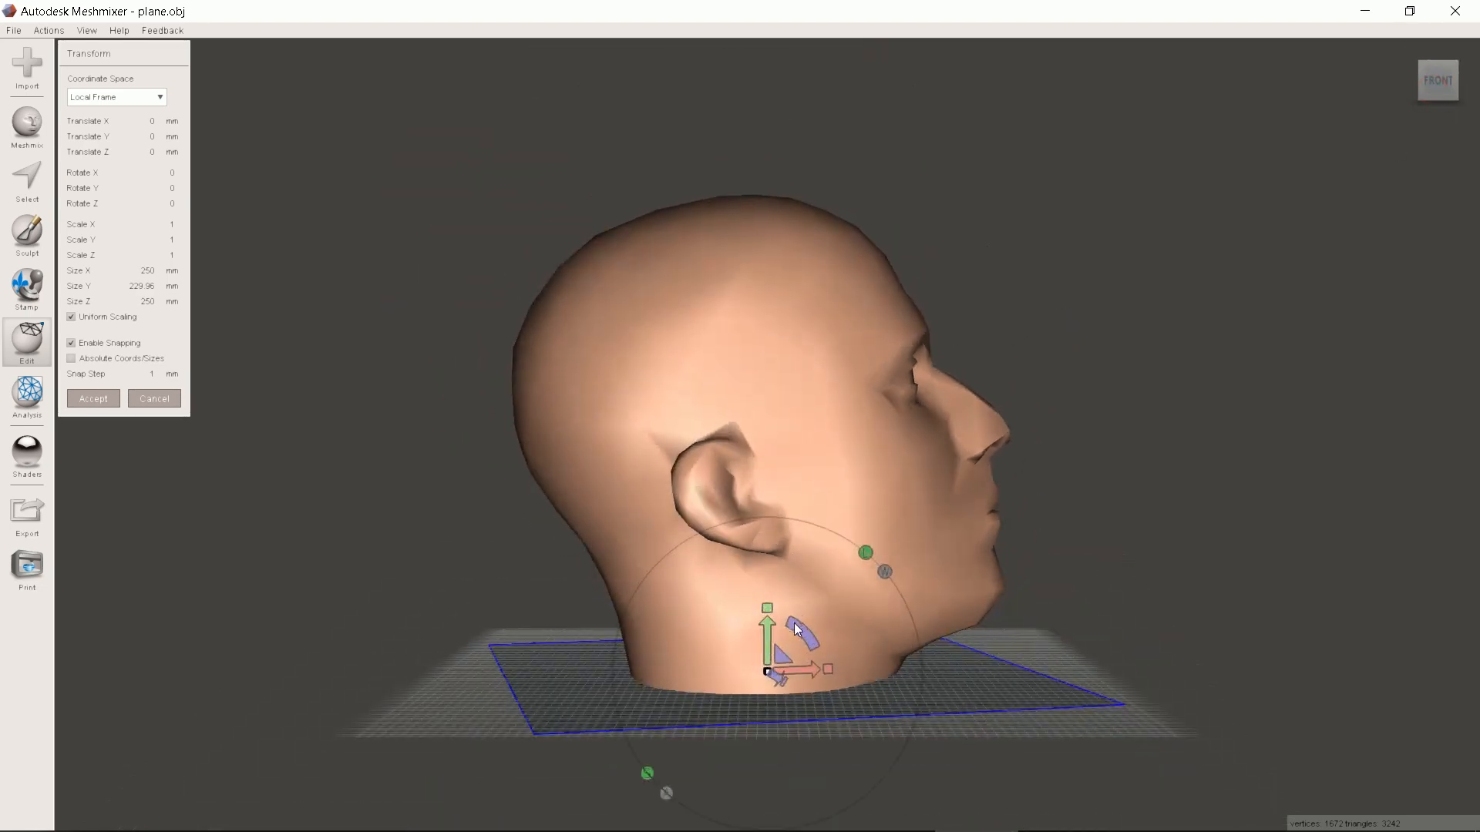
left_click_drag(807, 627, 804, 642)
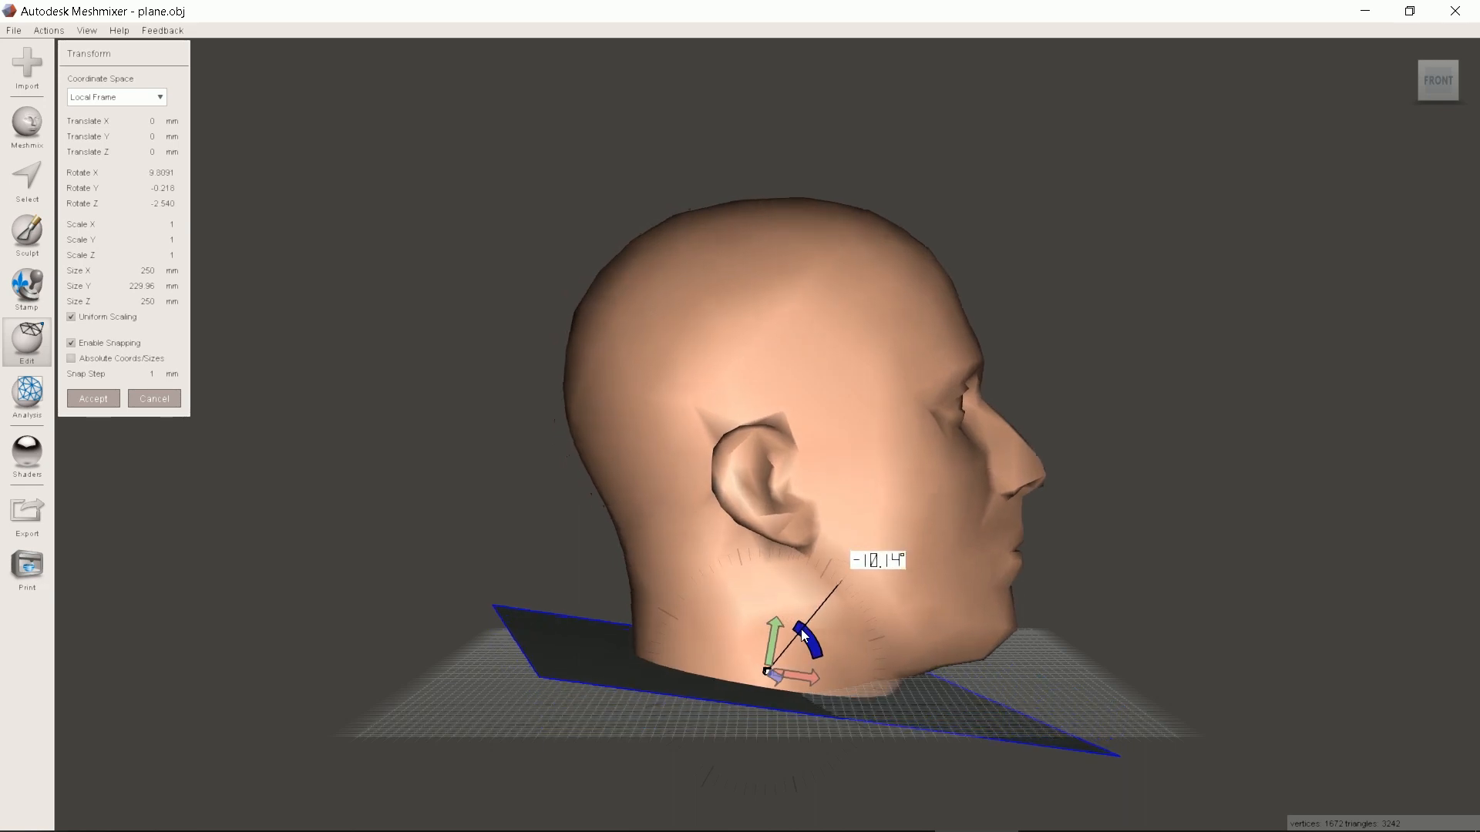
left_click_drag(807, 638, 806, 632)
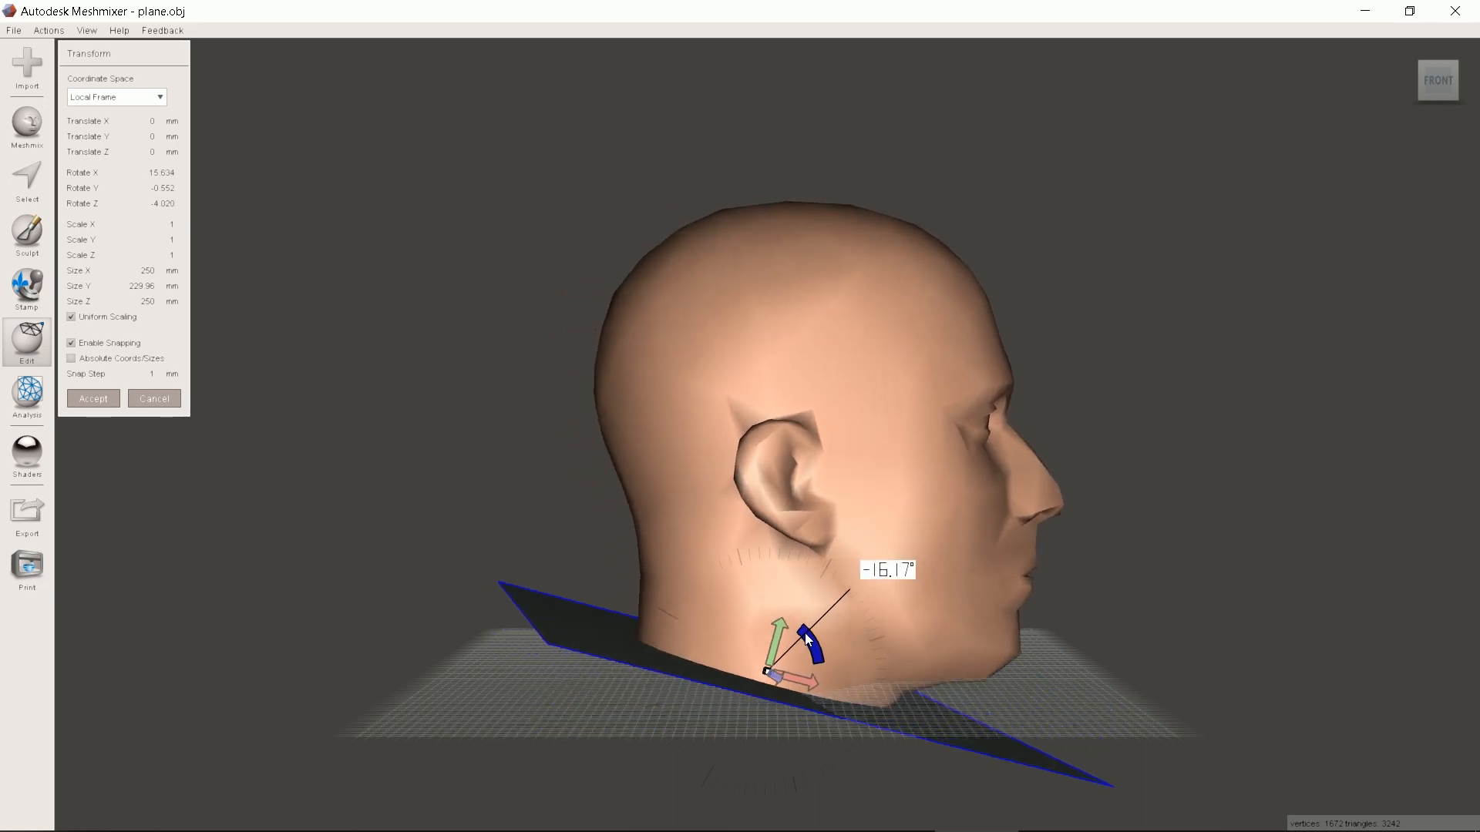
left_click_drag(806, 642, 810, 632)
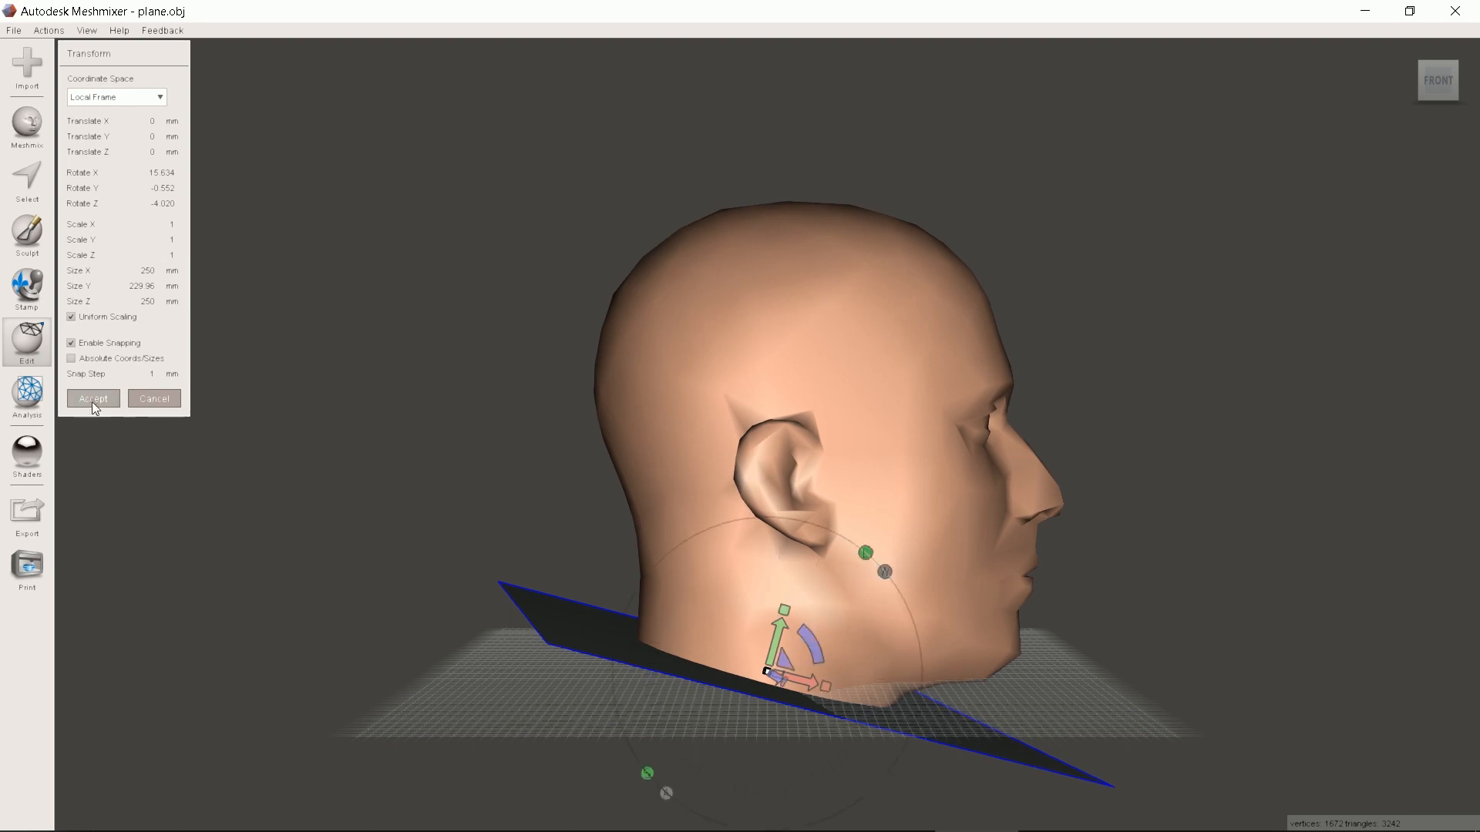
left_click(94, 398)
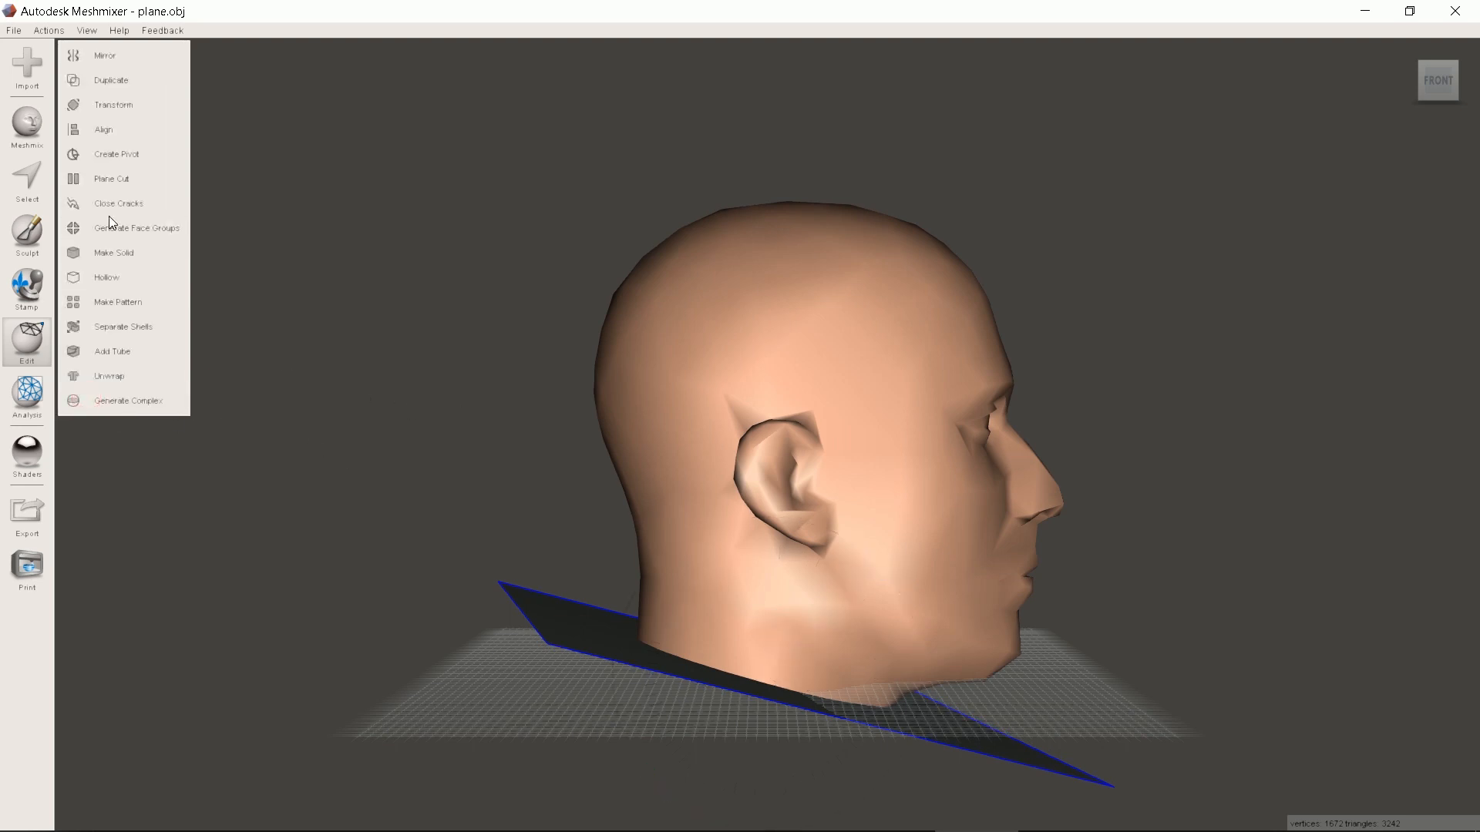
Plane-cut the head near the nose with No Fill, removing the neck and plane
left_click(111, 178)
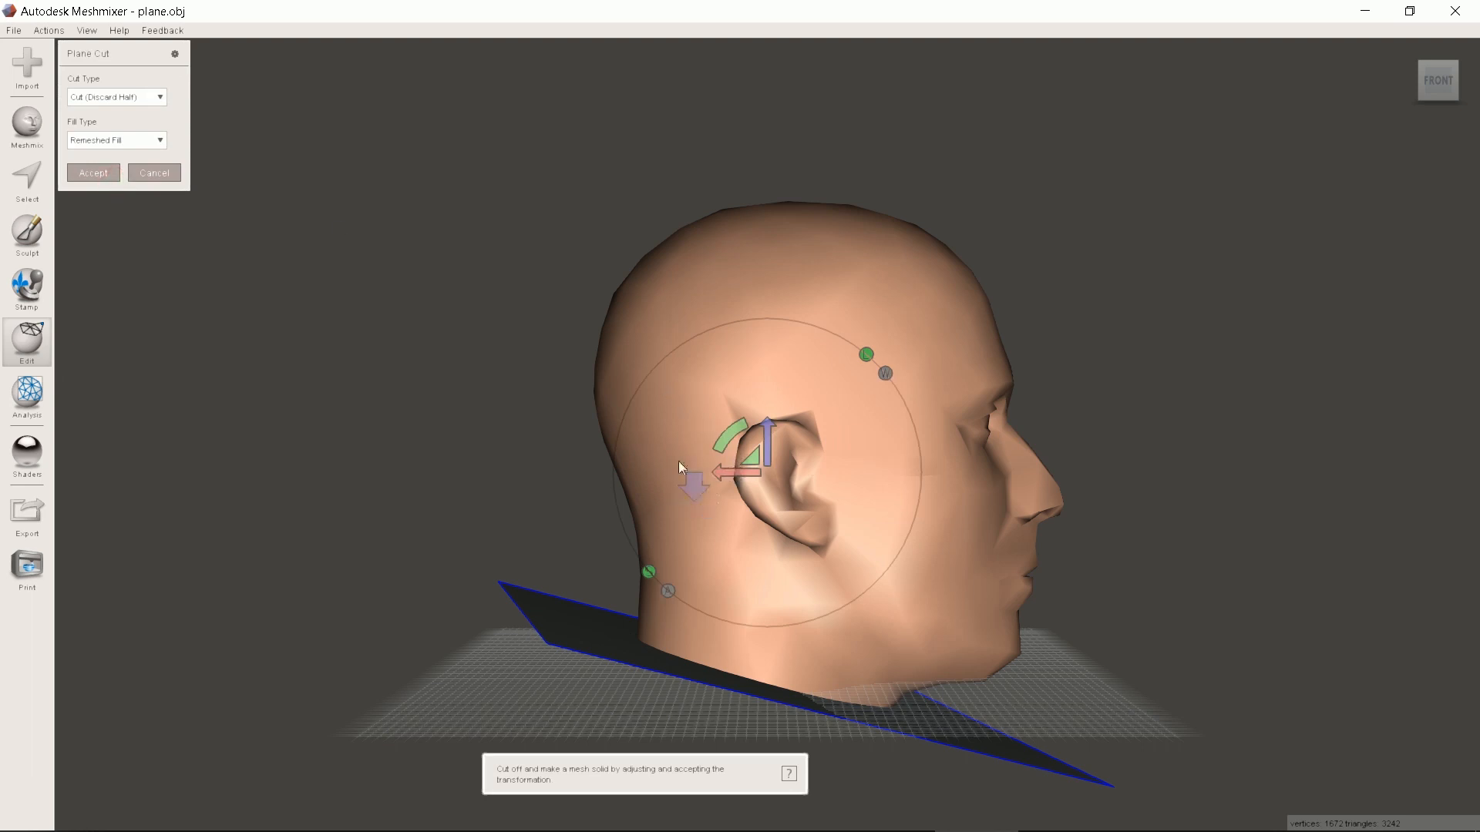
left_click_drag(717, 469, 755, 476)
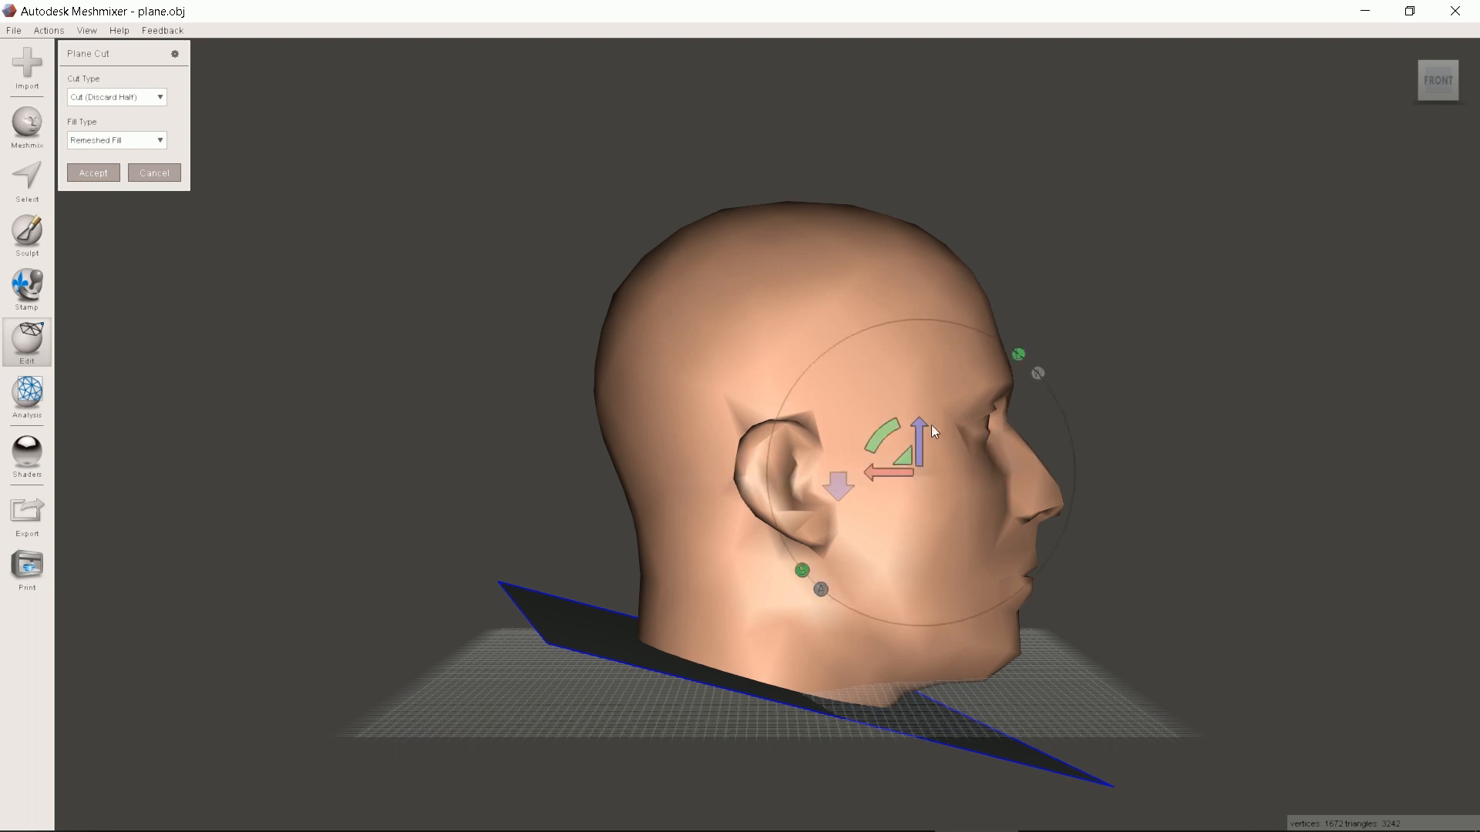
left_click_drag(912, 426, 917, 451)
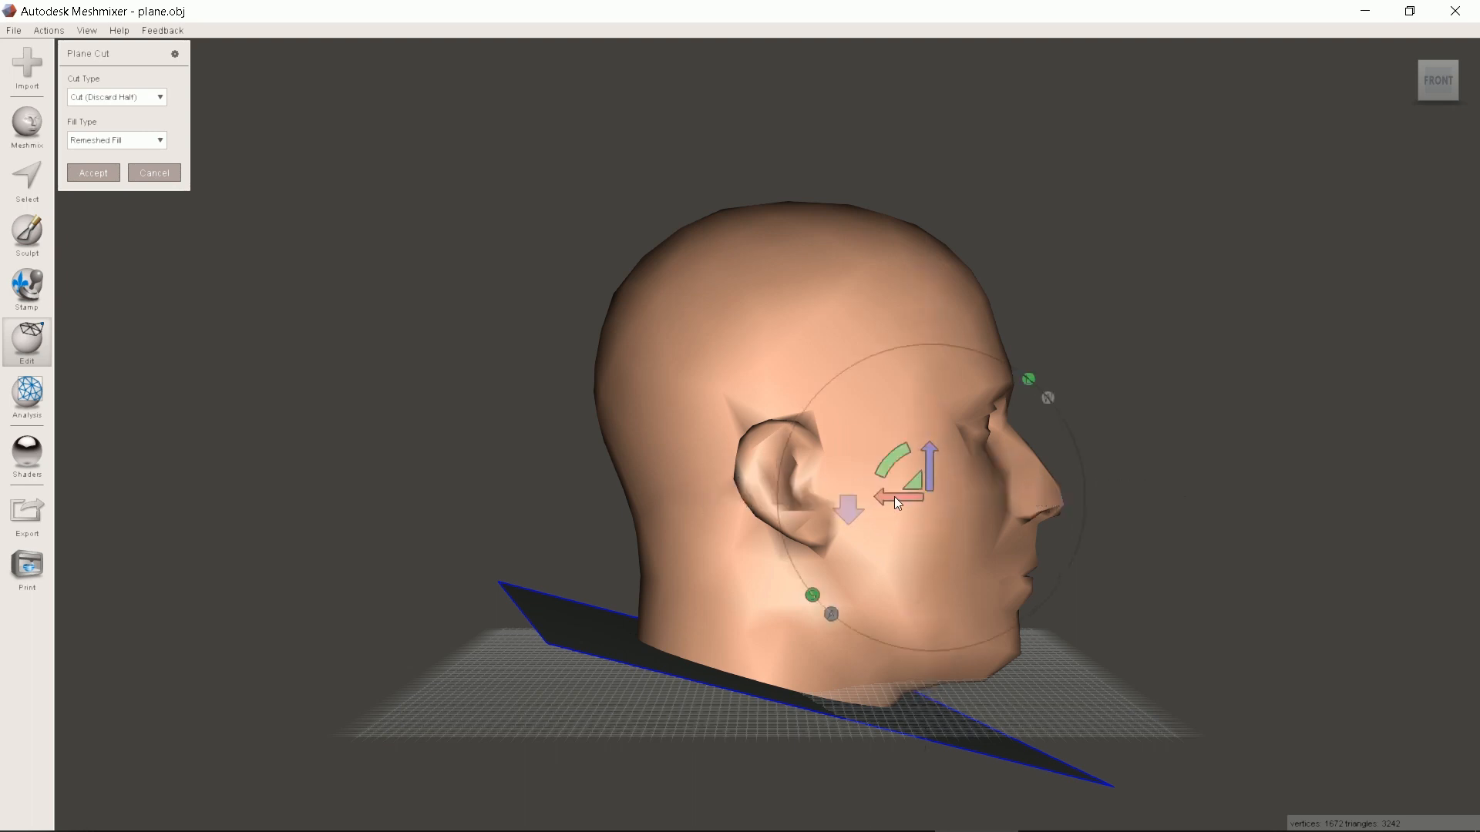
left_click(116, 139)
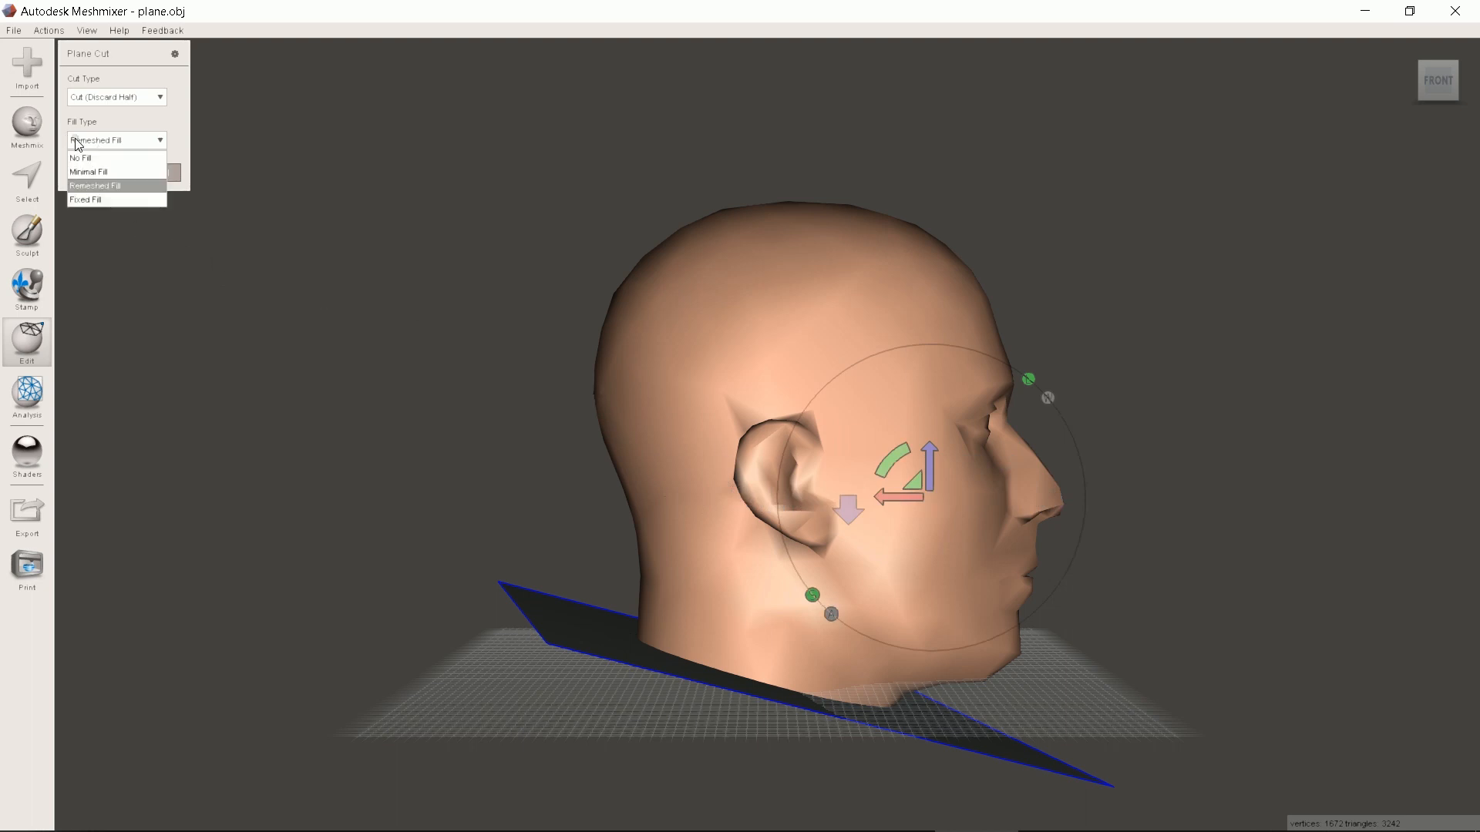
left_click(81, 157)
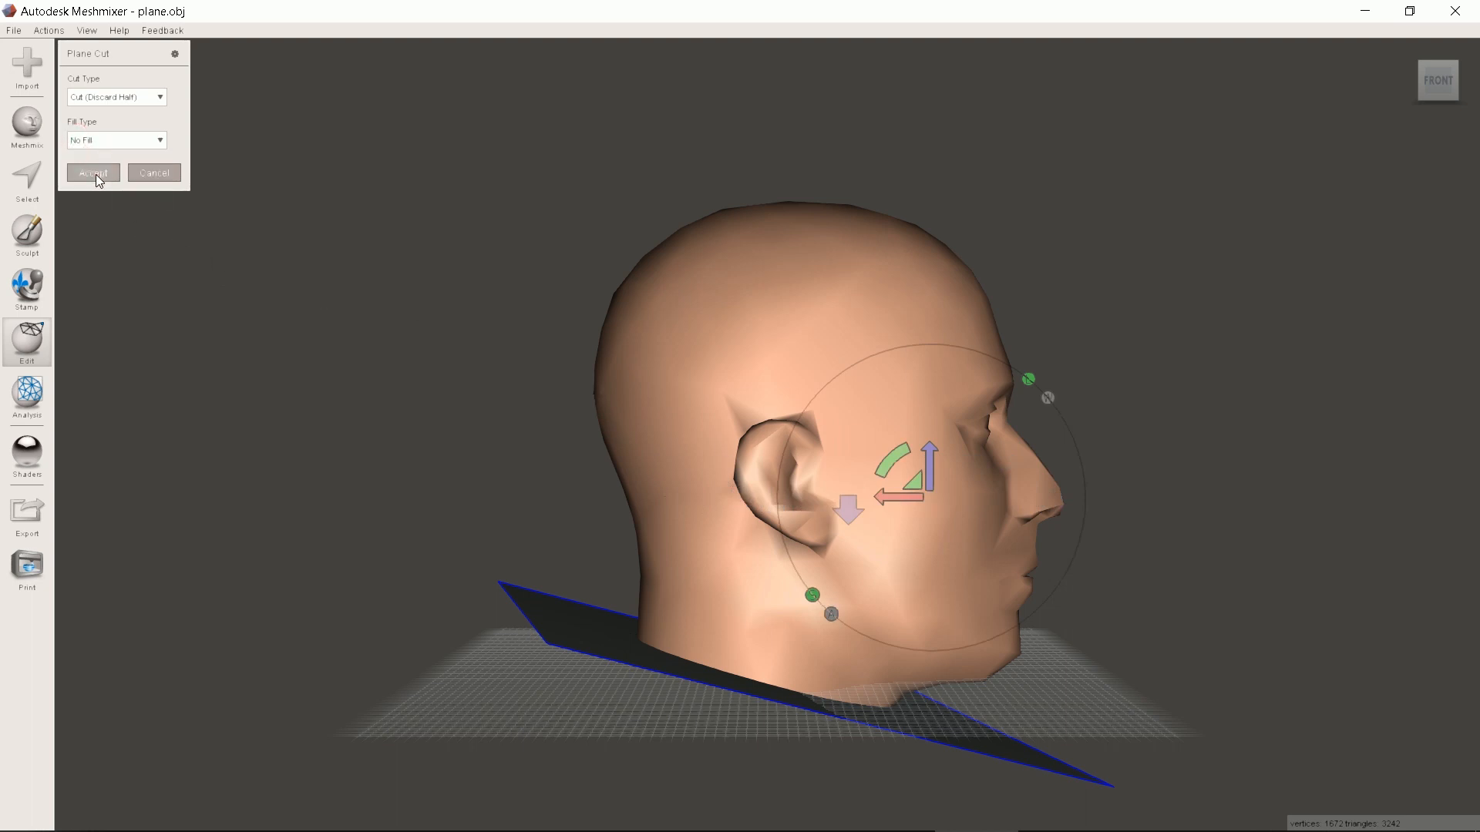
left_click(93, 173)
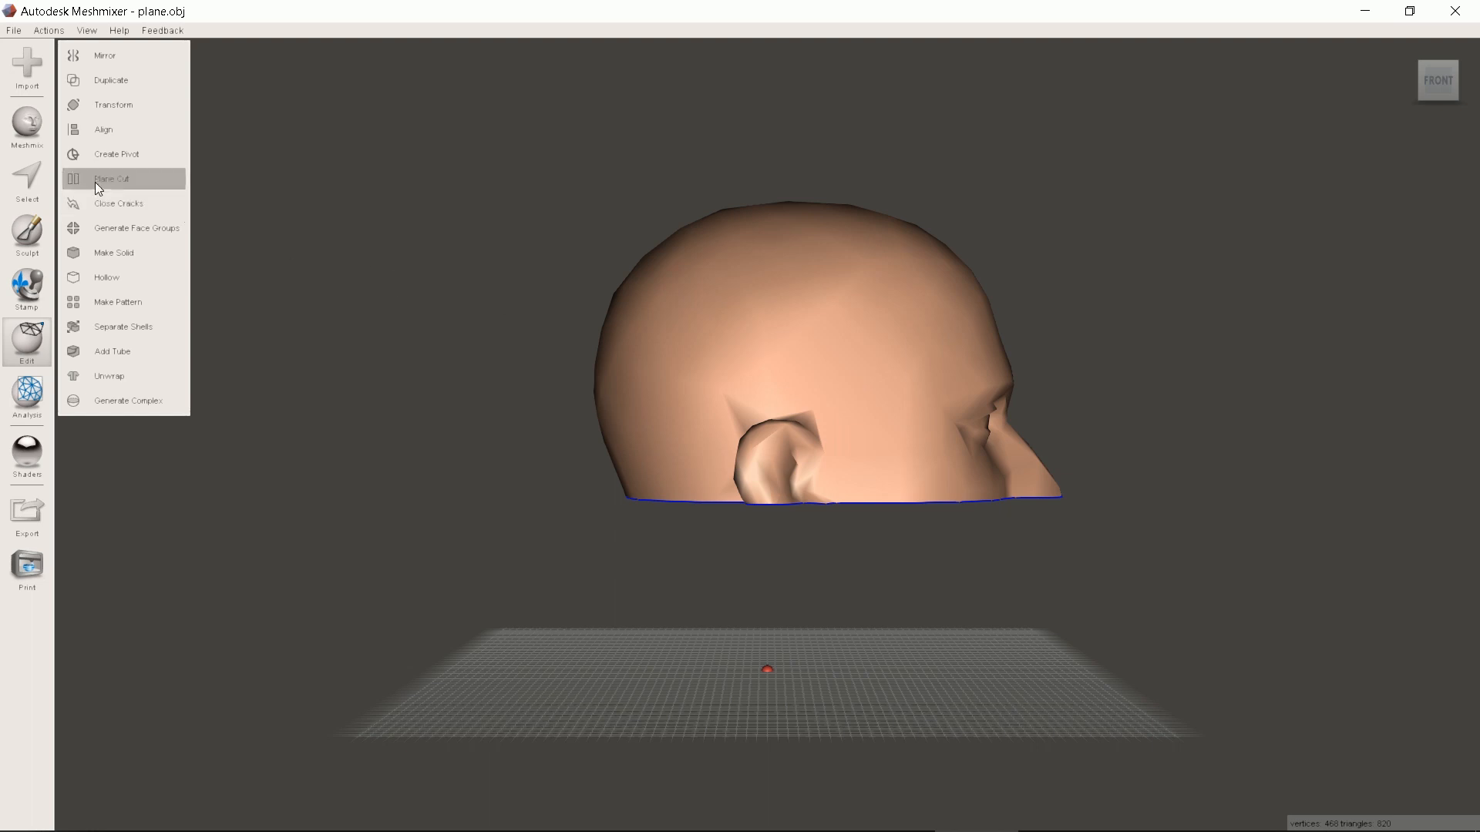
Make a second unfilled plane cut tilted about 15 degrees, leaving a thin face slice
left_click(111, 178)
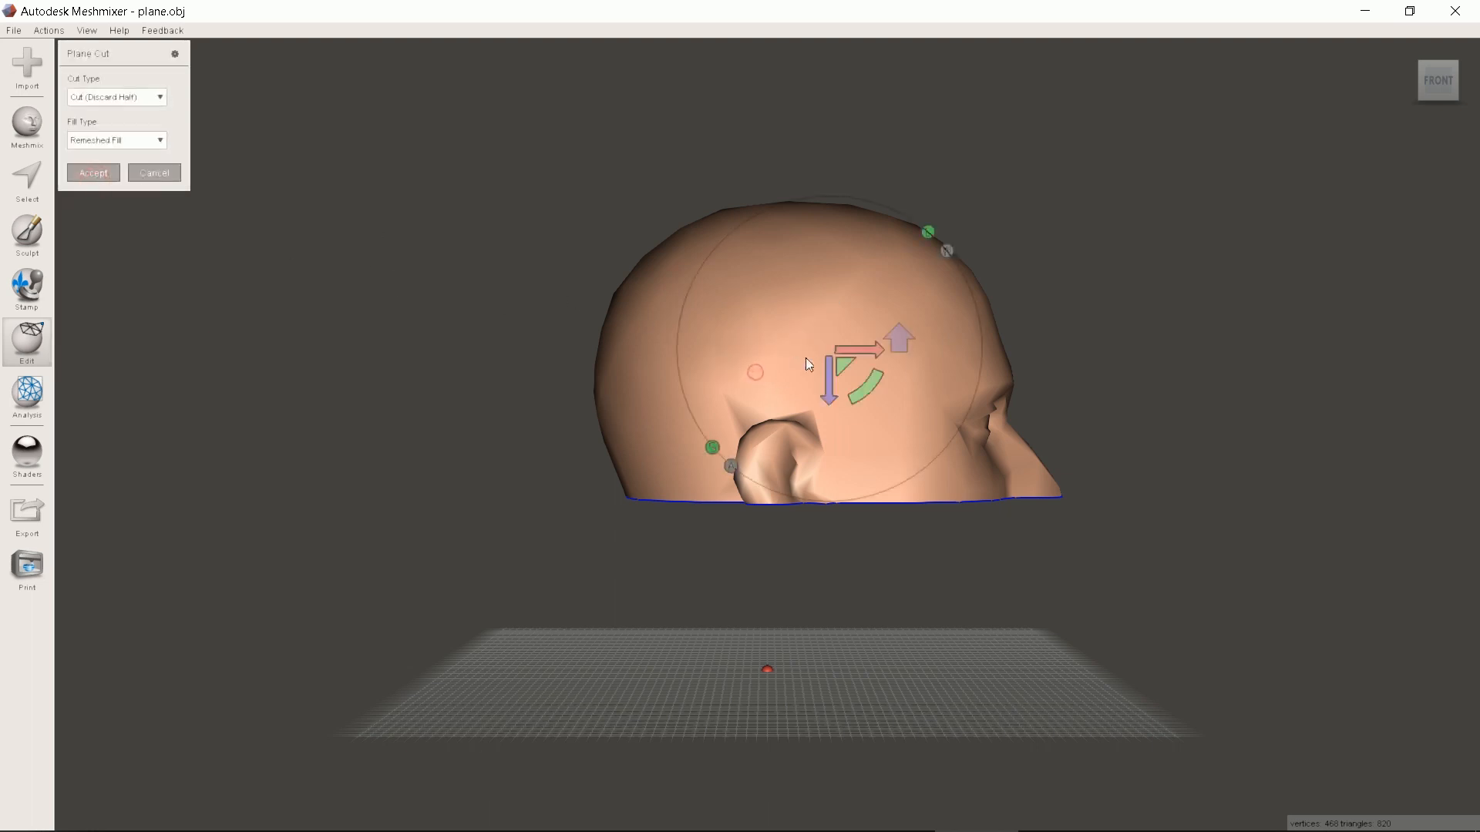
left_click_drag(869, 354, 845, 357)
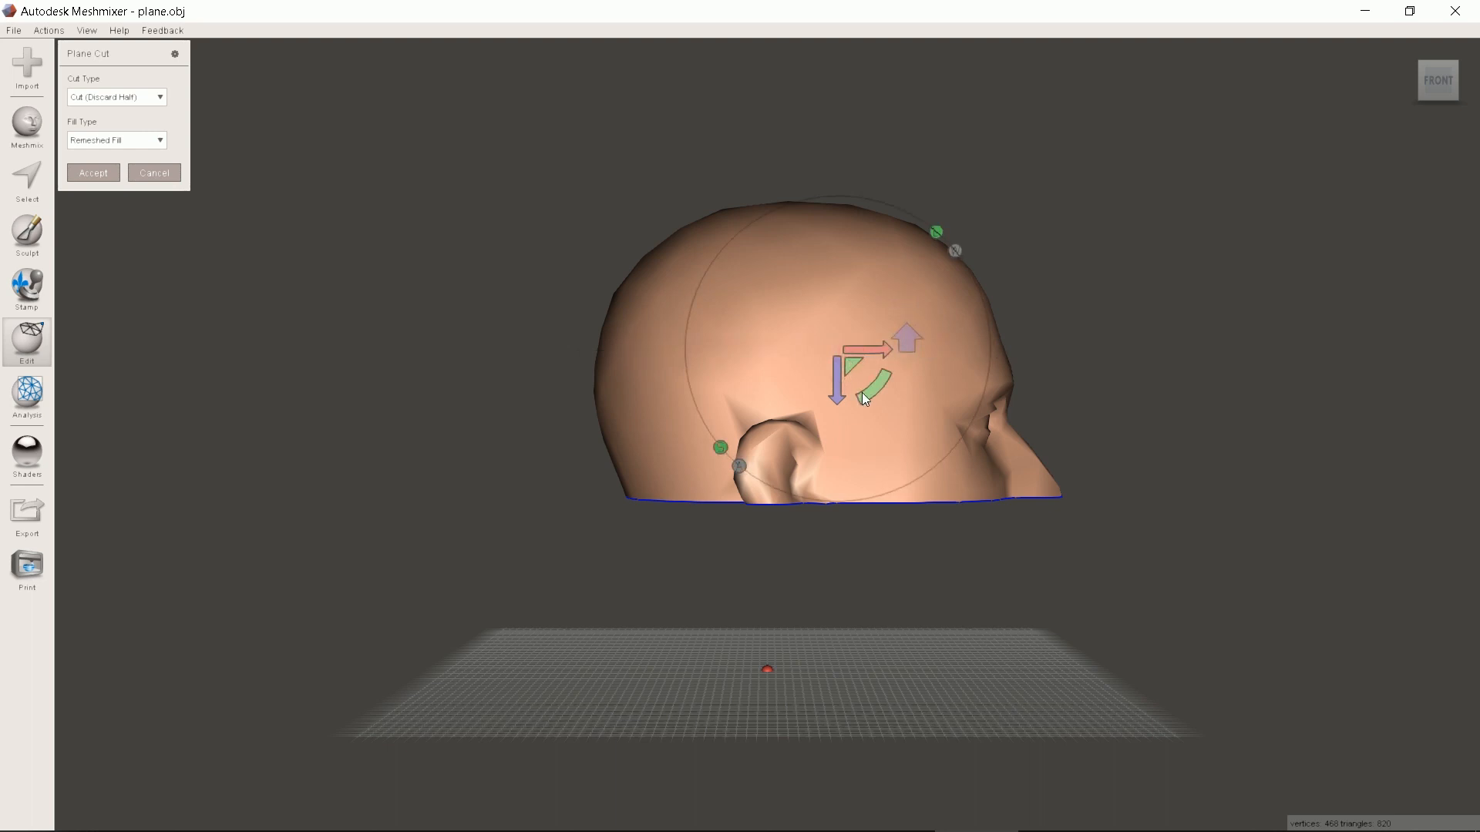
left_click_drag(868, 378, 878, 392)
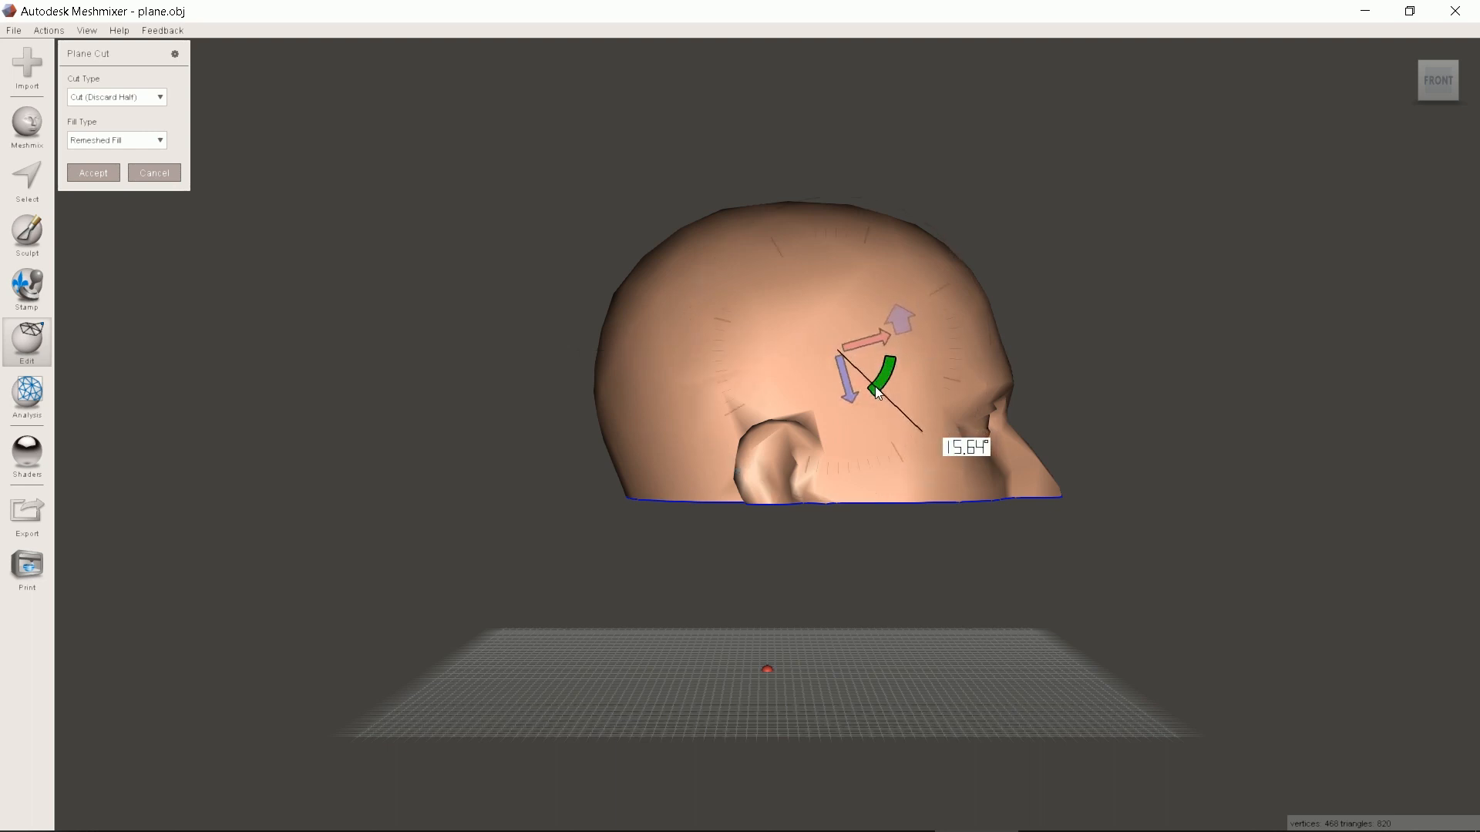
left_click_drag(878, 378, 858, 400)
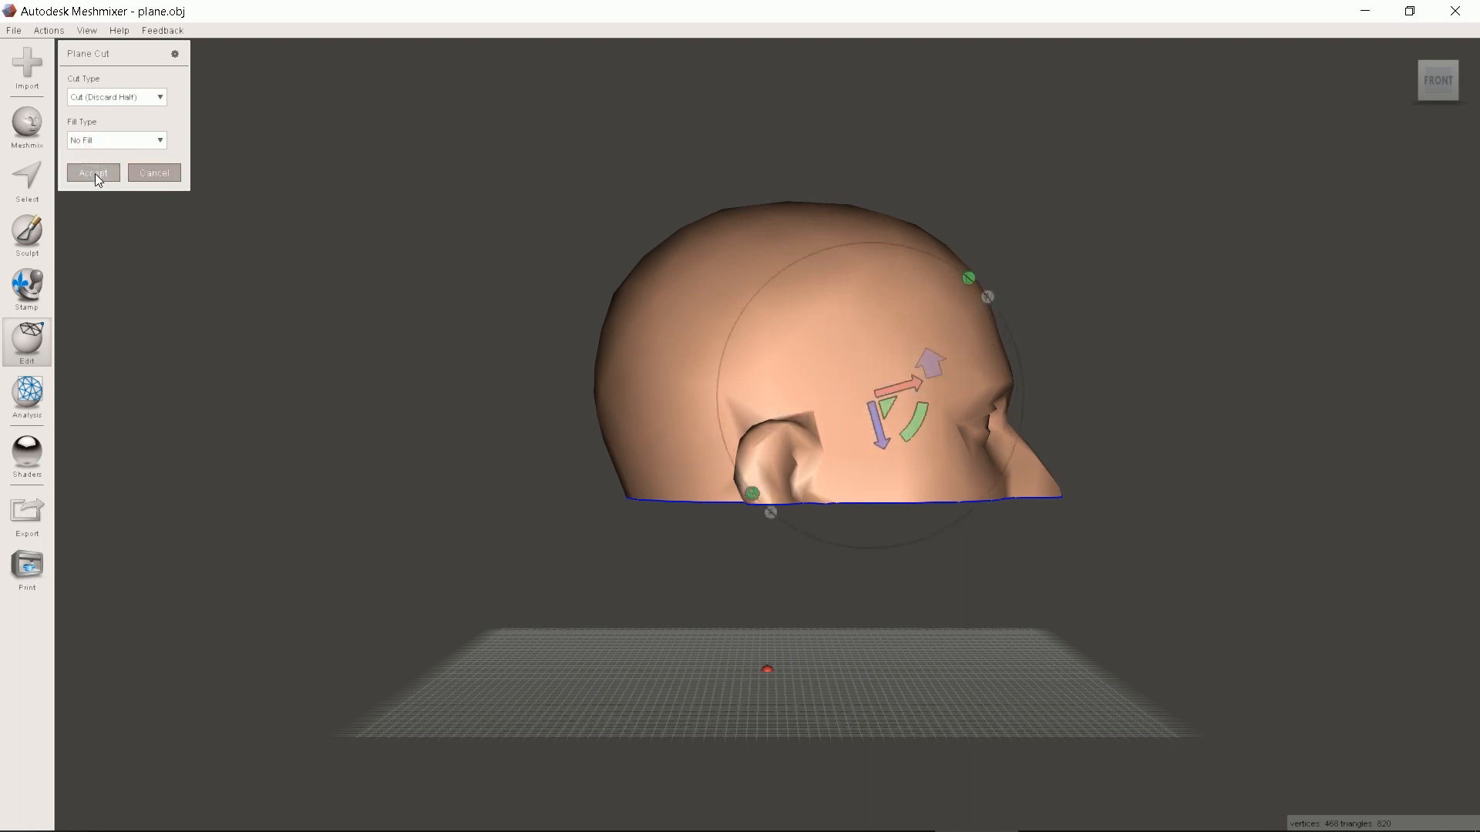
left_click(93, 173)
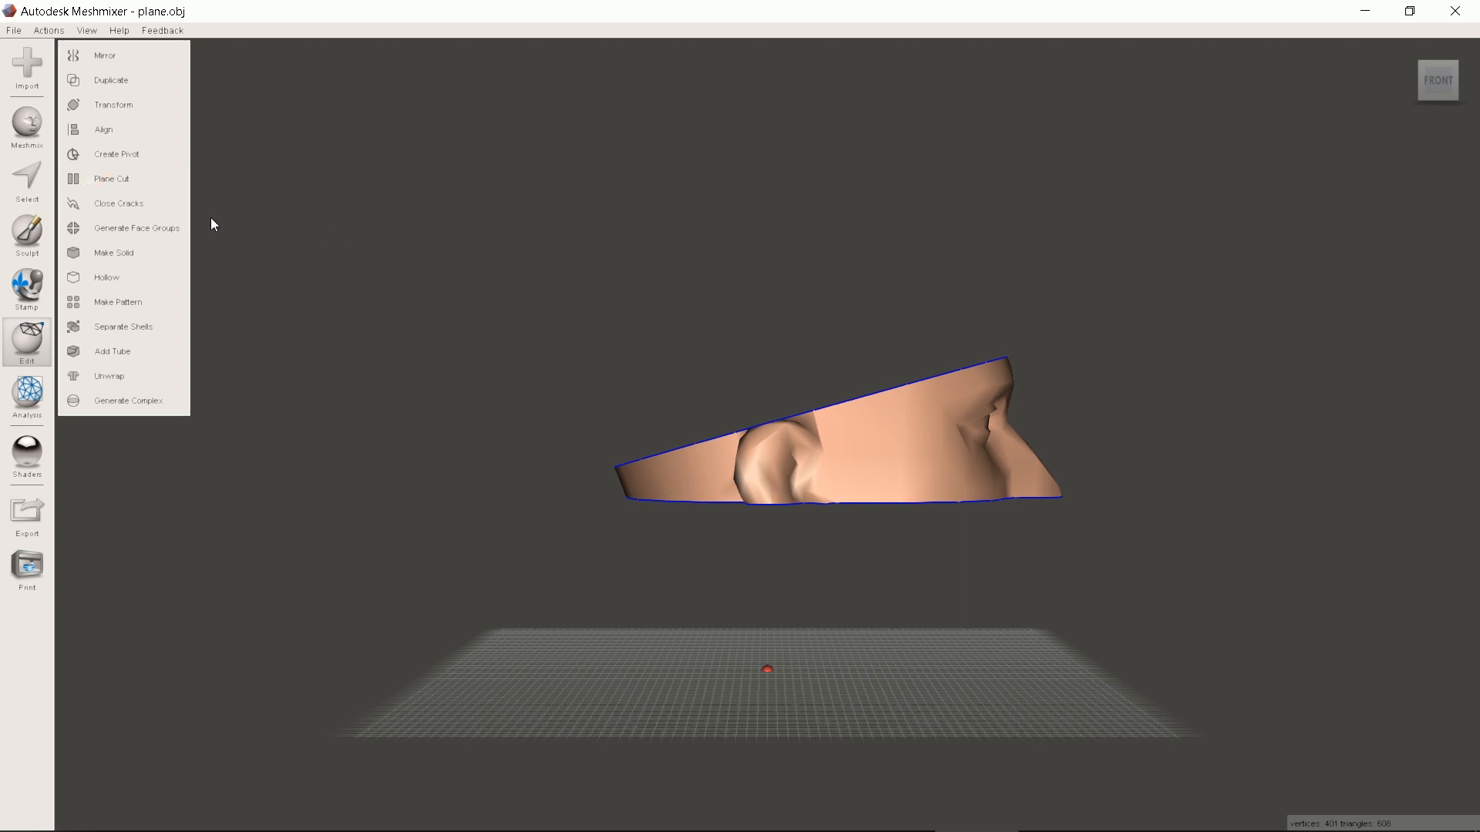
mouse_move(111, 180)
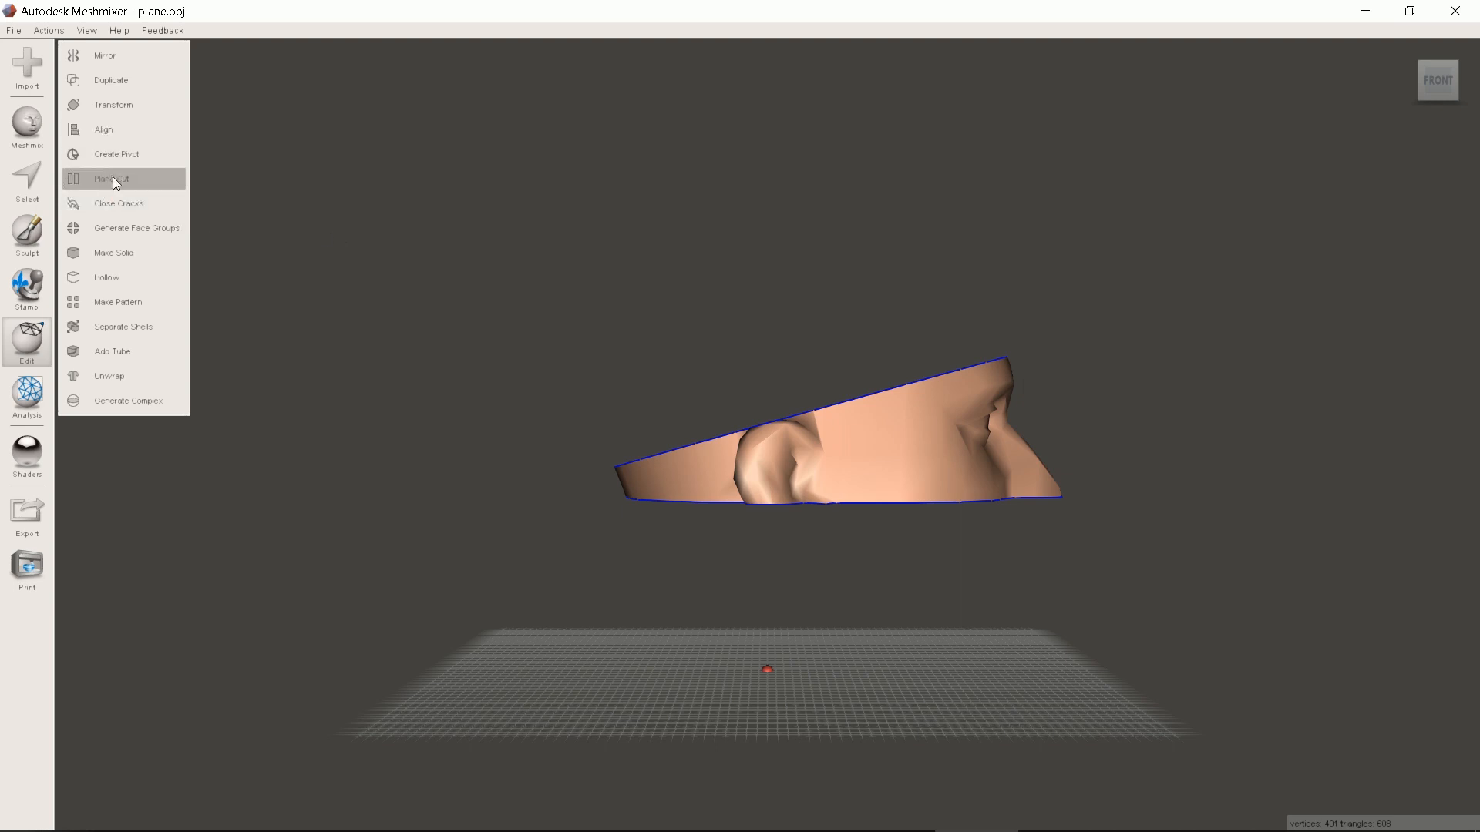
Angle and reposition a further cut plane to trim the slice into a narrow ribbon
left_click(110, 178)
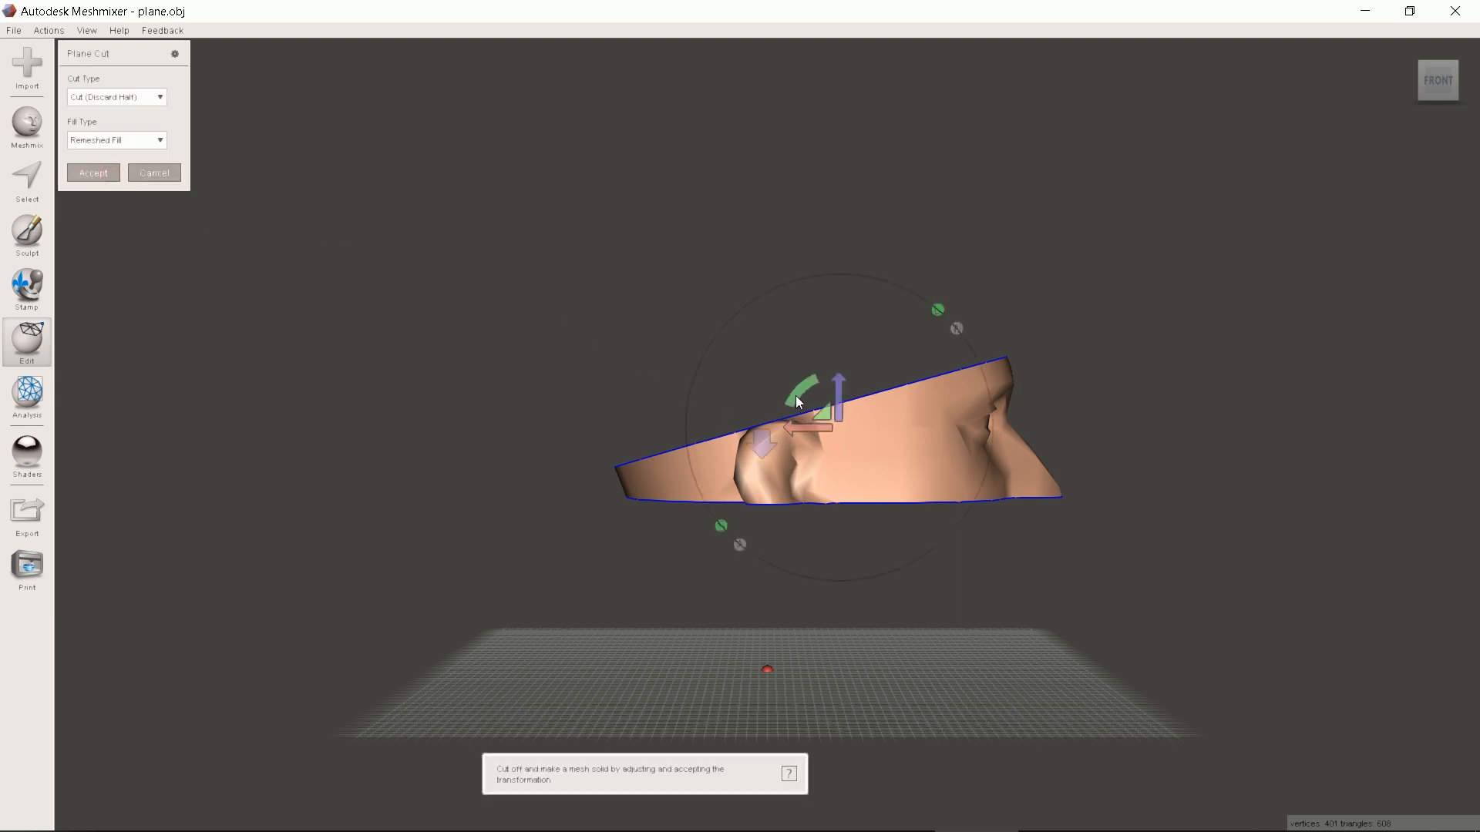
left_click_drag(802, 386, 869, 387)
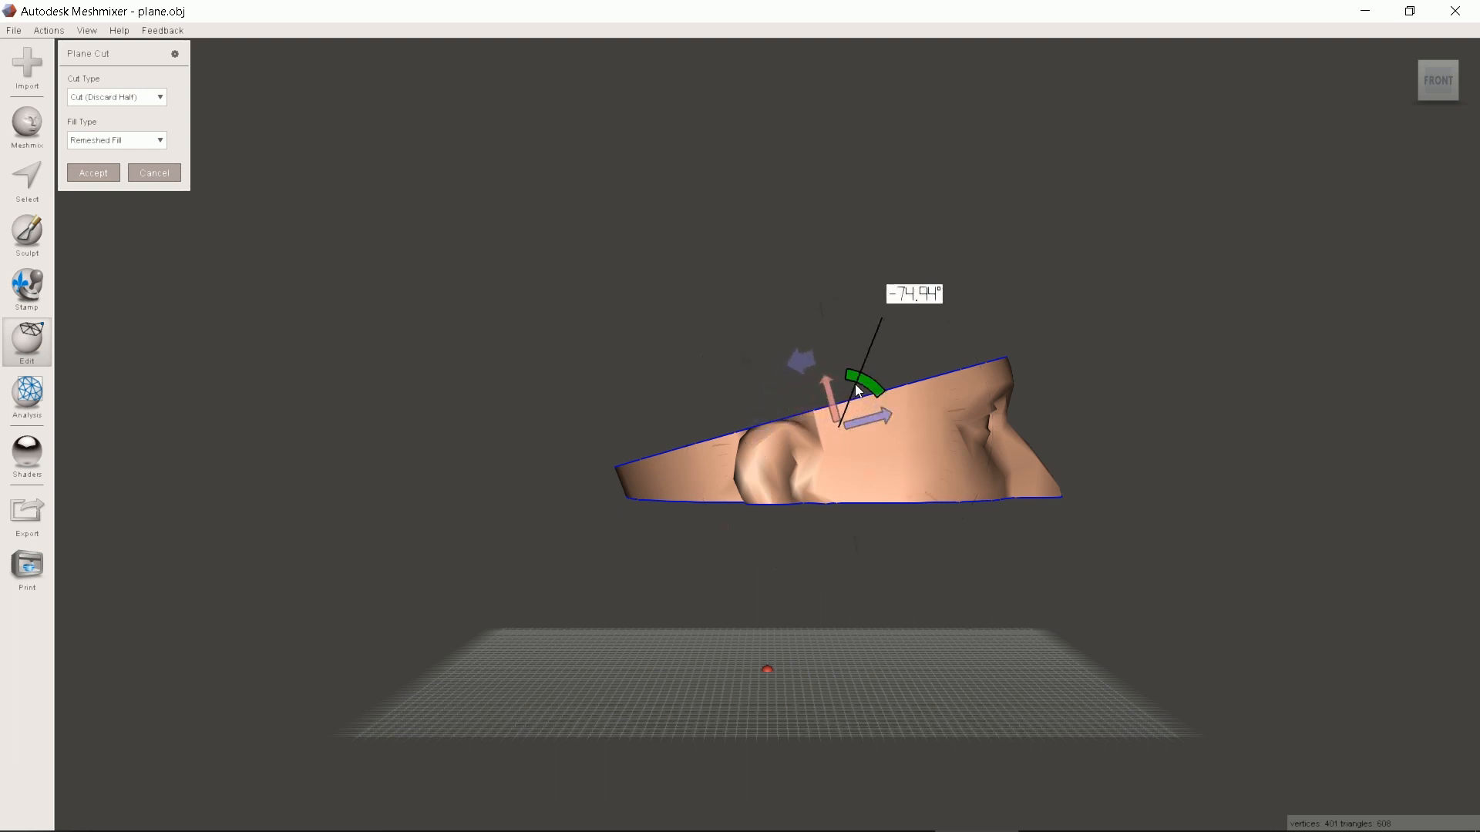
left_click_drag(854, 382, 831, 420)
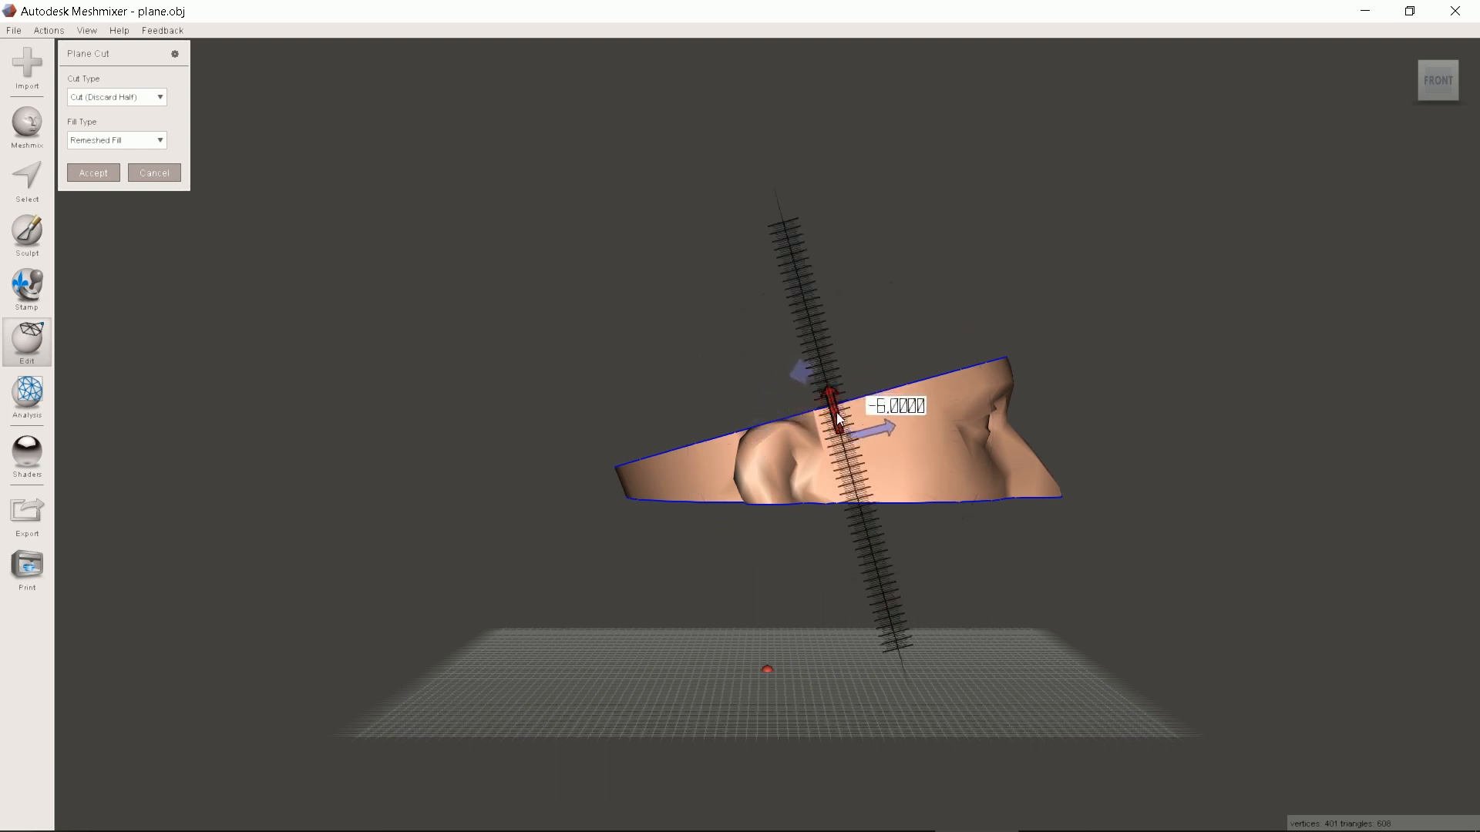
left_click_drag(835, 420, 869, 444)
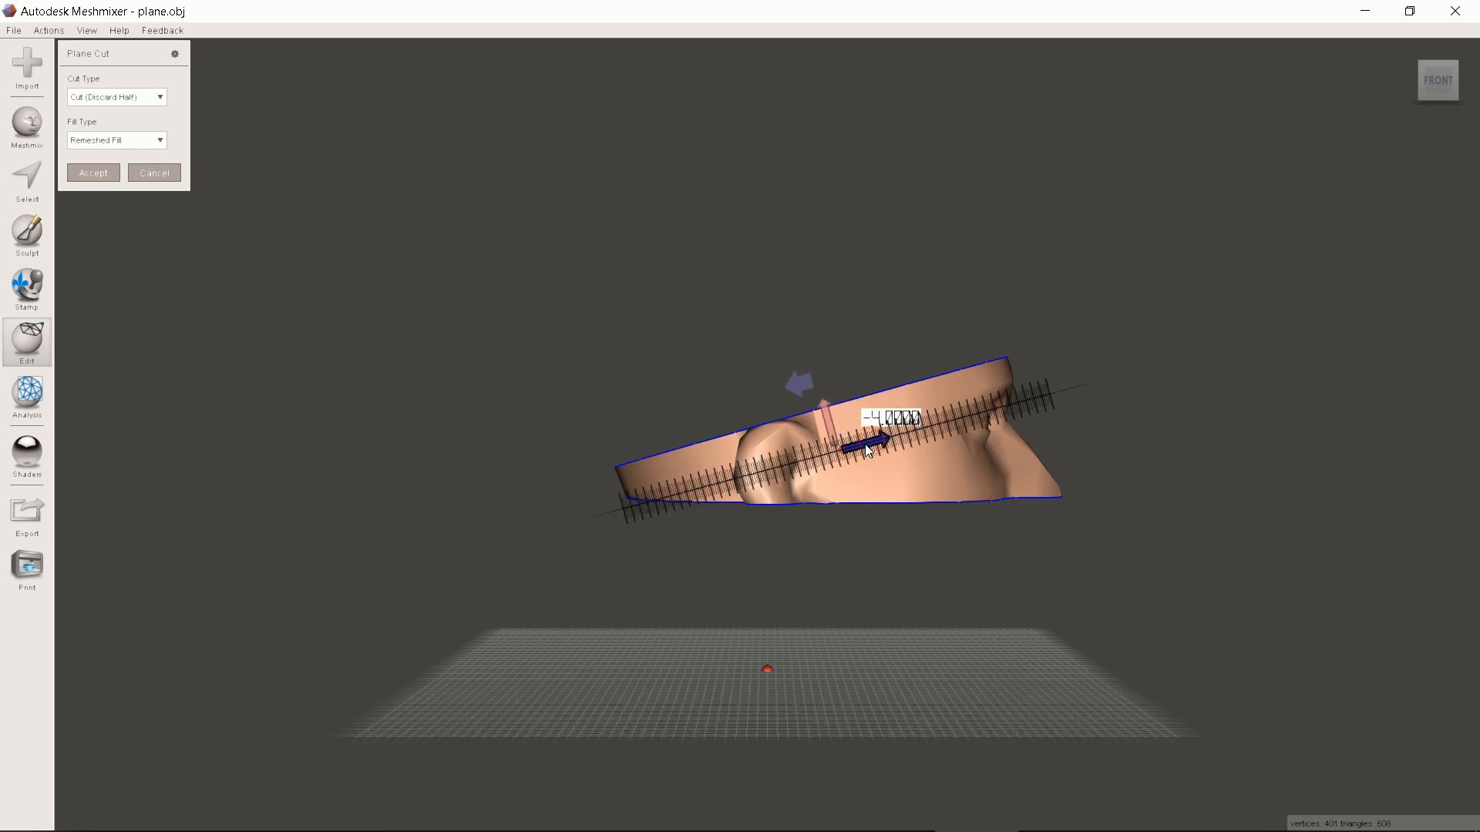
left_click_drag(873, 438, 868, 406)
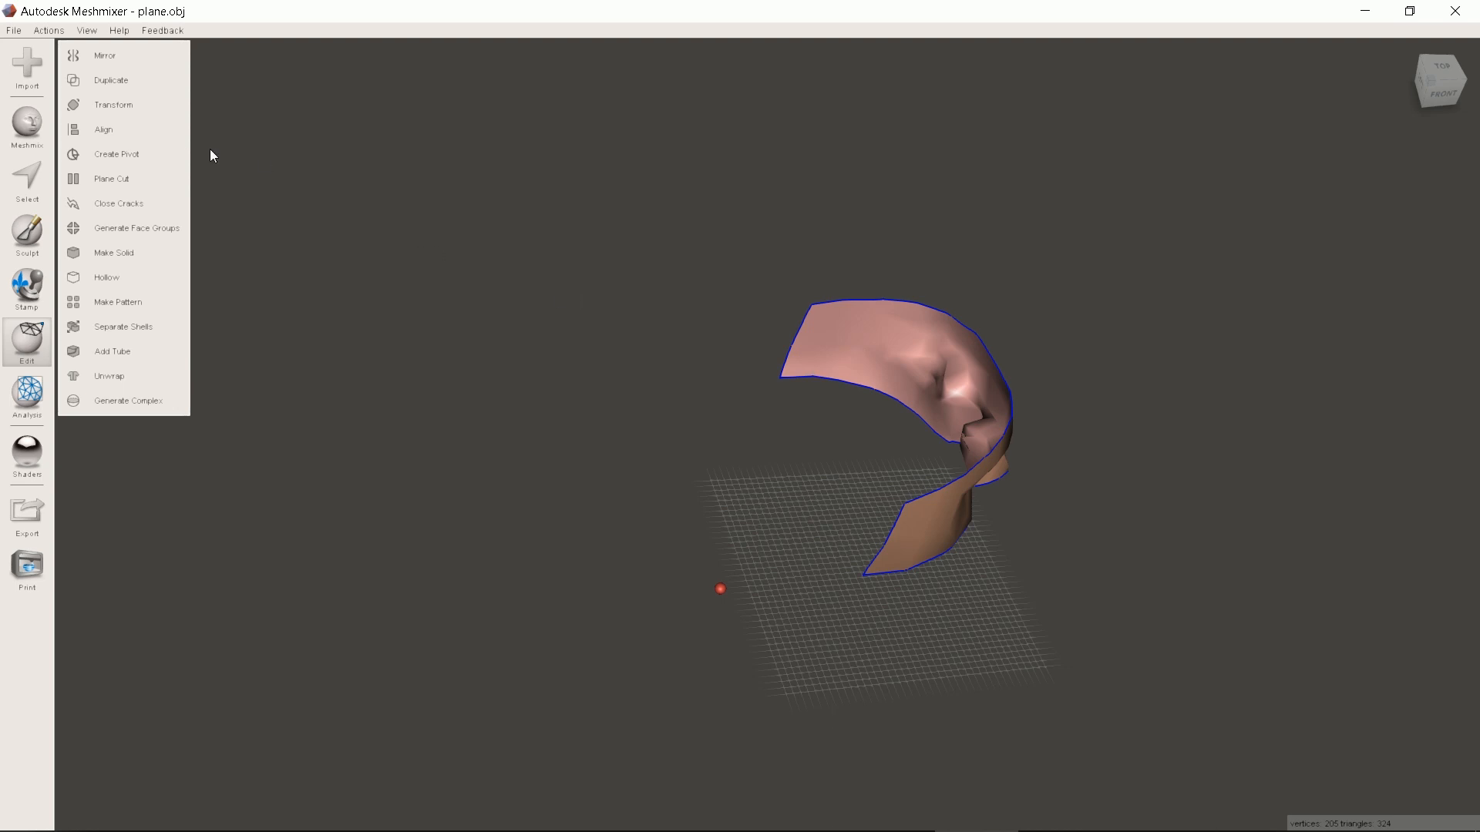
mouse_move(374, 273)
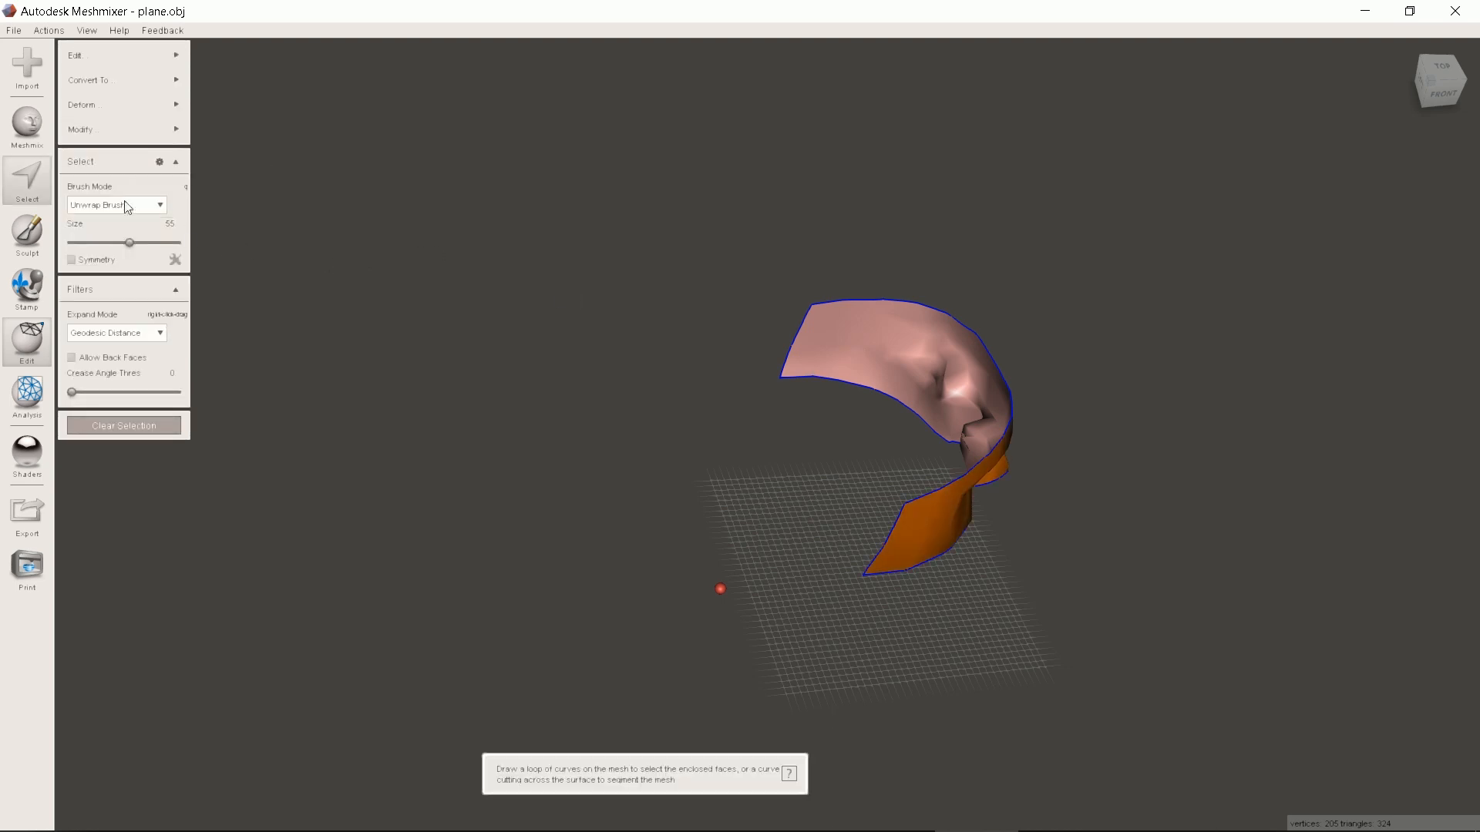
Start extruding the band along its normals with density 100
left_click(114, 55)
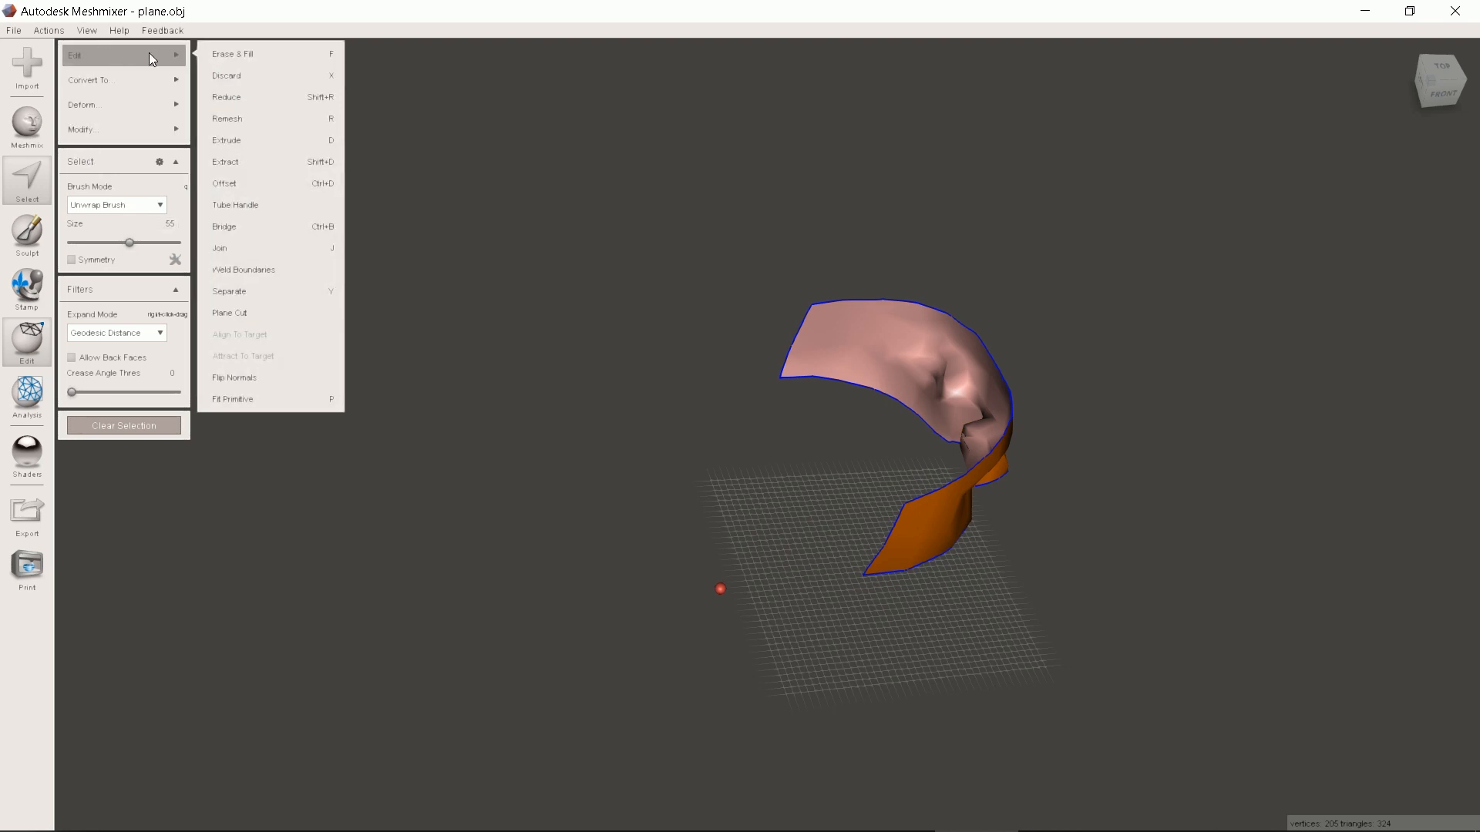
mouse_move(261, 140)
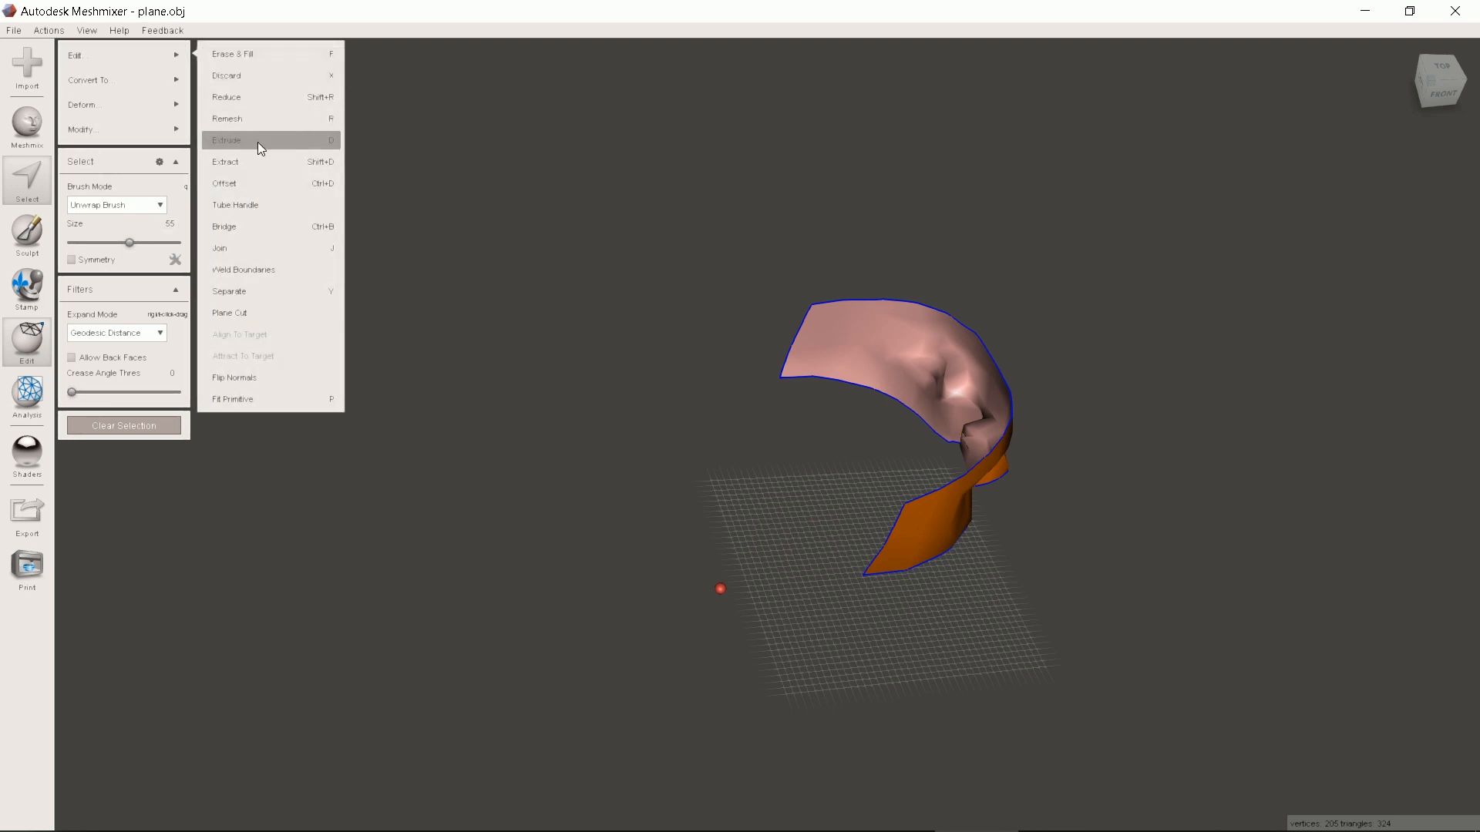
left_click(227, 140)
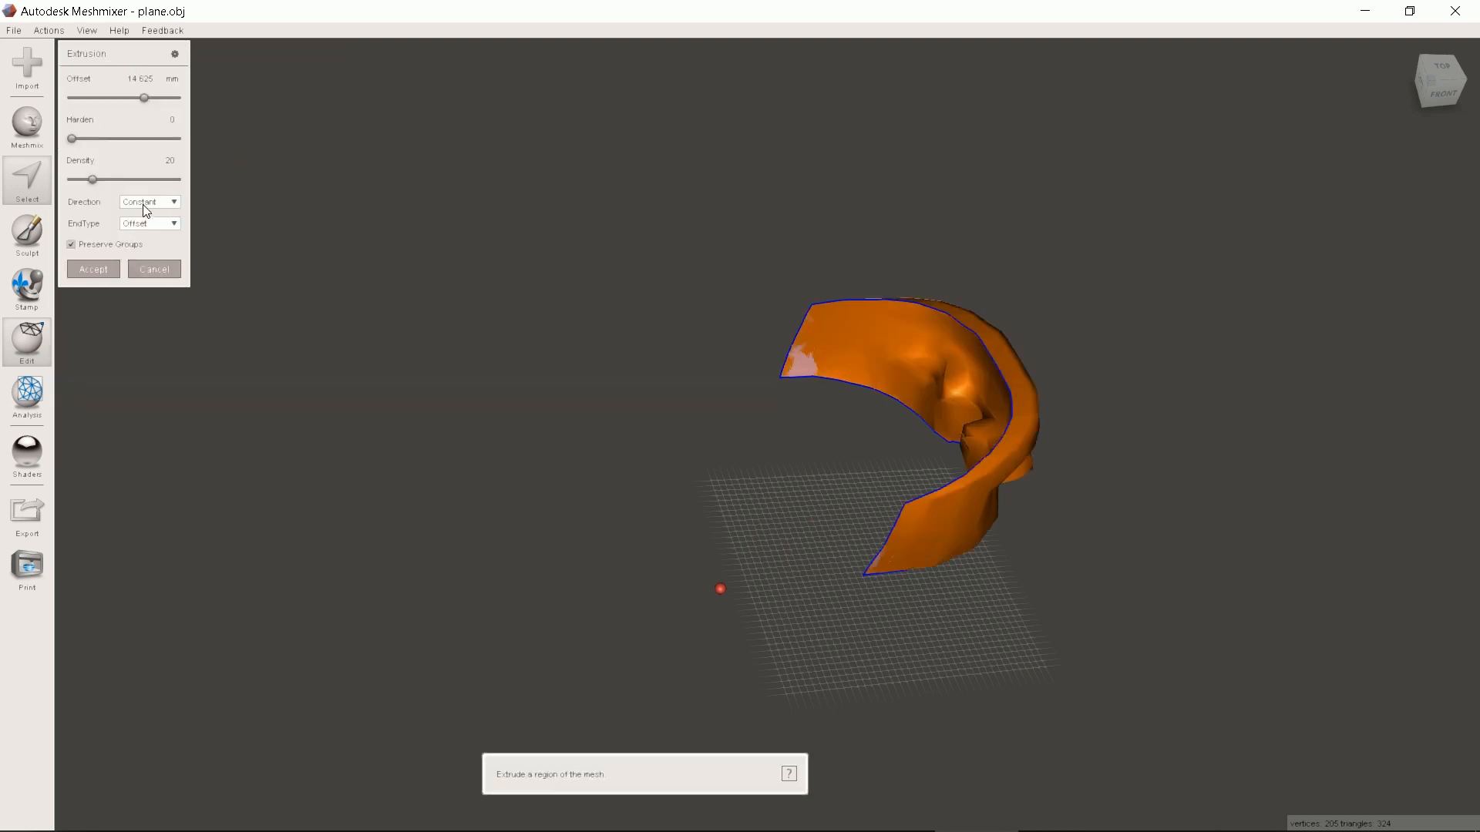
left_click(148, 202)
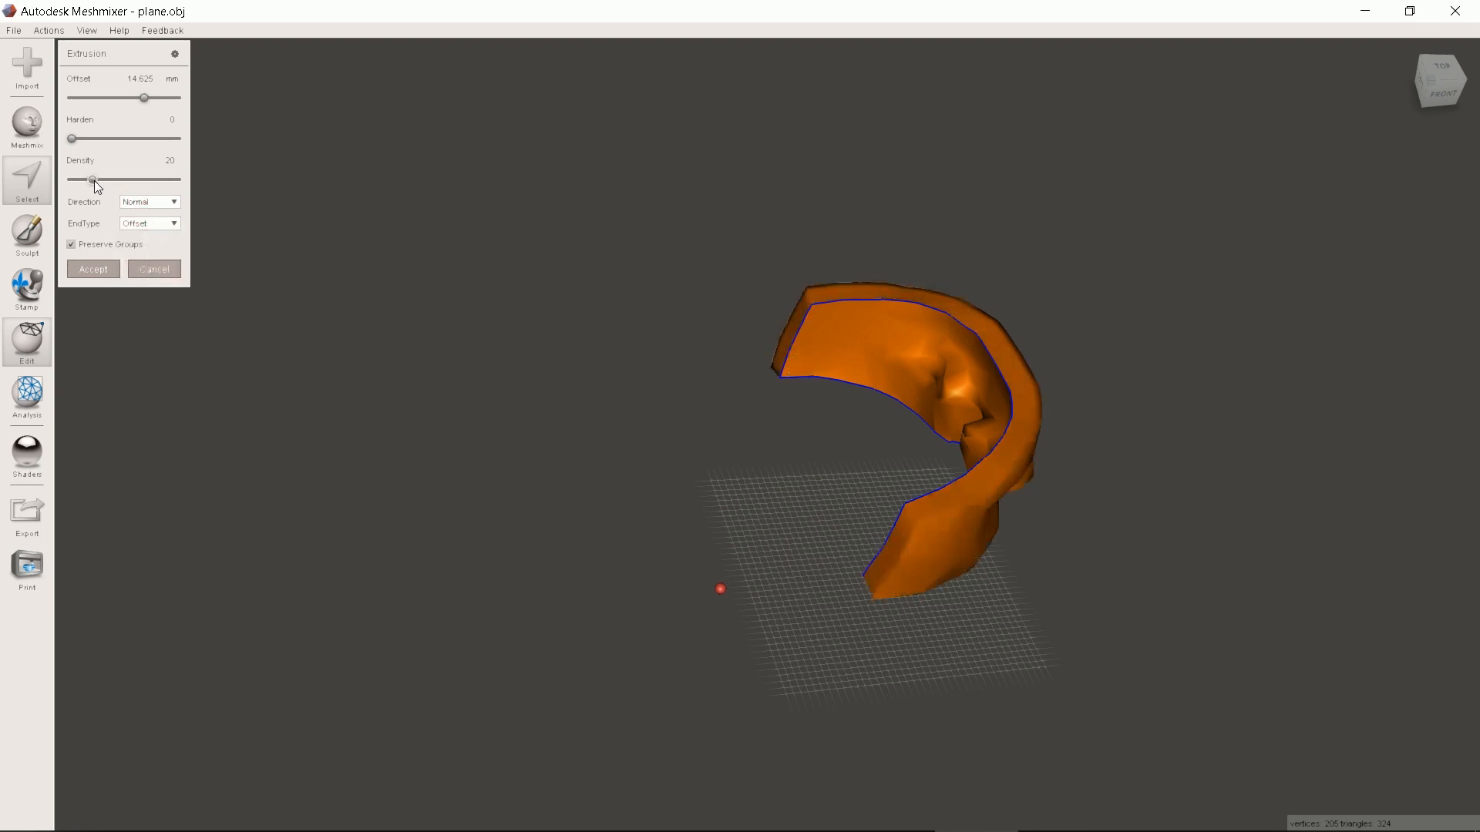
left_click_drag(91, 180, 176, 181)
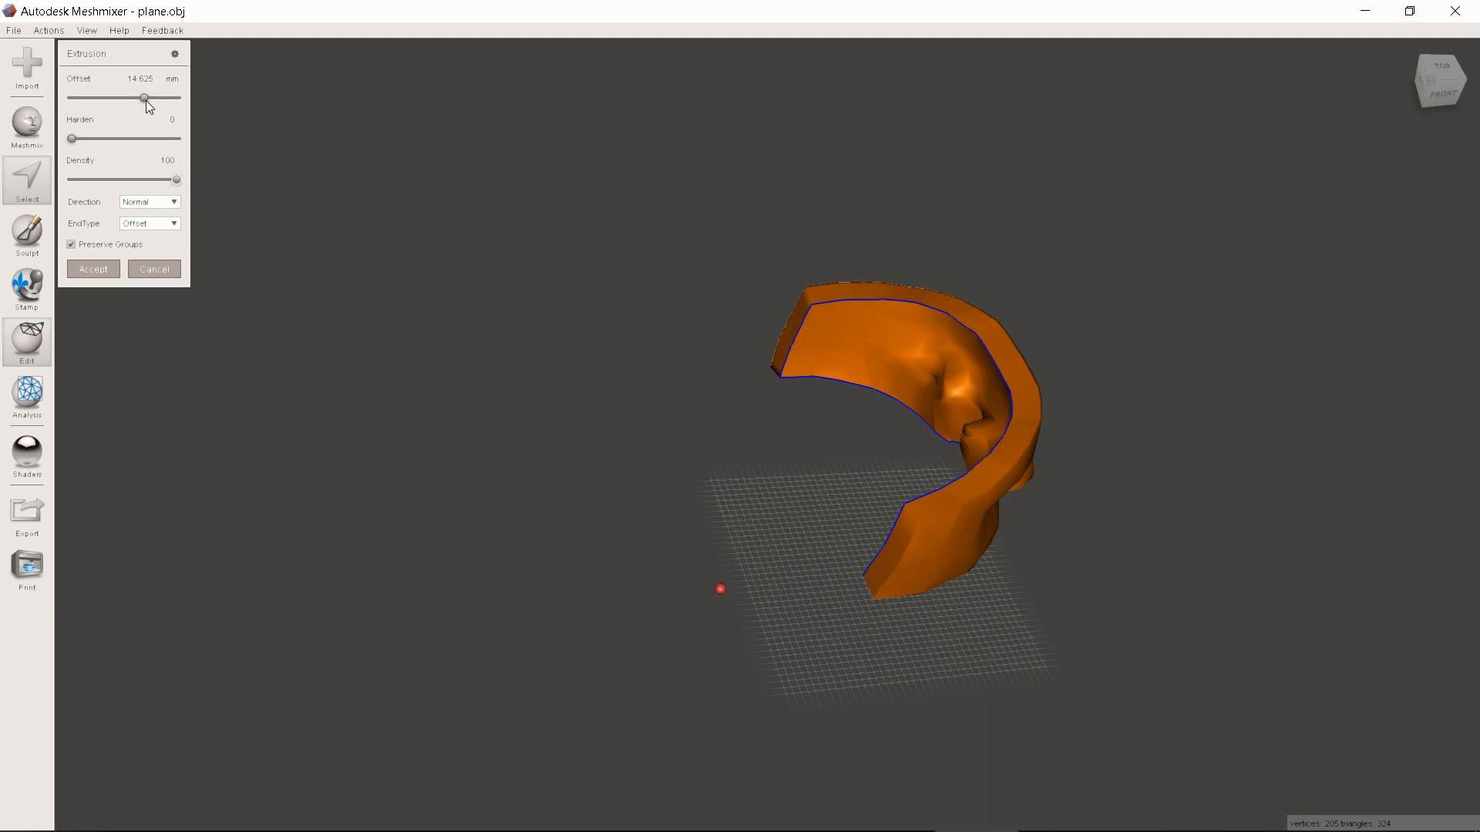
Set the extrusion offset to about 2.26 mm along normals and accept it
left_click_drag(143, 98, 131, 97)
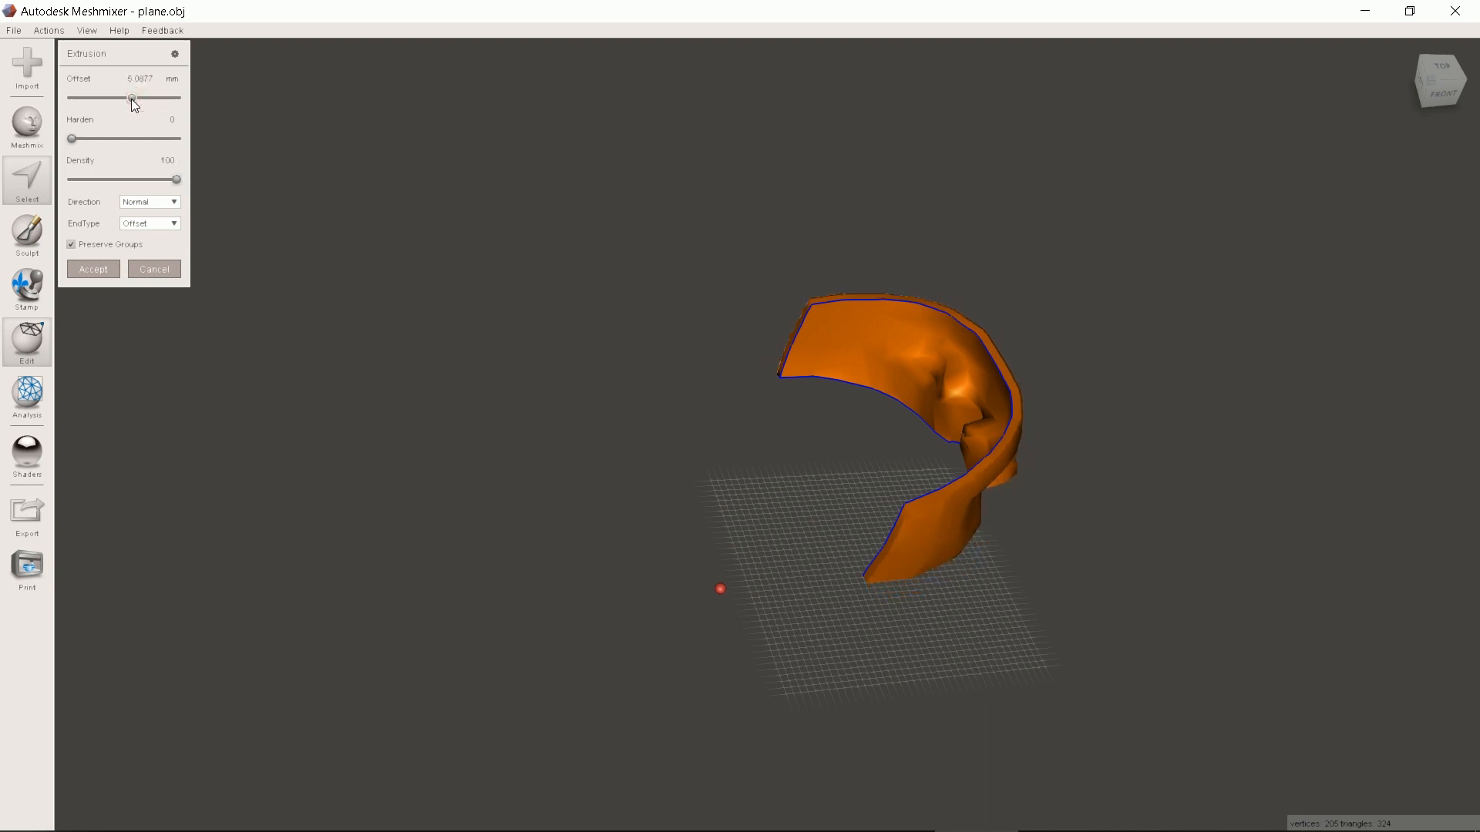
left_click_drag(132, 98, 129, 98)
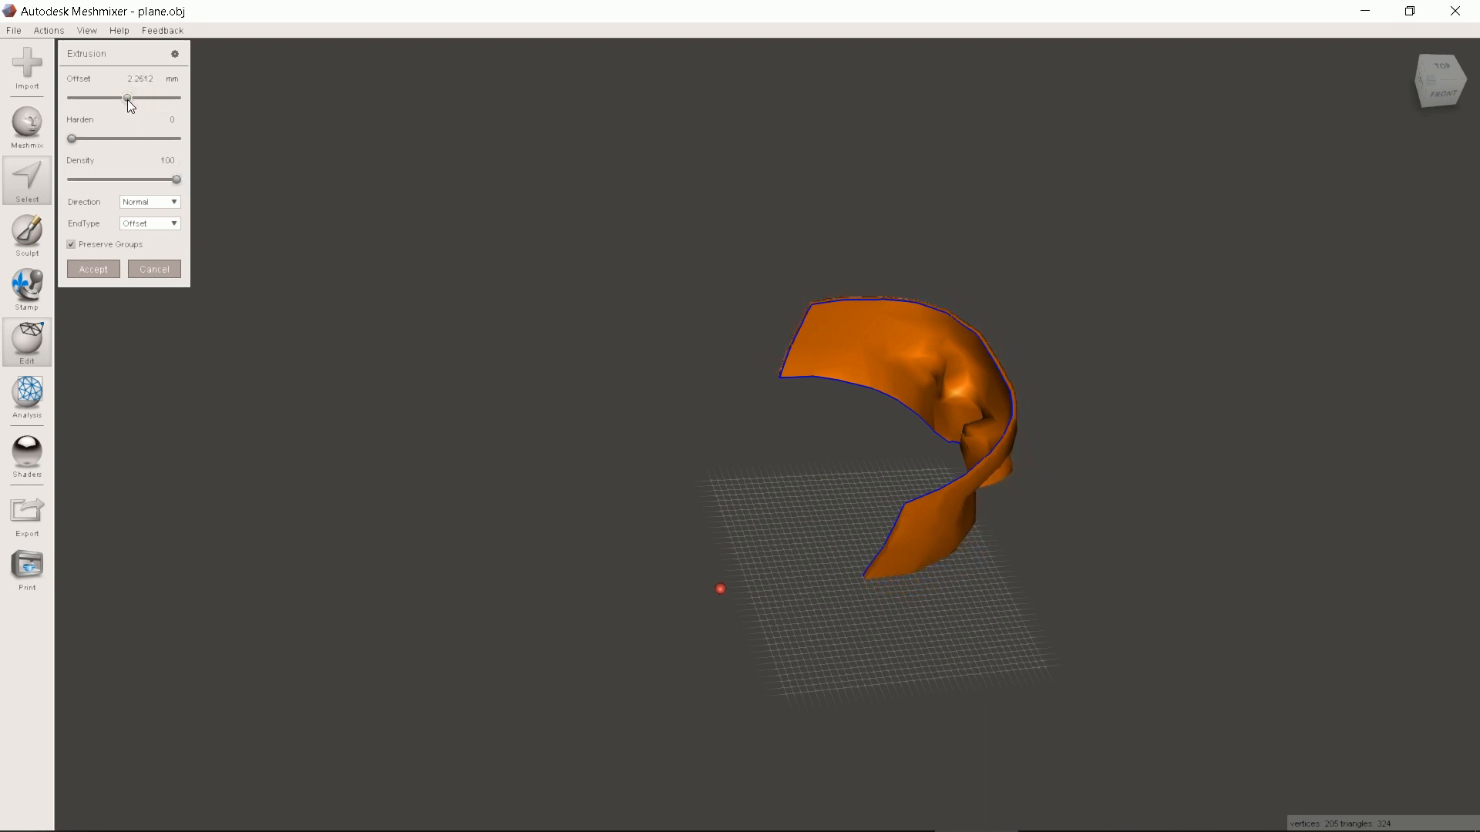
left_click_drag(129, 100, 132, 100)
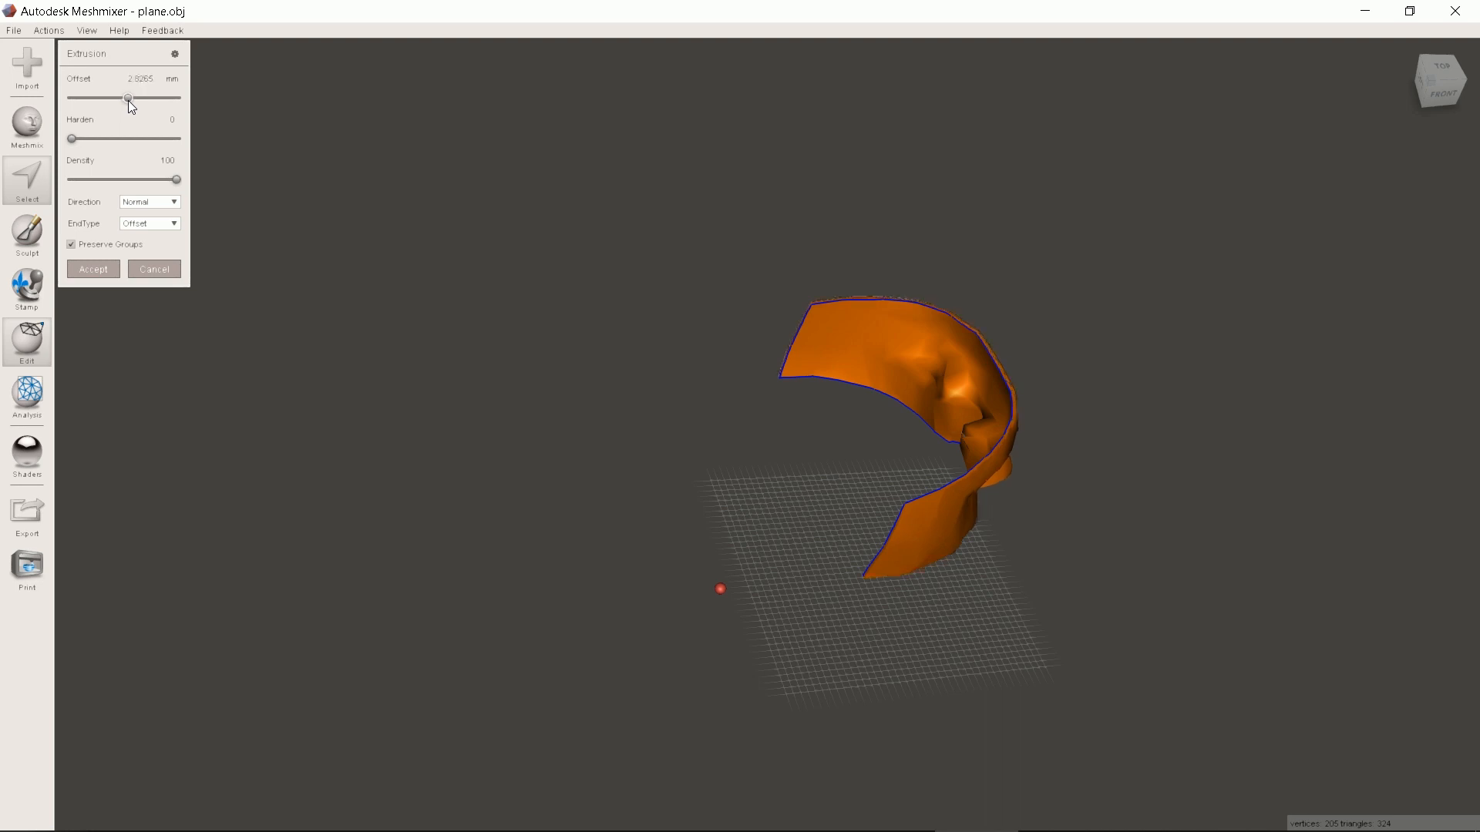
left_click_drag(130, 99, 126, 99)
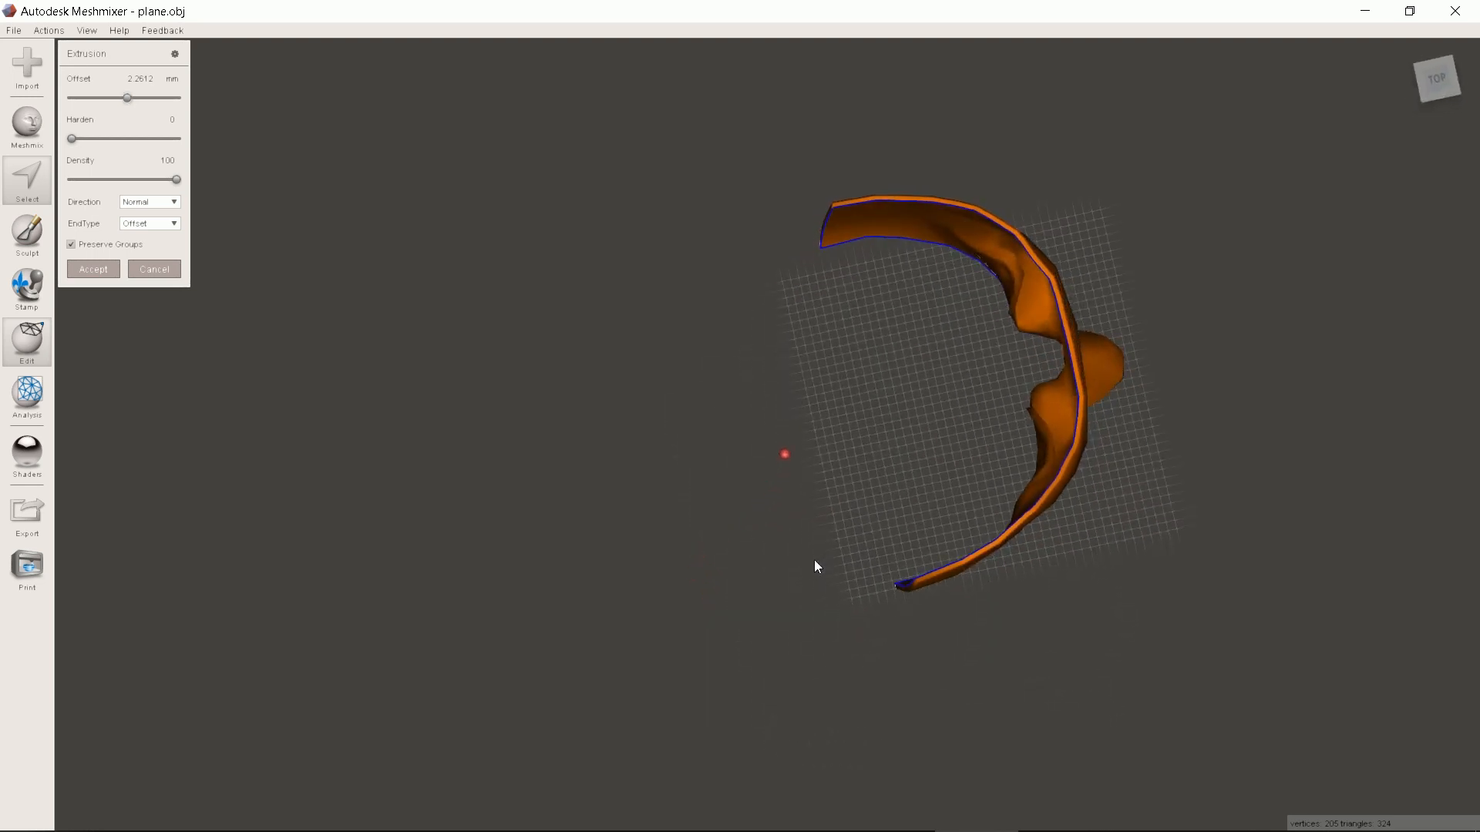
left_click(148, 201)
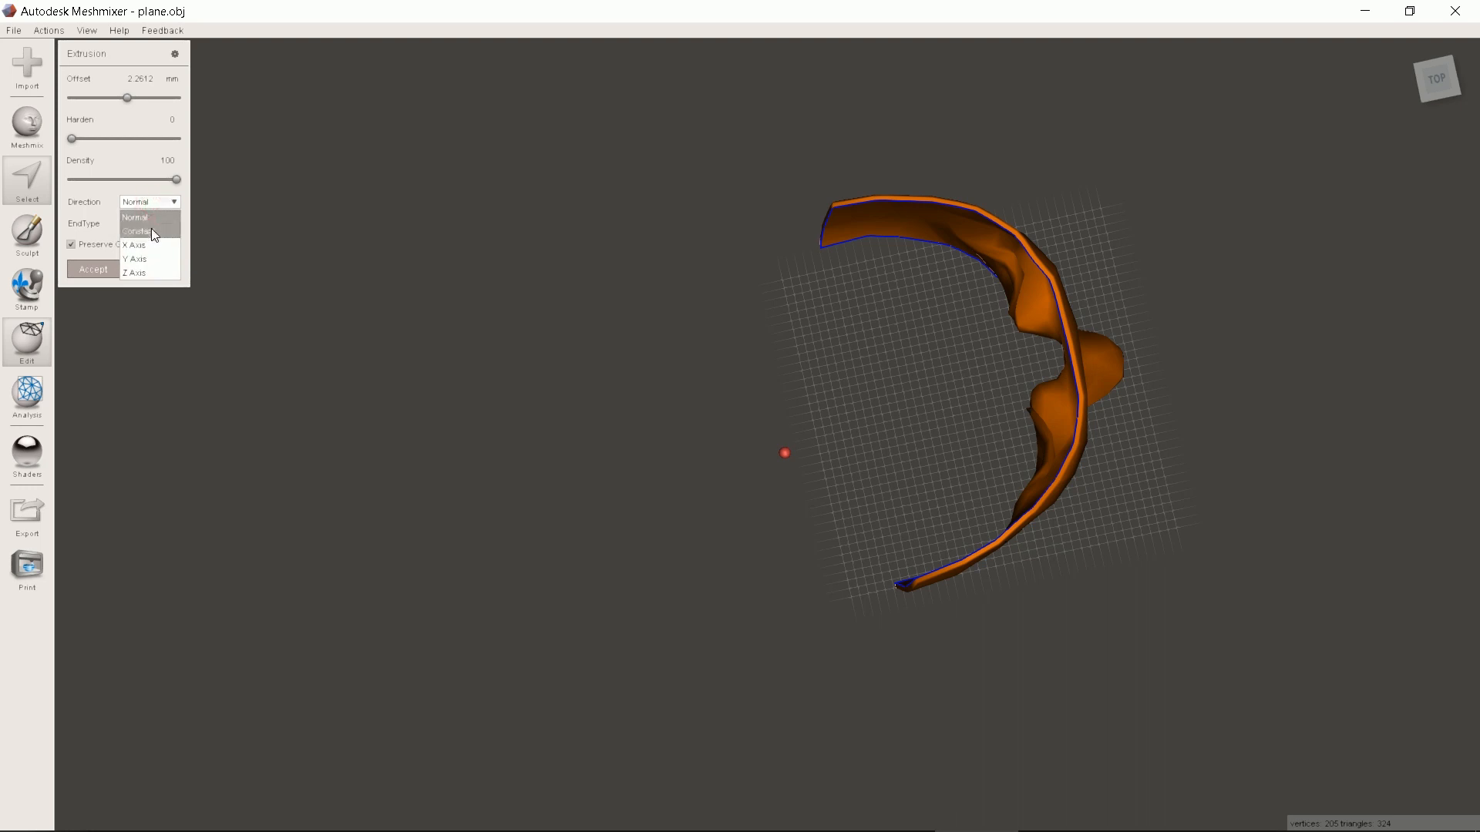
left_click(138, 229)
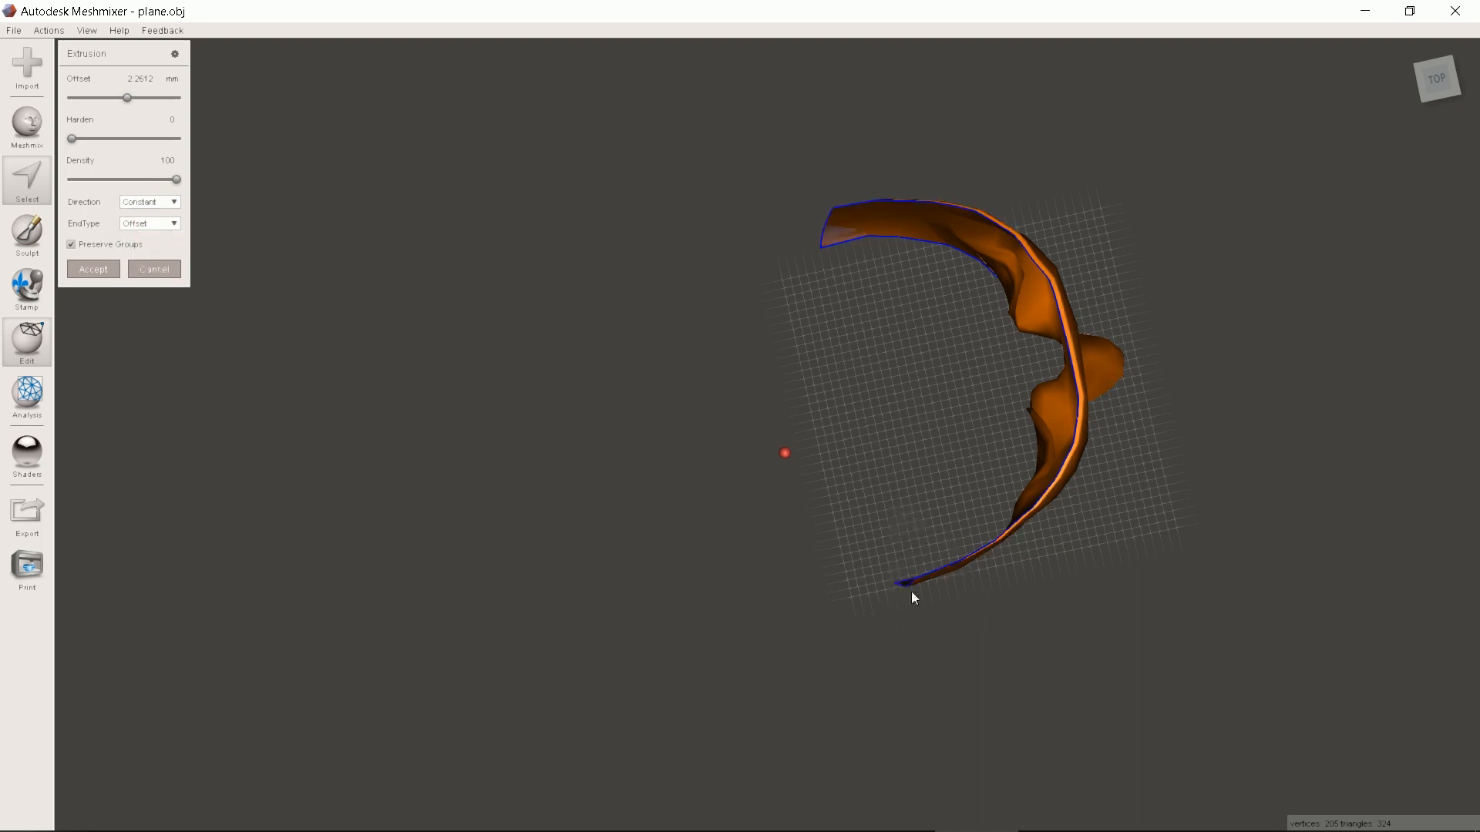
left_click(148, 202)
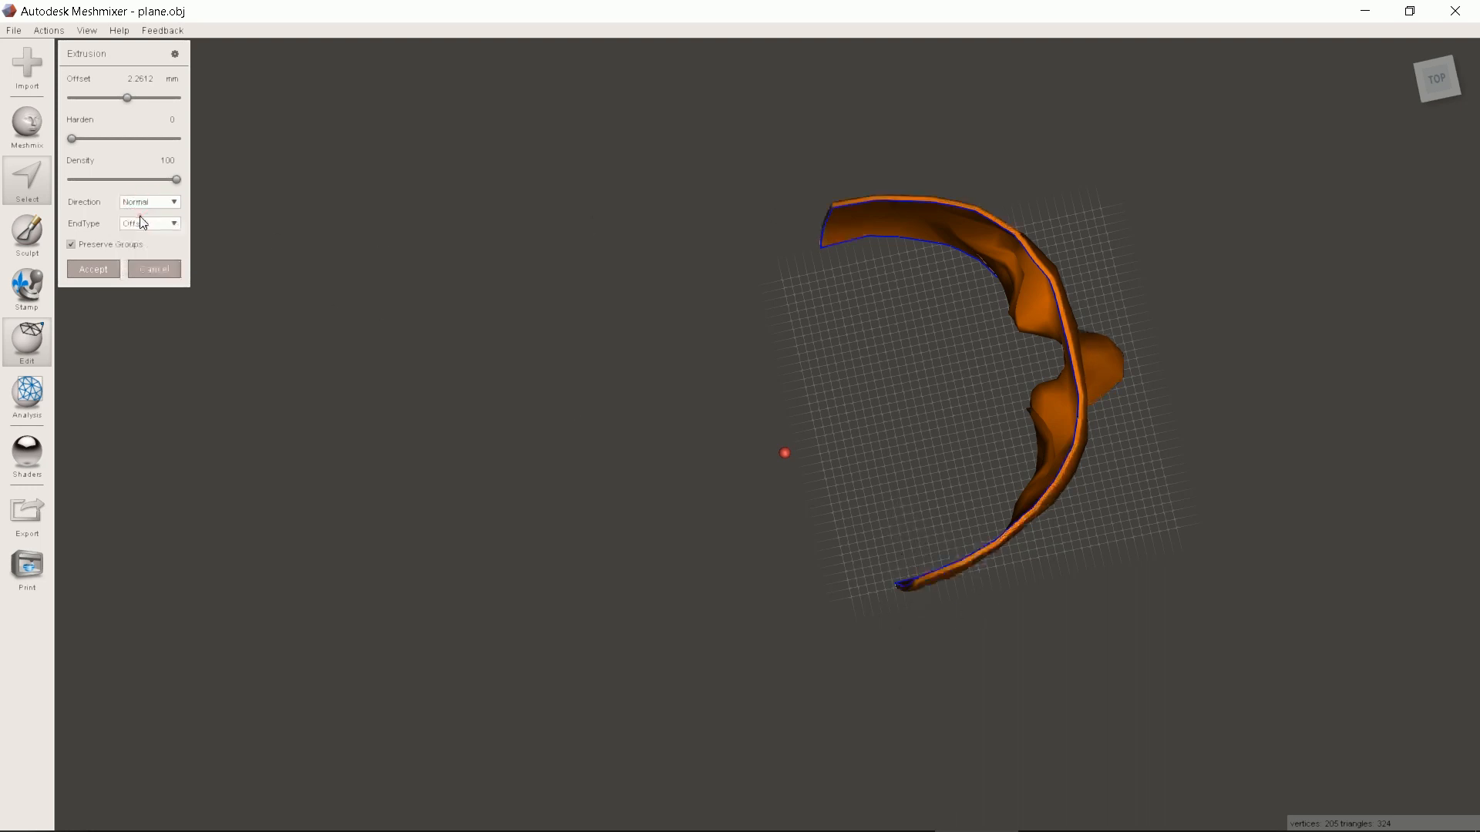
left_click(148, 222)
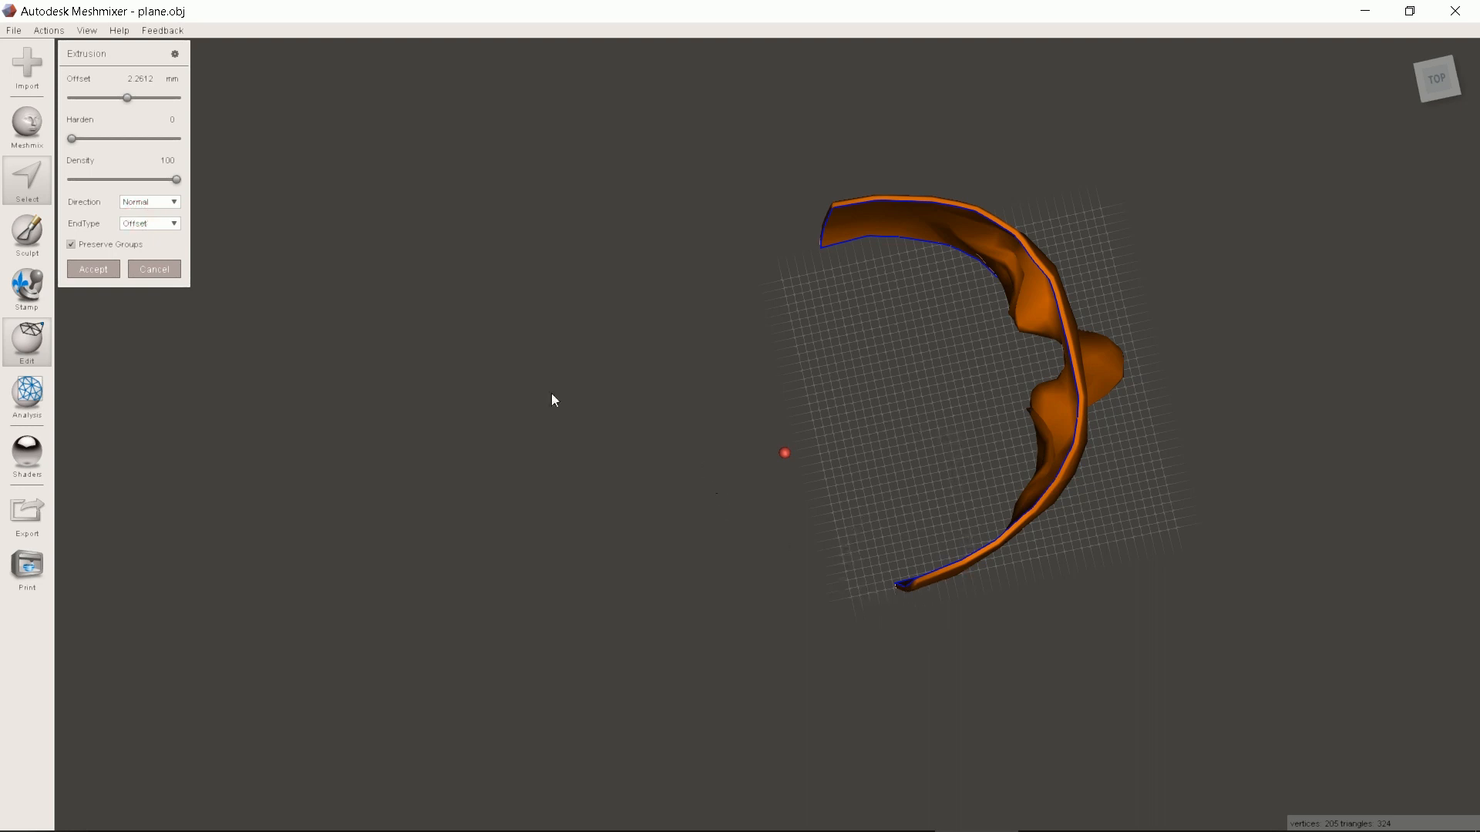
left_click(92, 269)
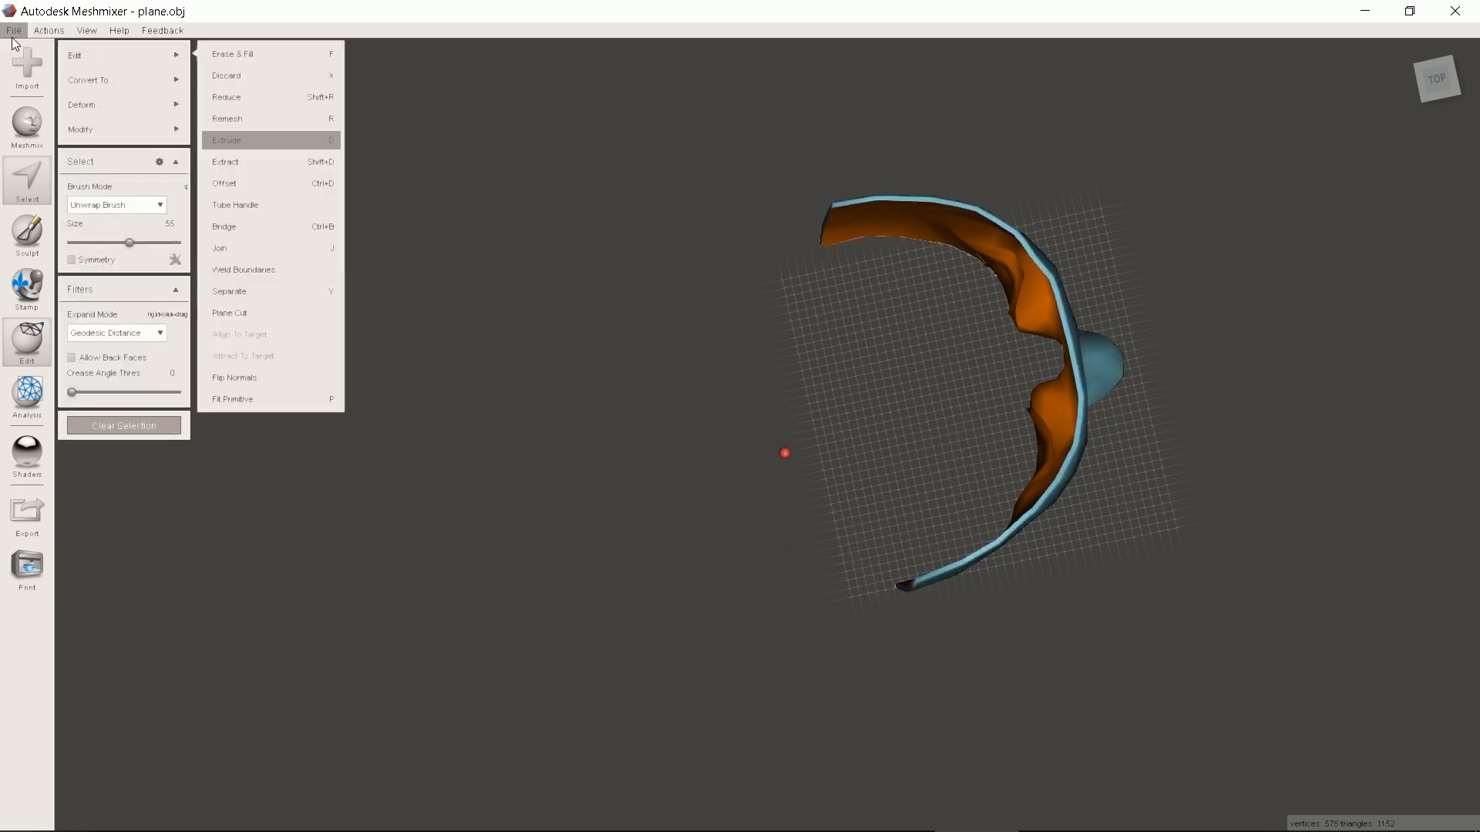
Open the File menu to begin a new, empty design
left_click(13, 29)
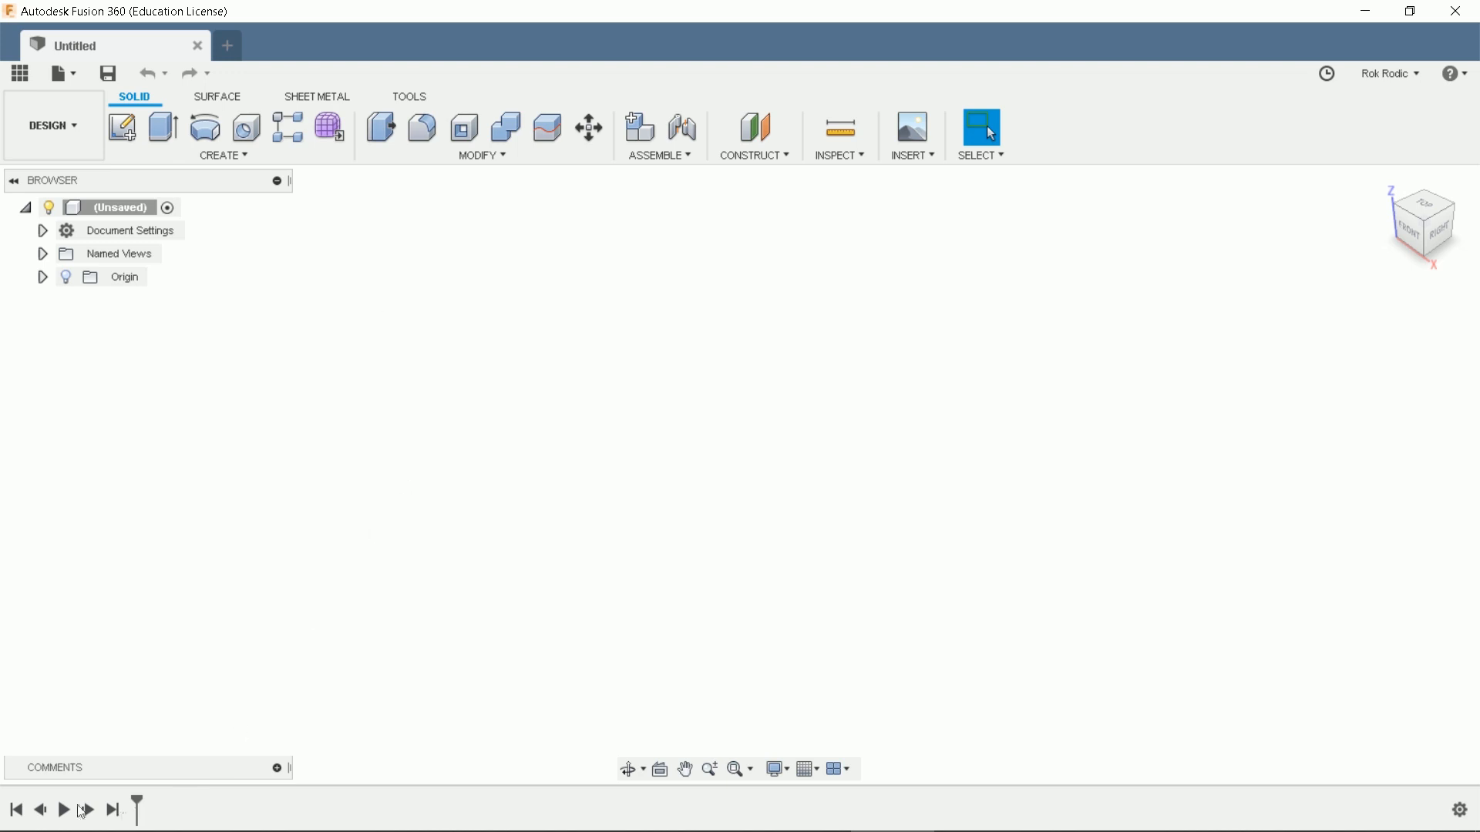
mouse_move(1416, 768)
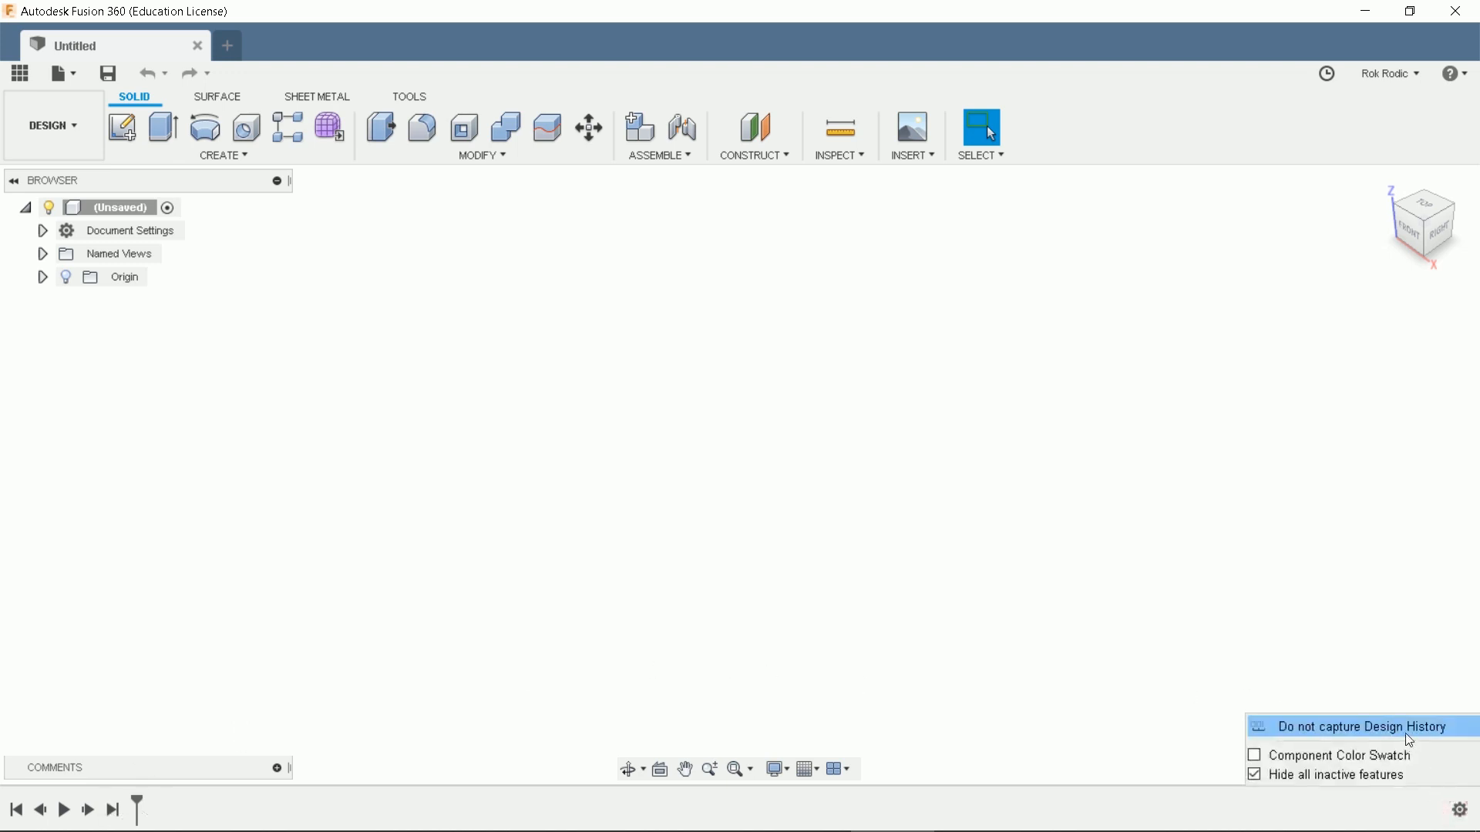
Switch the untitled design to direct modeling by not capturing design history
left_click(1349, 726)
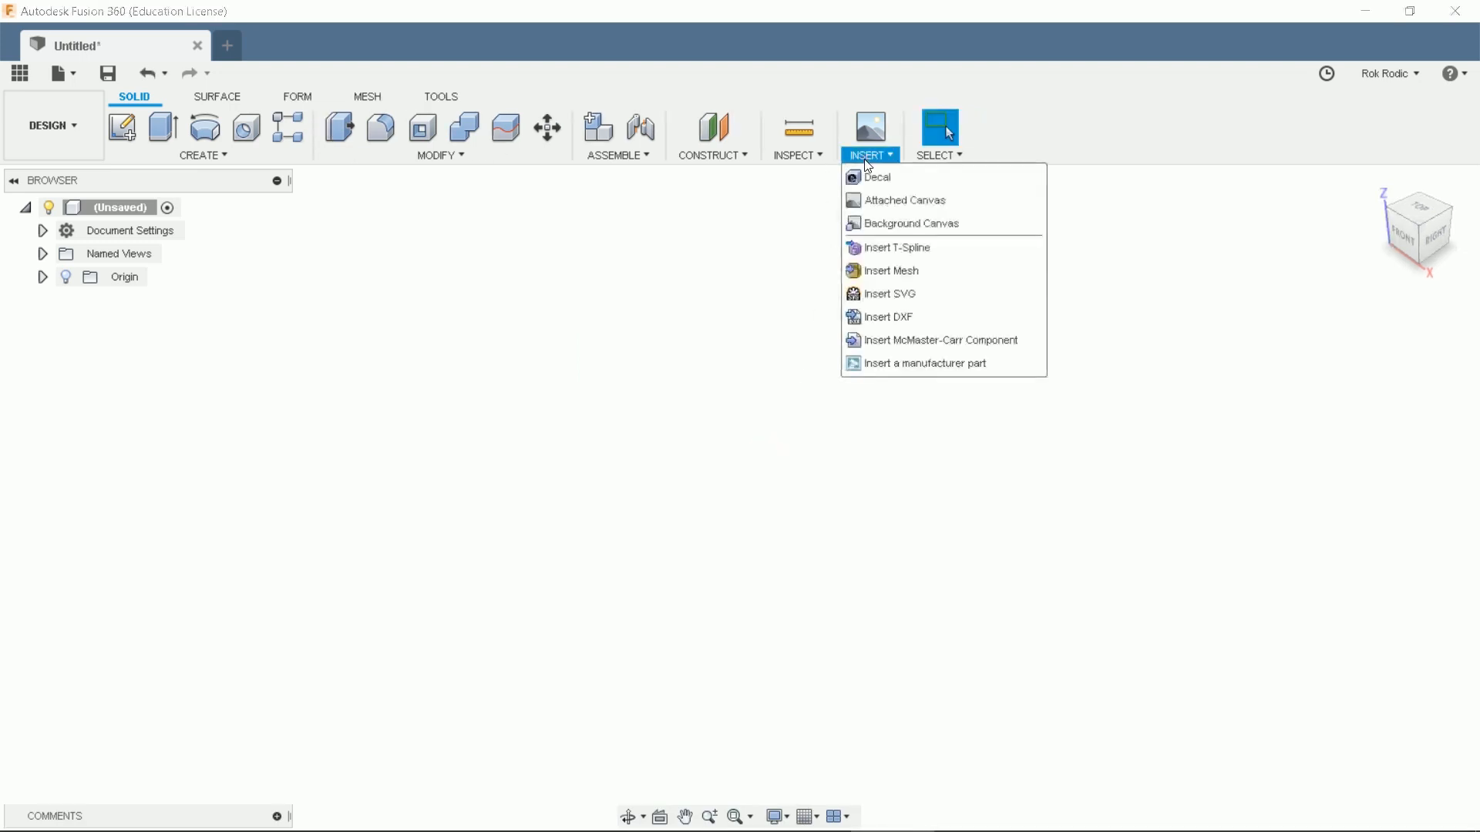
Insert the FaceVideo.stl mesh with its up direction flipped
left_click(891, 270)
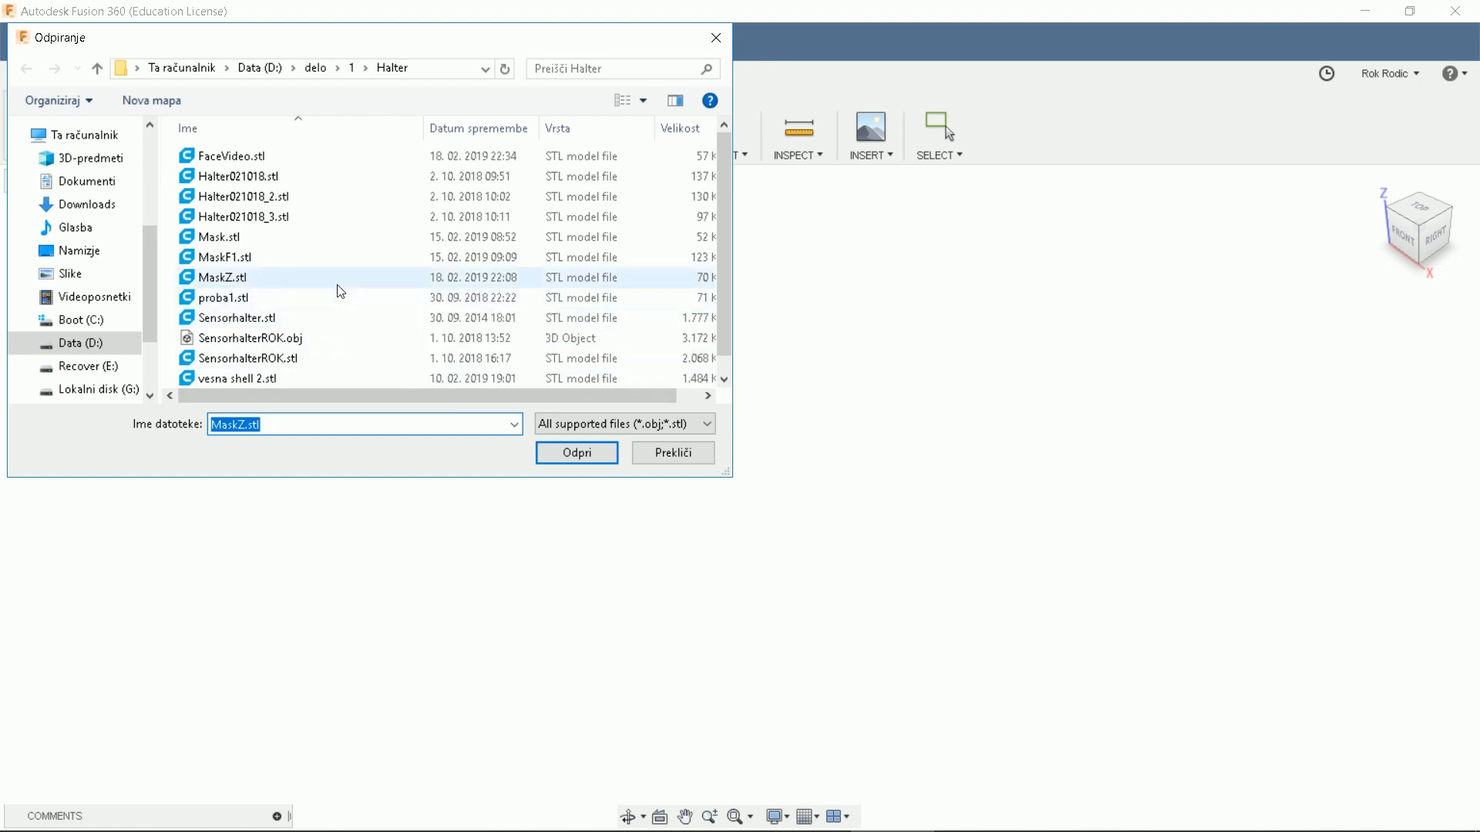
left_click(231, 156)
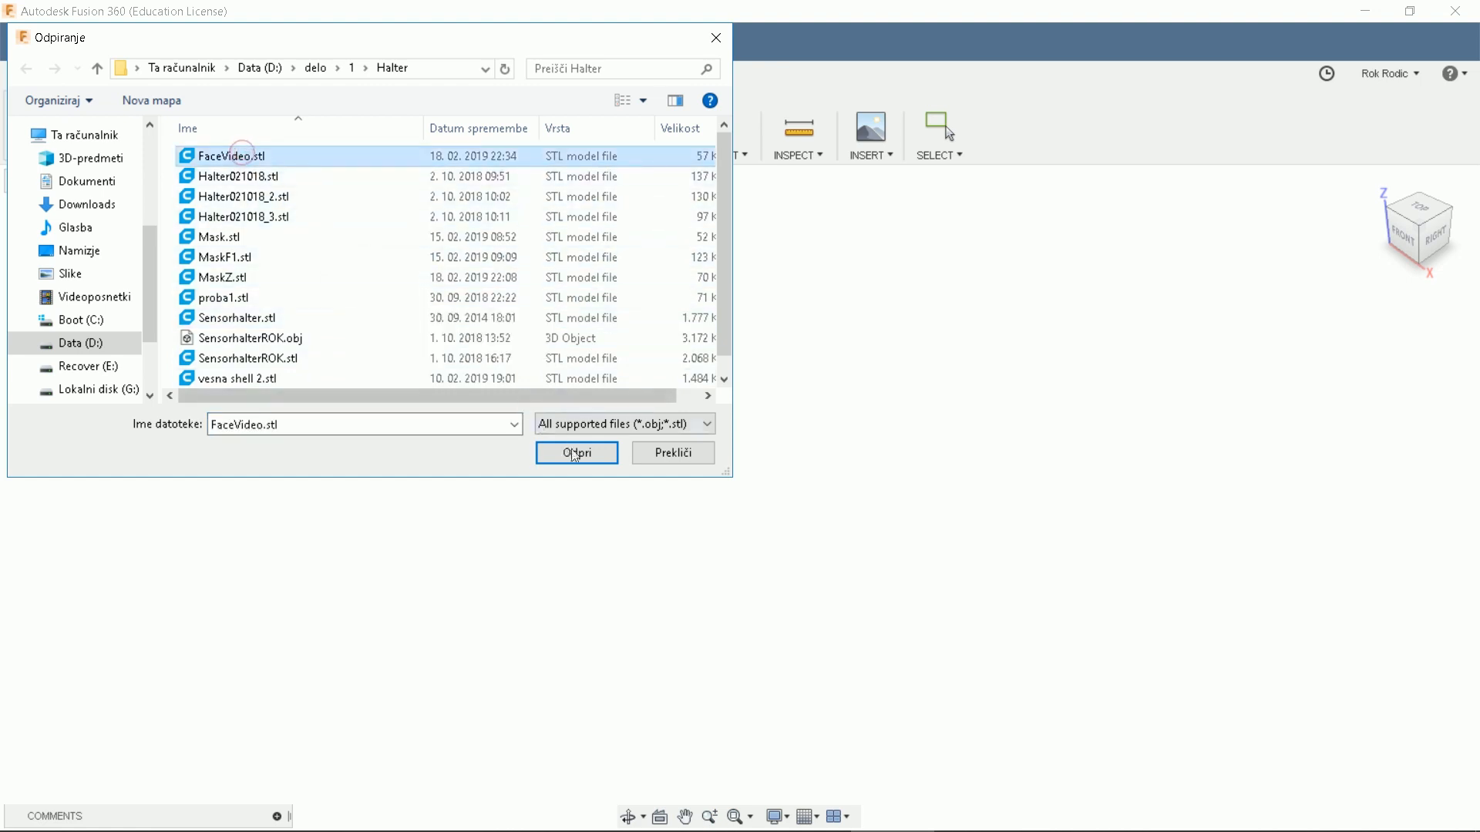
left_click(576, 454)
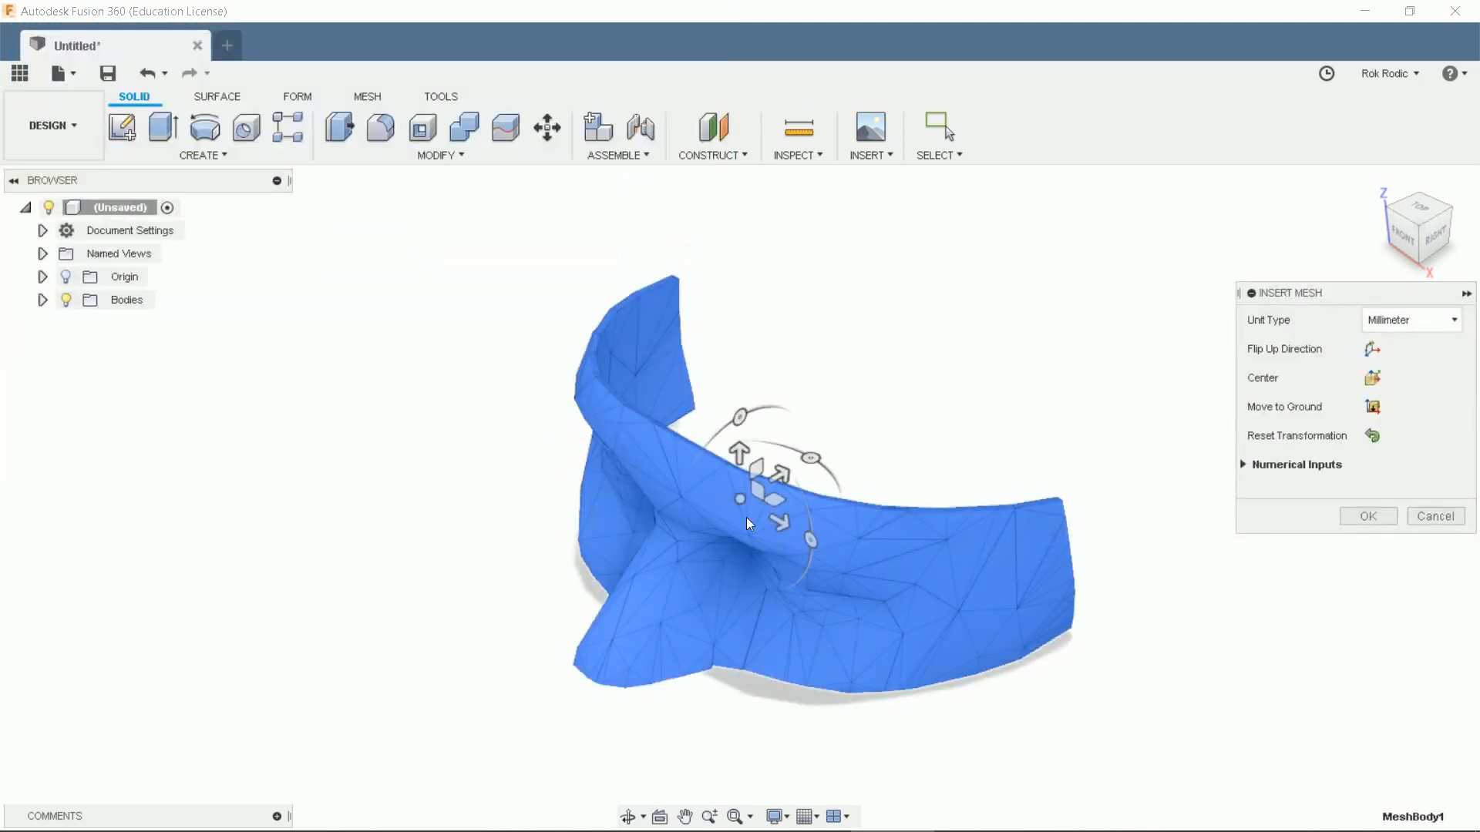
left_click(1371, 349)
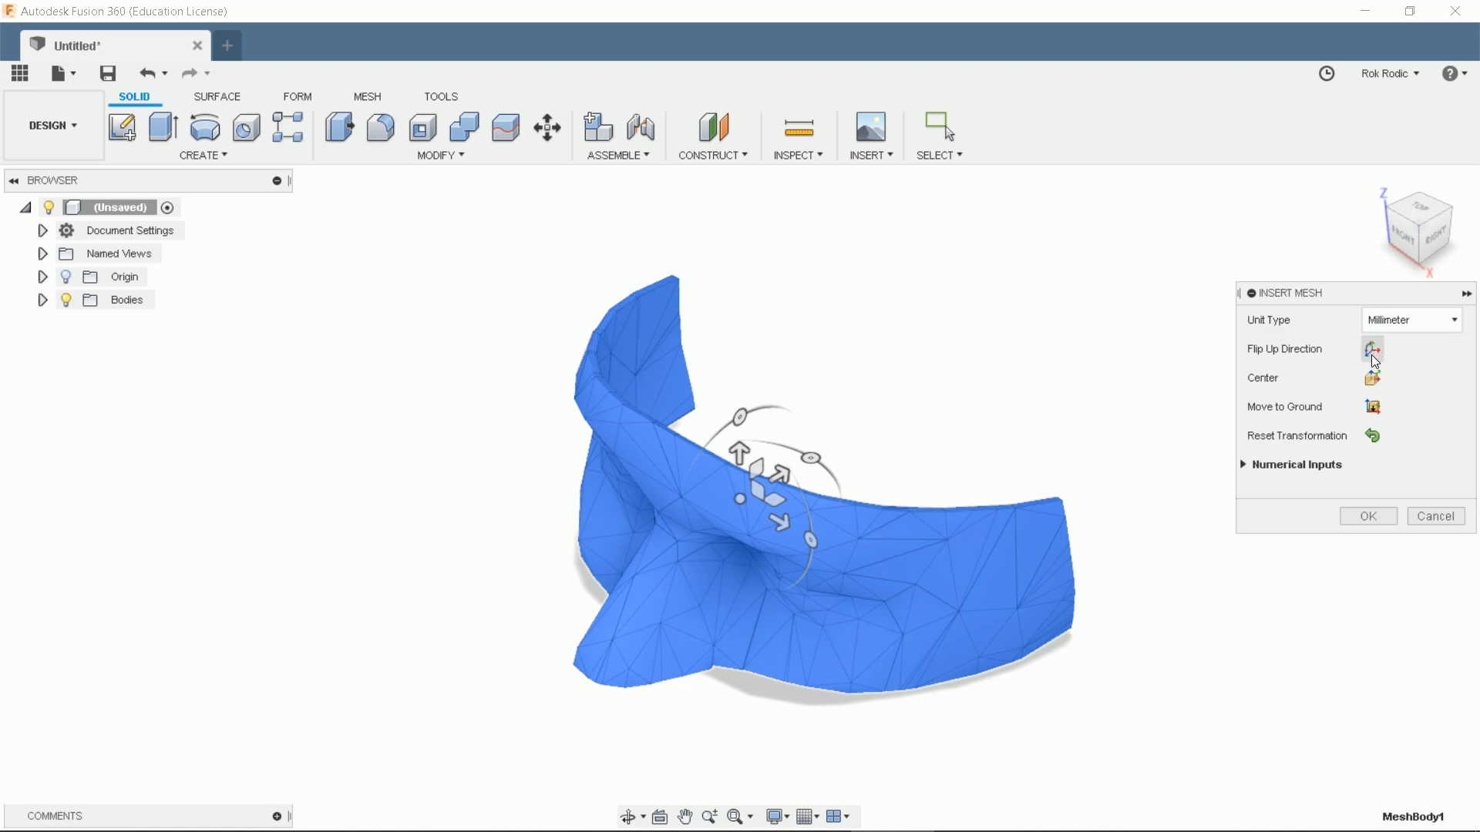
mouse_move(1373, 407)
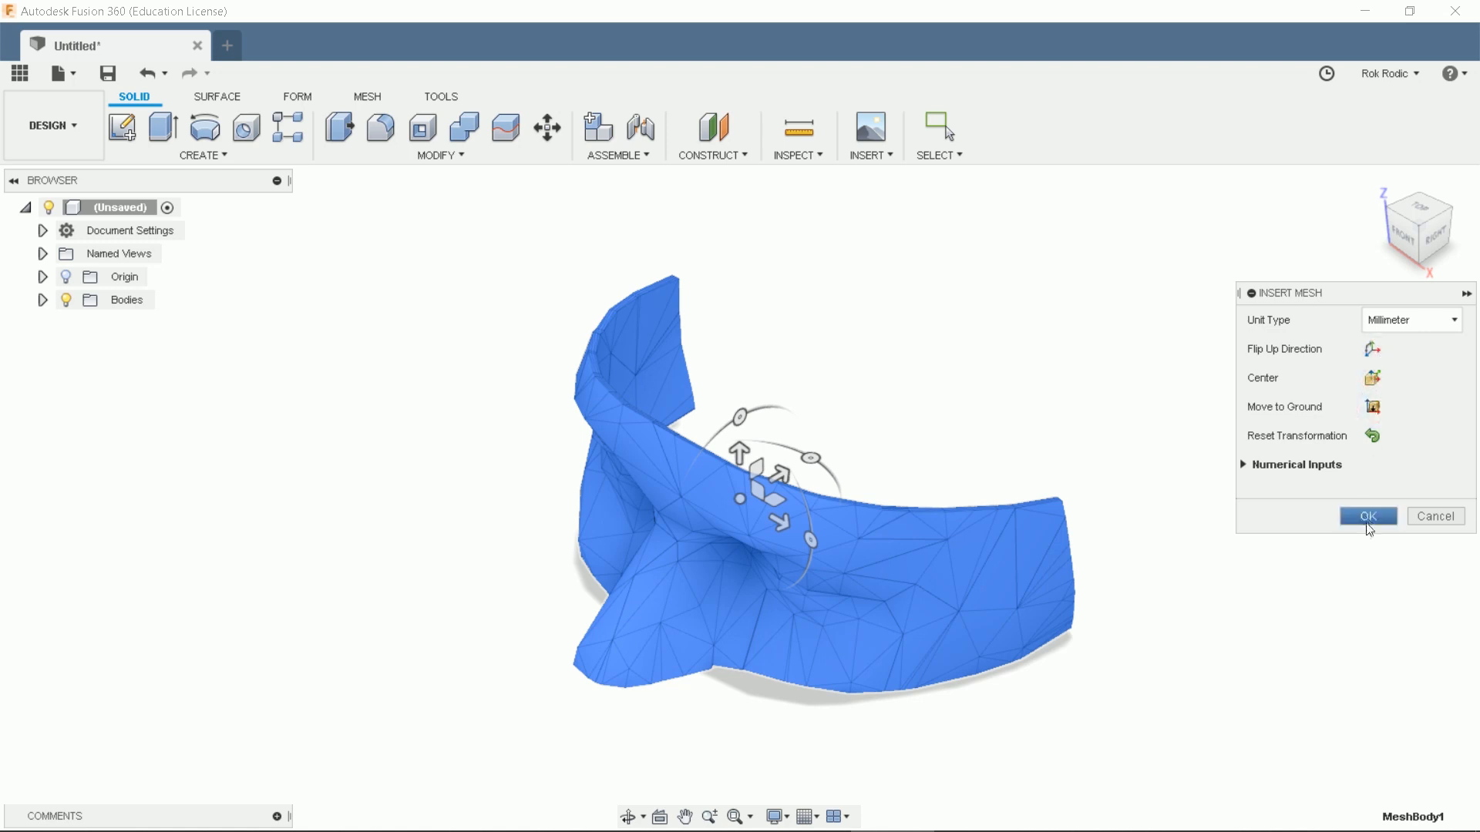
left_click(1367, 516)
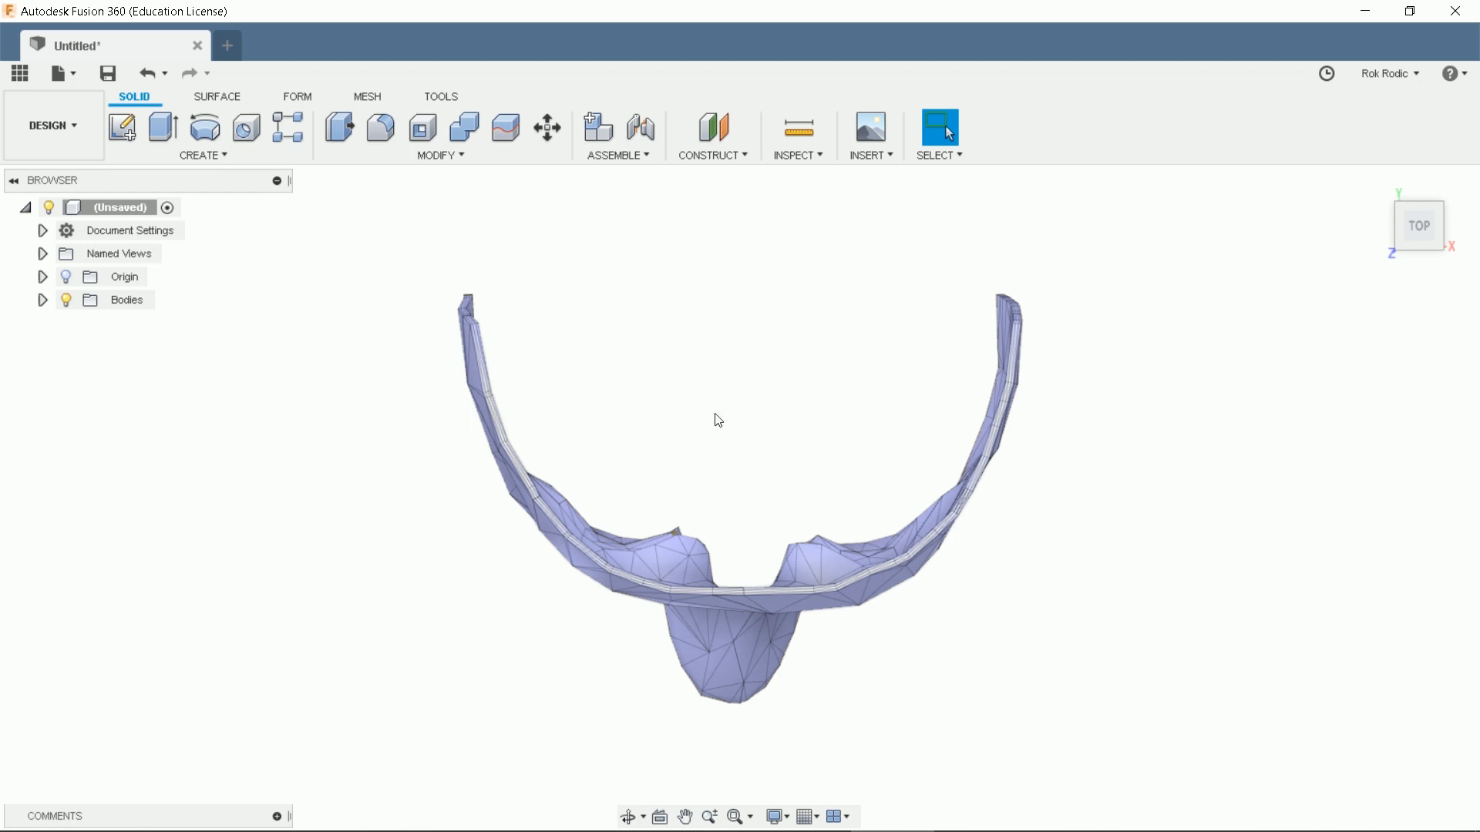
Measure the distance between the mask's left and right tips (145.888 mm)
left_click(796, 155)
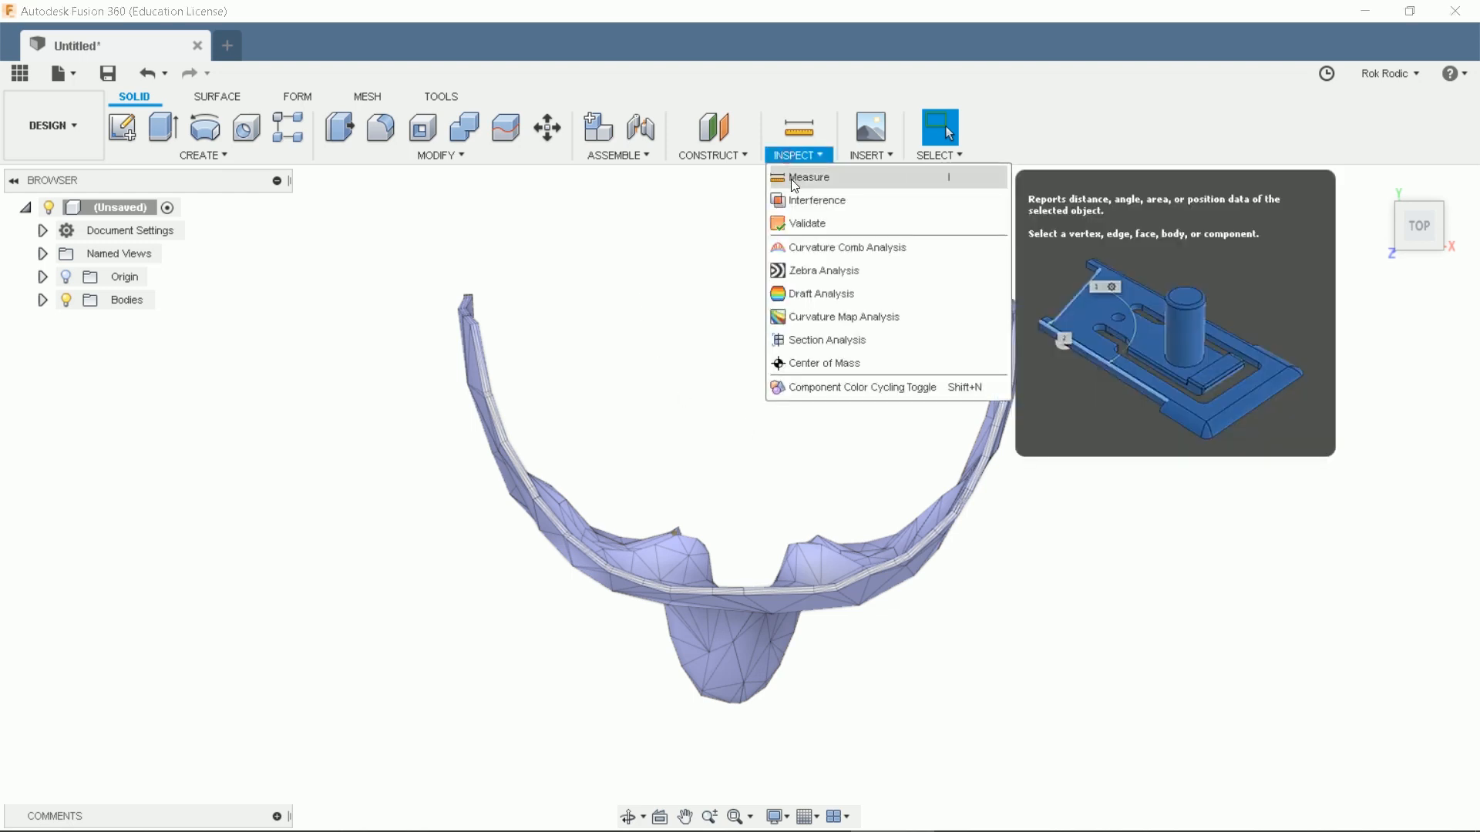
left_click(808, 177)
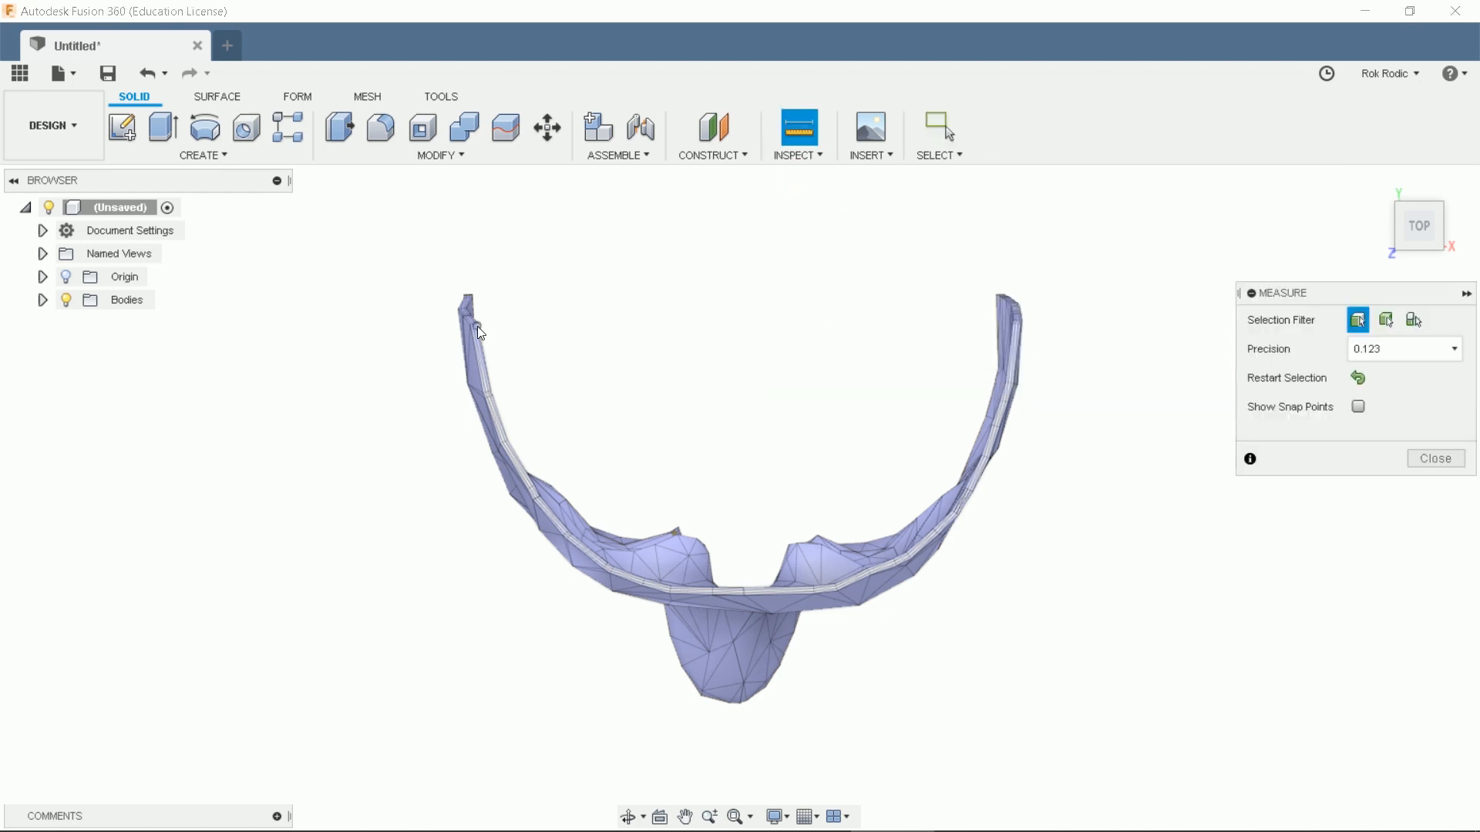
left_click(476, 325)
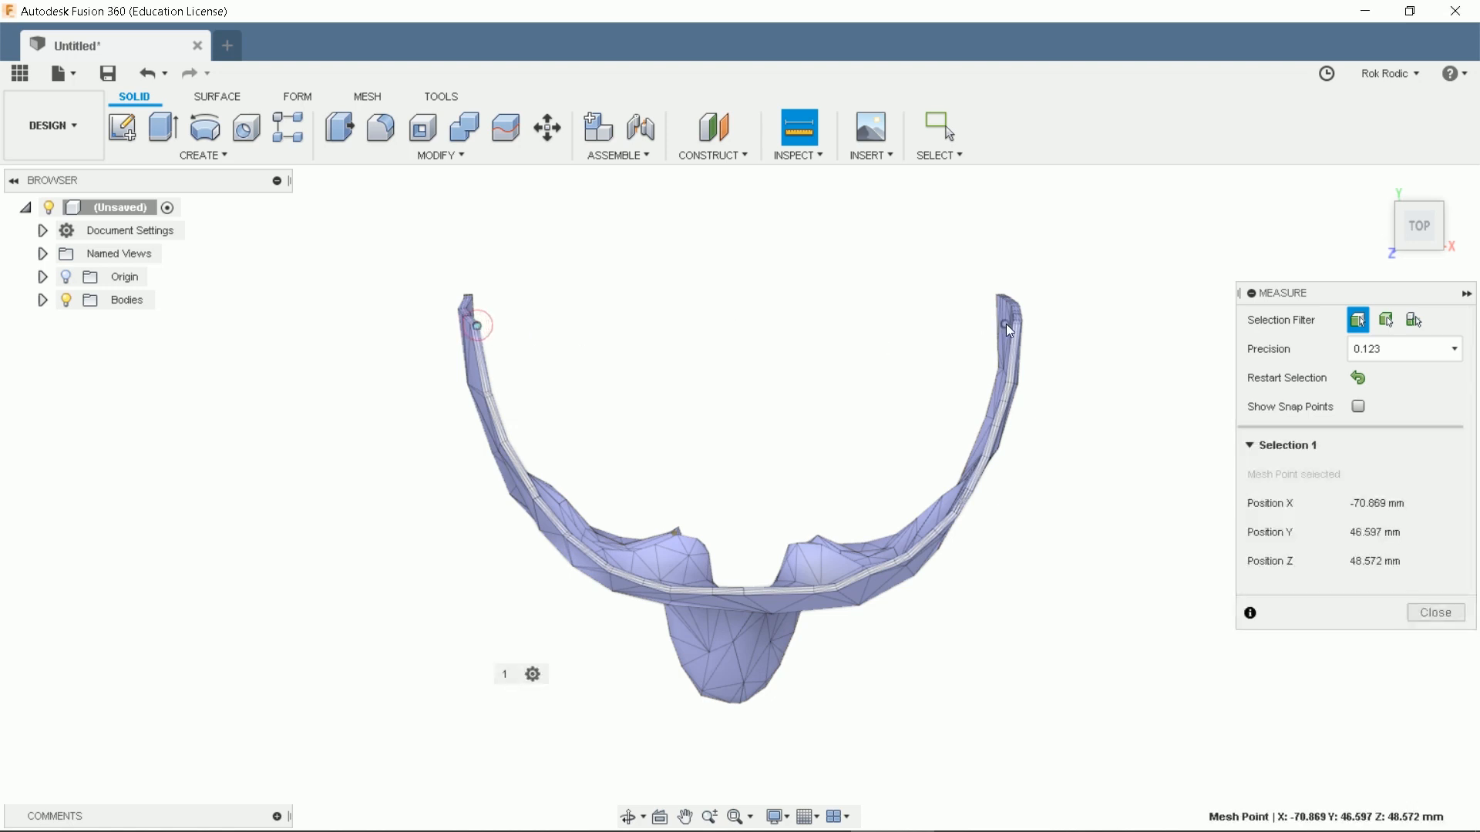
left_click(1008, 328)
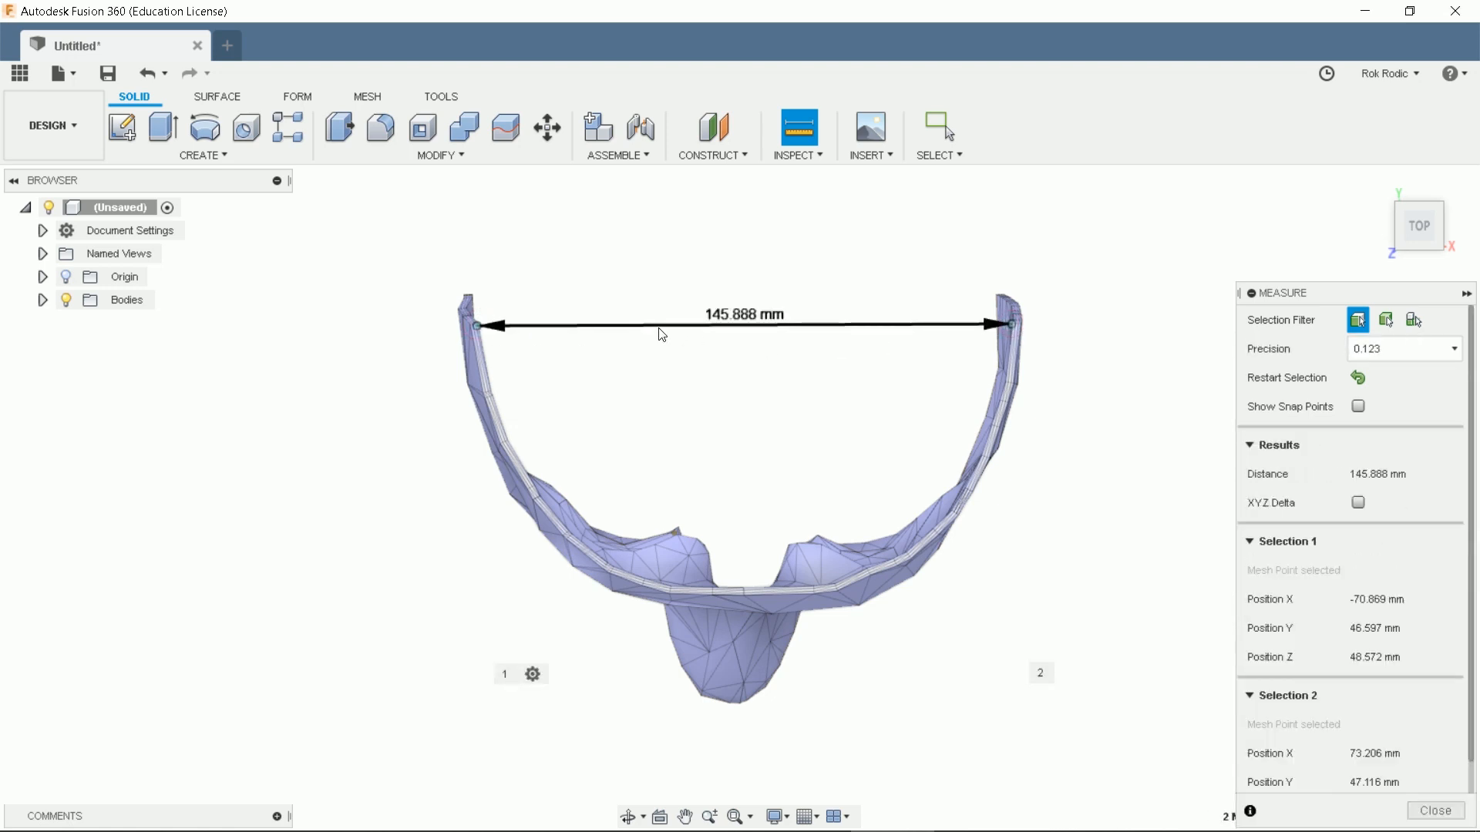
mouse_move(992, 582)
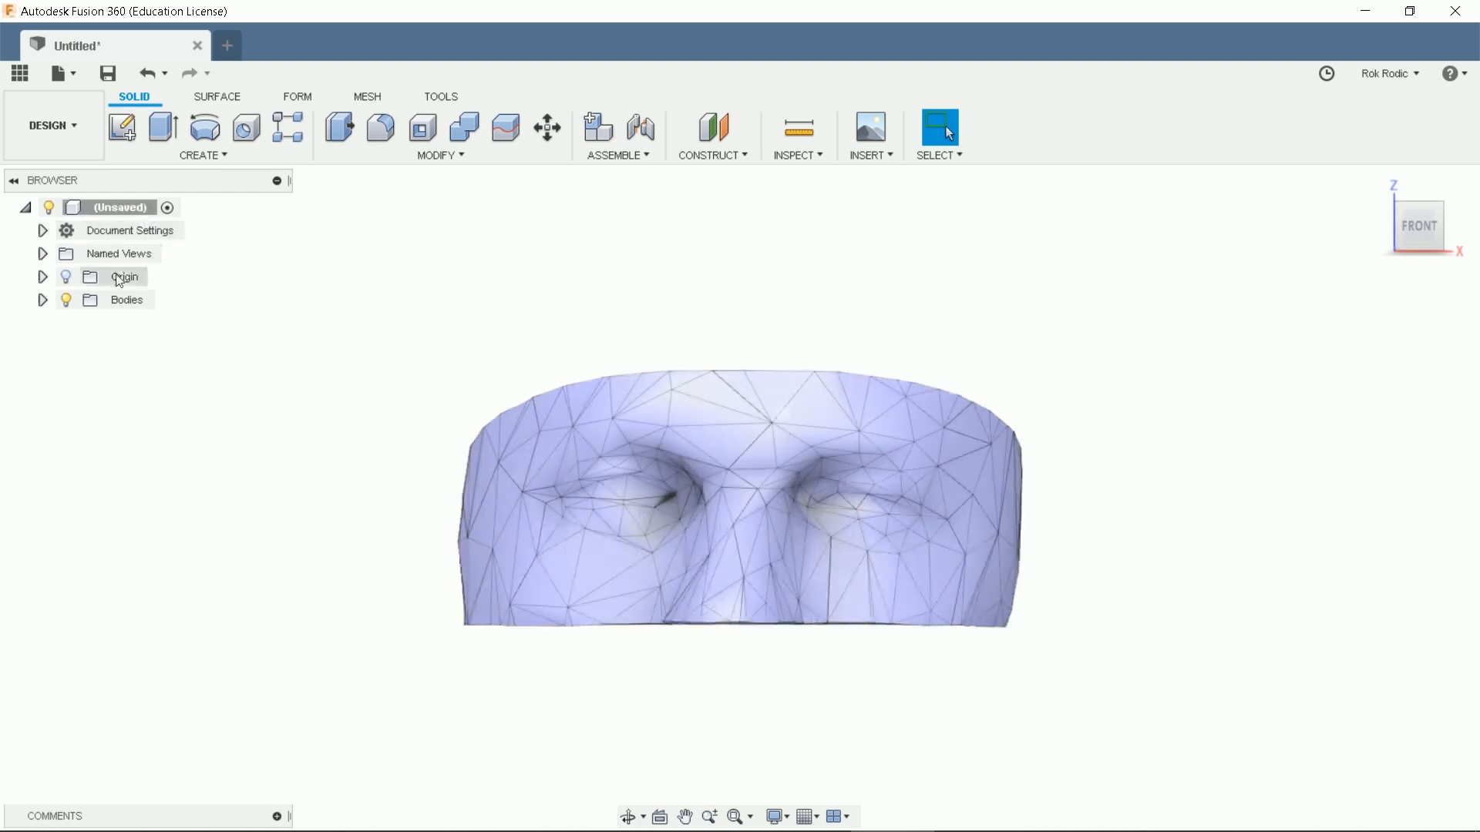
Convert MeshBody1 to a new solid Body1 with Mesh to BRep
left_click(42, 299)
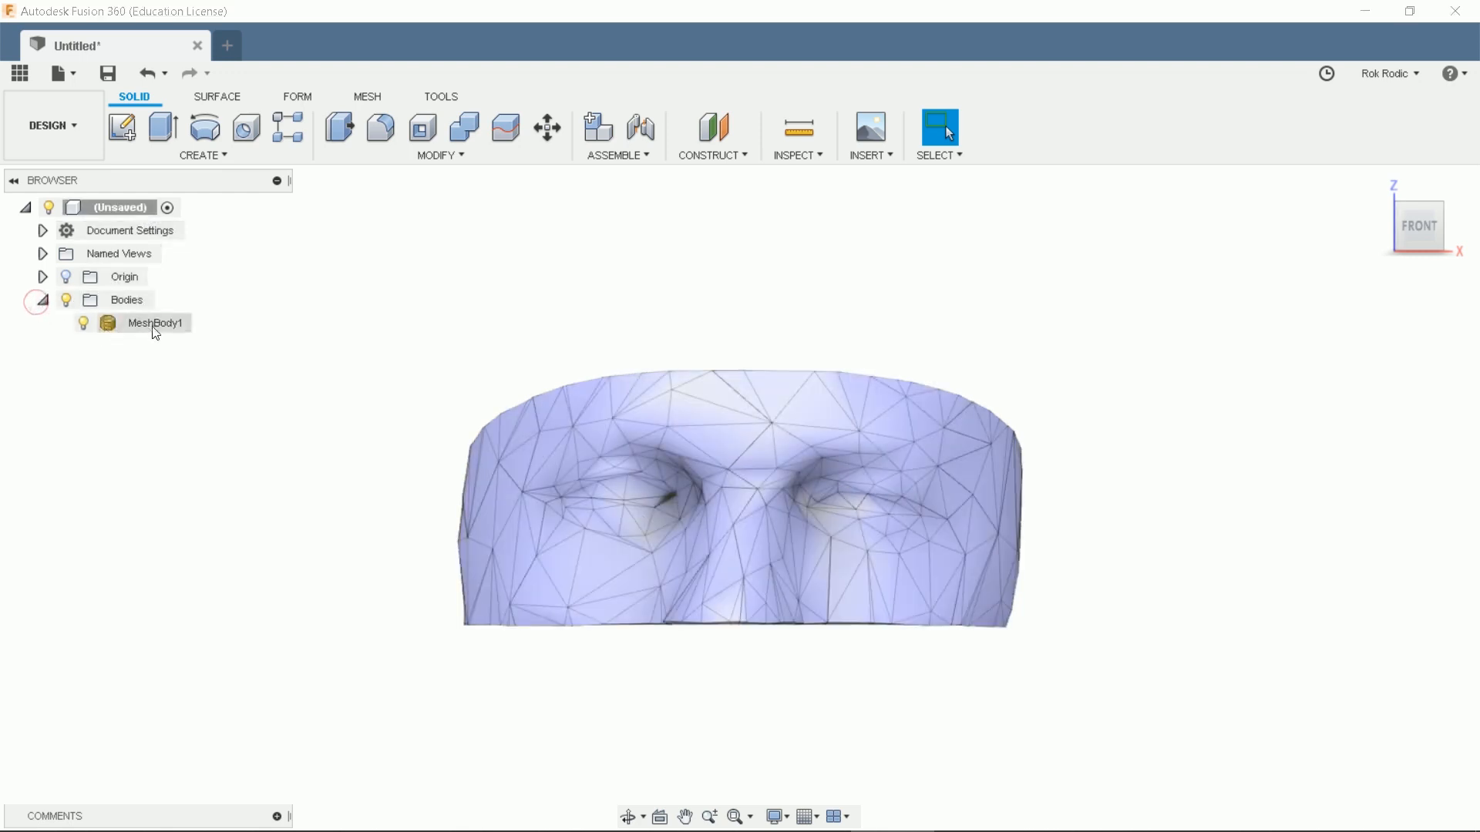
right_click(154, 323)
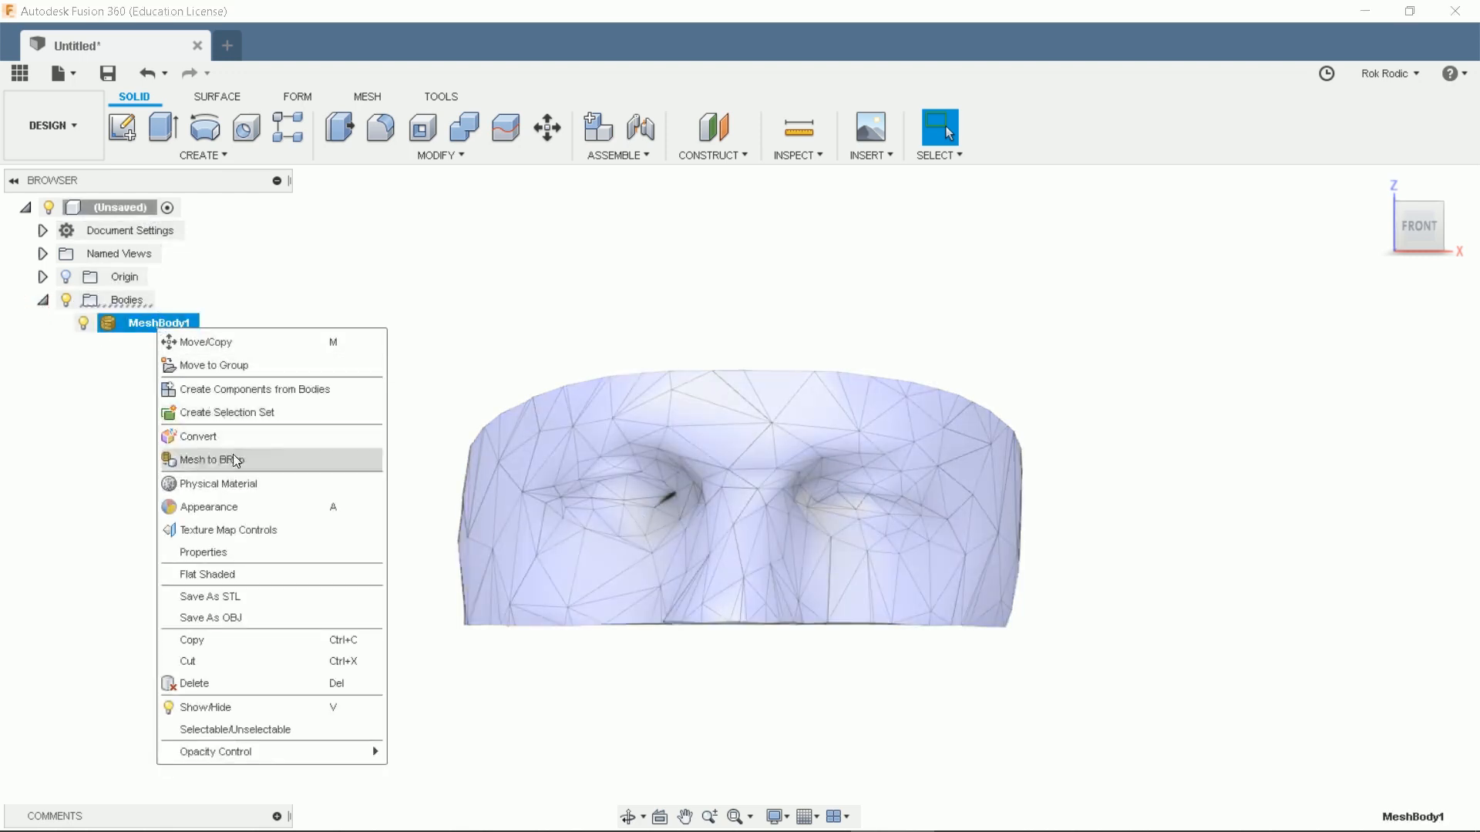
left_click(214, 459)
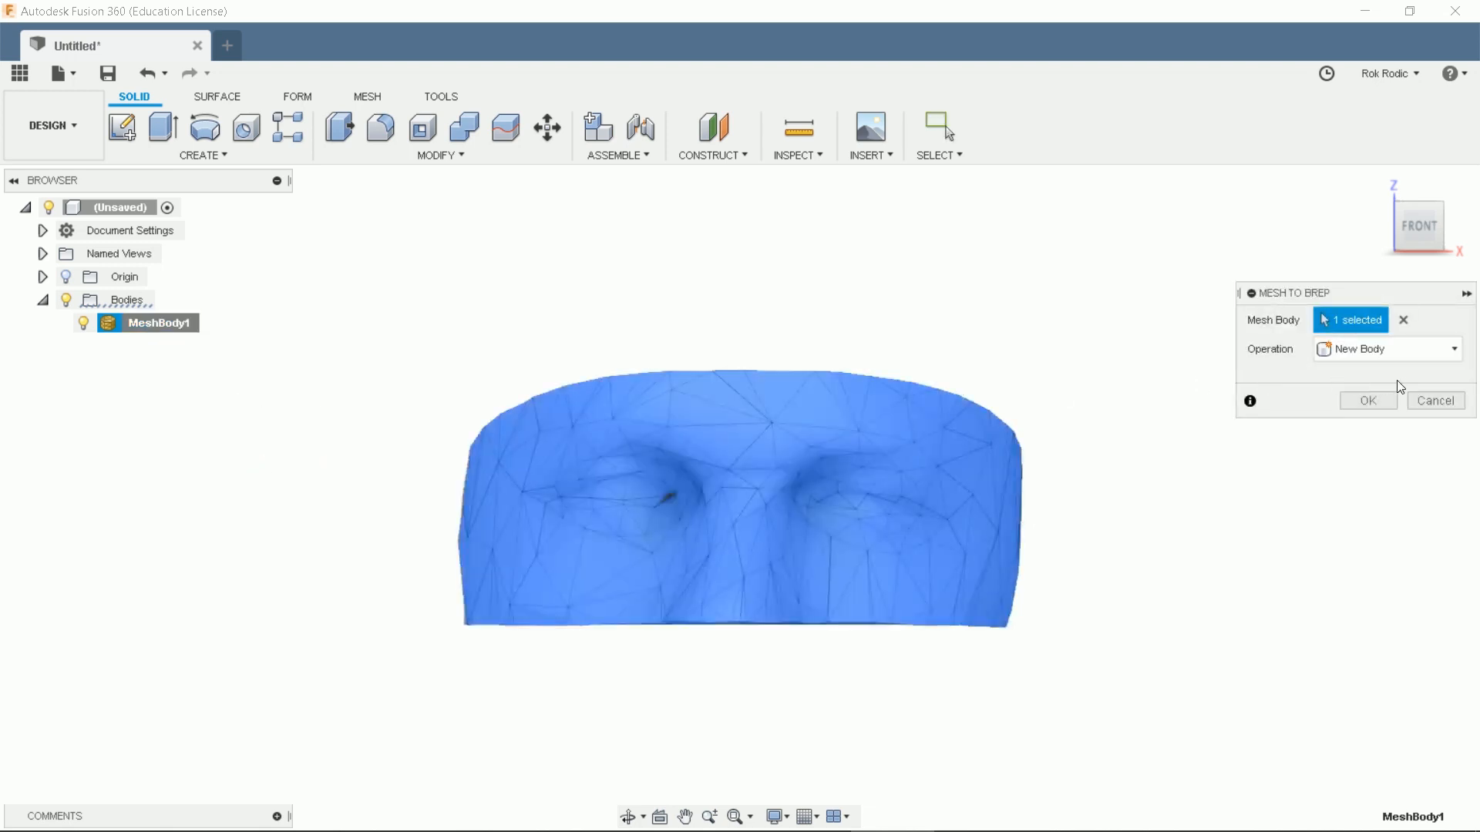
left_click(1366, 400)
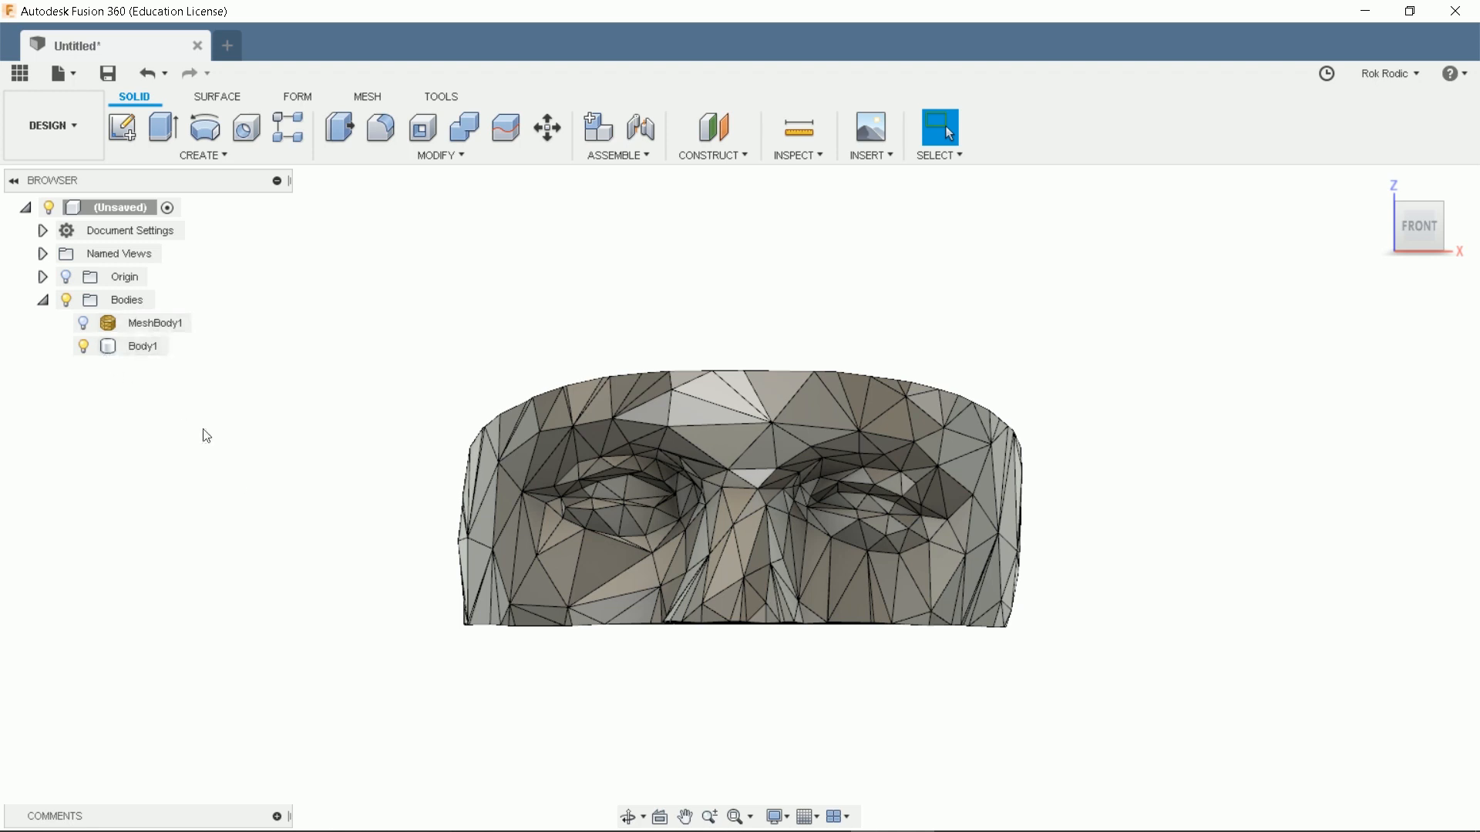
Open the root component's context menu to capture design history
right_click(120, 206)
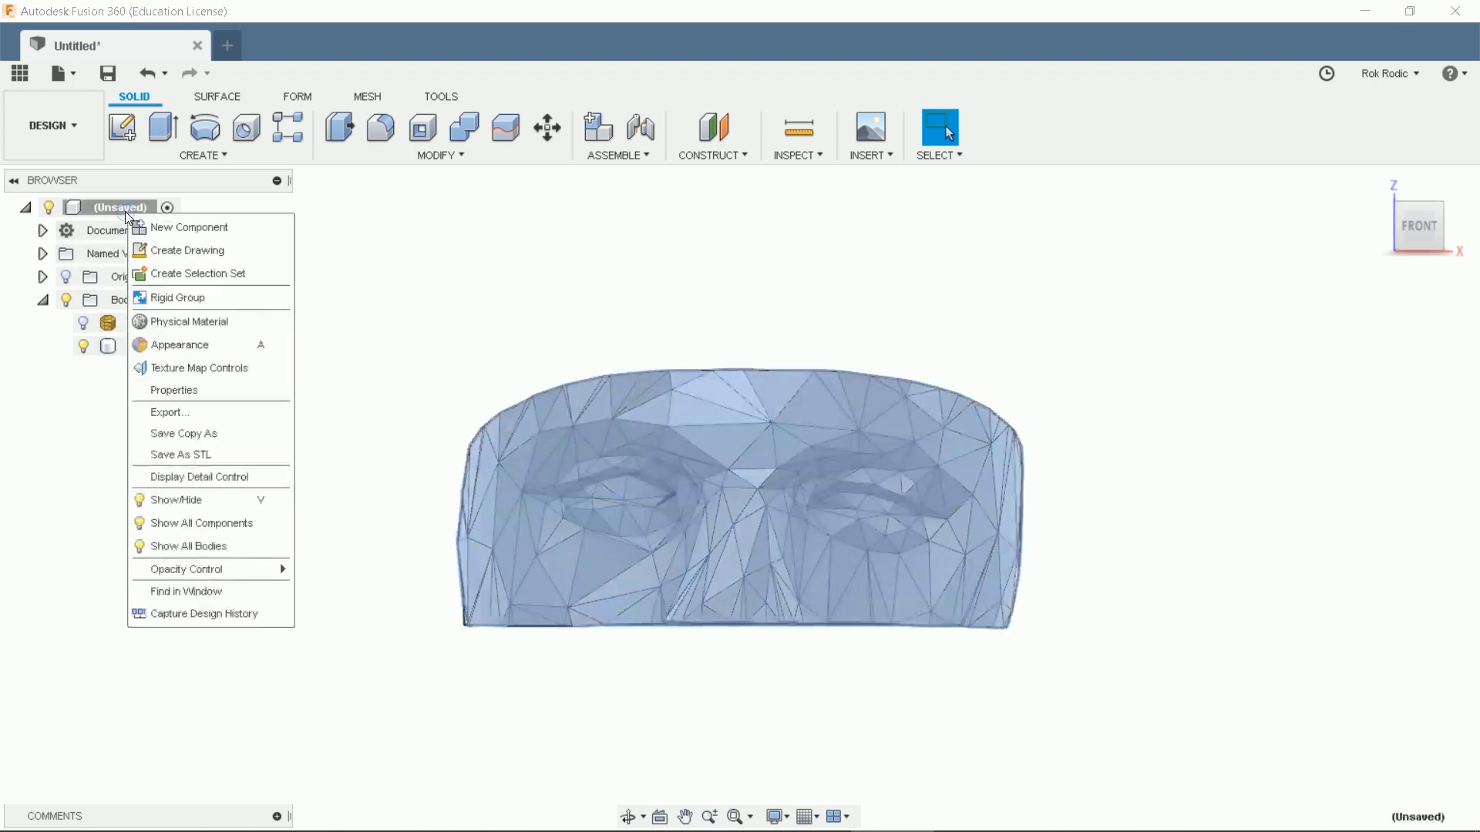
mouse_move(219, 592)
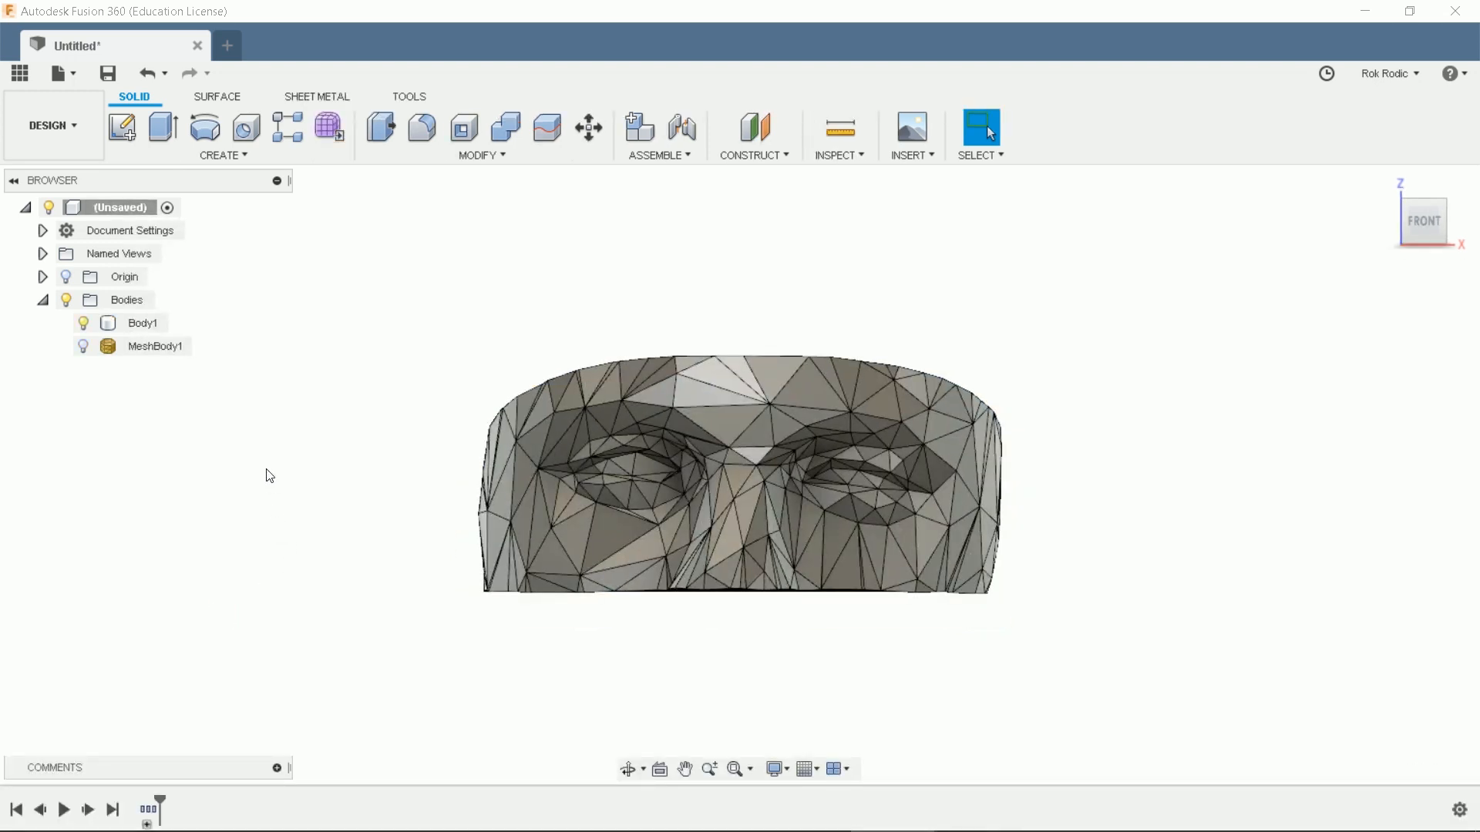
mouse_move(269, 448)
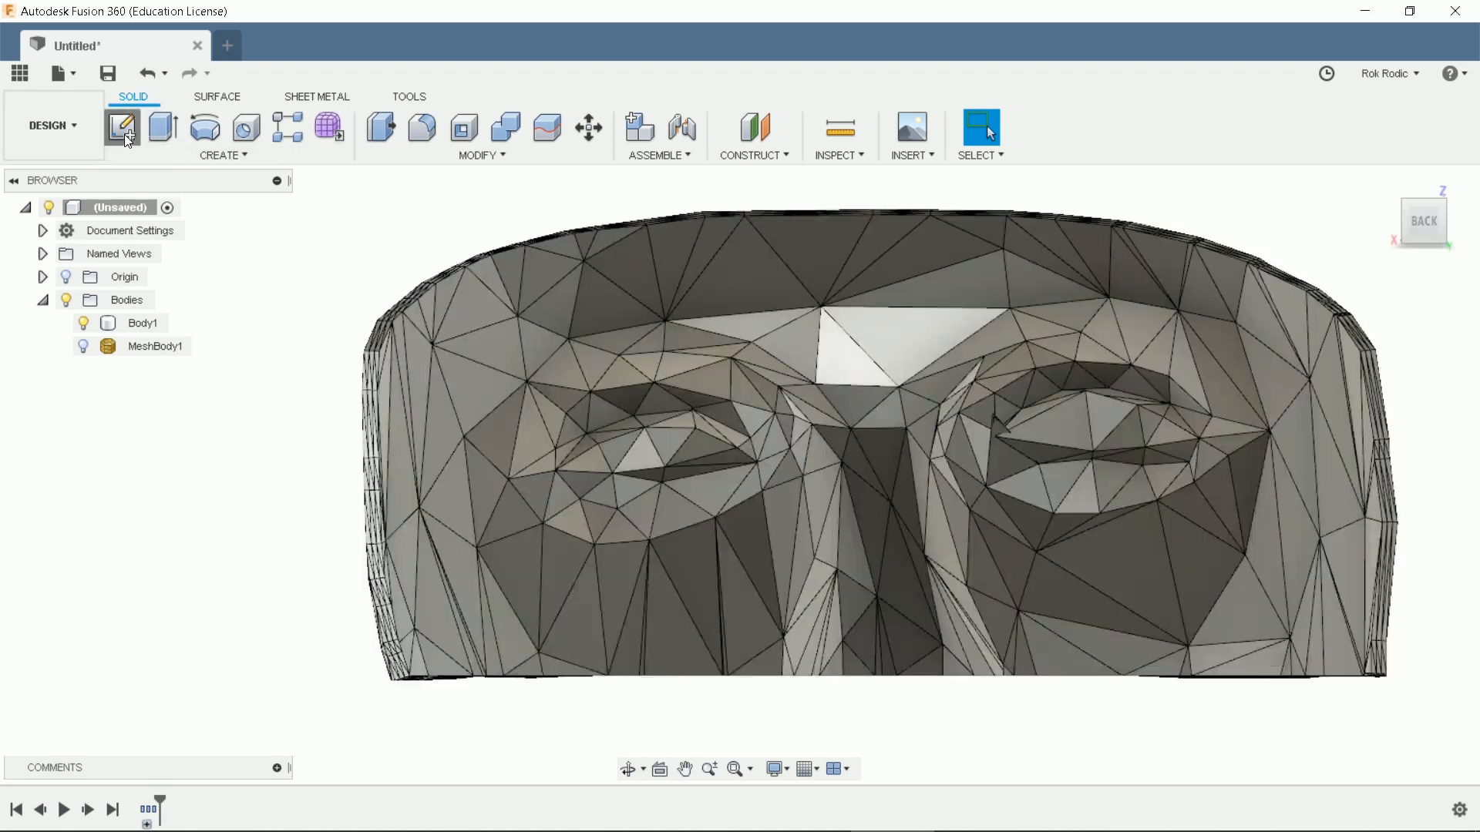
Sketch two 40 mm-wide ellipses over the left and right eyes
left_click(121, 128)
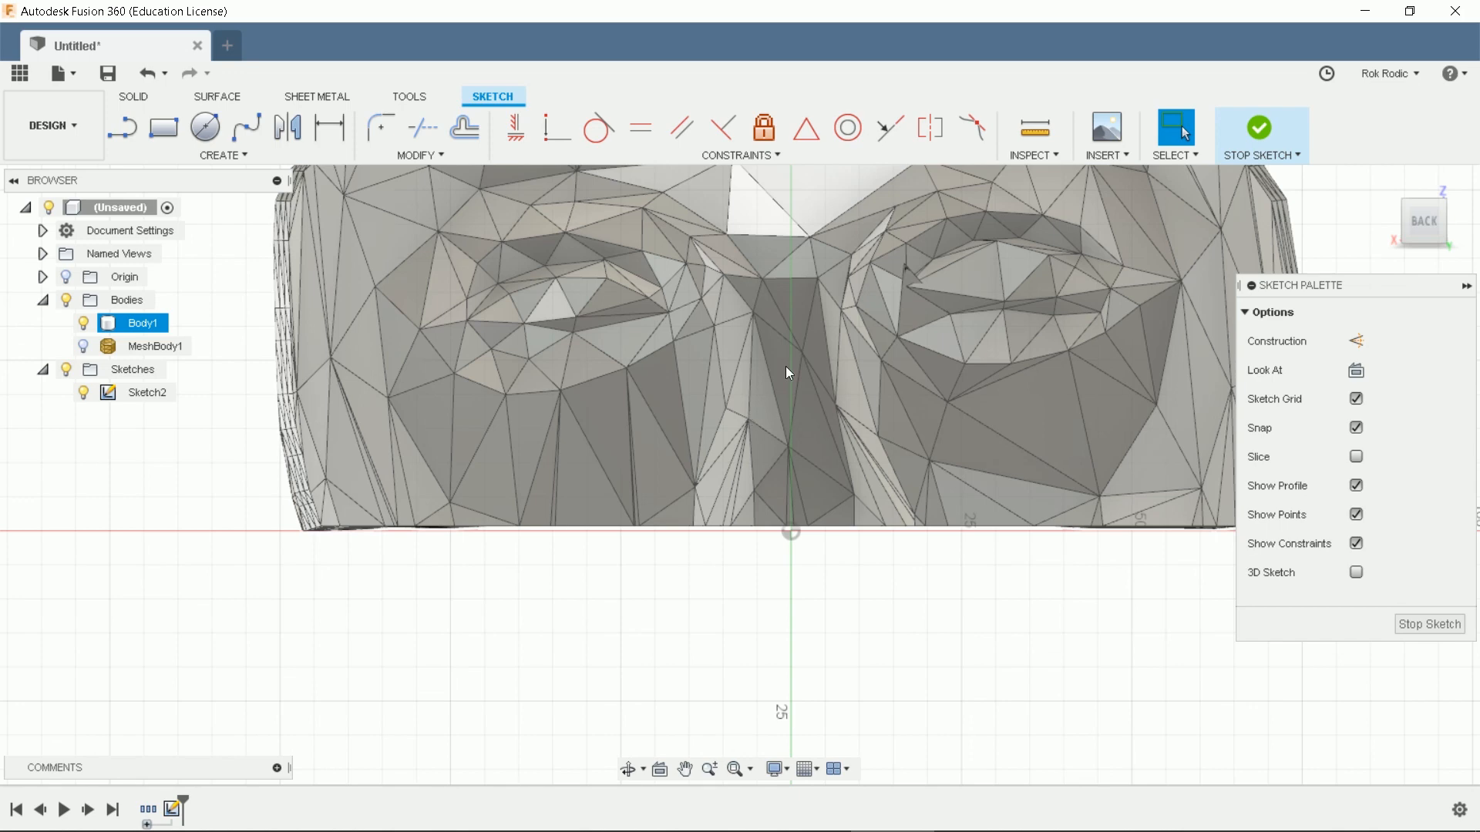
left_click(223, 155)
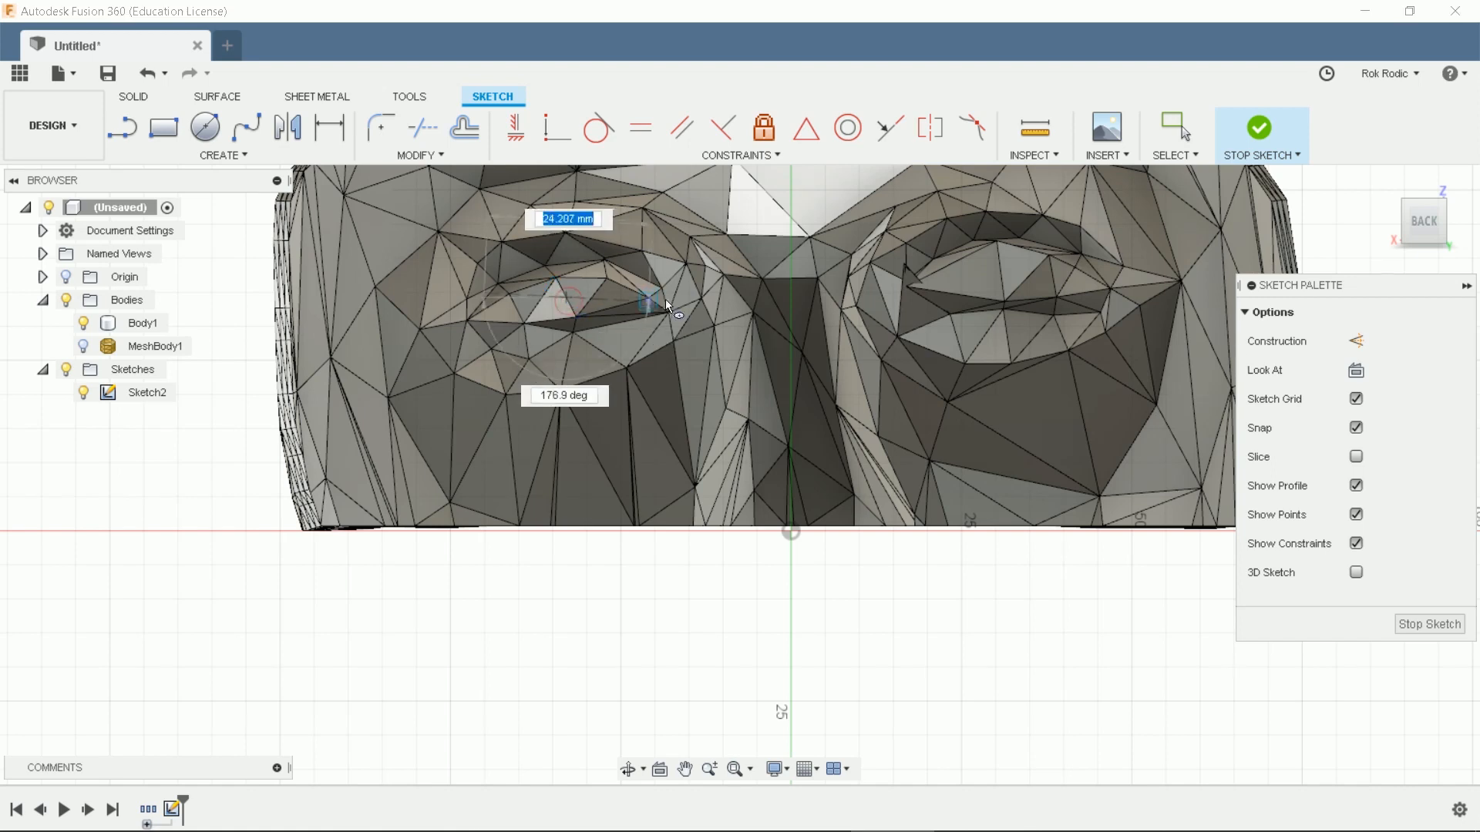
mouse_move(687, 302)
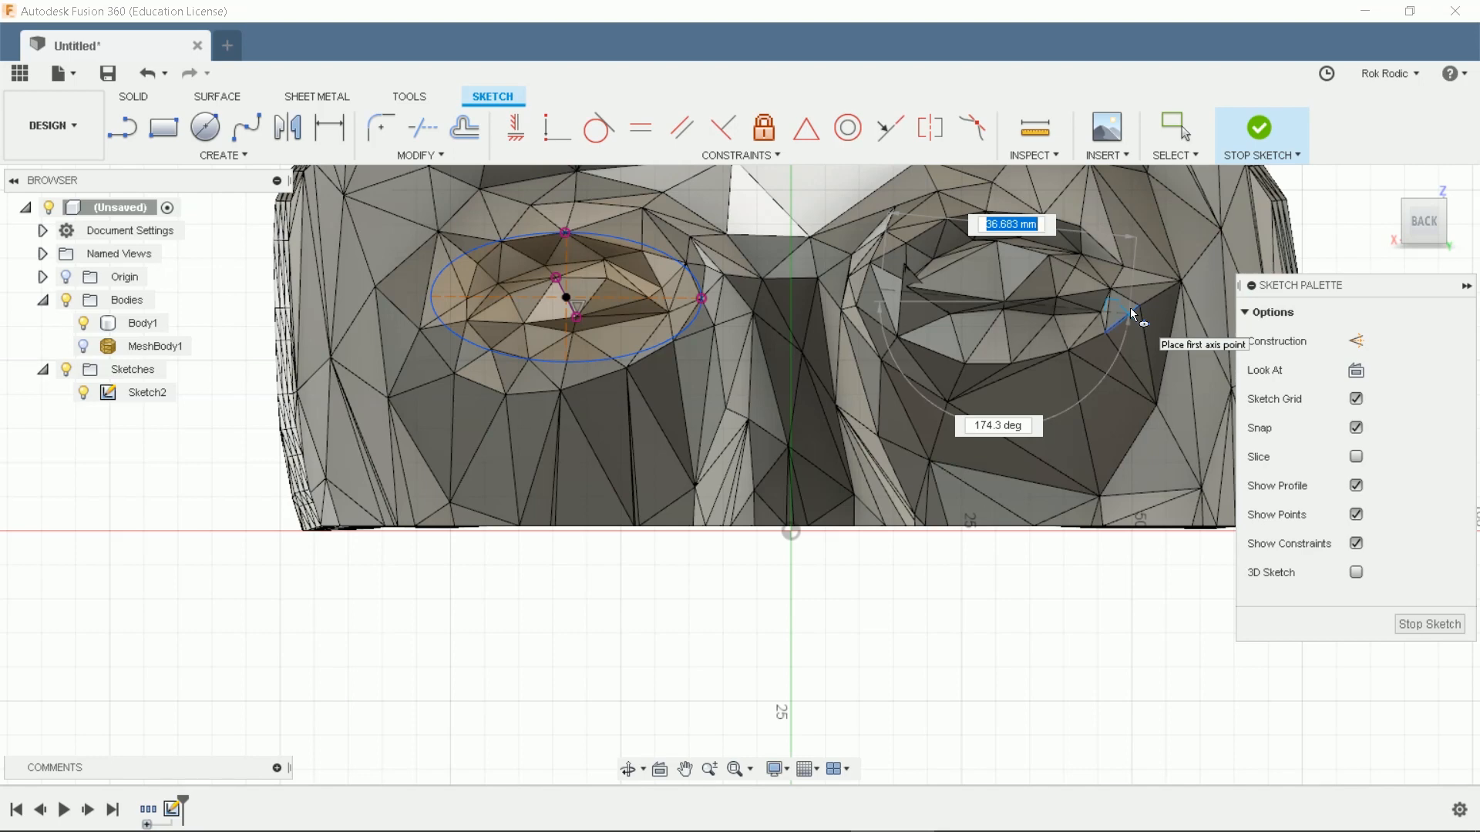
left_click(1132, 314)
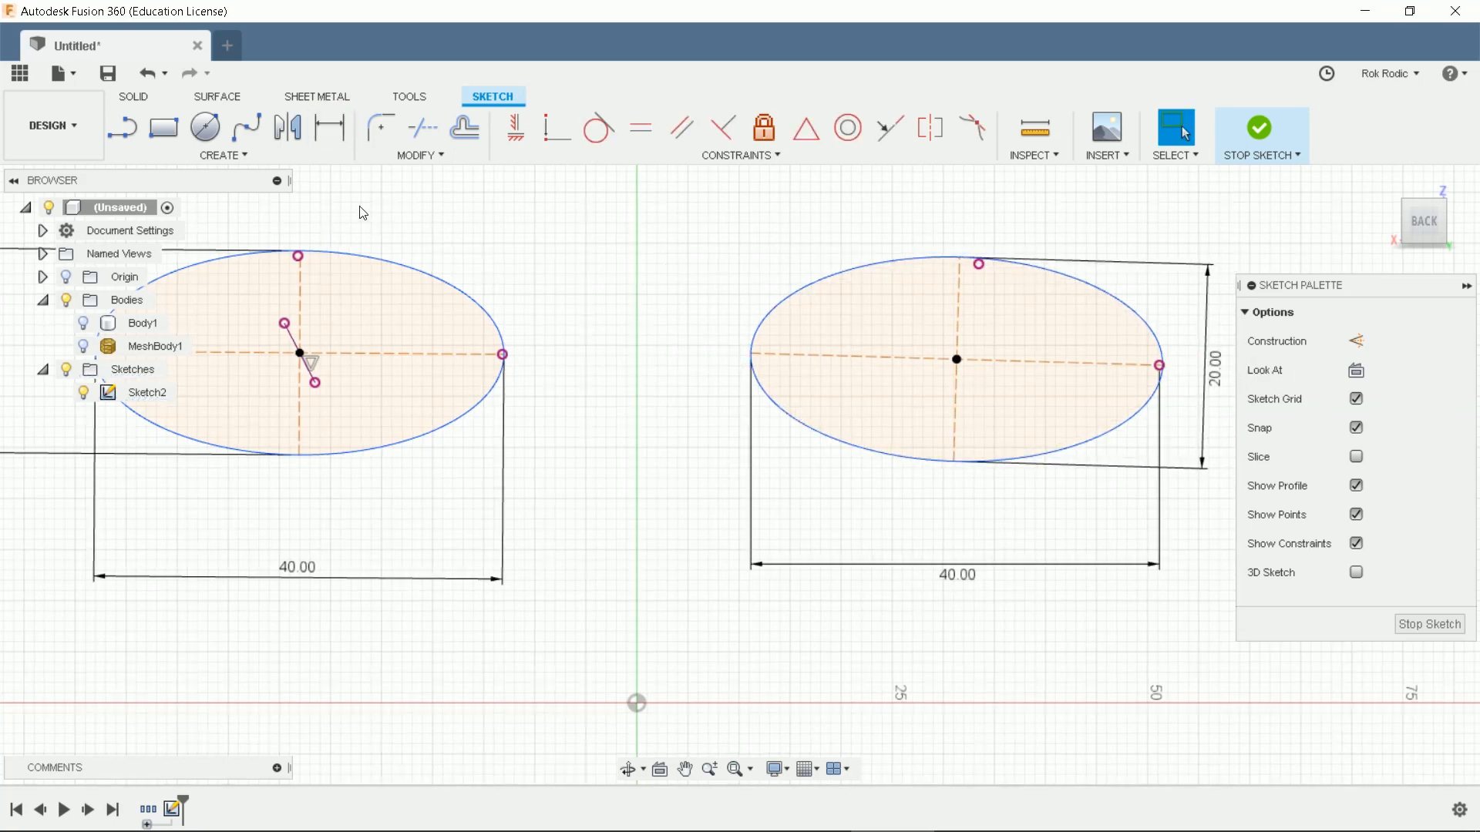
Move the right eye ellipse's point 0.5 mm vertically
left_click(420, 155)
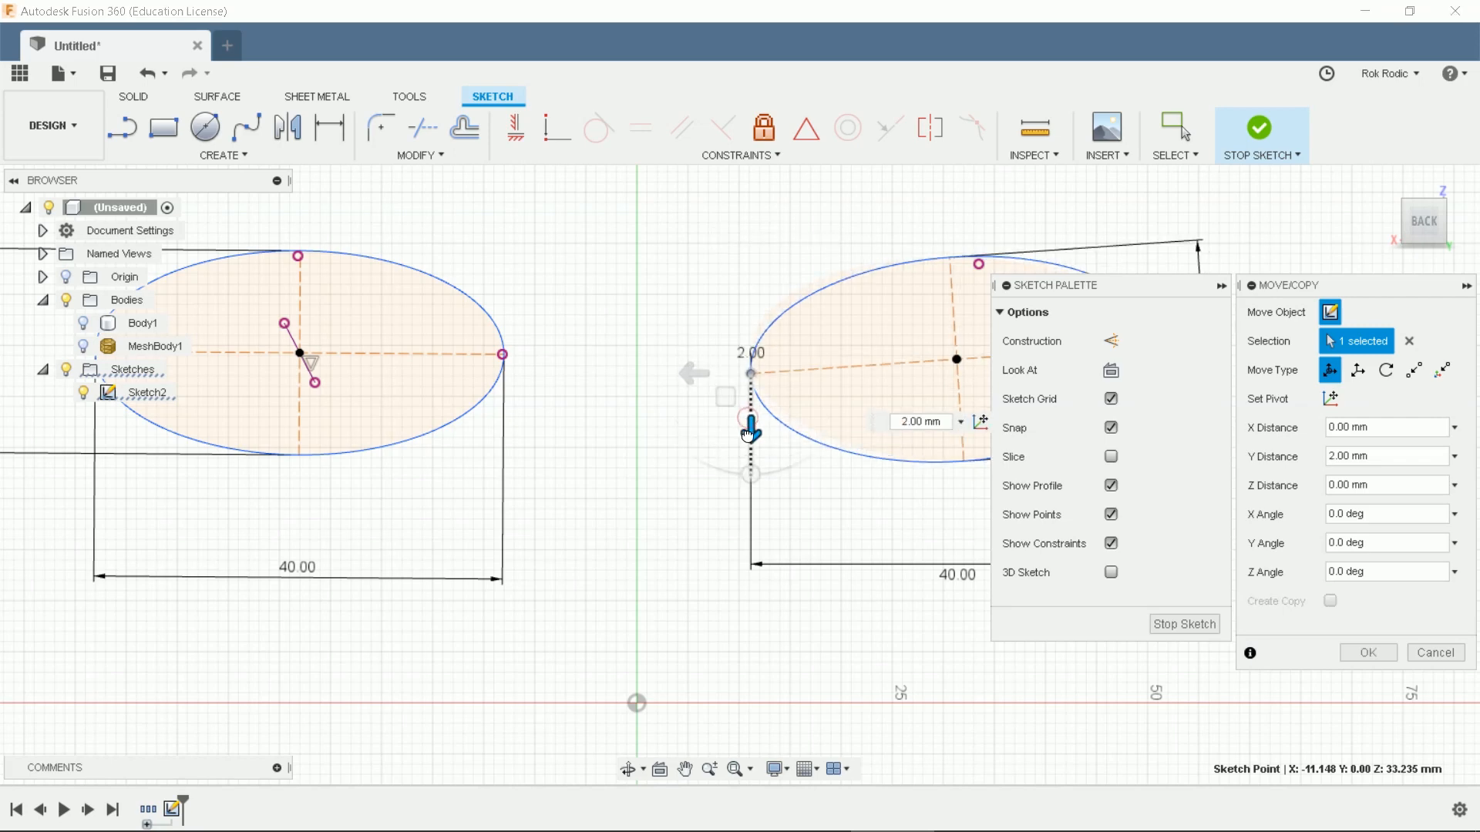
left_click_drag(750, 424, 750, 422)
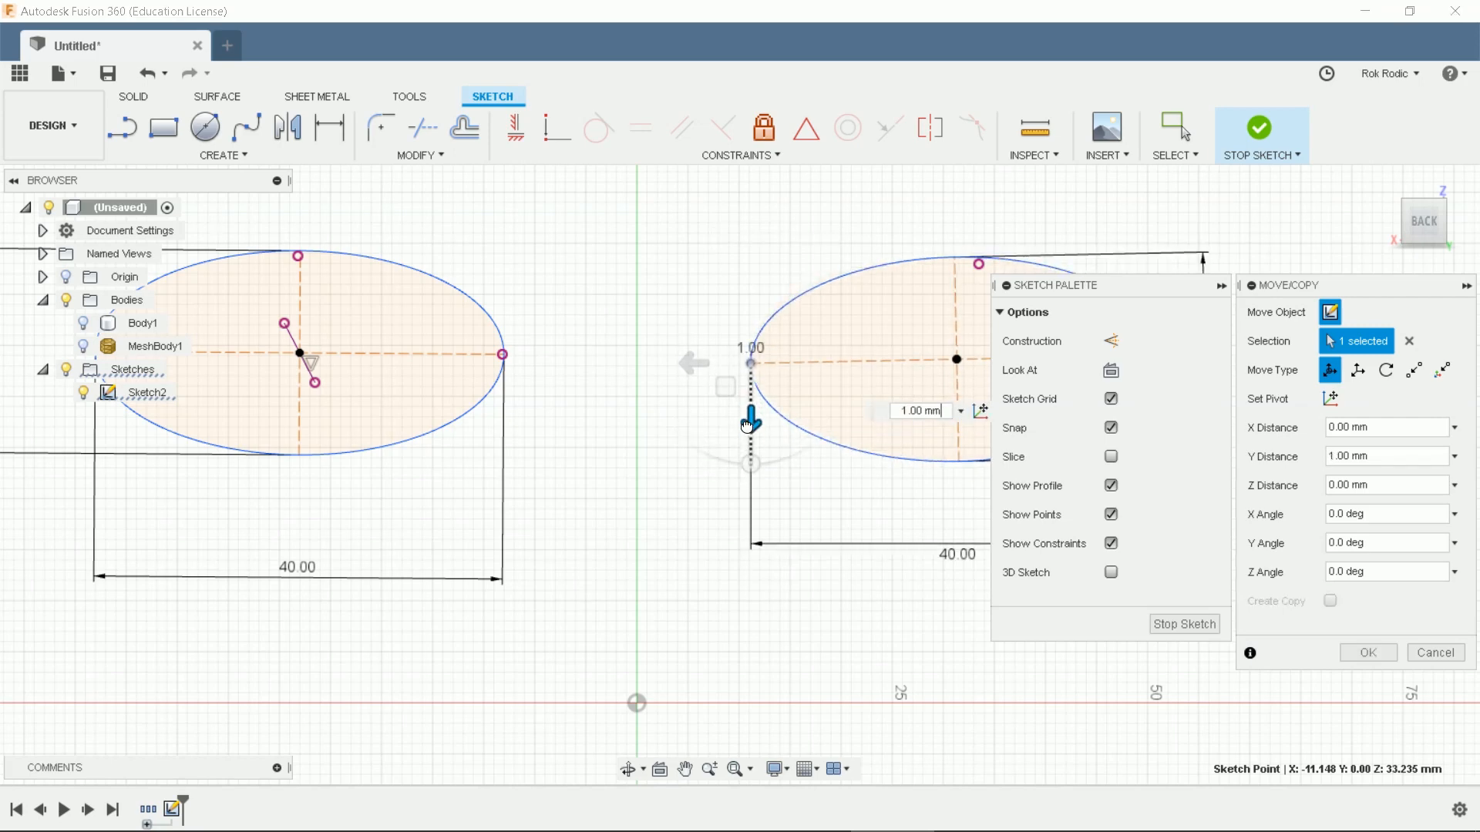
left_click(918, 409)
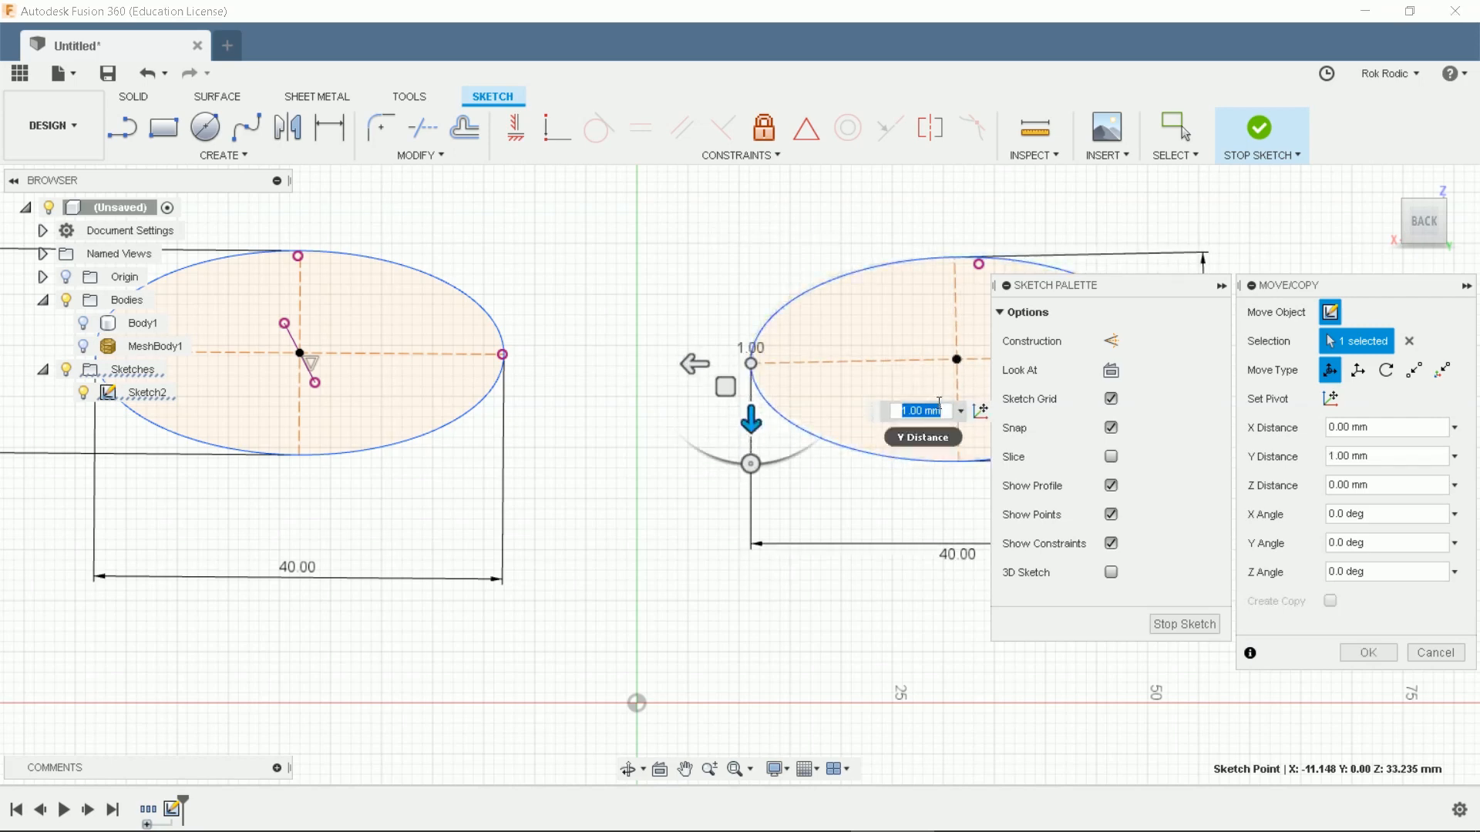
type("0.5")
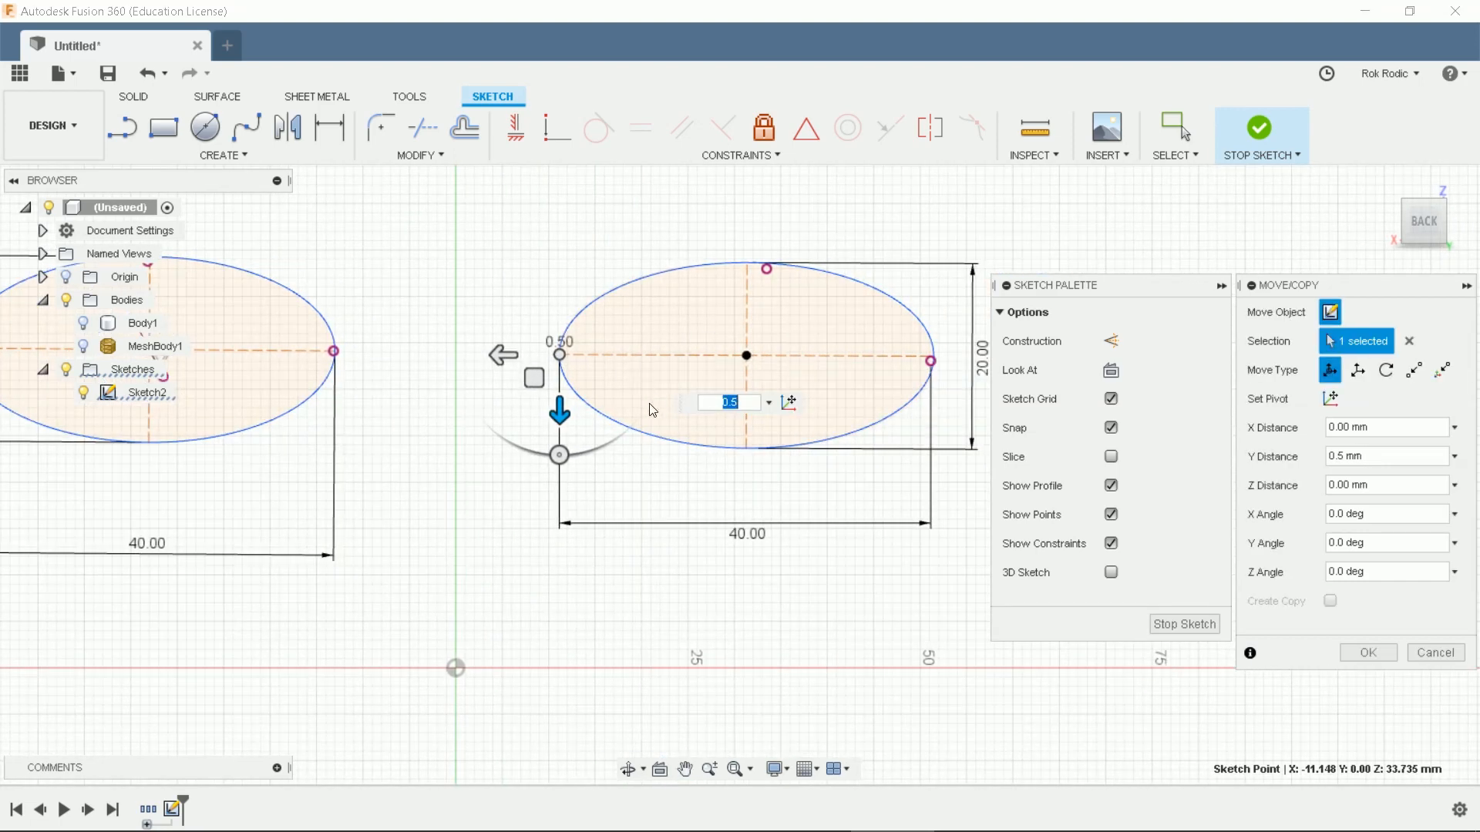
mouse_move(715, 423)
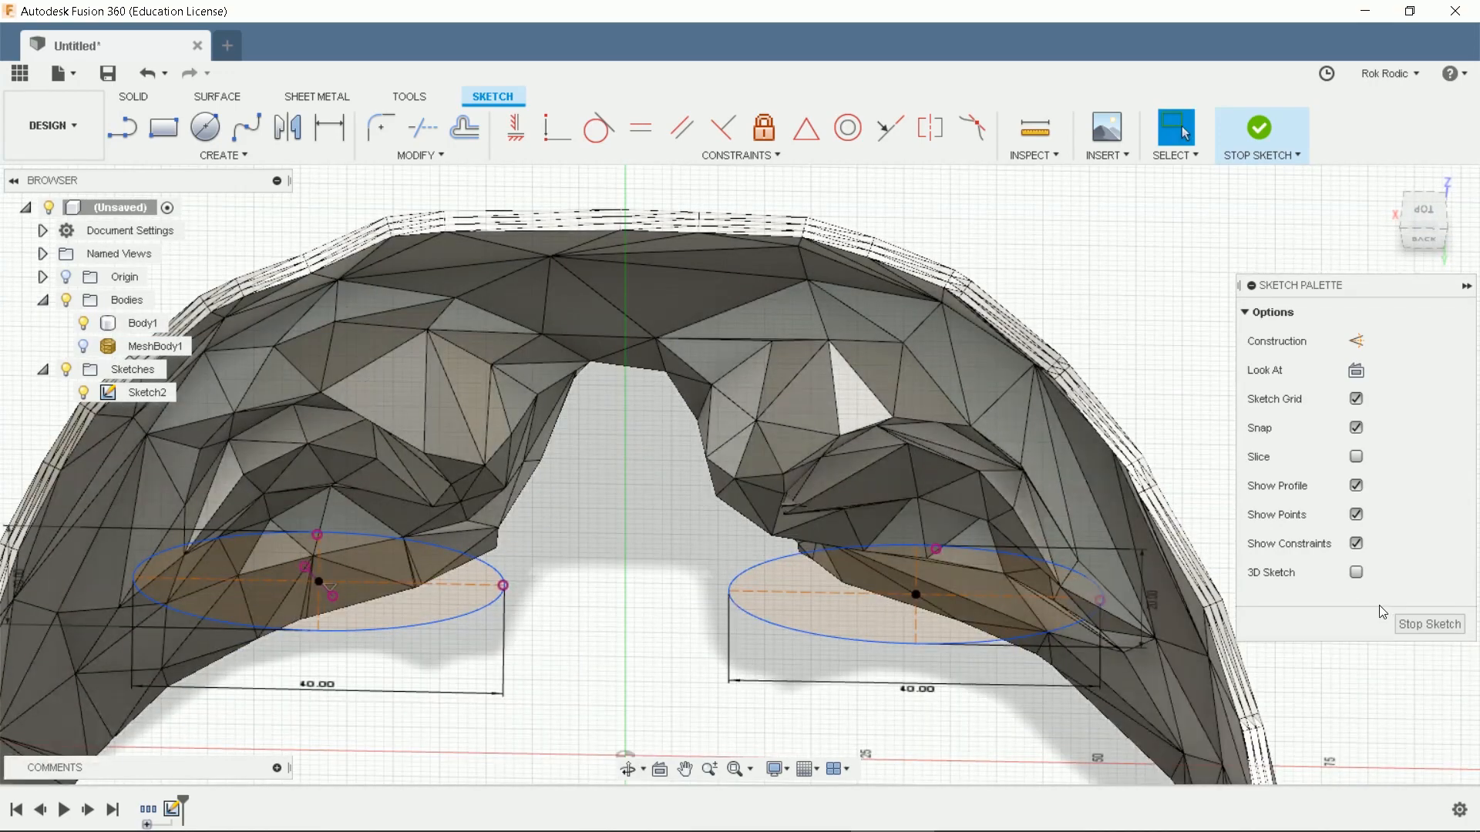
Finish the eye-hole sketch, leaving both ellipses shown without the mask
left_click(1259, 127)
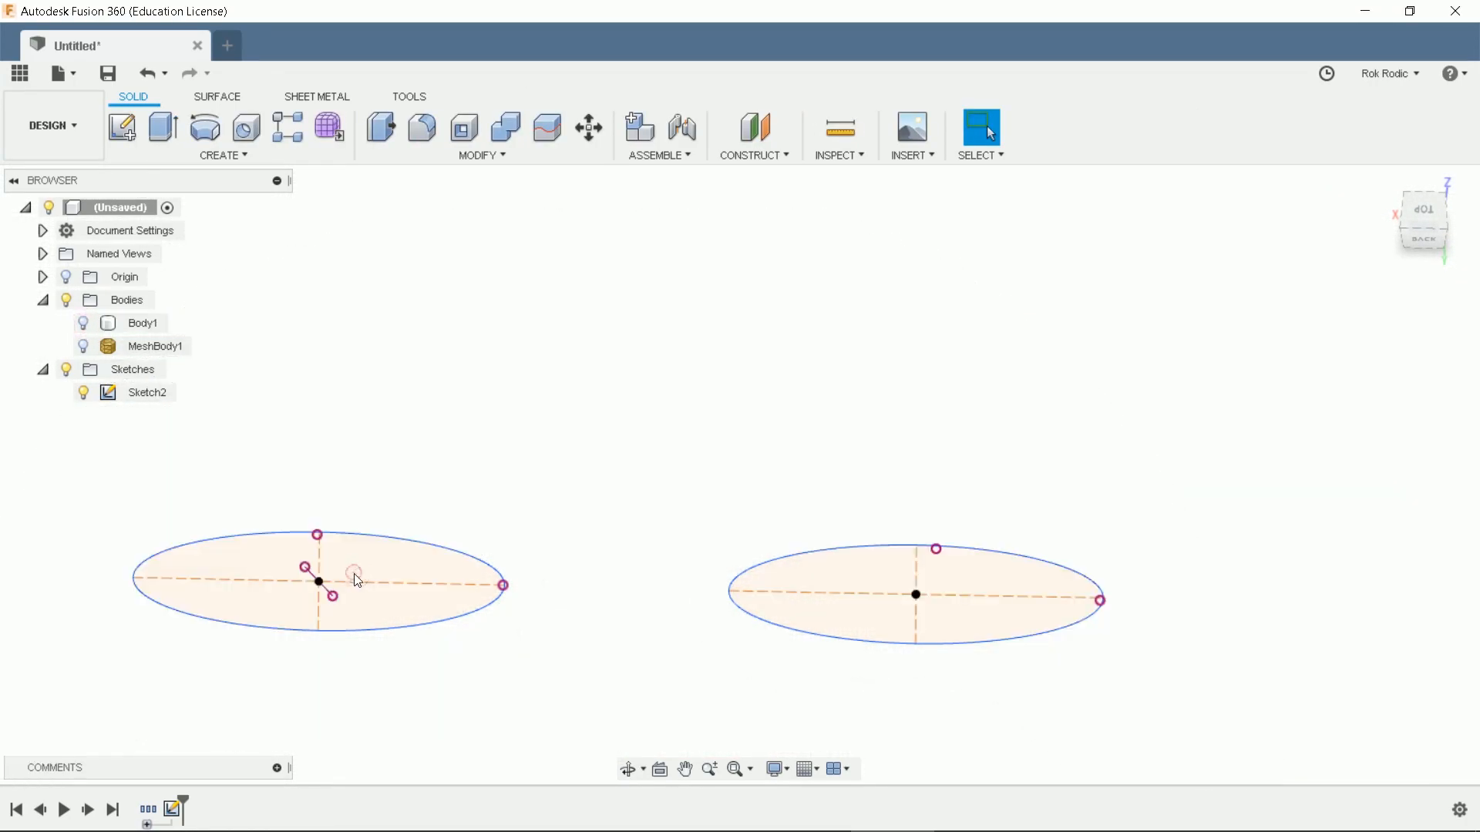
Extrude both eye ellipses upward as a cut and show Body1 again
left_click(162, 127)
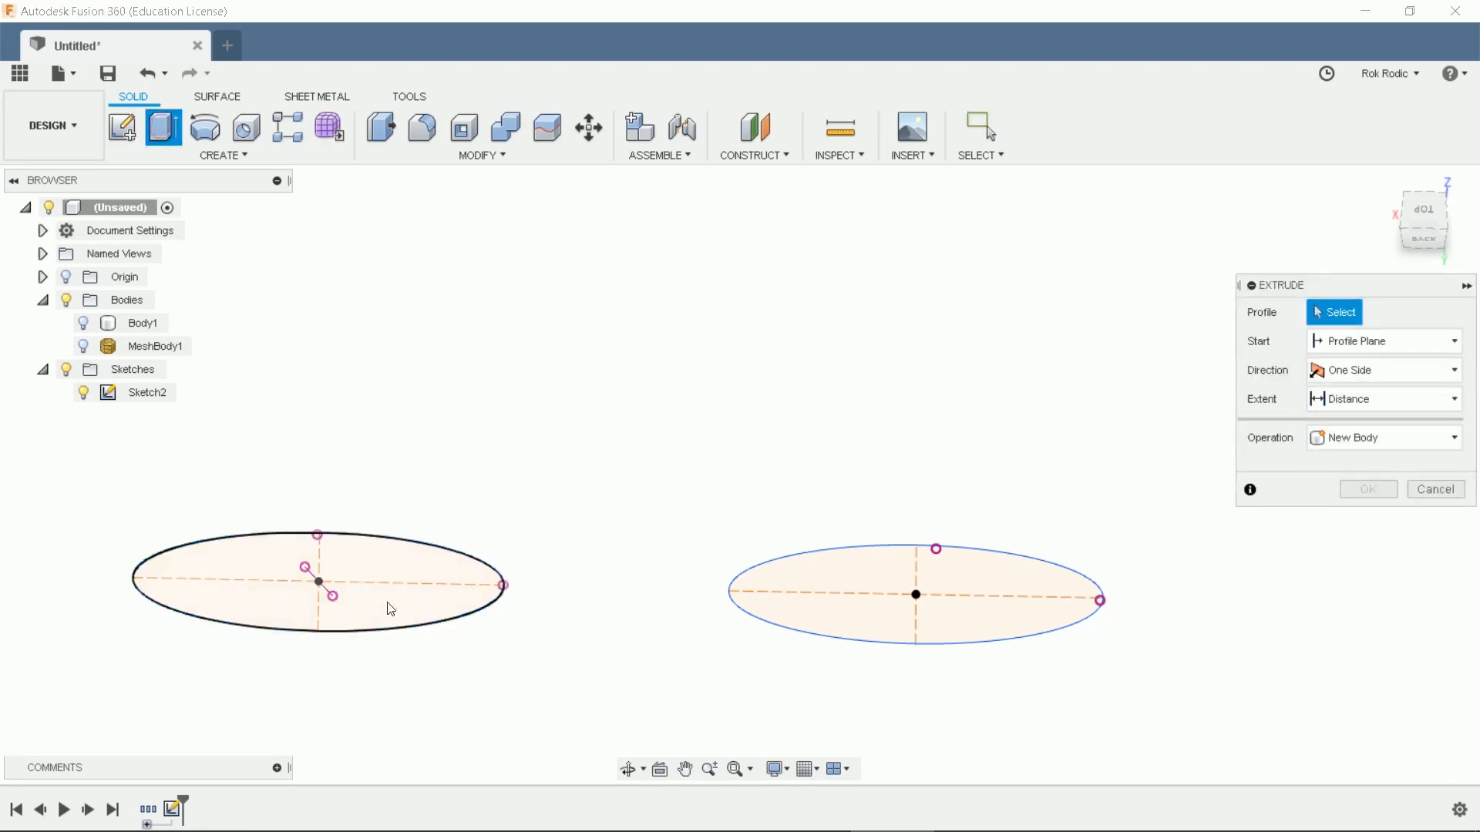
left_click(319, 580)
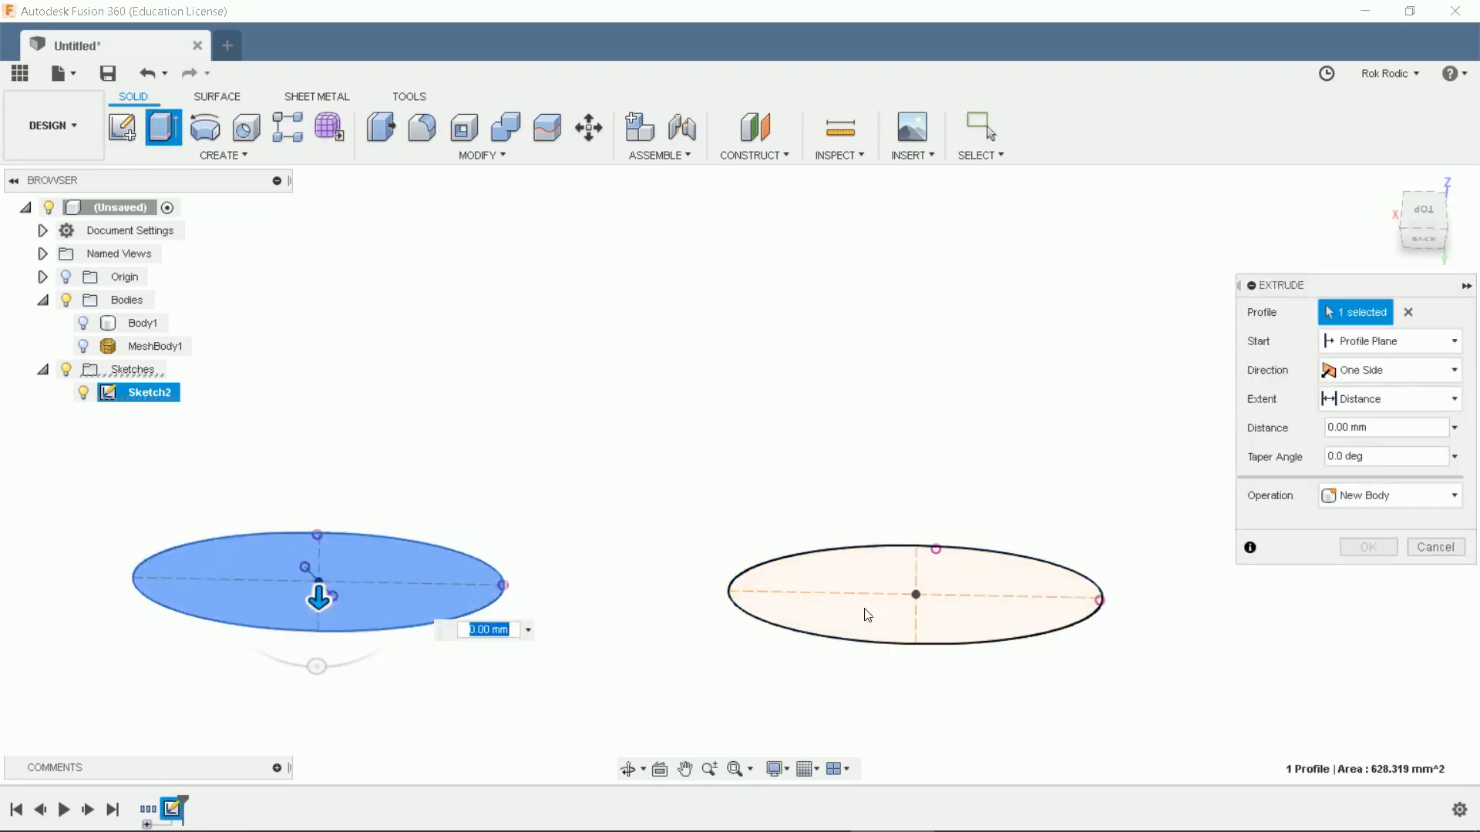
left_click(913, 593)
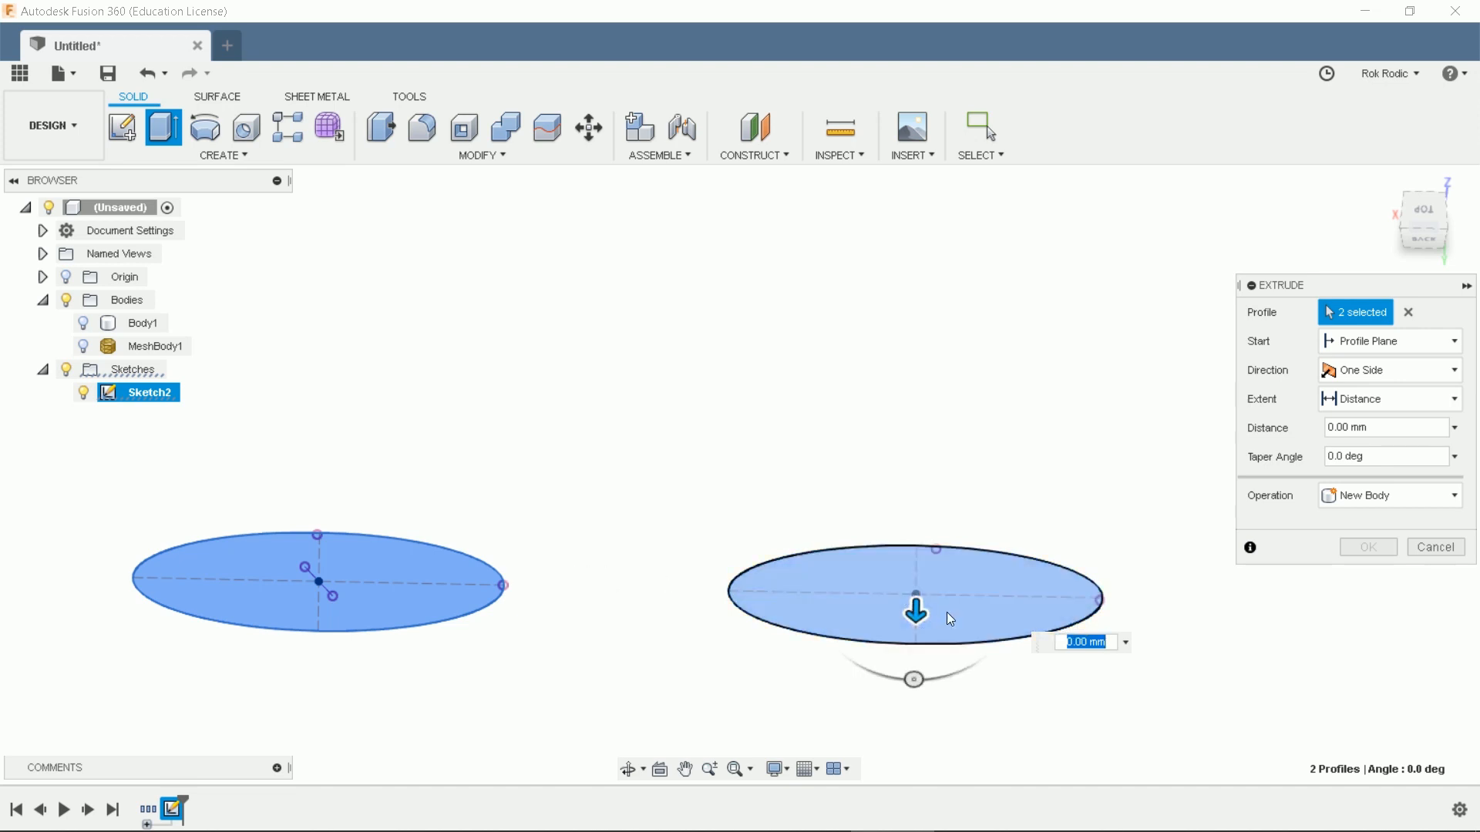
left_click_drag(913, 614, 925, 208)
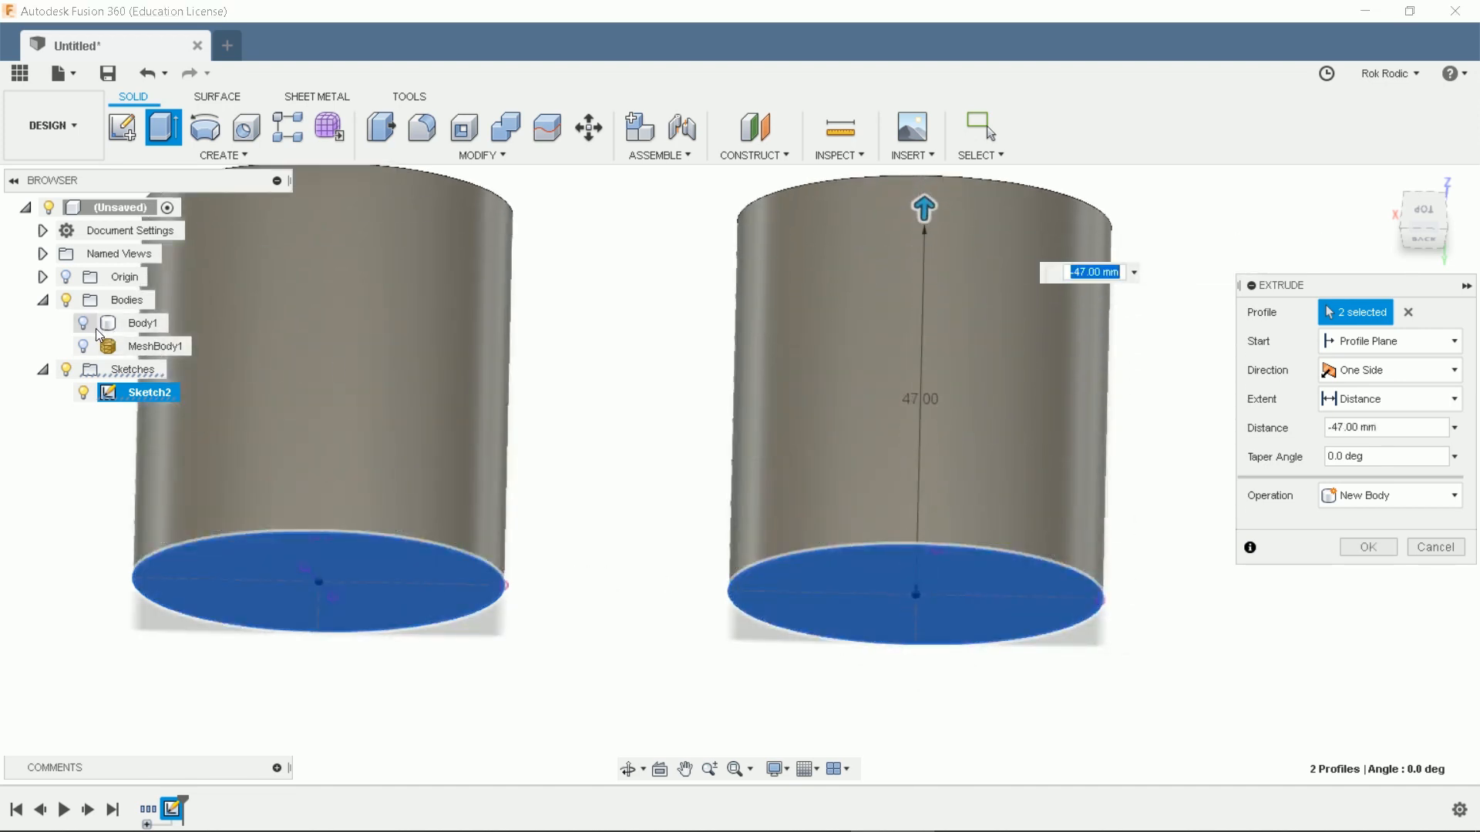
left_click(1388, 494)
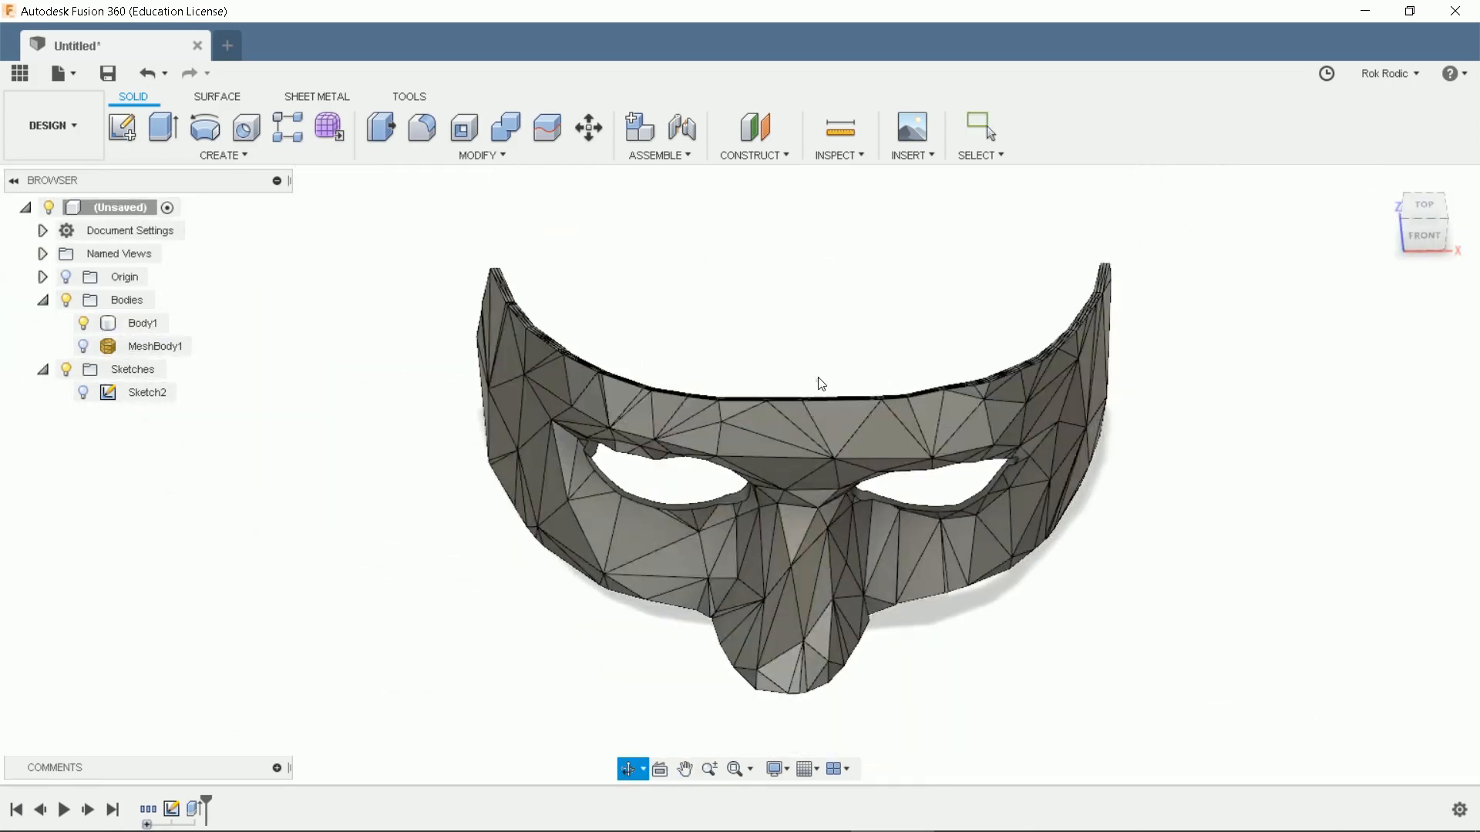
left_click_drag(819, 384, 768, 392)
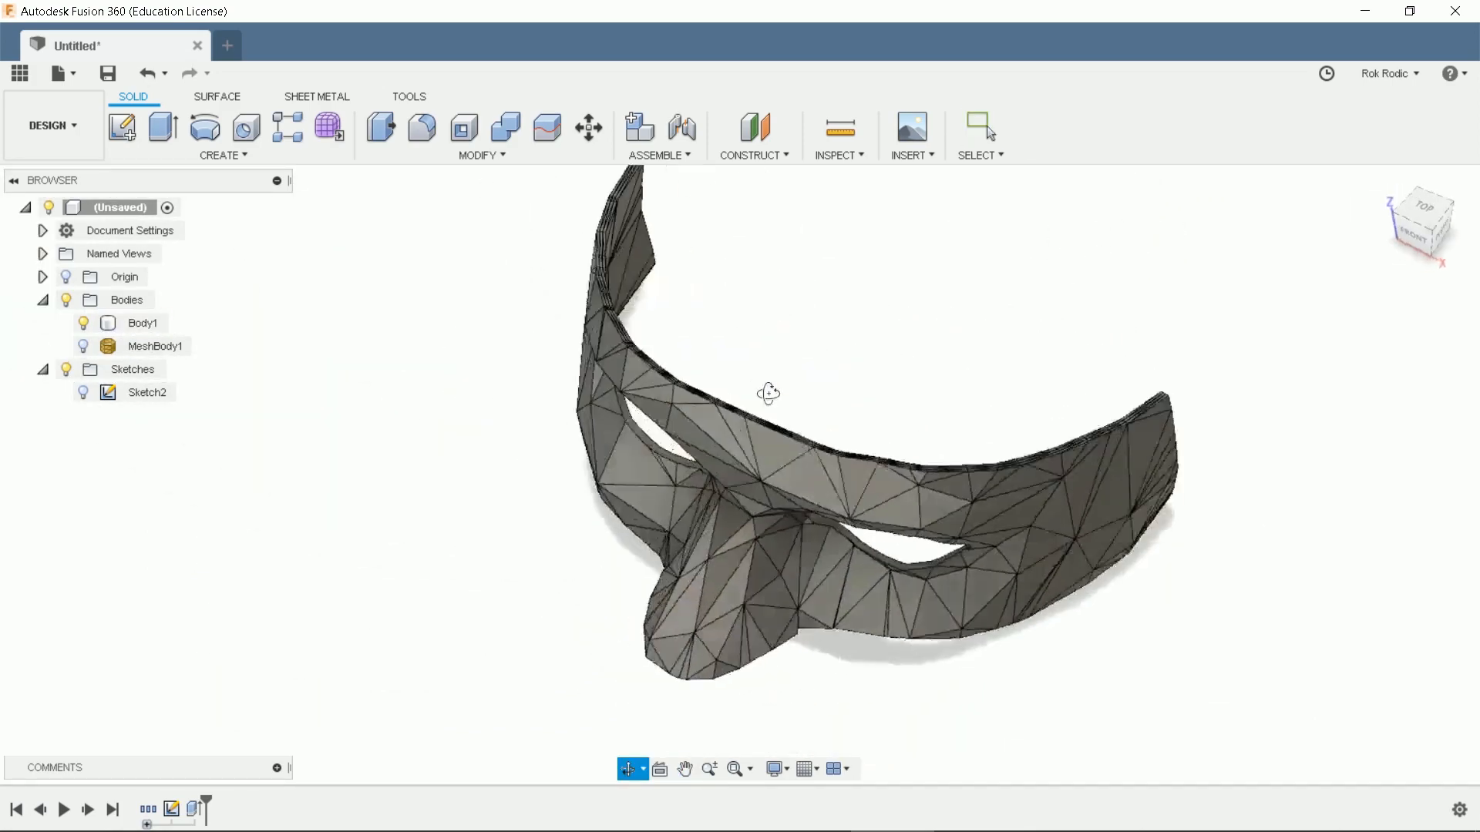
left_click_drag(768, 392, 752, 412)
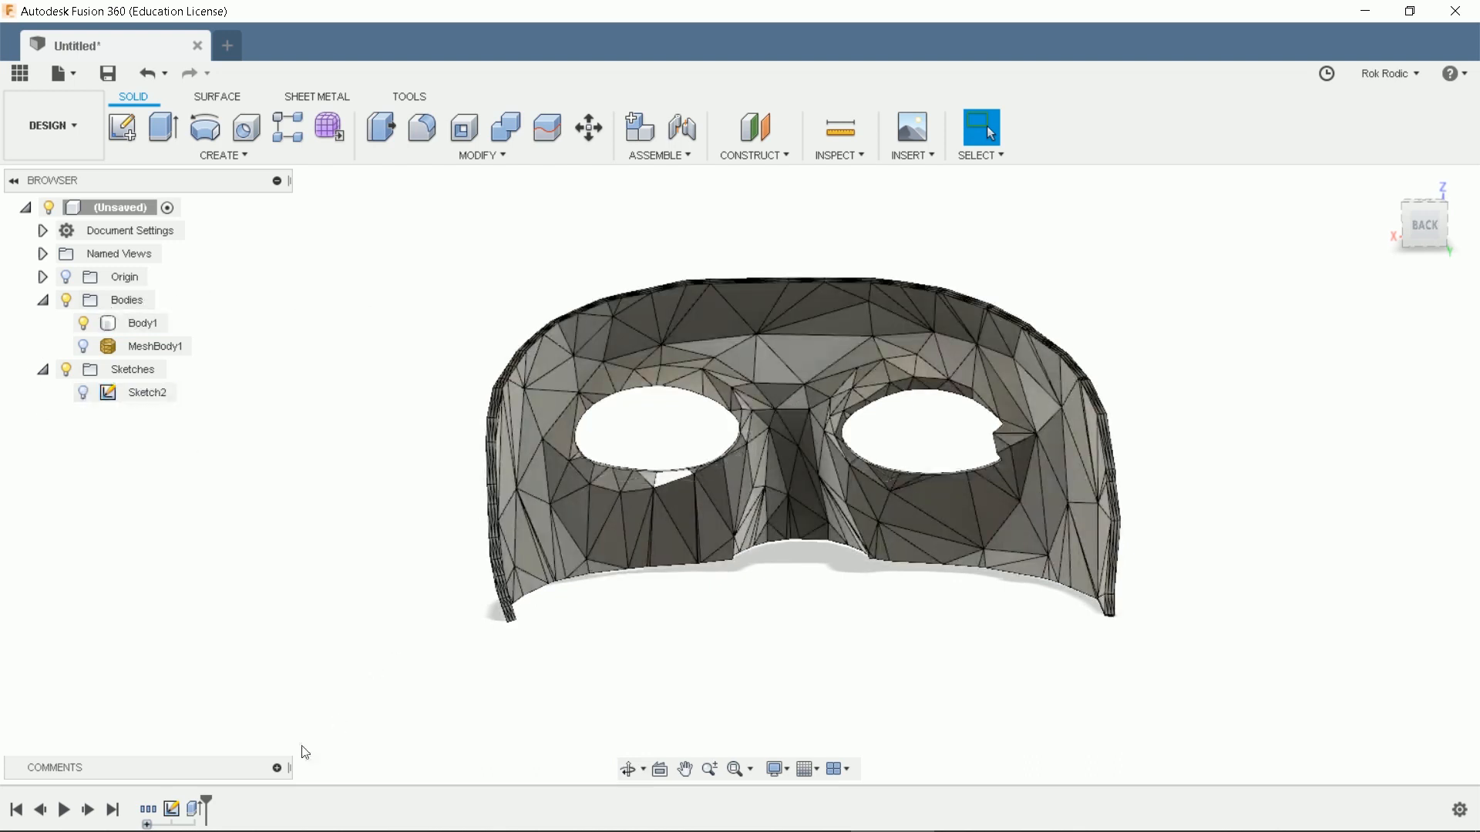
mouse_move(172, 810)
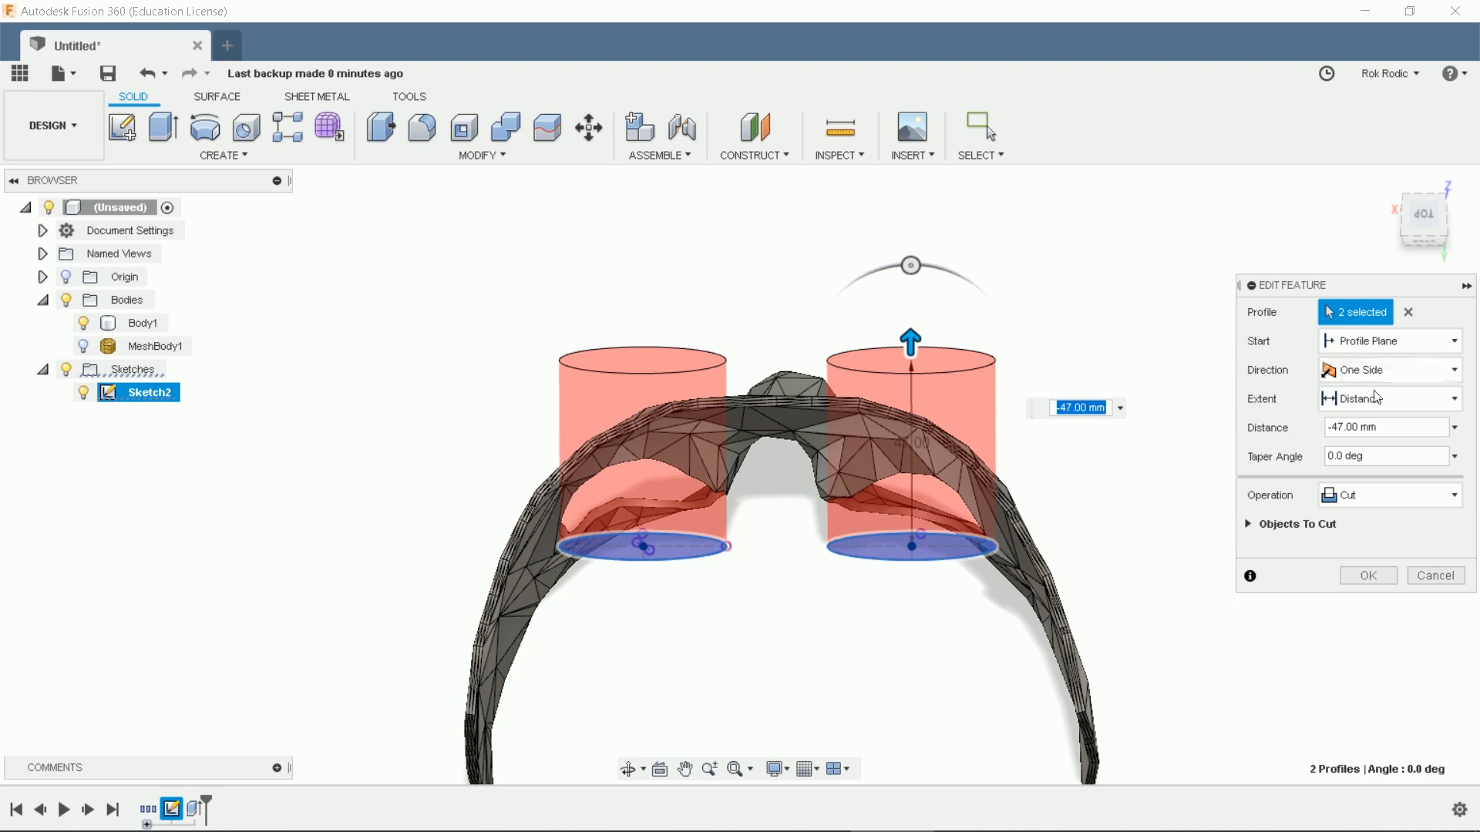
Change the eye-hole cut to two sides, 47 mm and 30 mm
left_click(1388, 370)
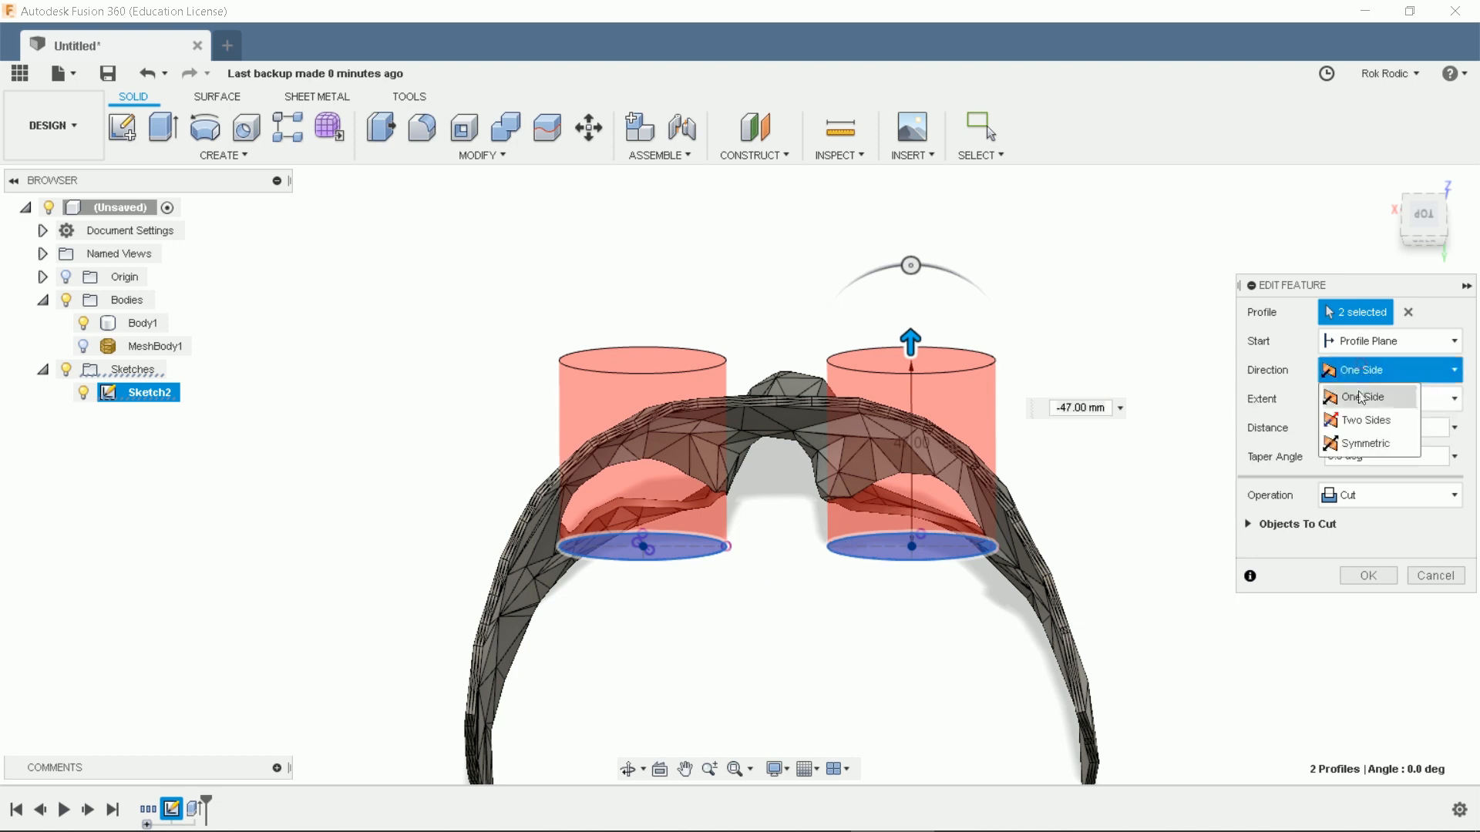
left_click(1365, 420)
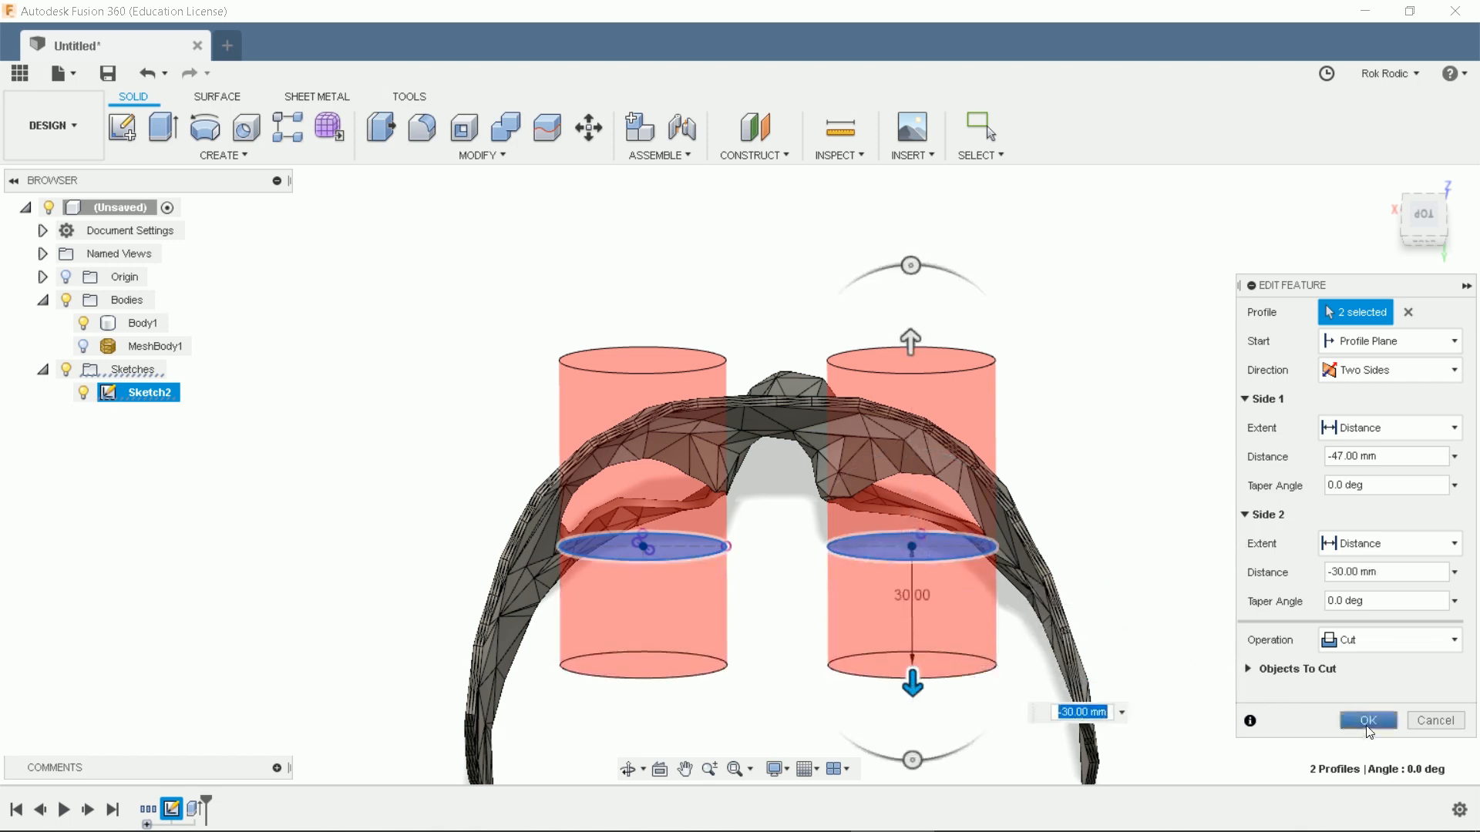
left_click(1367, 720)
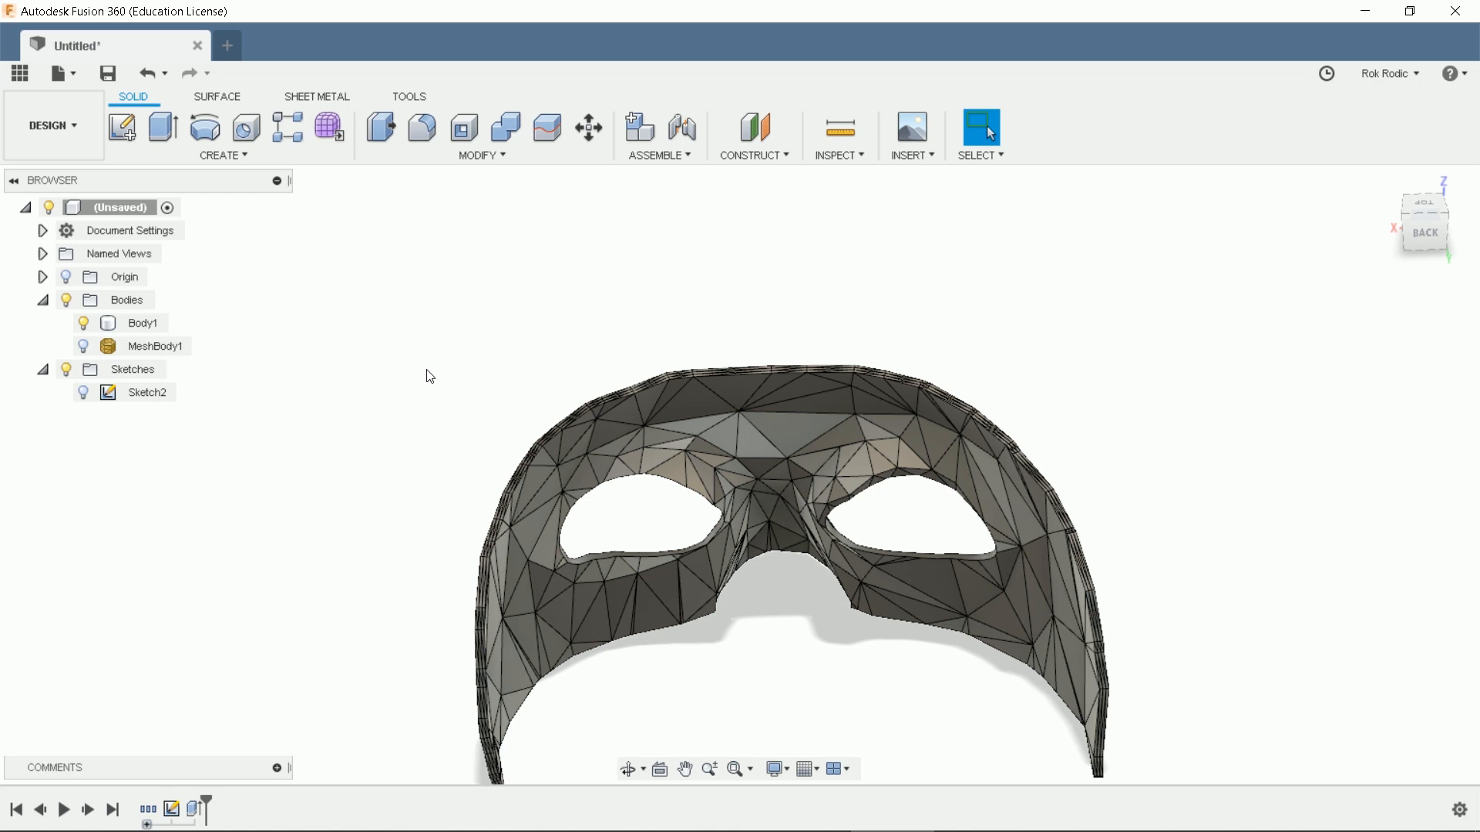
Export the root component as a binary STL file
right_click(121, 207)
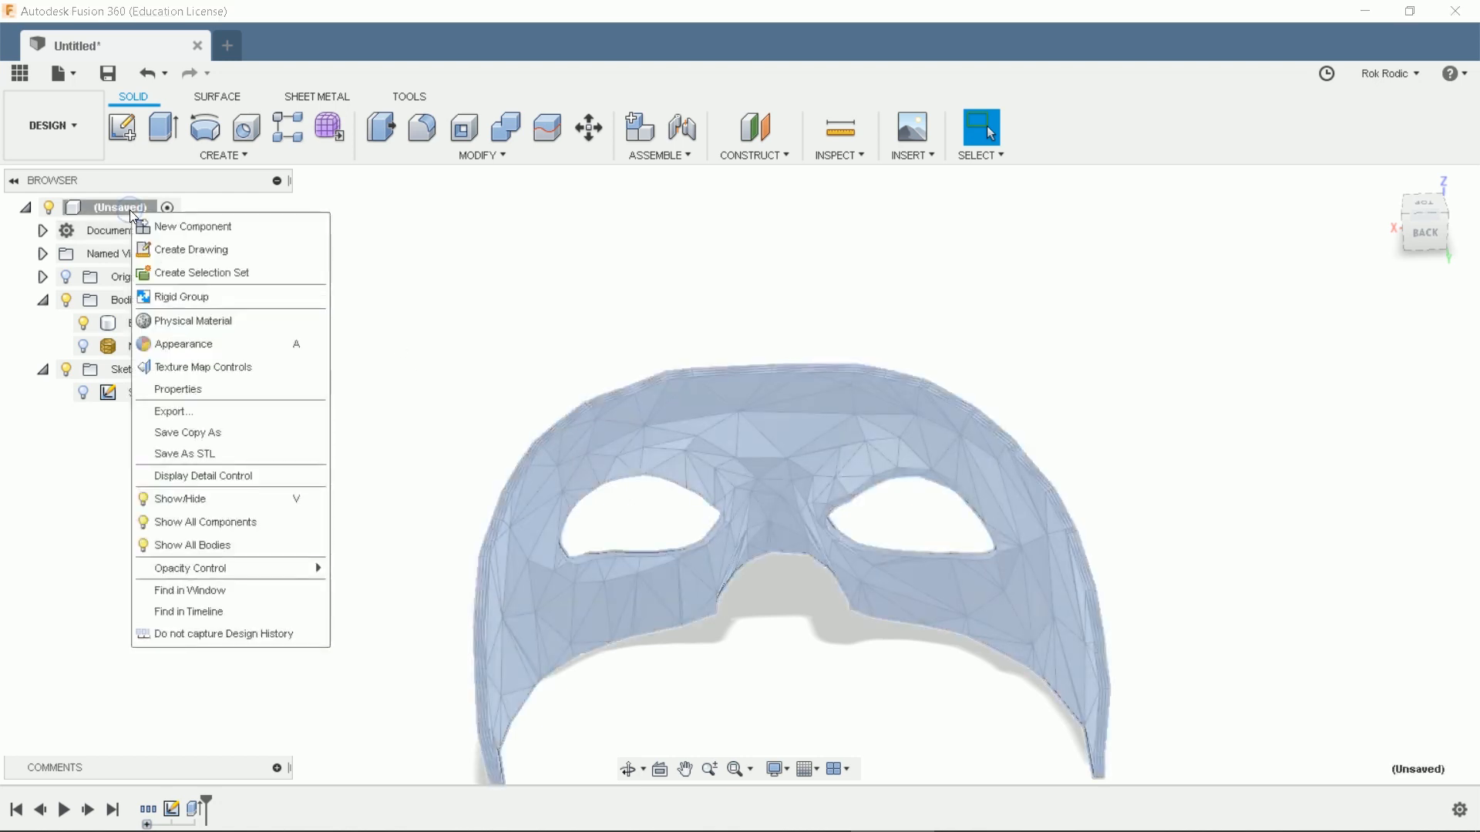
left_click(185, 454)
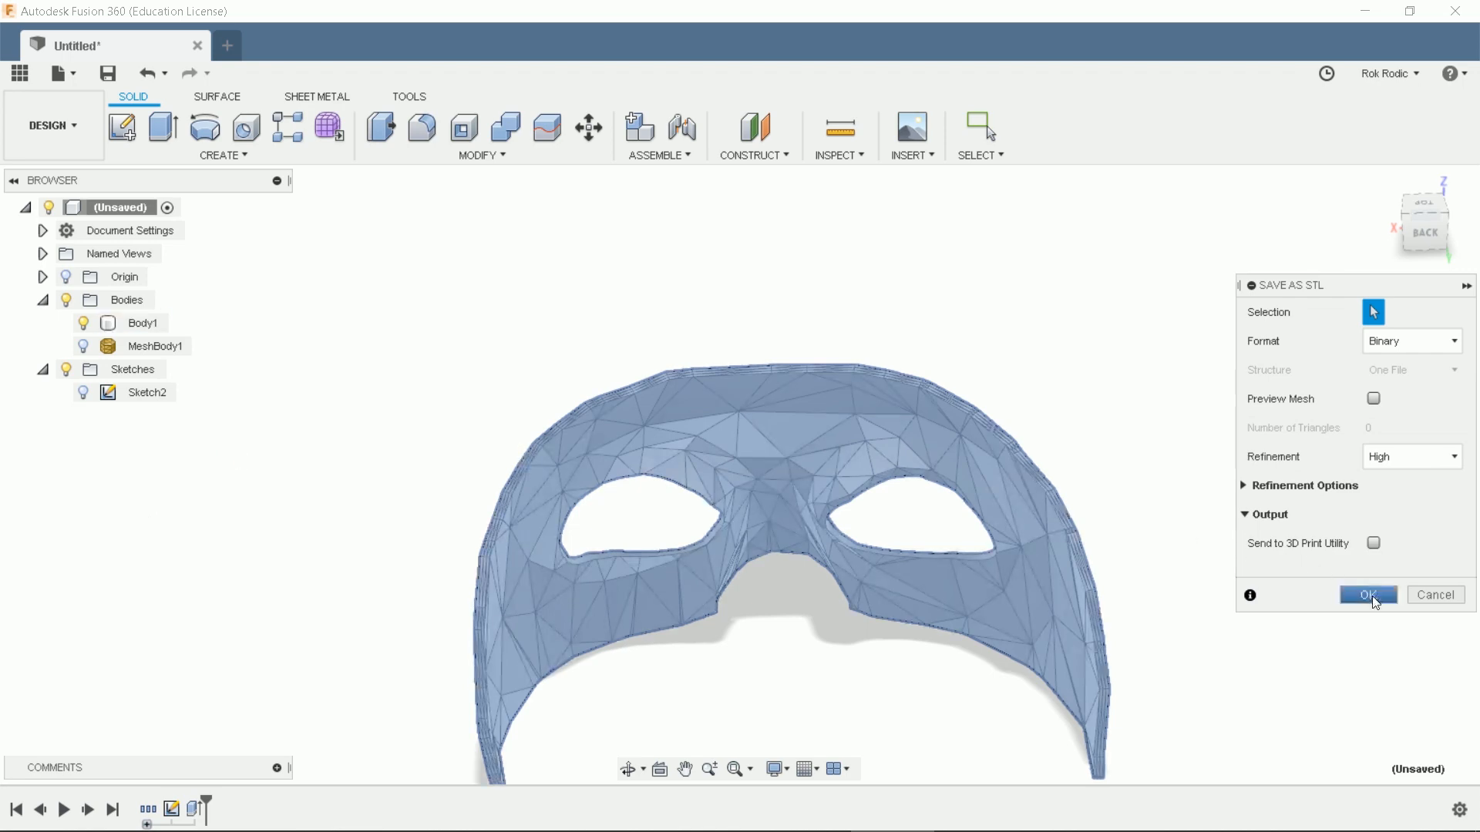
left_click(1367, 594)
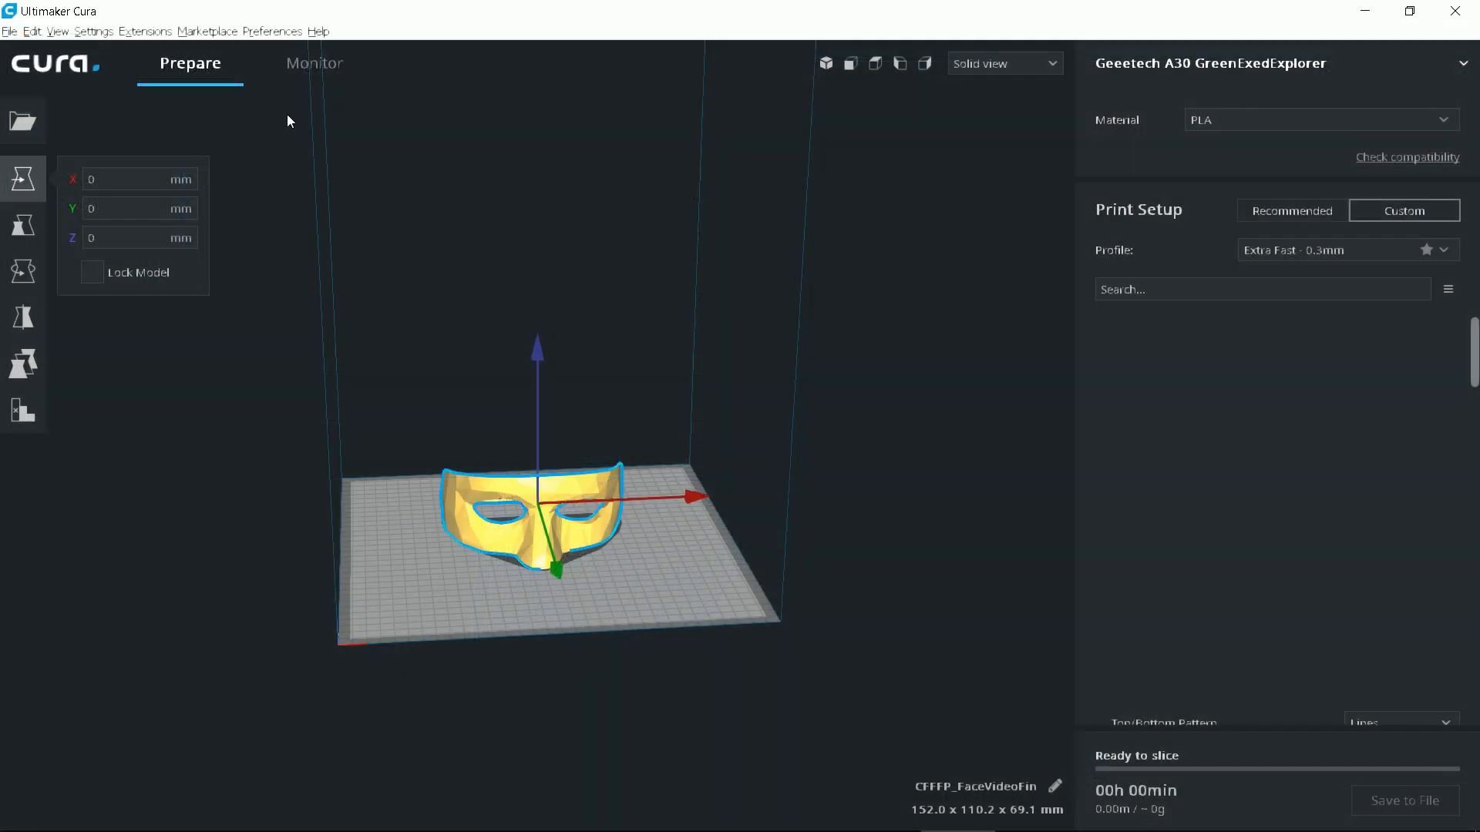
Show all custom print settings and search for the support settings
left_click(318, 31)
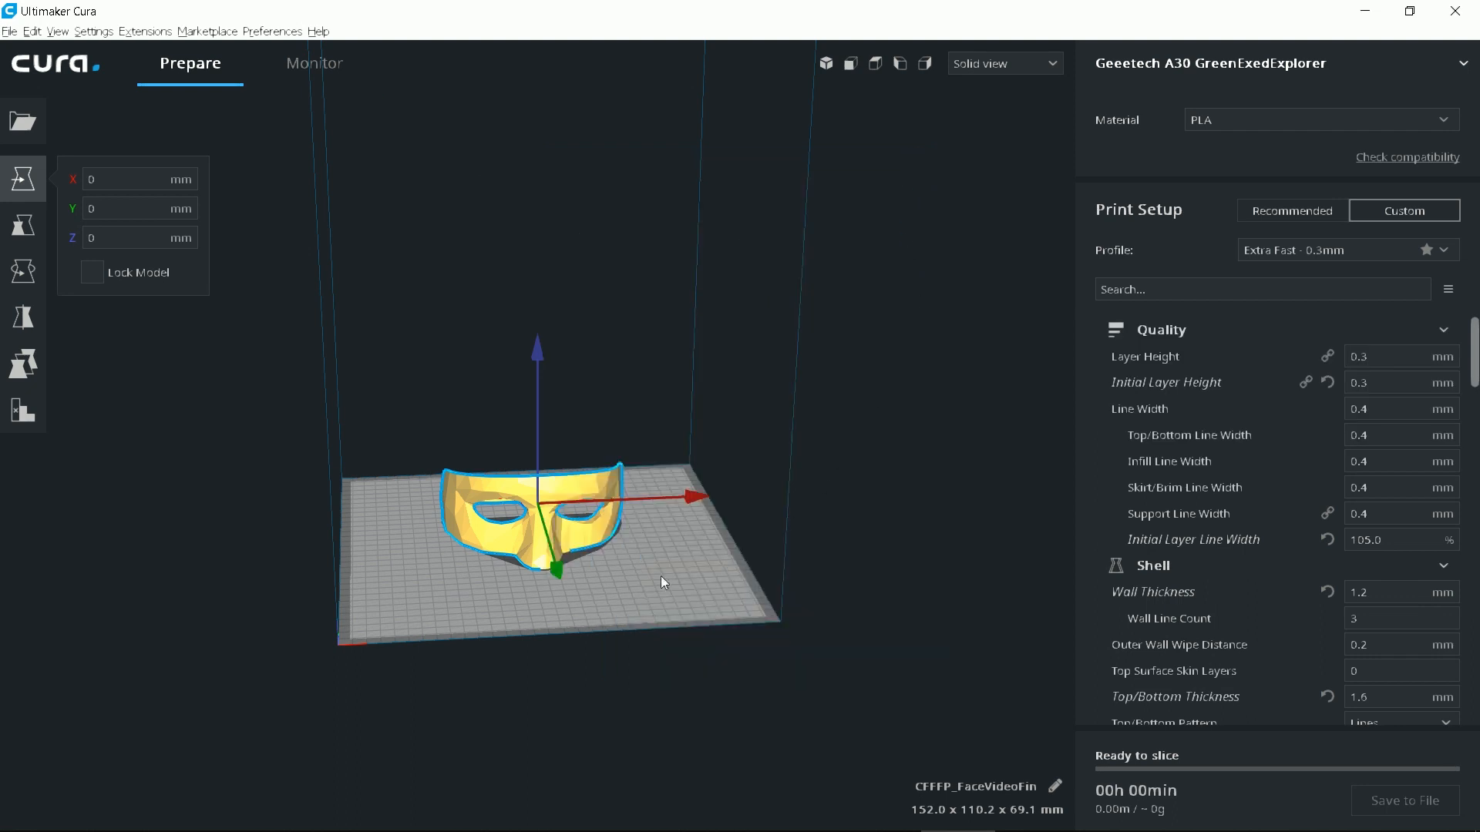
mouse_move(533, 593)
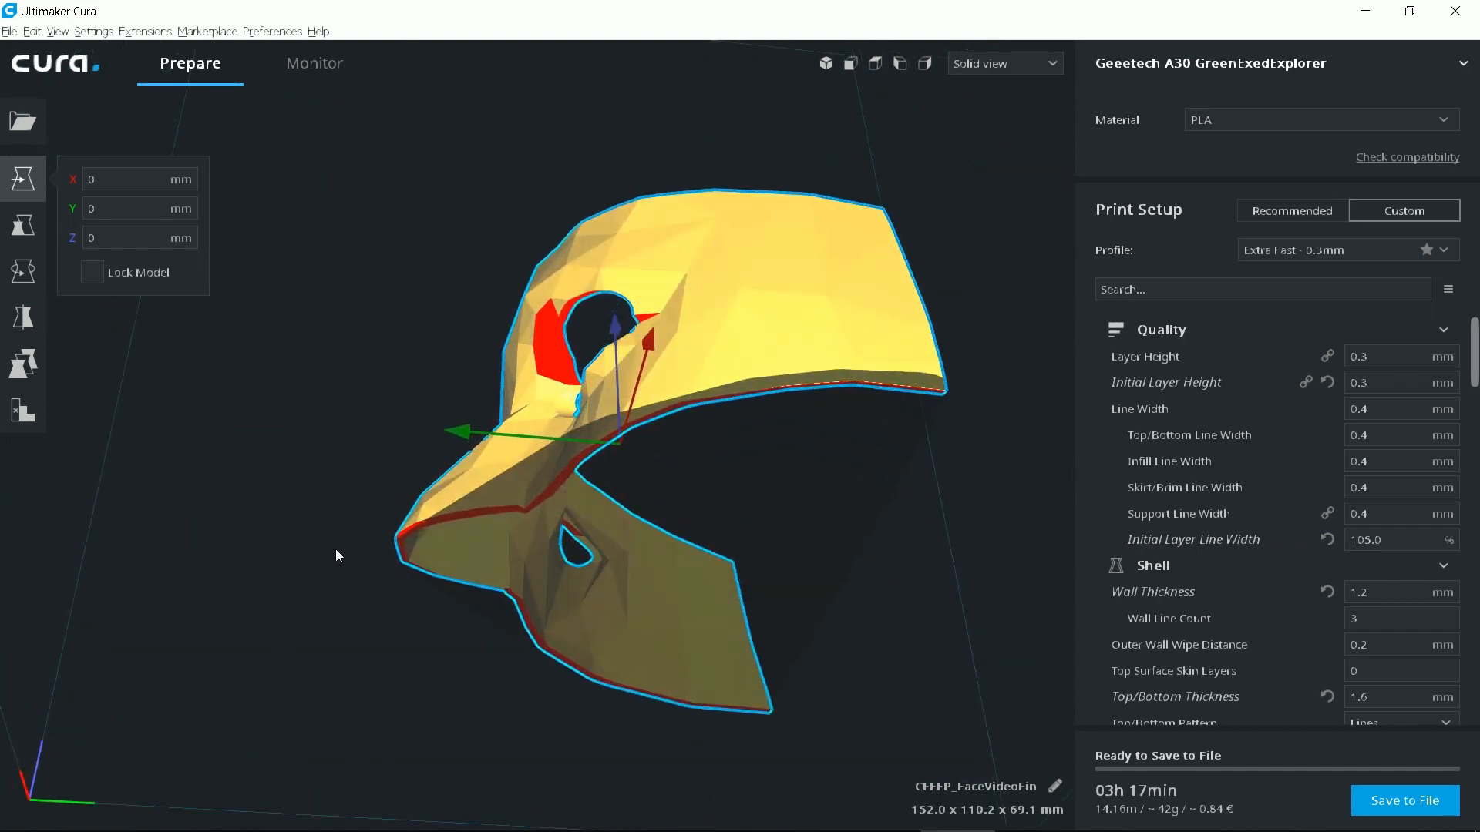
scroll("down", 3)
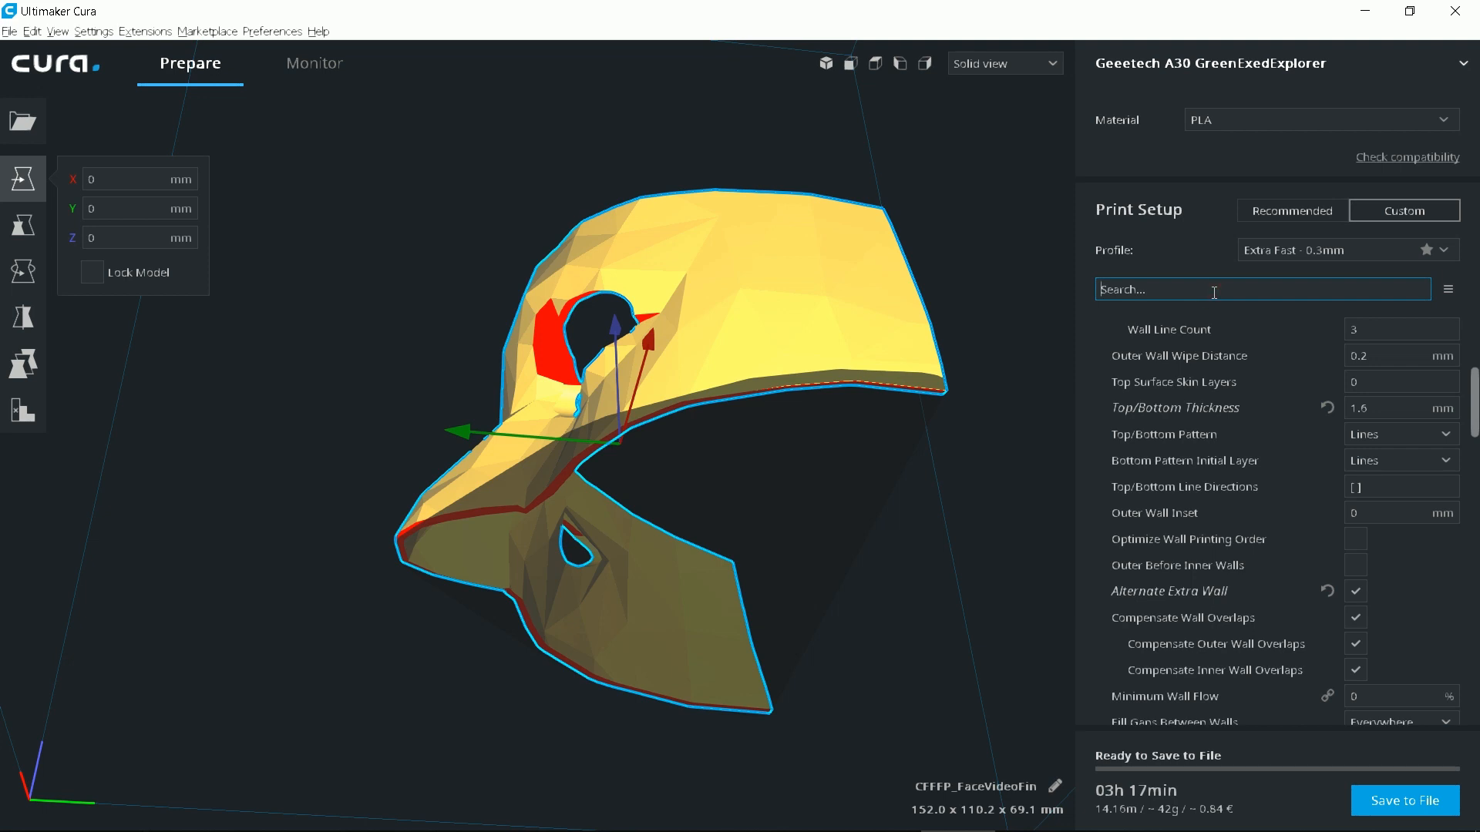
type("support")
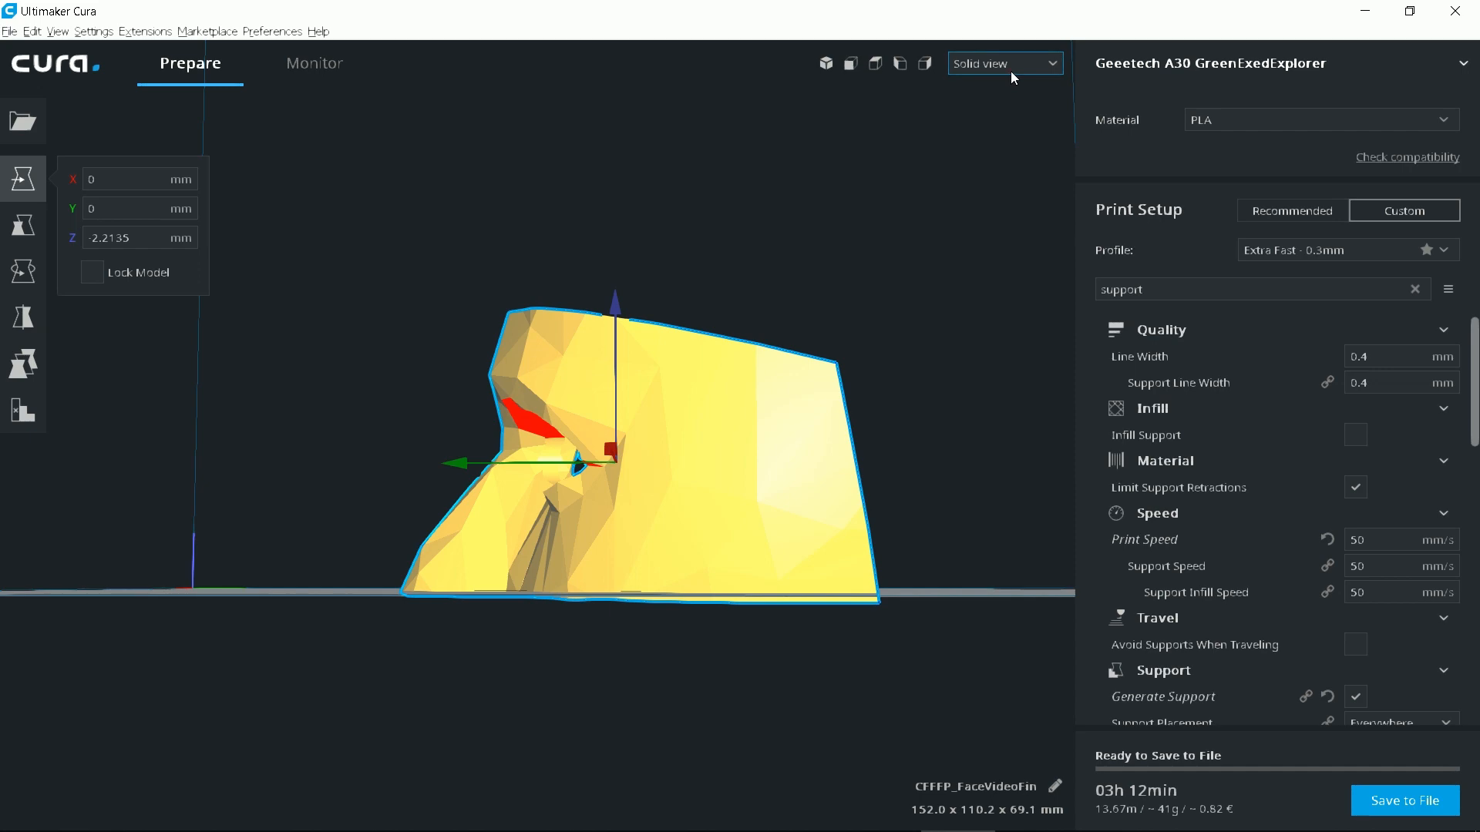
Preview the sliced layers, stepping up from the first layer to inspect supports
left_click(1004, 63)
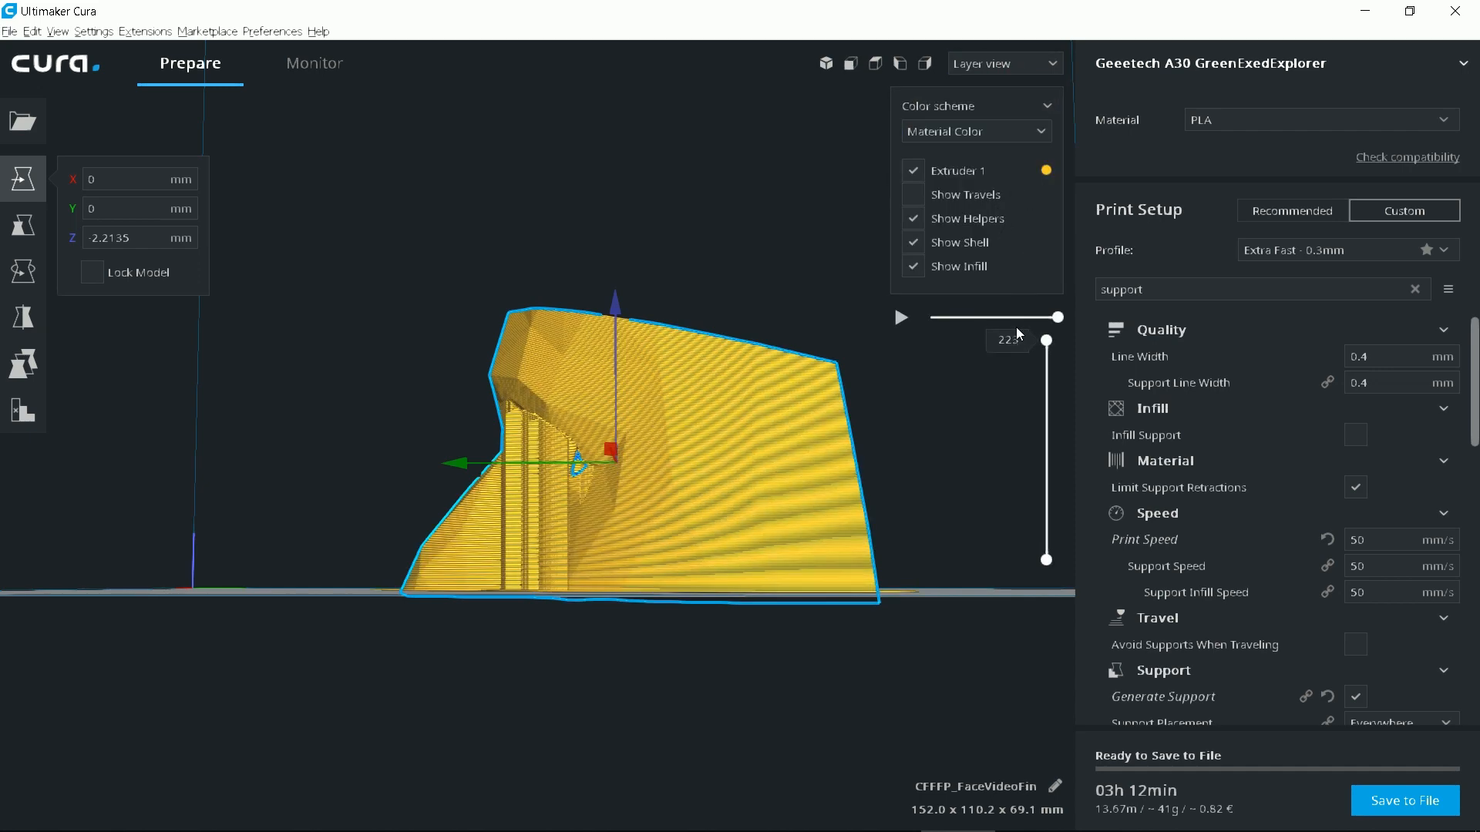
left_click_drag(1057, 317, 1045, 556)
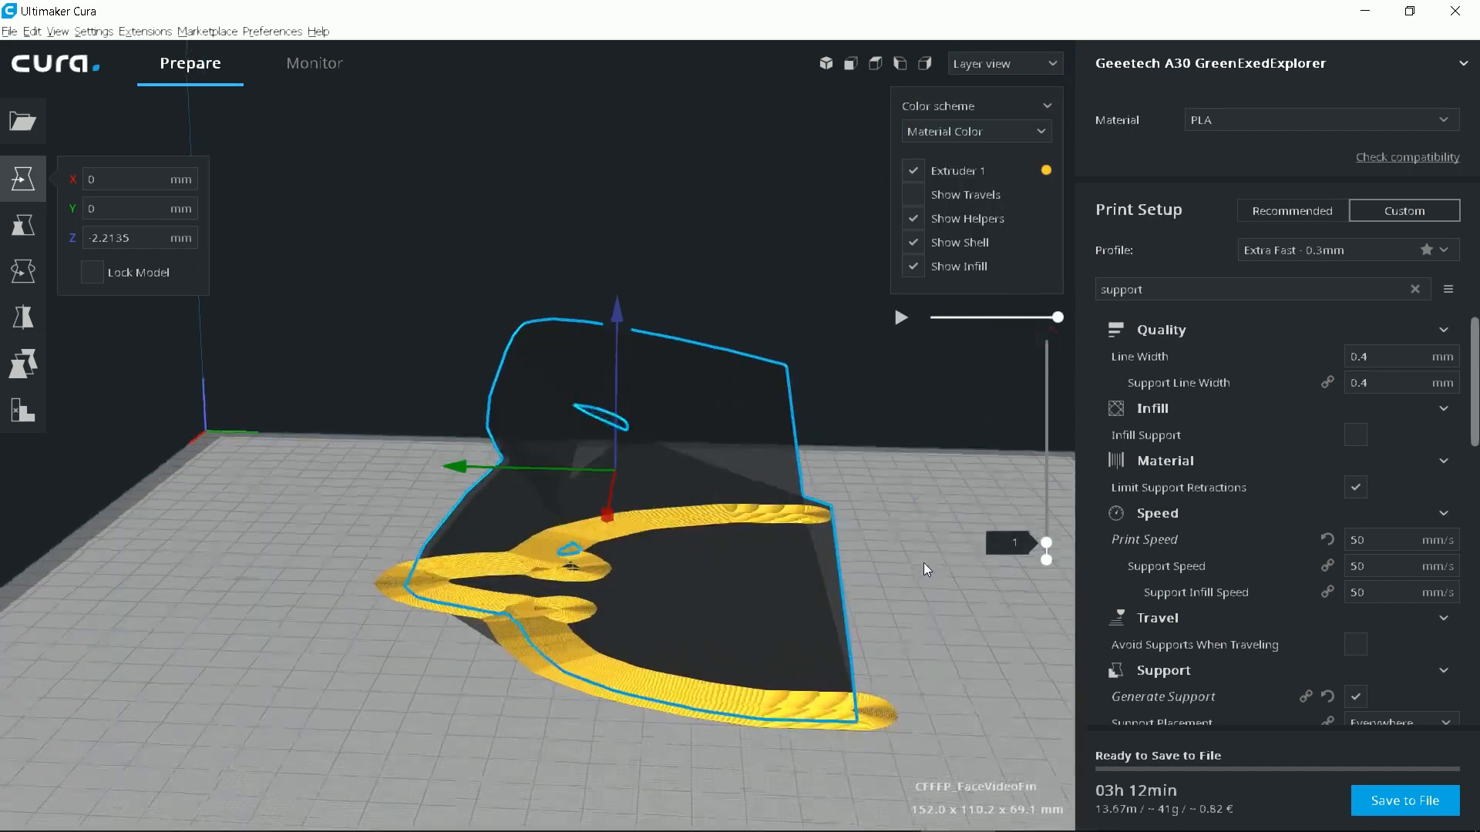
left_click_drag(1045, 555, 1045, 510)
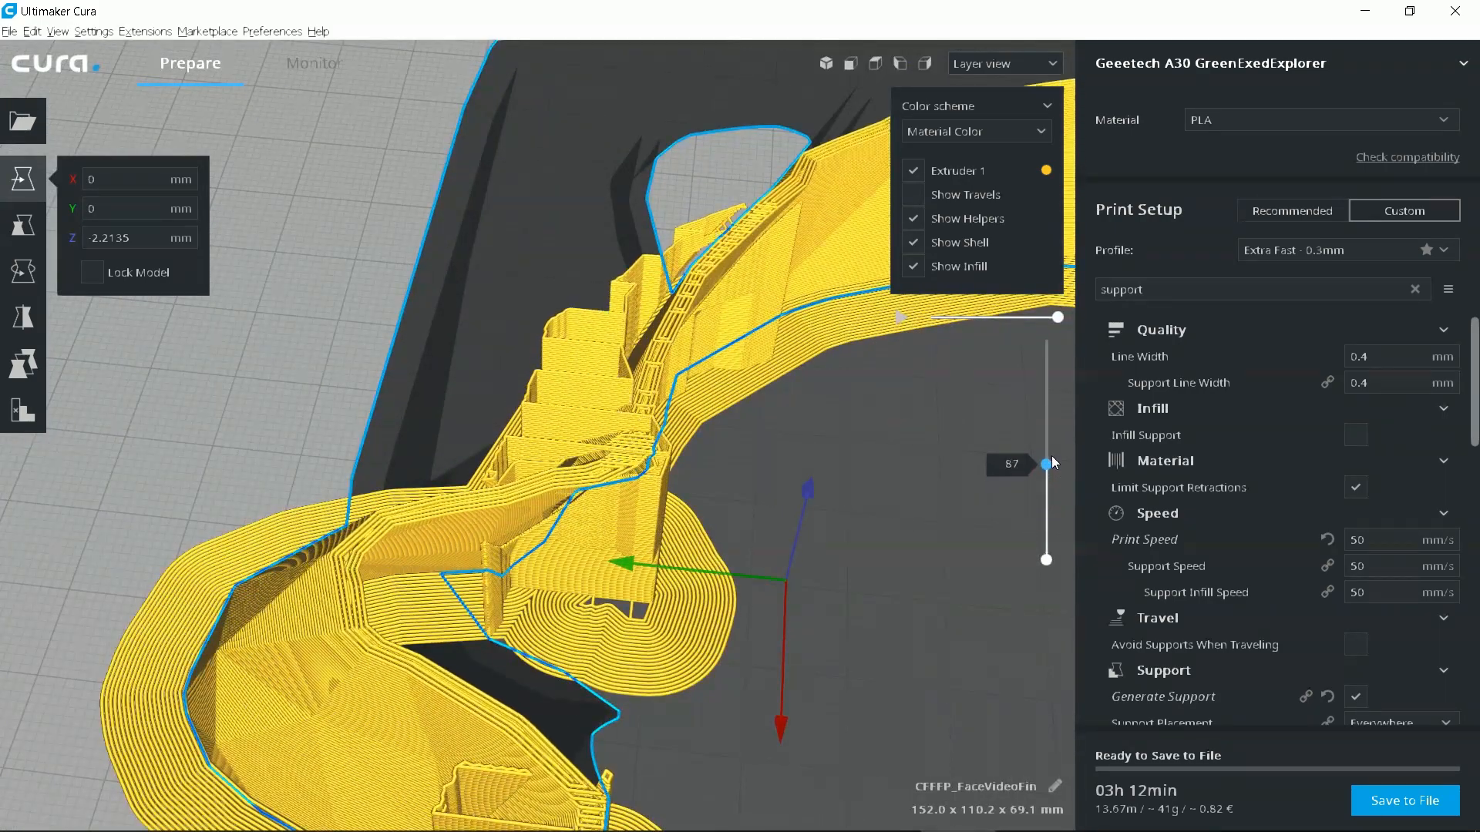
left_click_drag(1043, 463, 1043, 397)
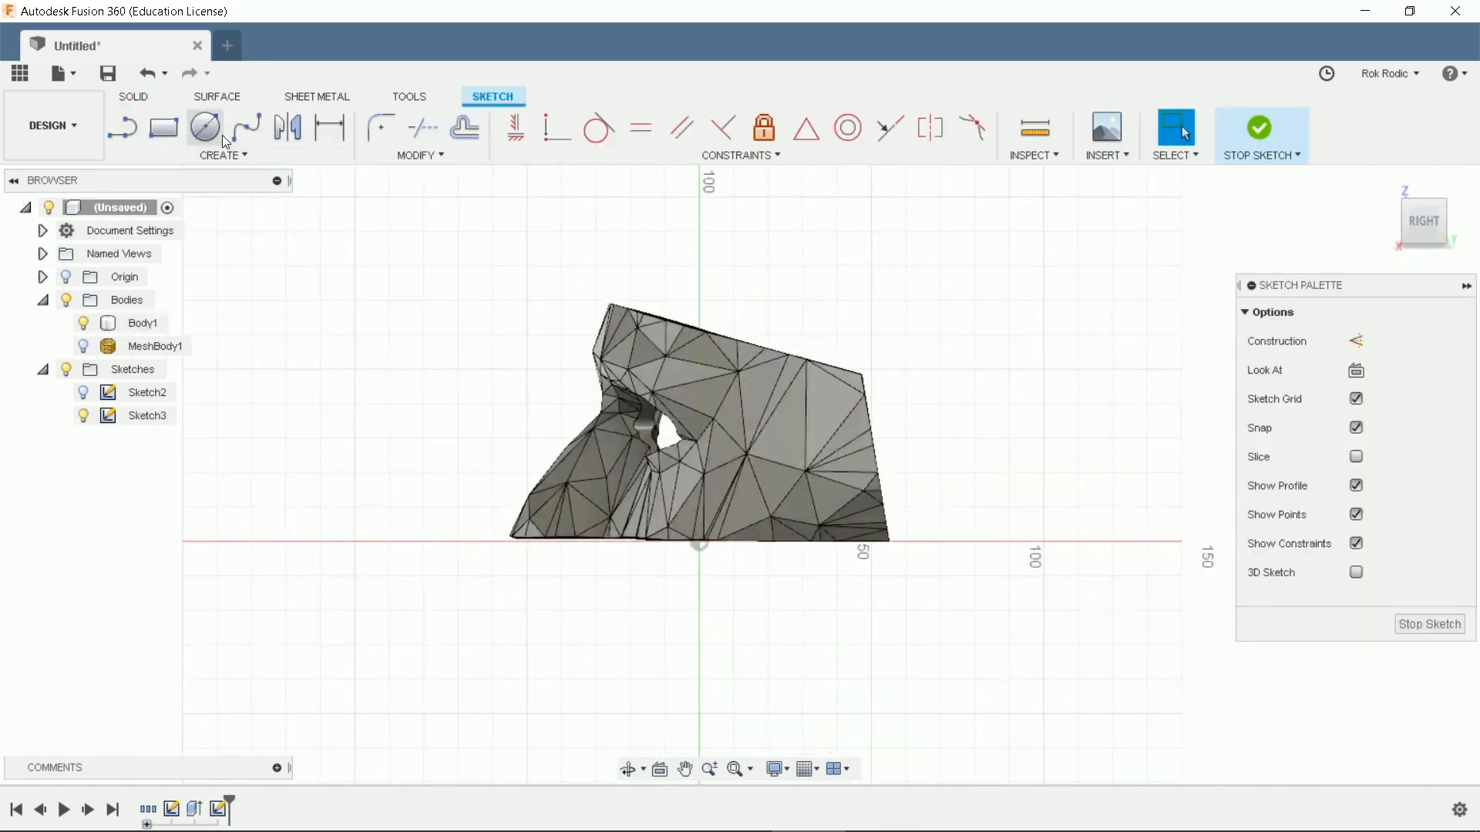
Draw a circle near the mask's outer edge on the side plane
left_click(205, 127)
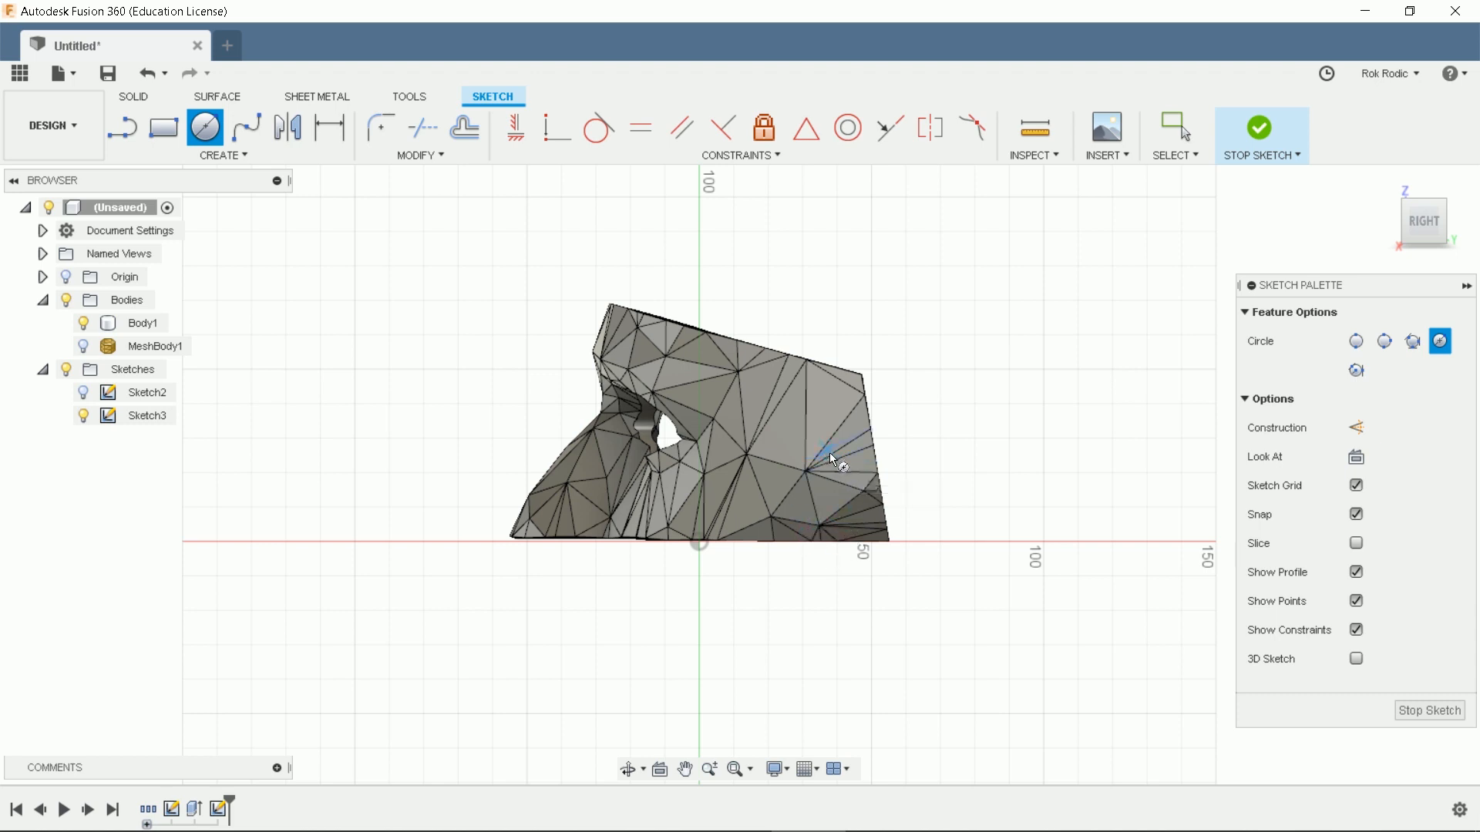
mouse_move(840, 447)
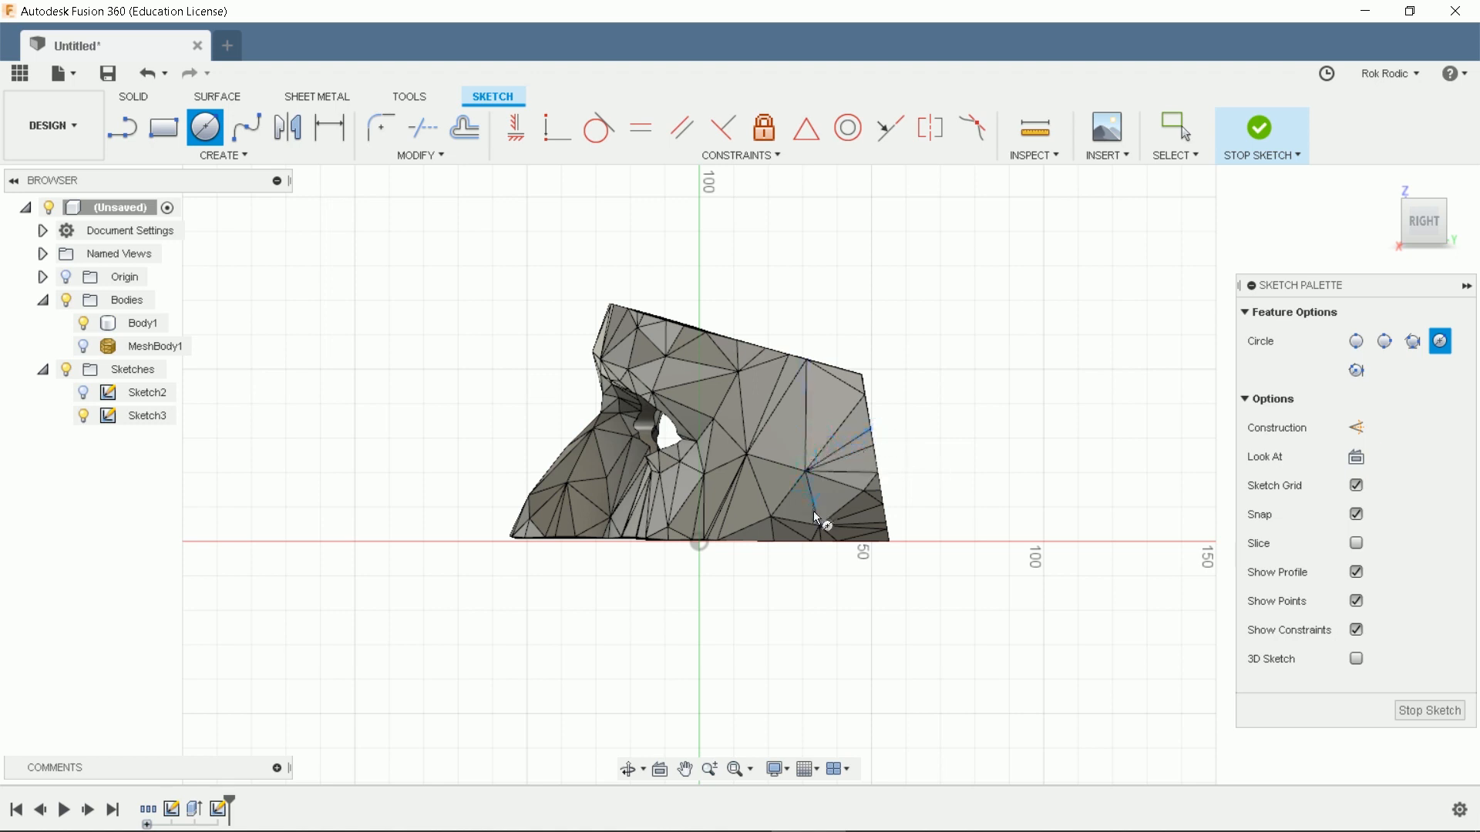
left_click(83, 323)
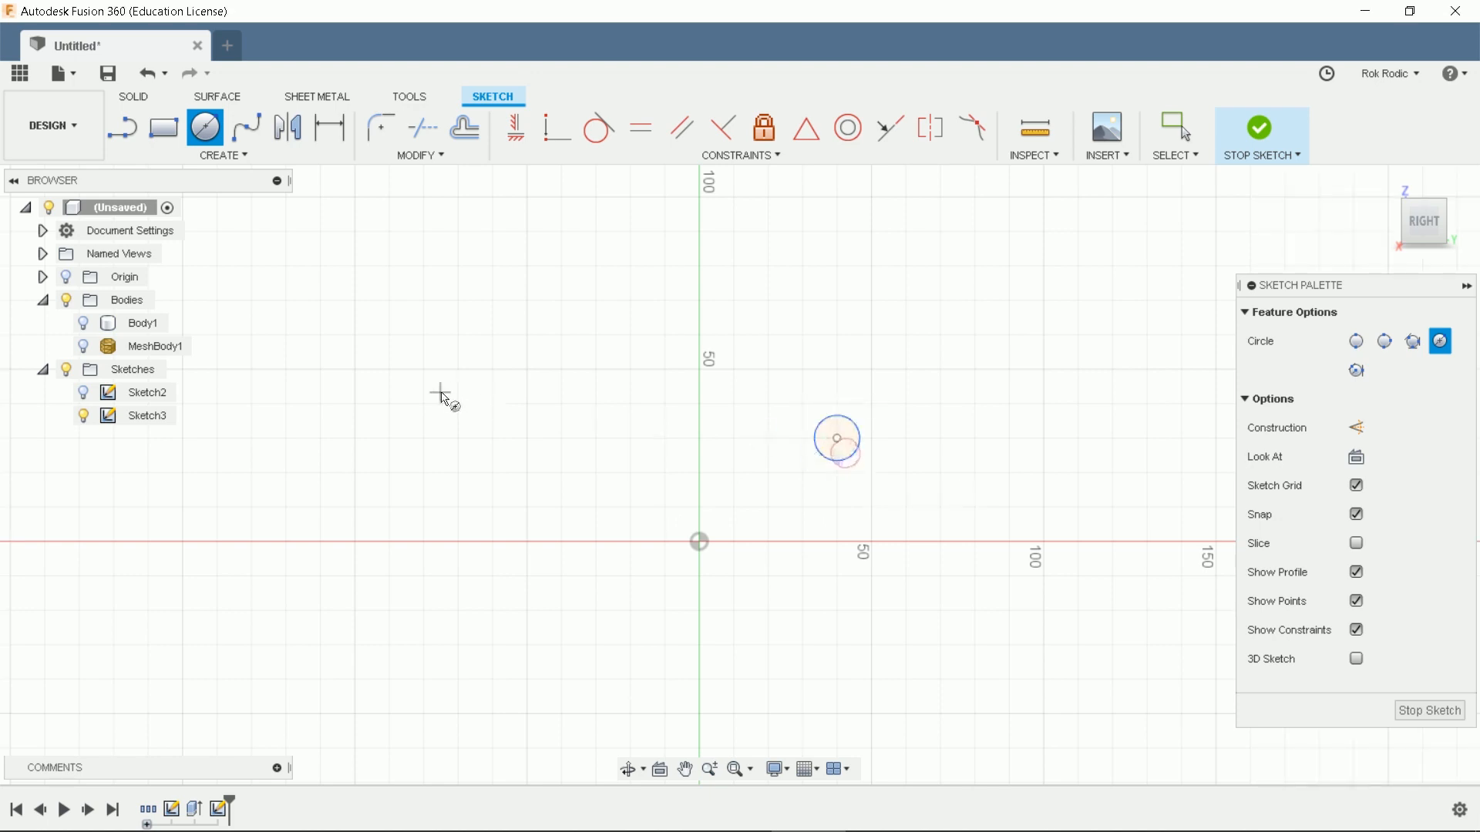
left_click(1173, 127)
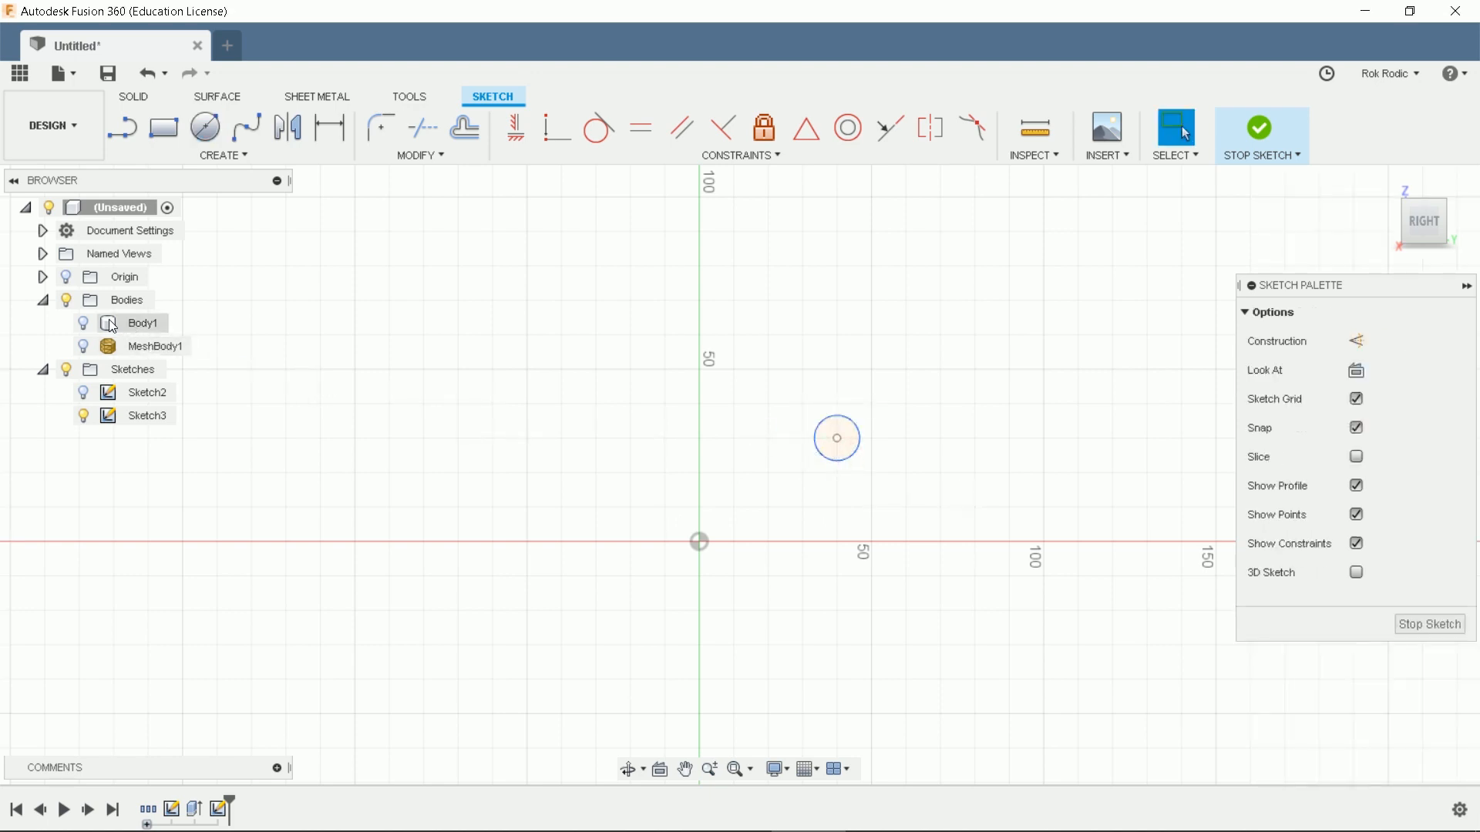
Hide the mask body and dimension the circle to 3 mm diameter
left_click(142, 322)
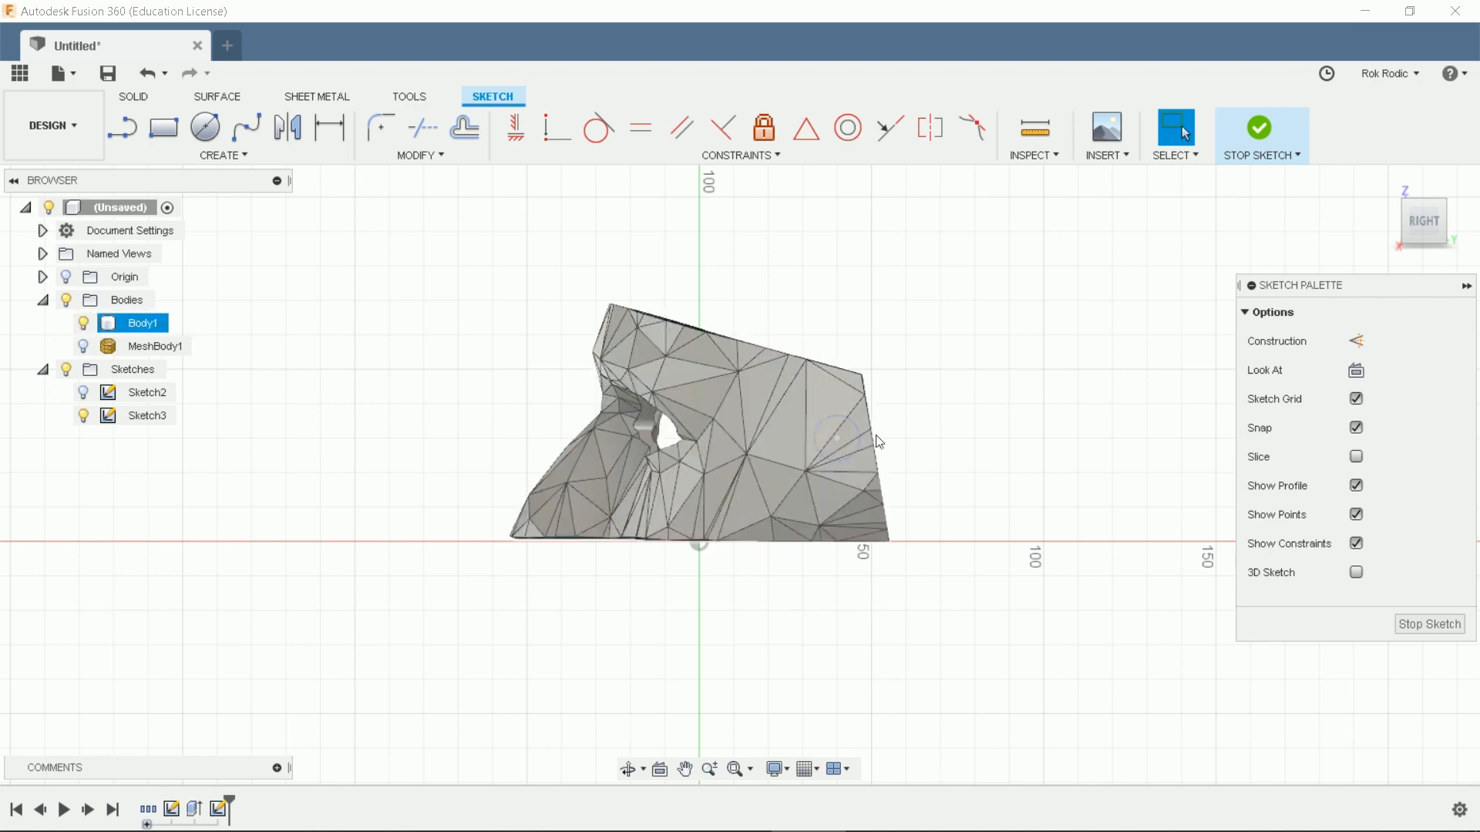
left_click(94, 328)
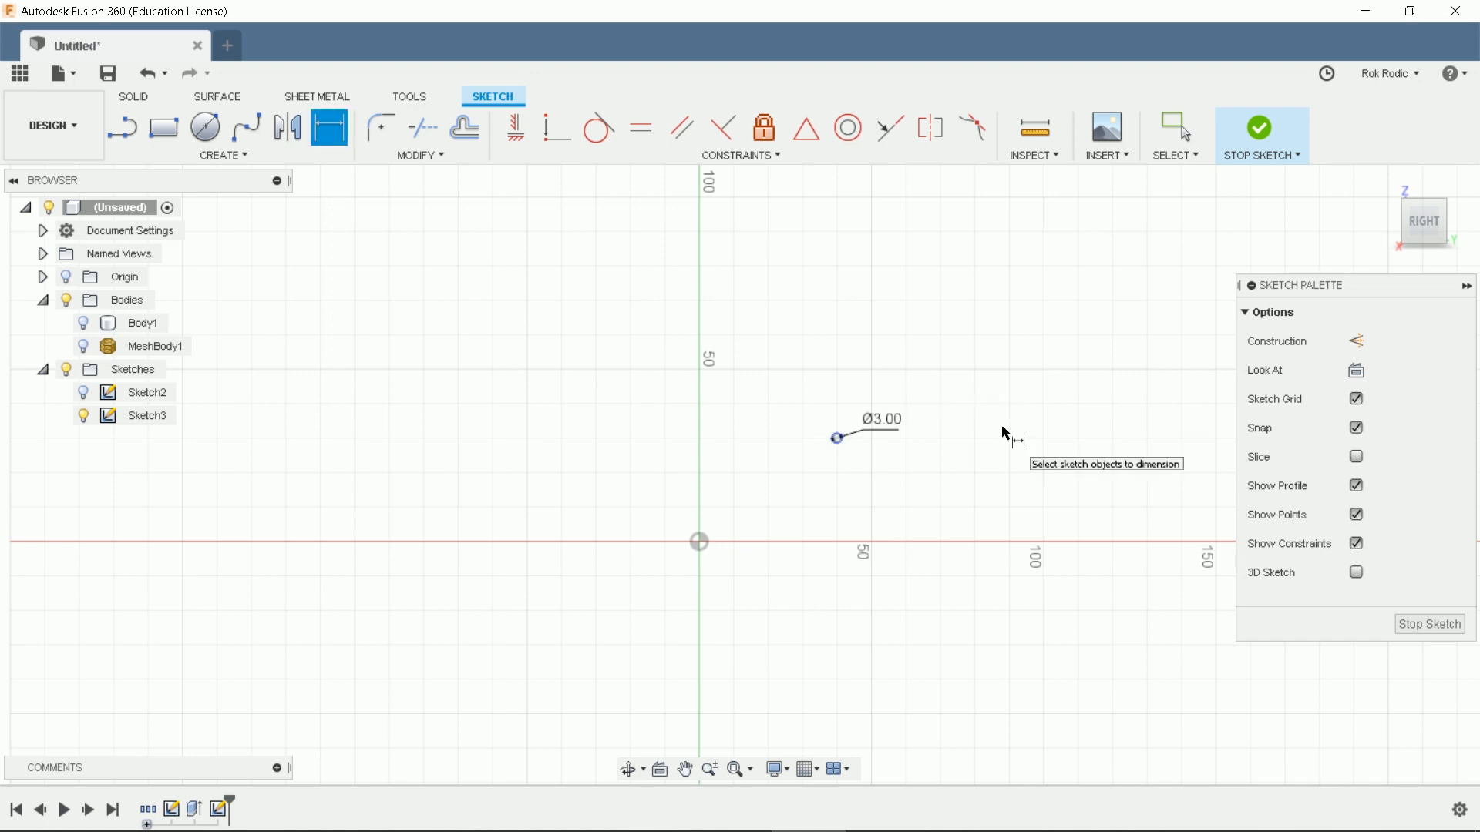
left_click(1258, 135)
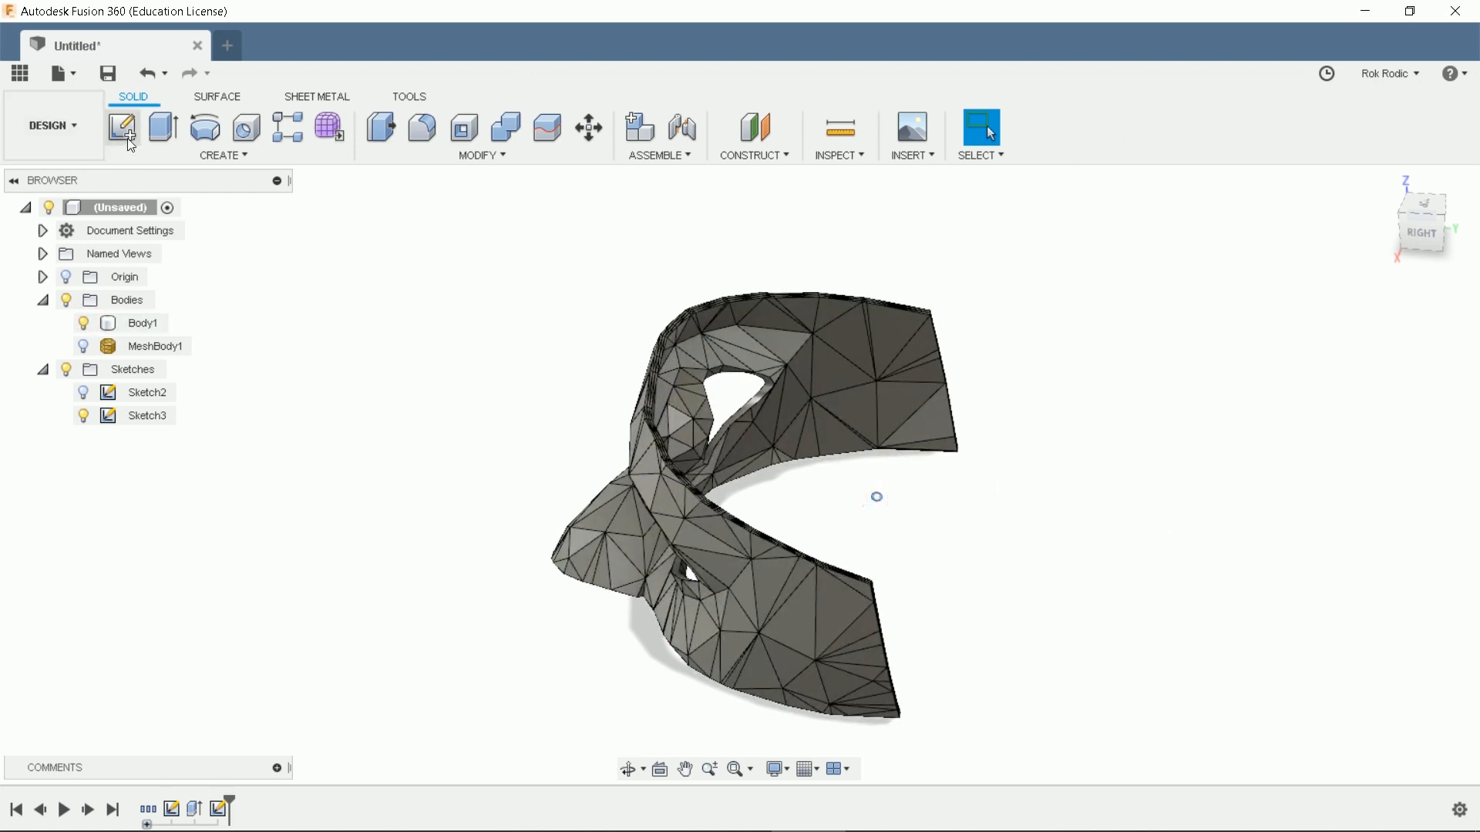
Extrude the 3 mm circle symmetrically 110 mm as a cut through the mask
left_click(161, 128)
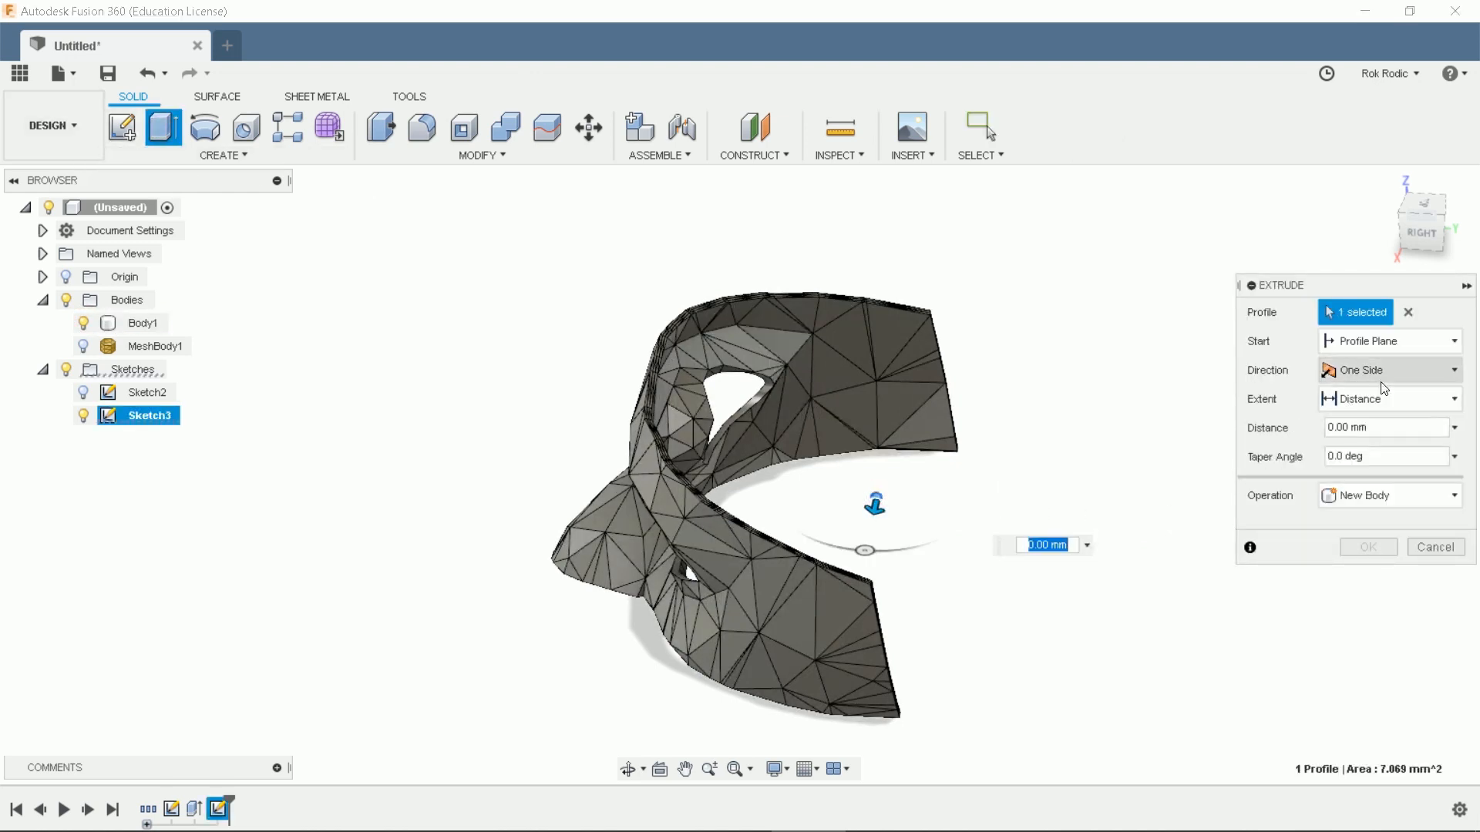
left_click(1389, 370)
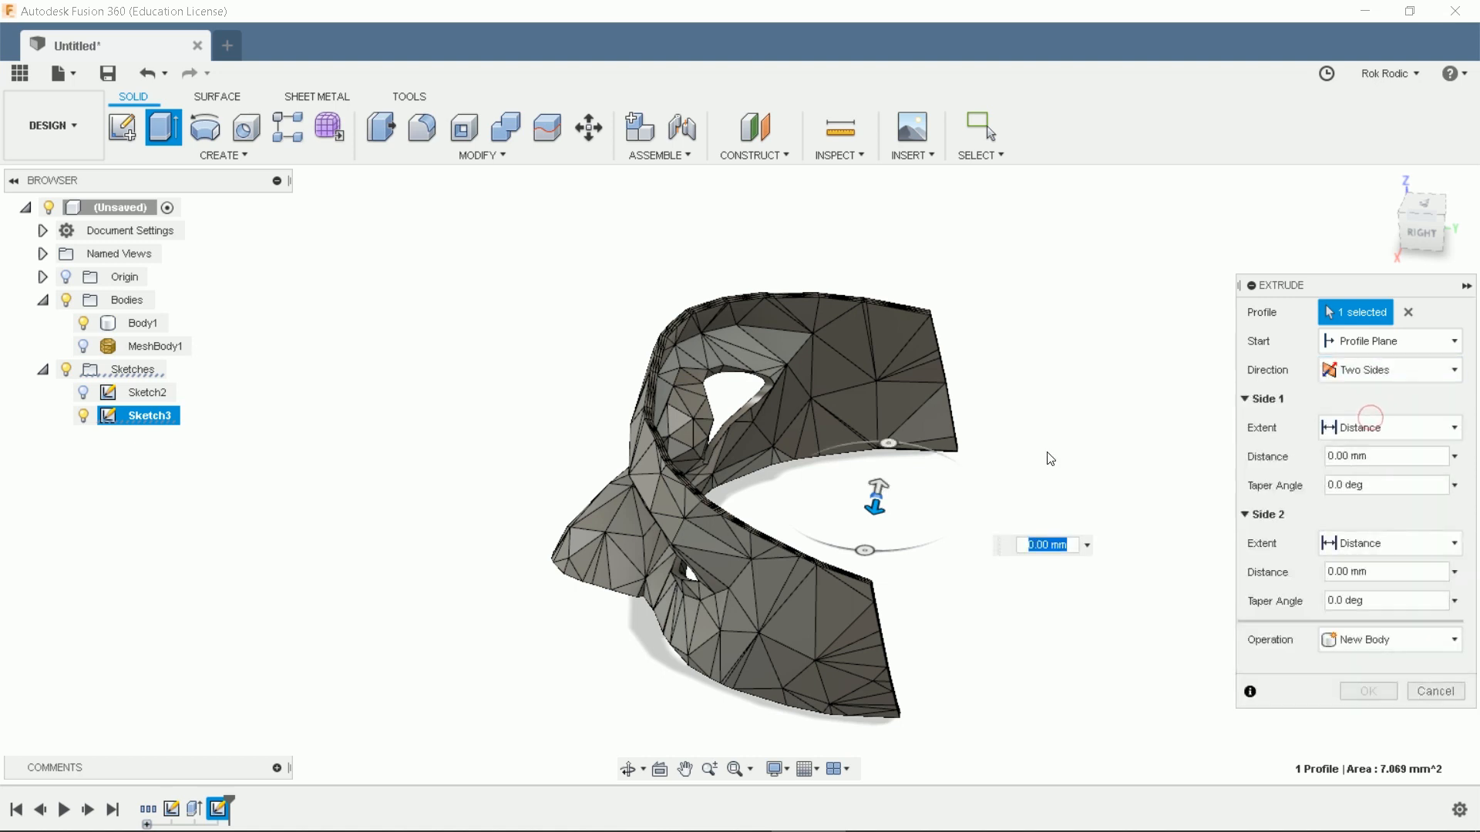
left_click(1387, 369)
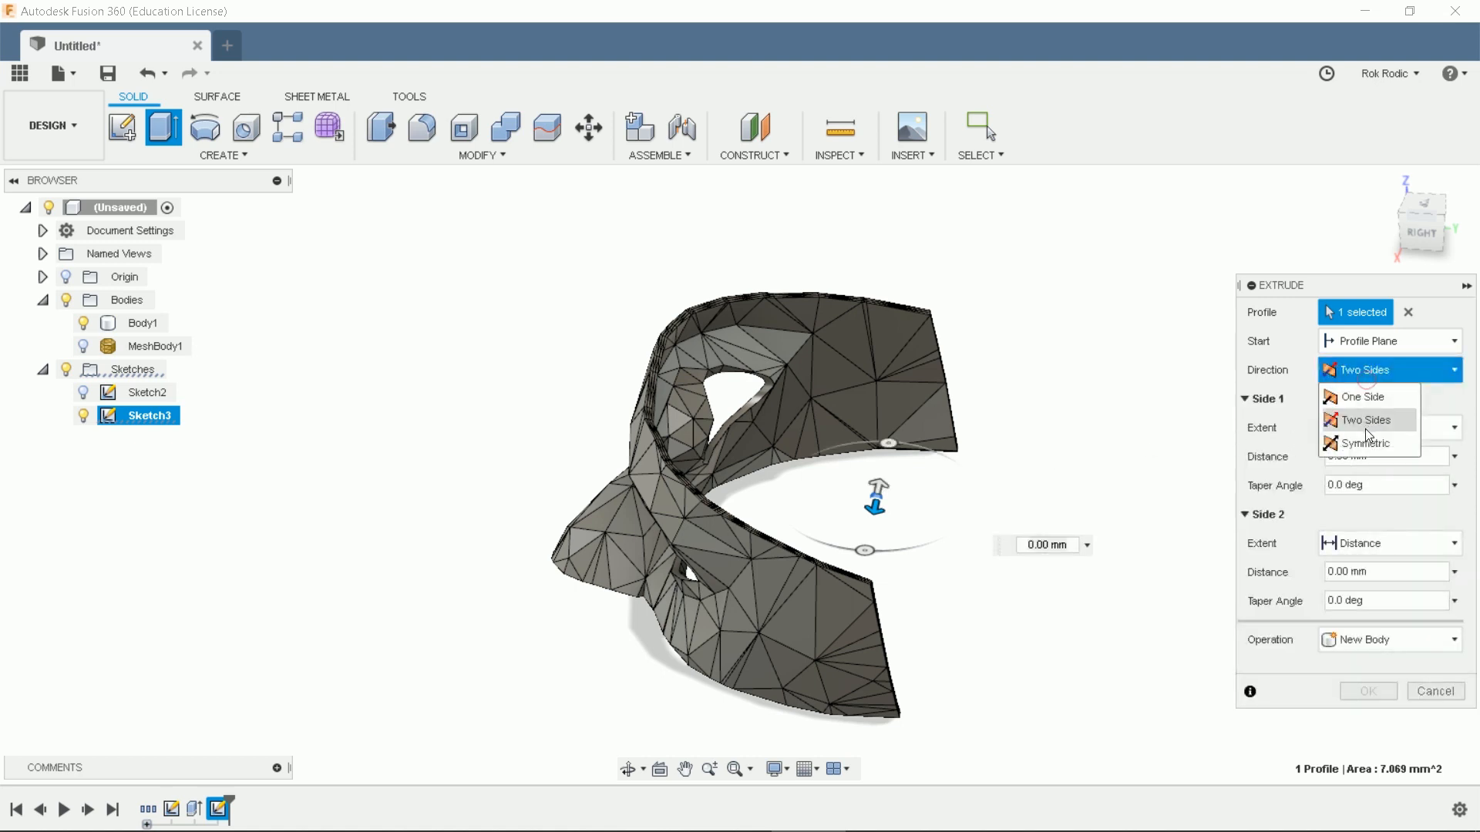
left_click(1363, 442)
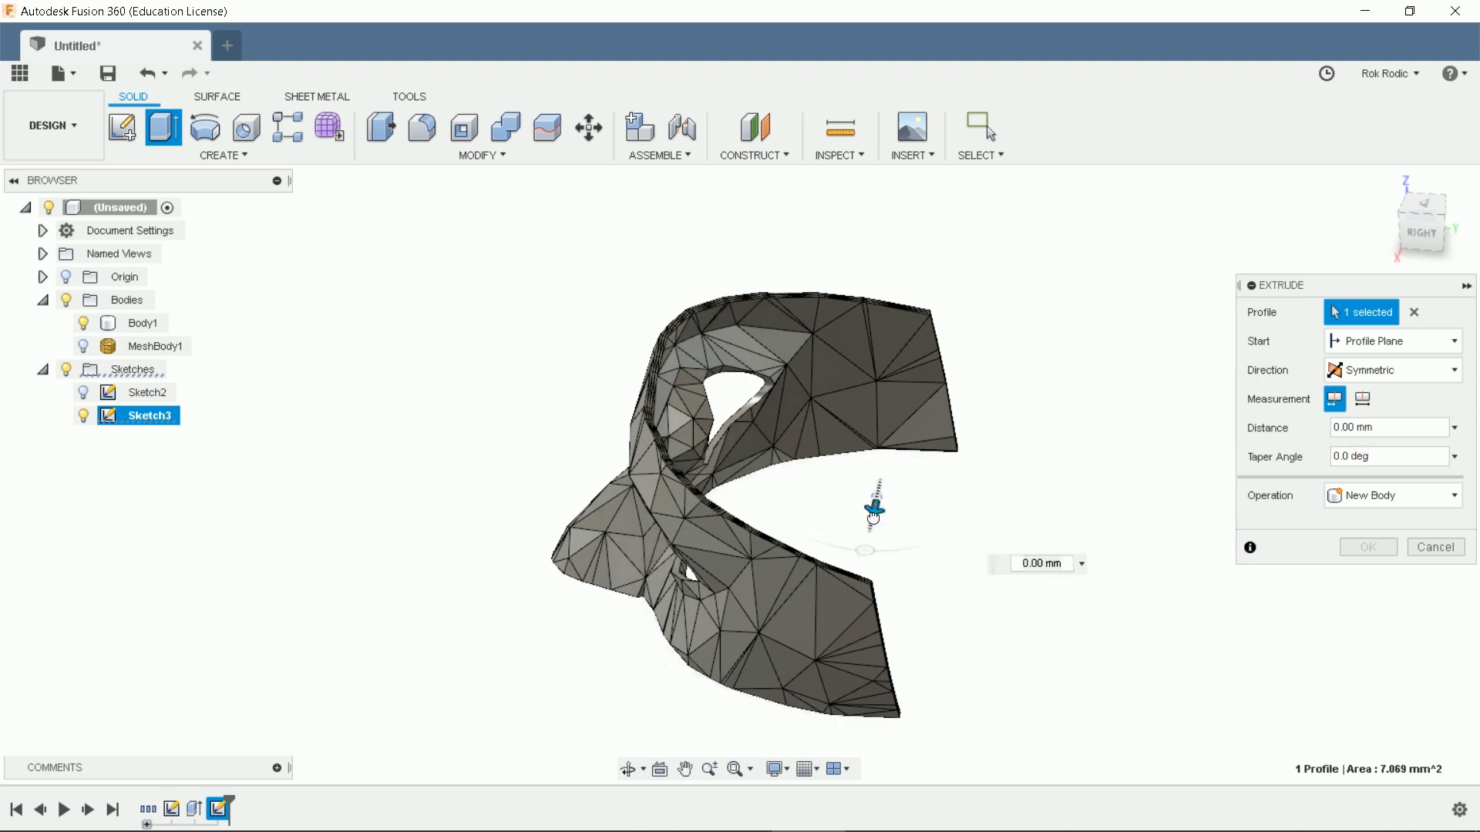
left_click_drag(873, 509, 831, 703)
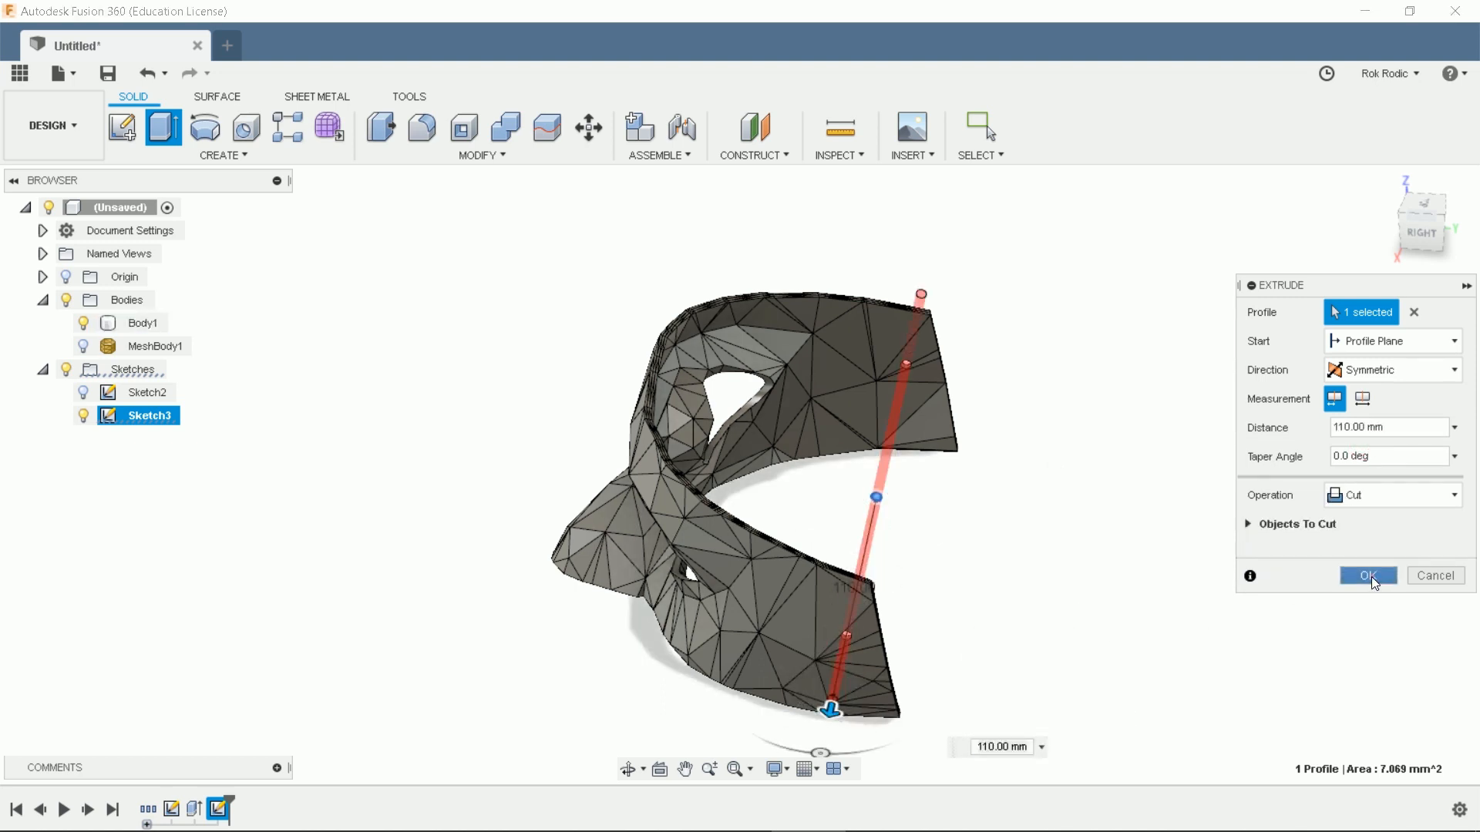
left_click(1368, 576)
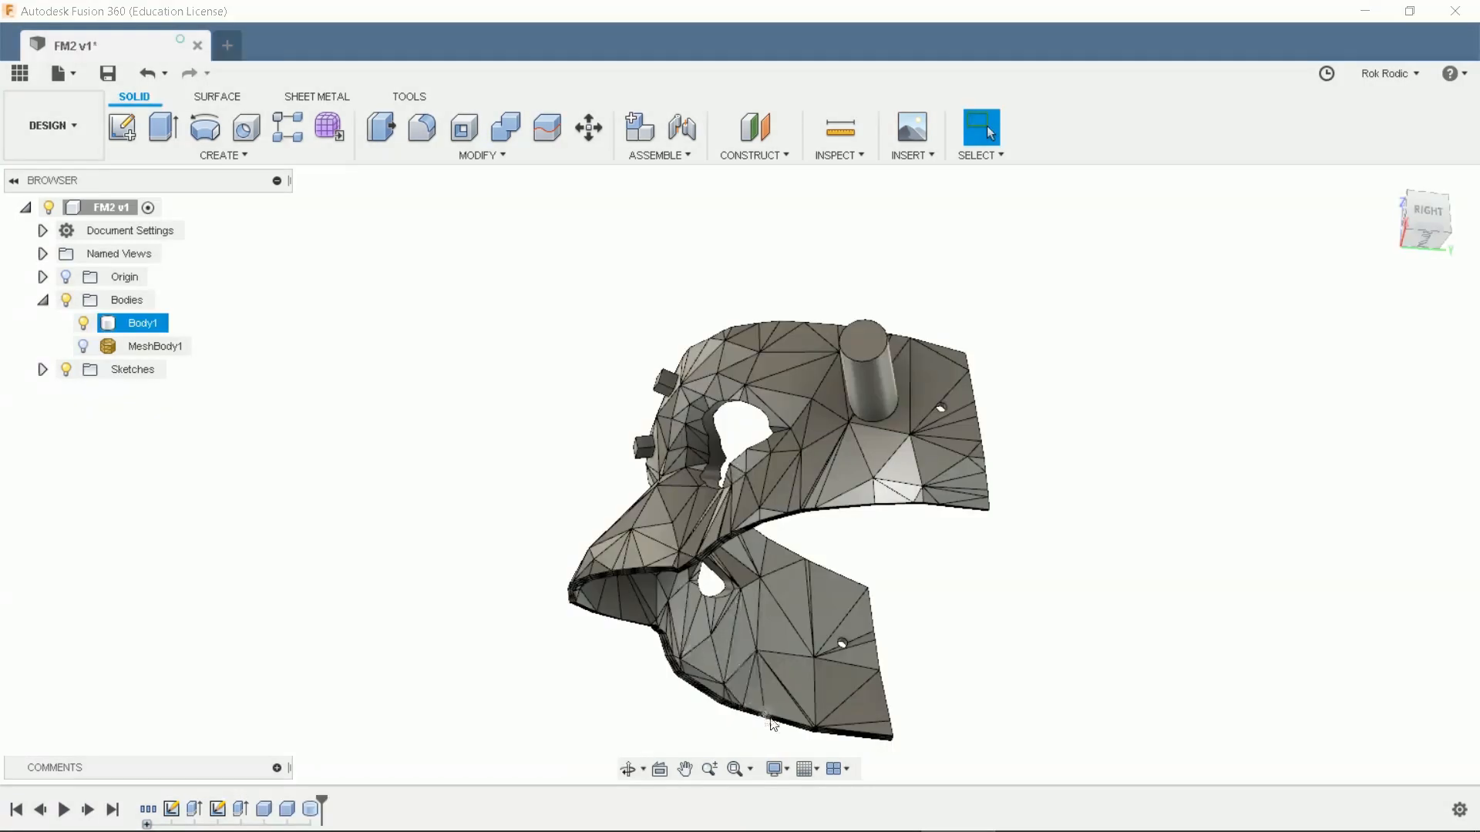
Disable snap to grid and place a 5 mm-tall joined box on the mask face
left_click(816, 768)
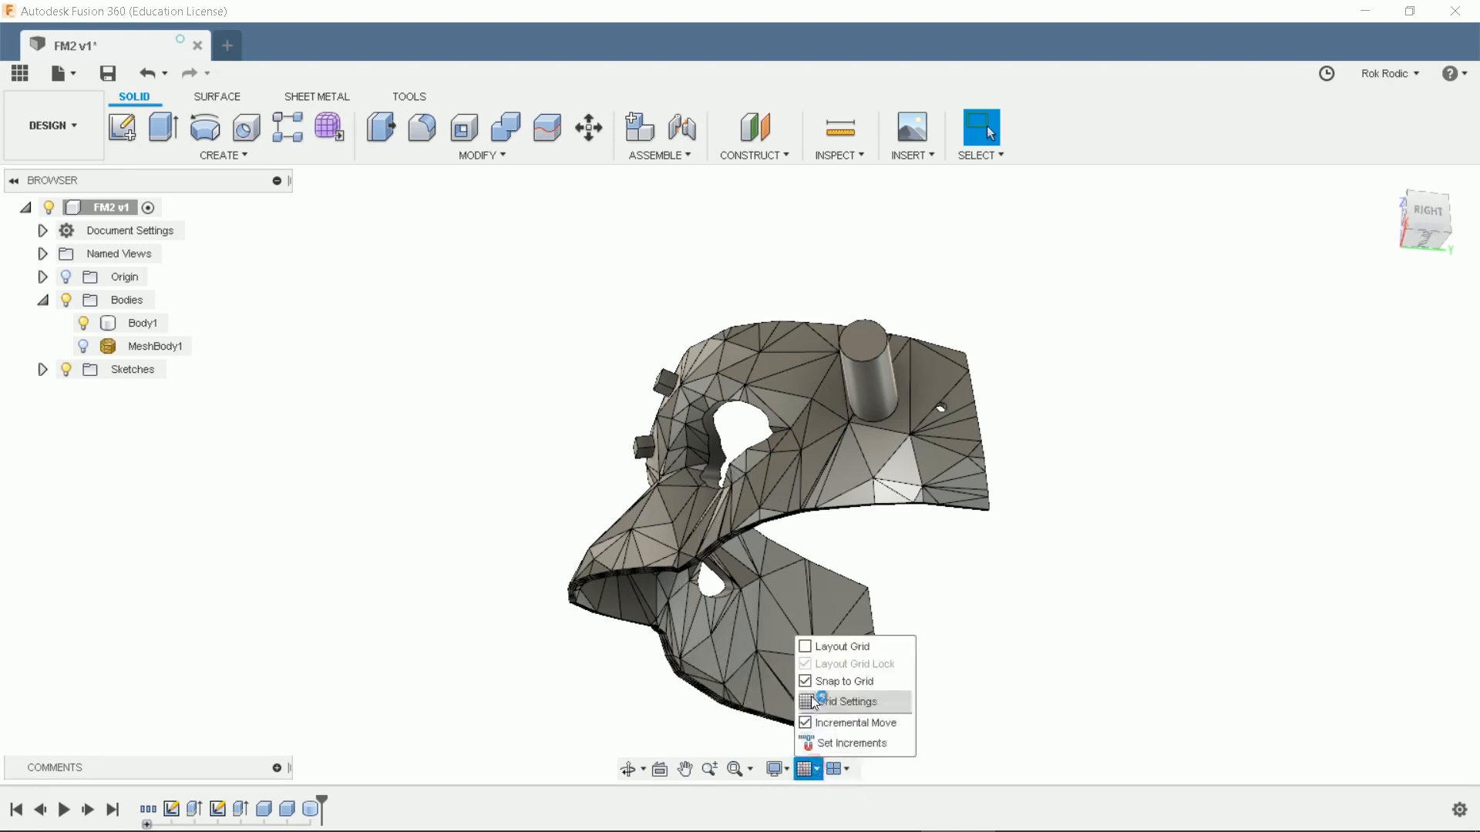
mouse_move(842, 682)
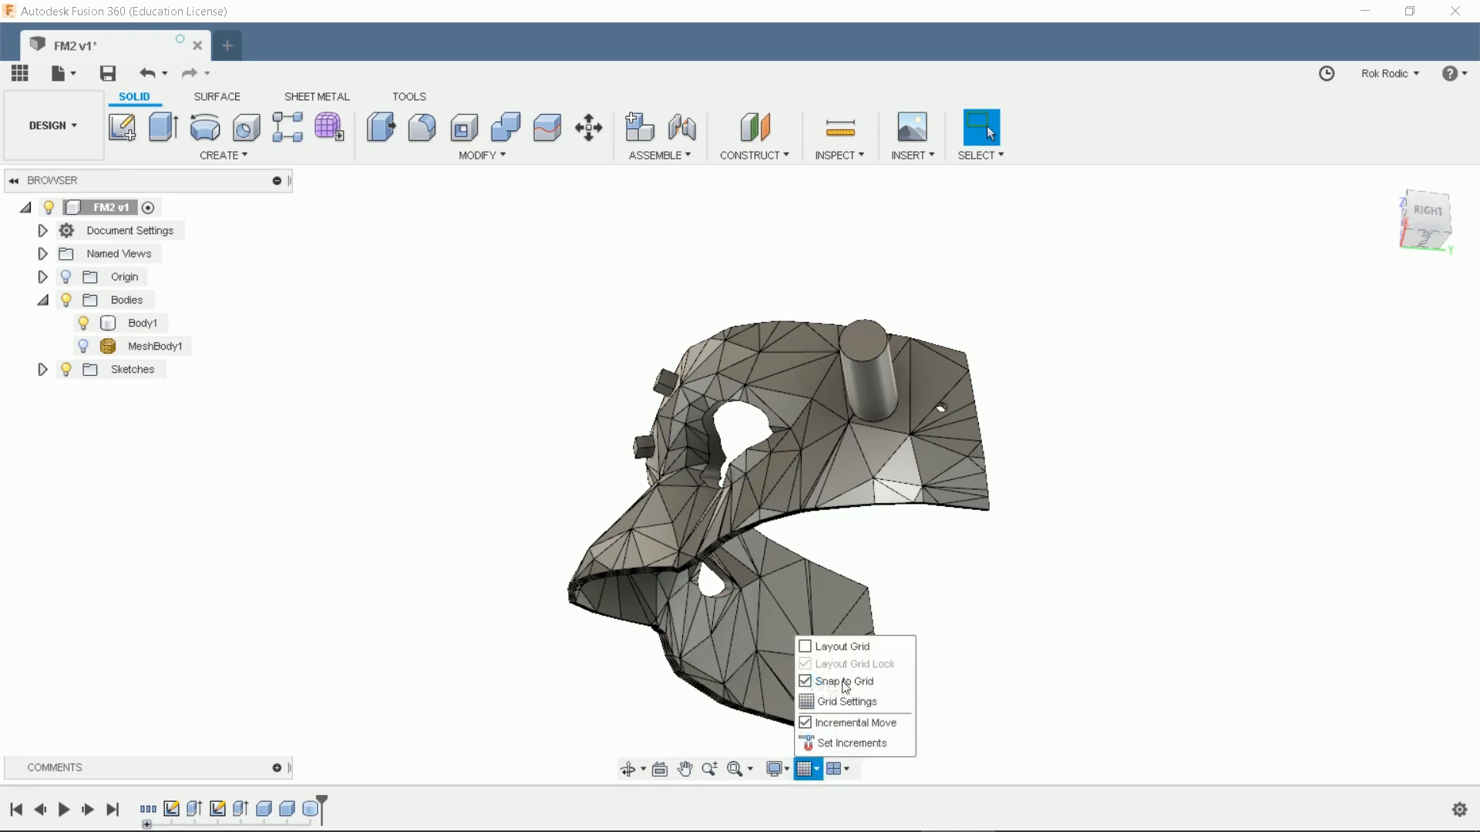
left_click(806, 681)
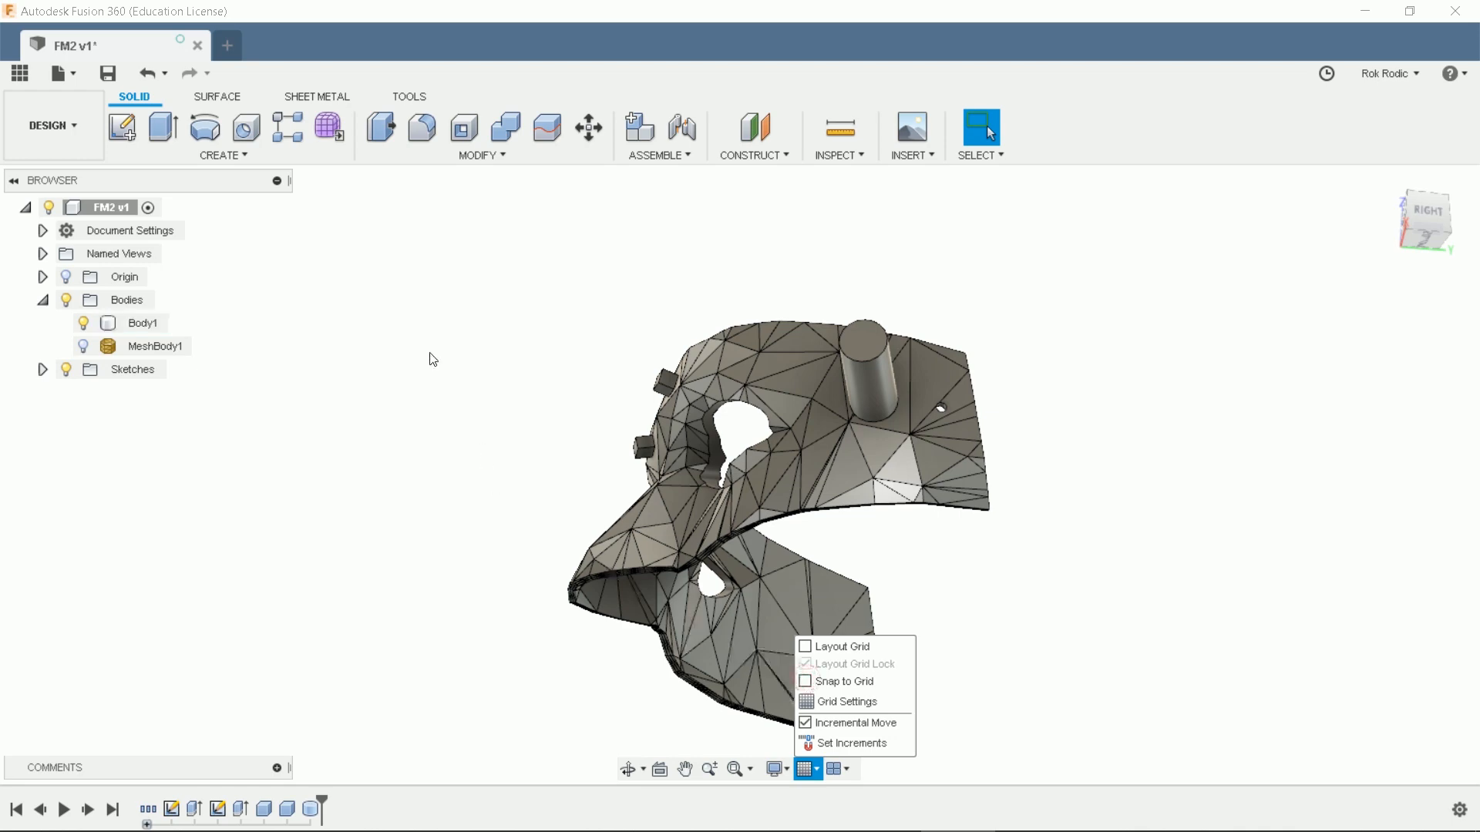
left_click(223, 155)
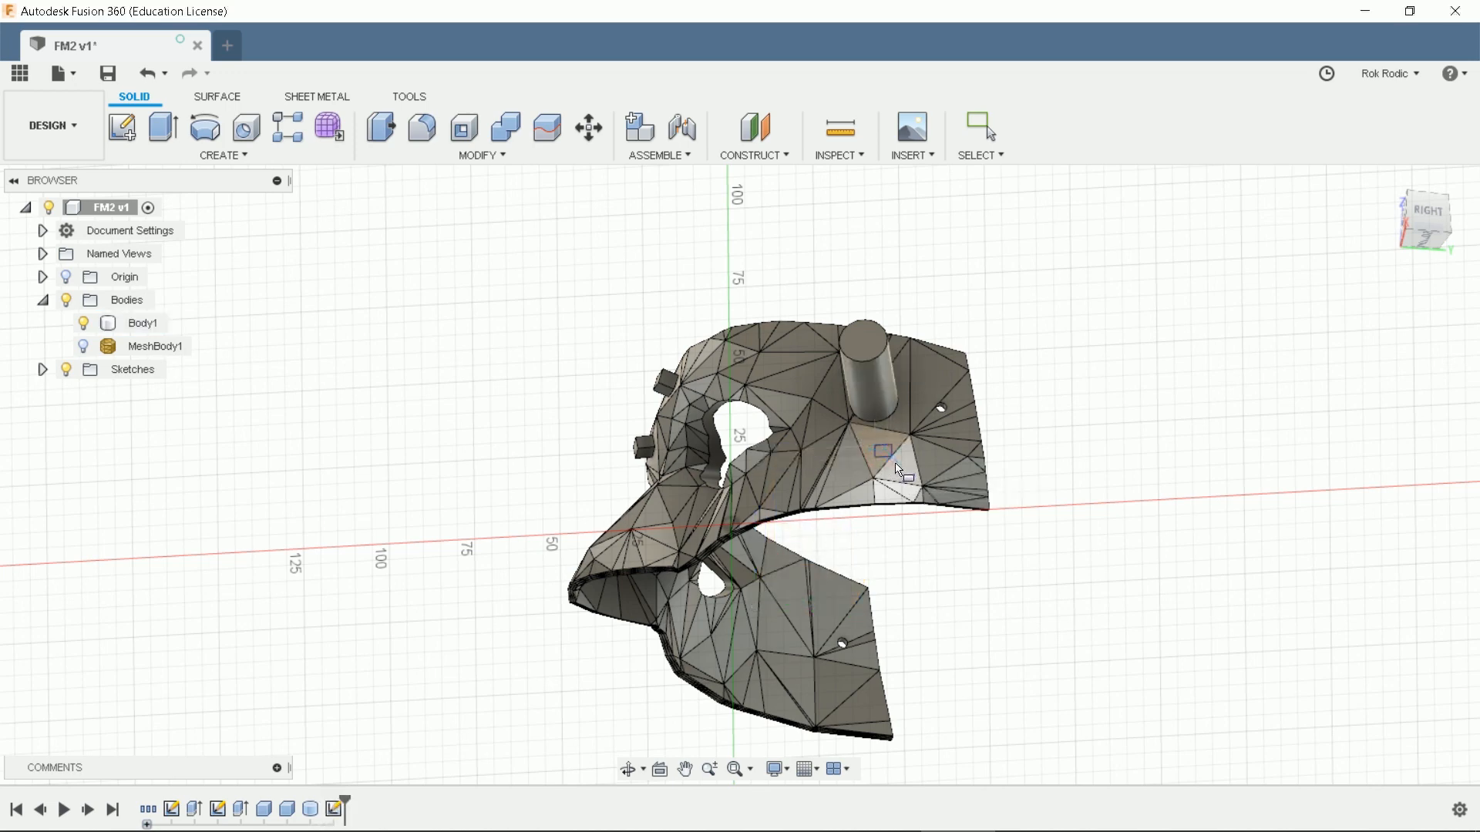
left_click(883, 450)
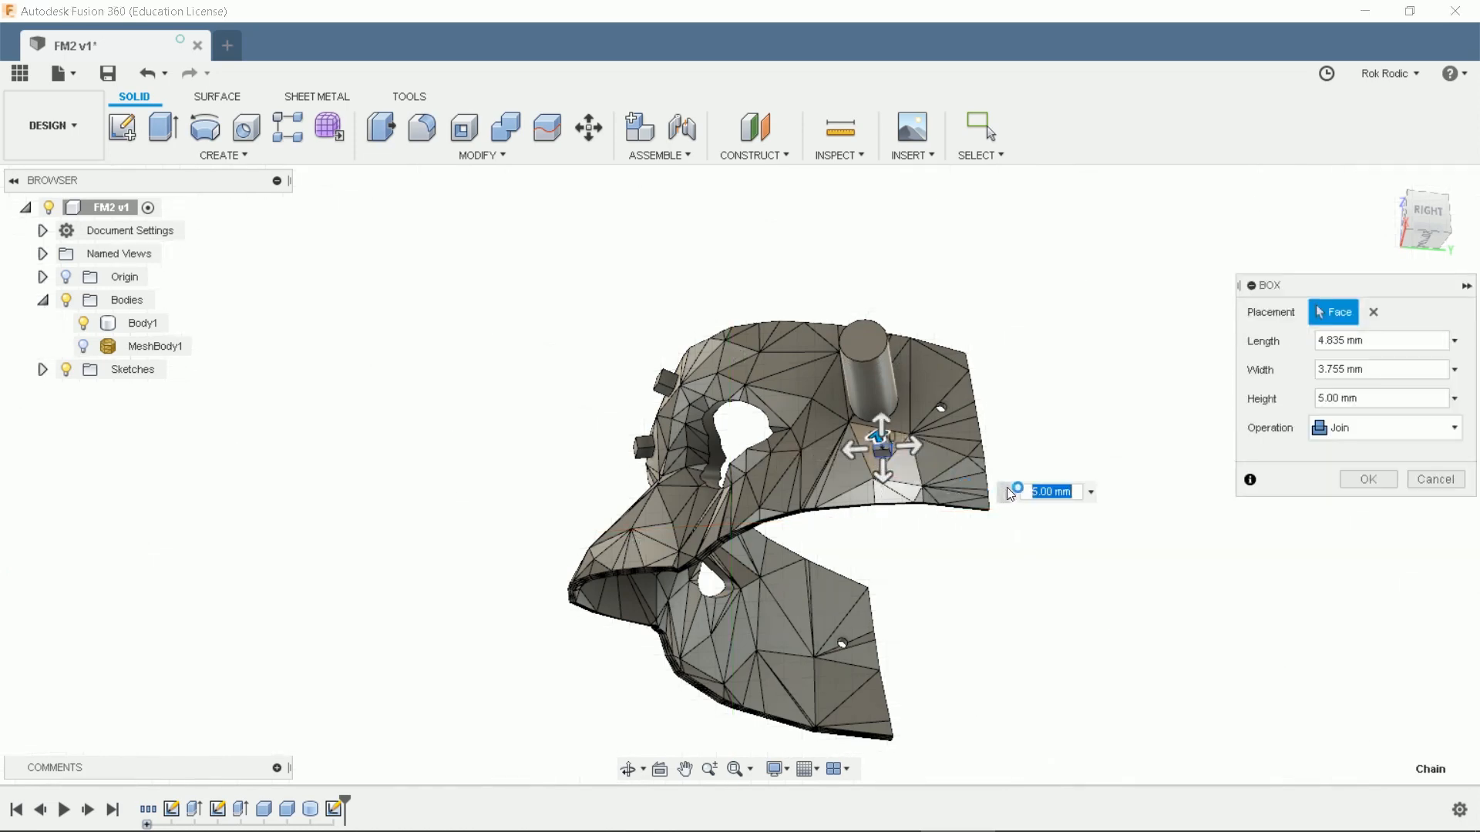